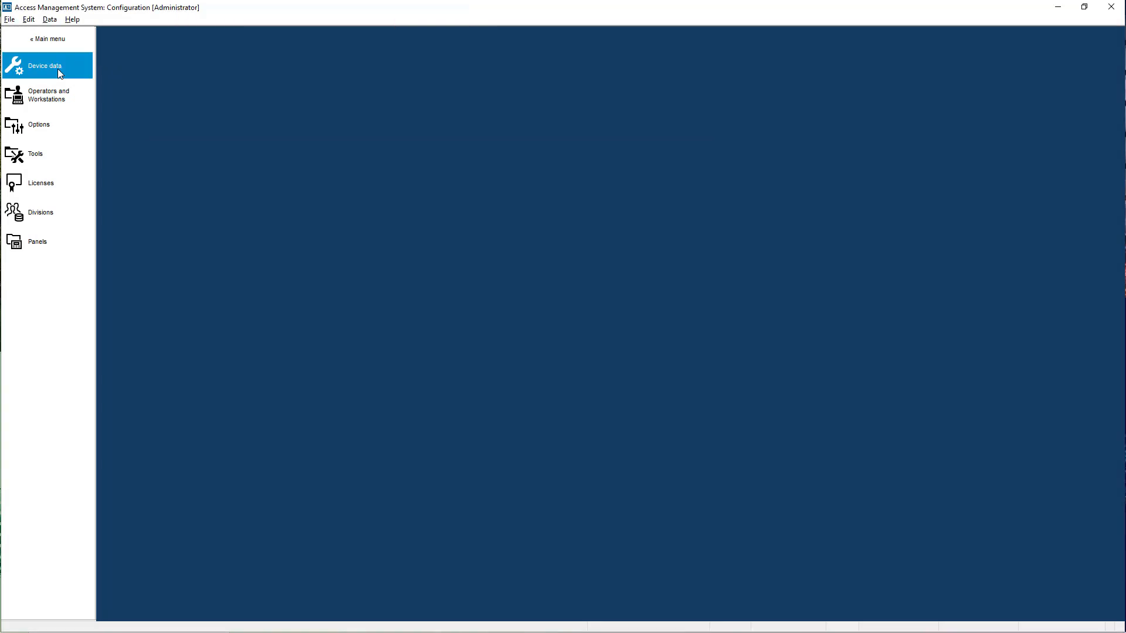
Step: Launch the device data editor (DevEdit) from the Configuration menu
left_click(44, 66)
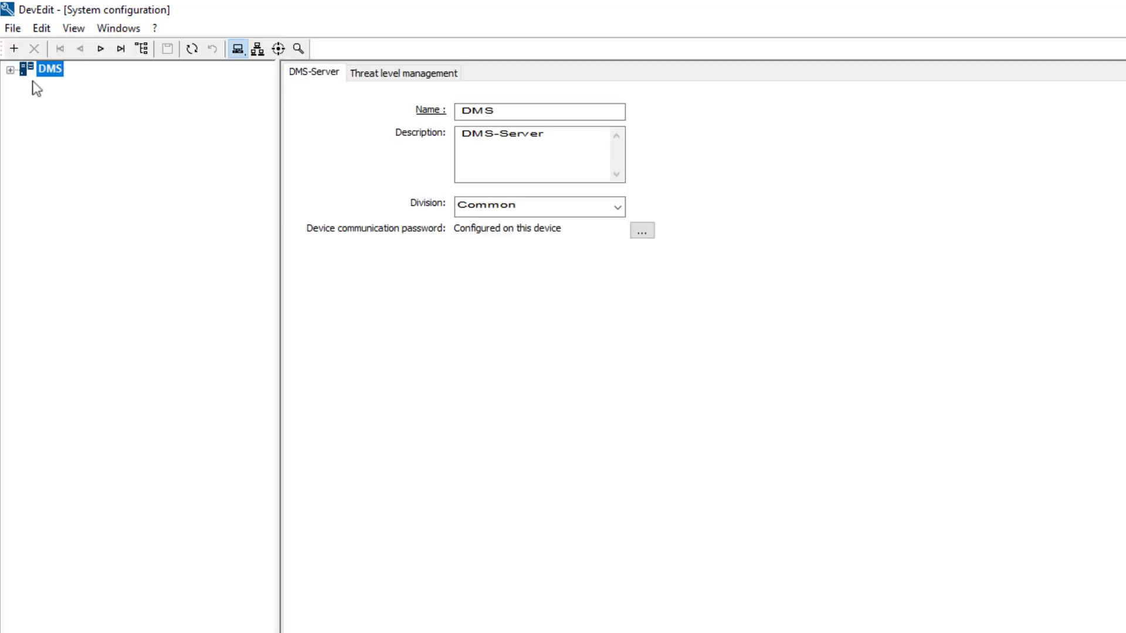
Step: Expand DMS > MAC > Main Entry to reach the Main Entrance and its readers
left_click(12, 68)
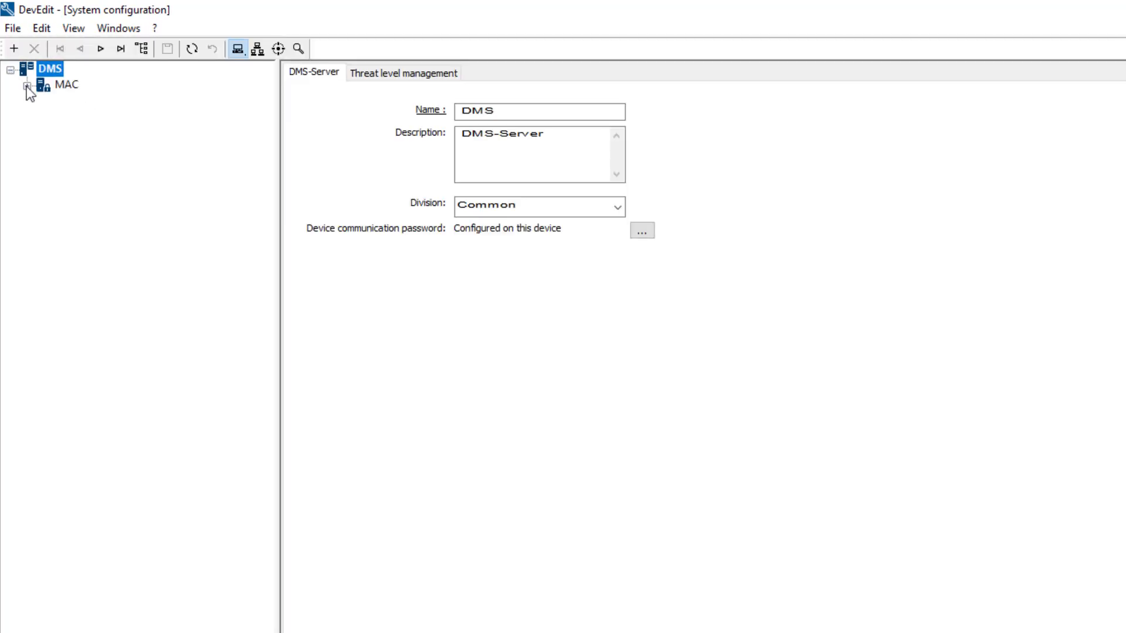
left_click(27, 84)
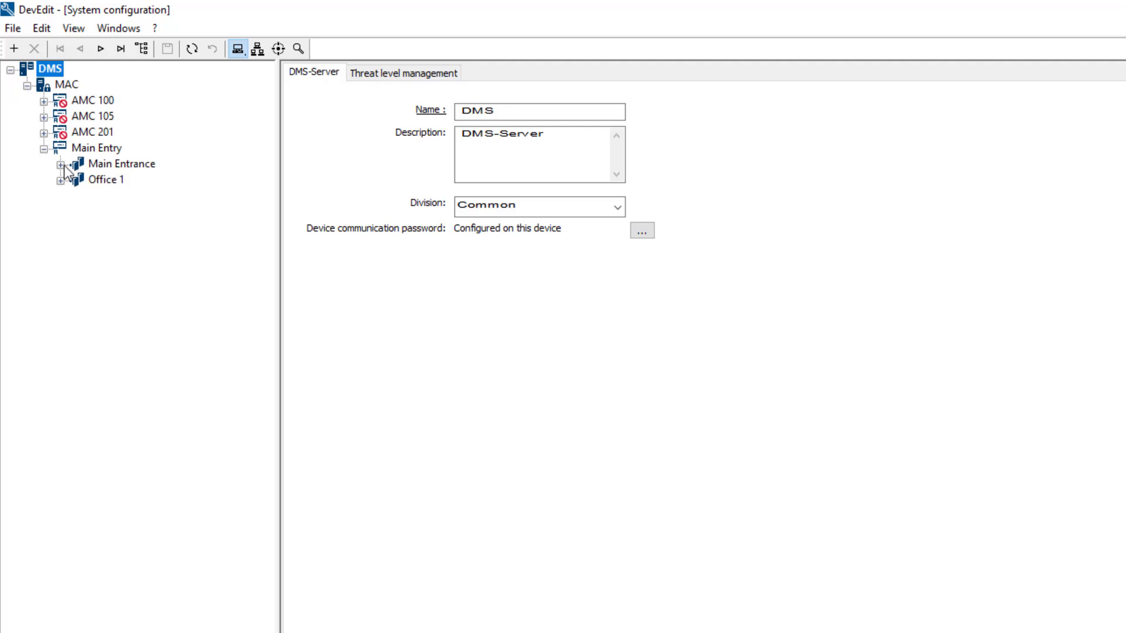
left_click(61, 164)
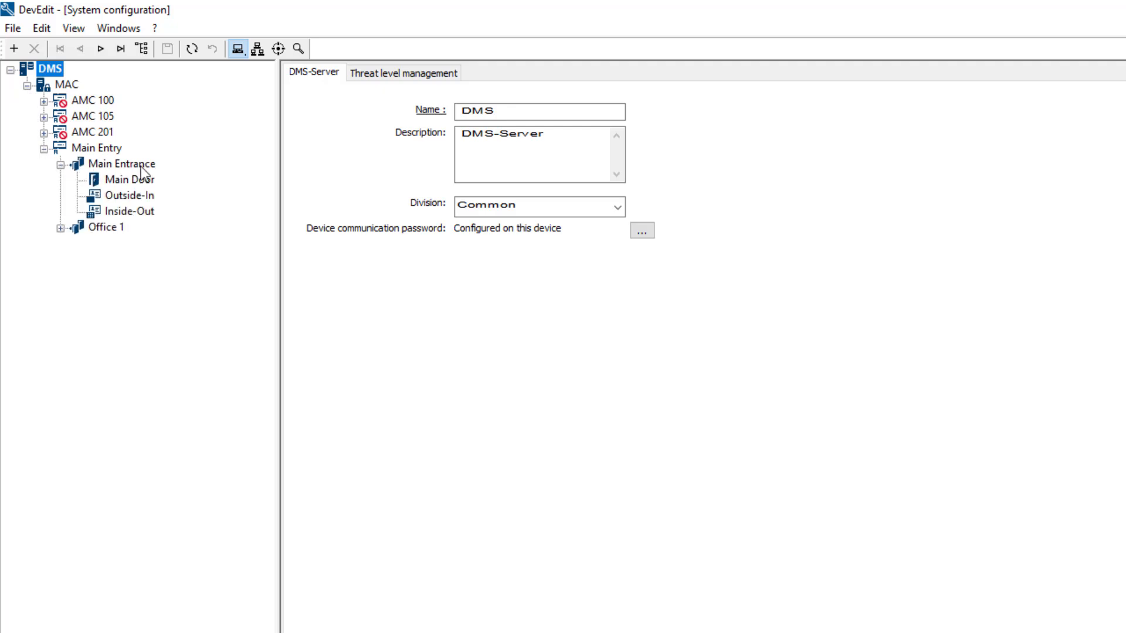
left_click(123, 164)
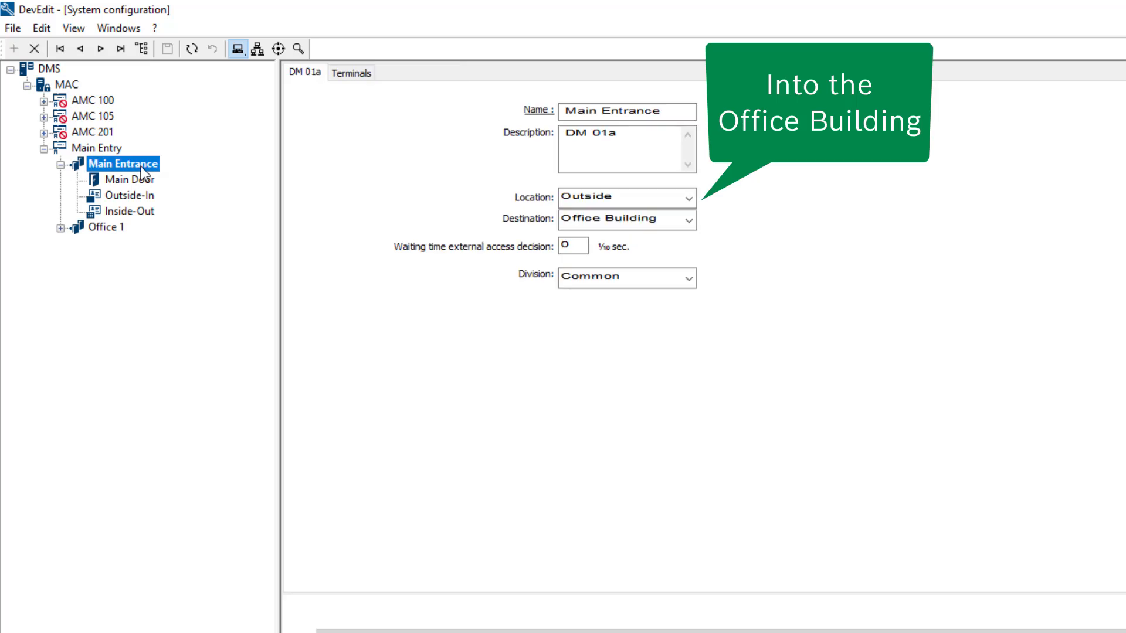
Step: Enable Time management in the Outside-In reader's additional settings and save
left_click(128, 194)
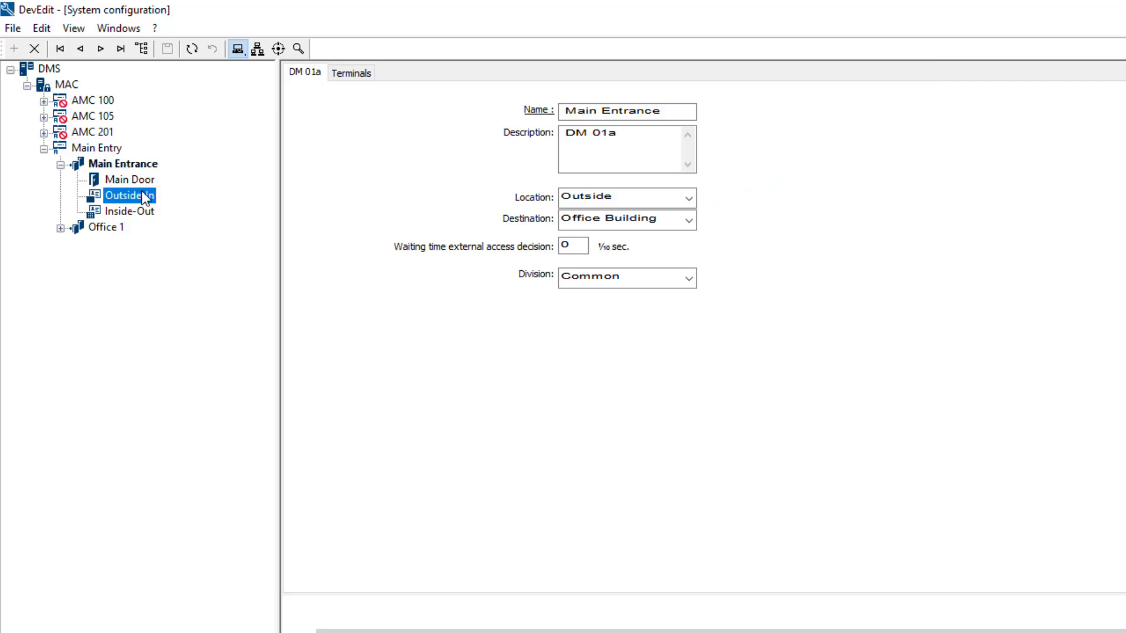
left_click(131, 195)
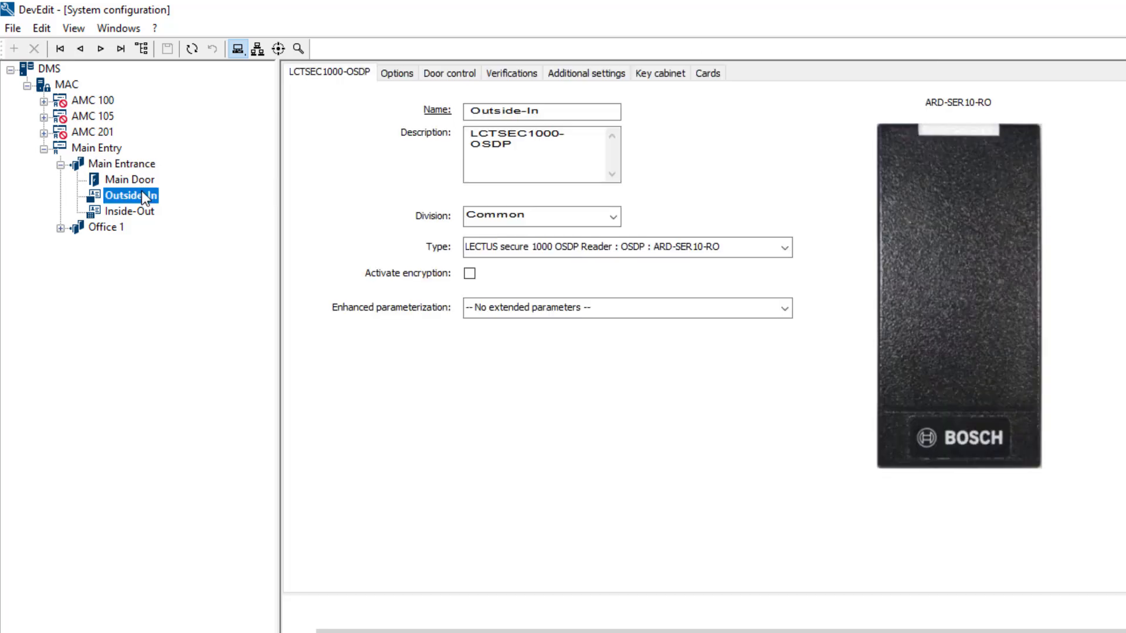
left_click(587, 72)
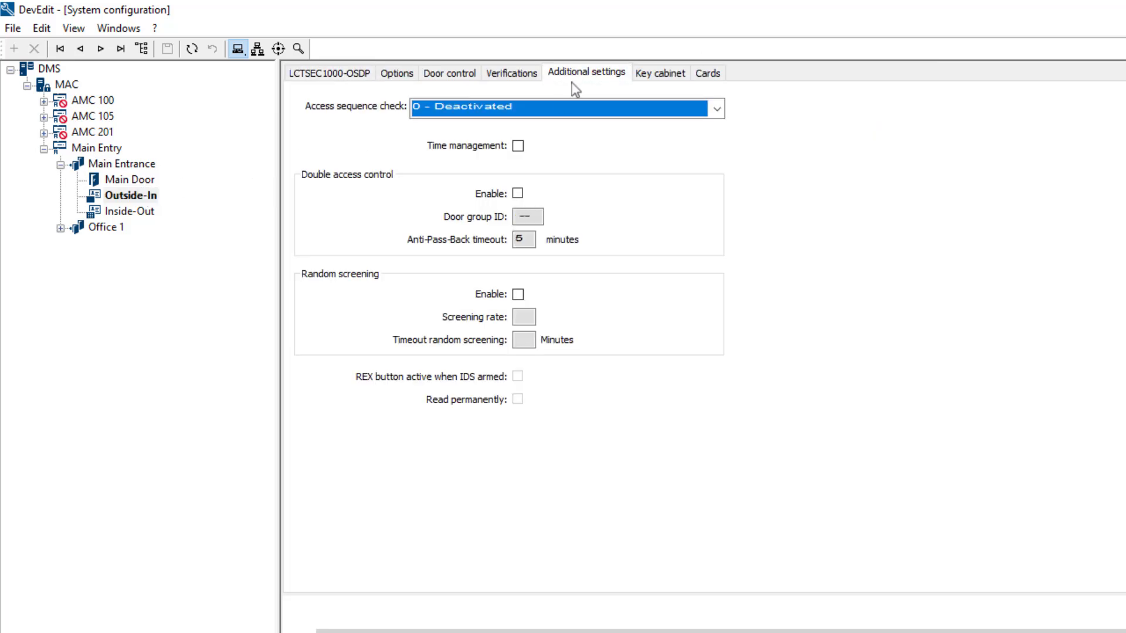
left_click(519, 145)
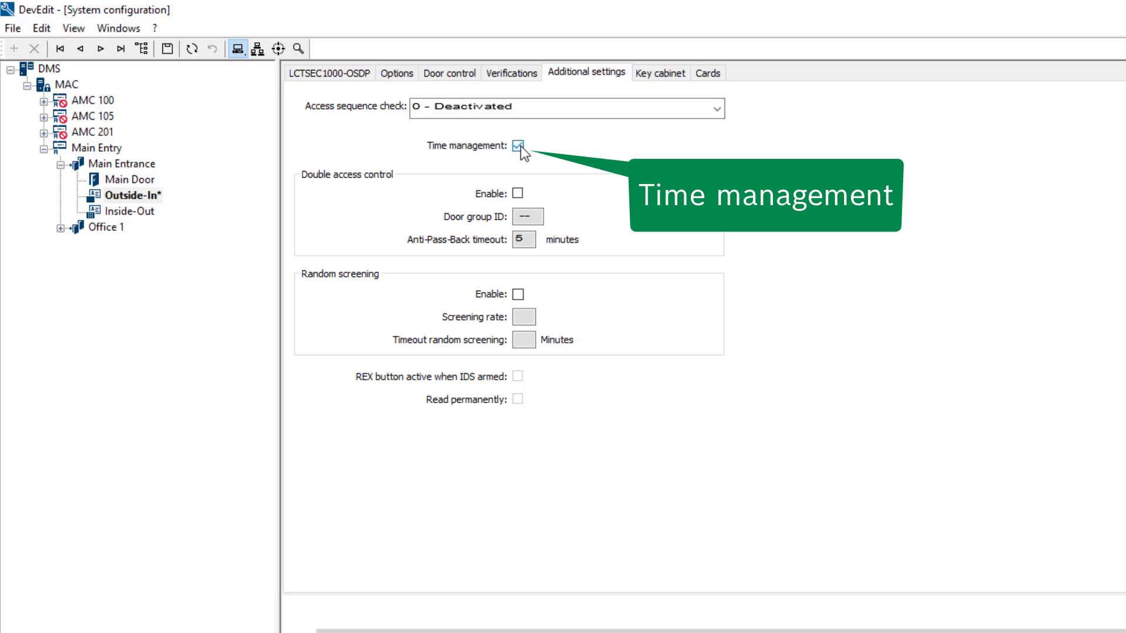
left_click(518, 145)
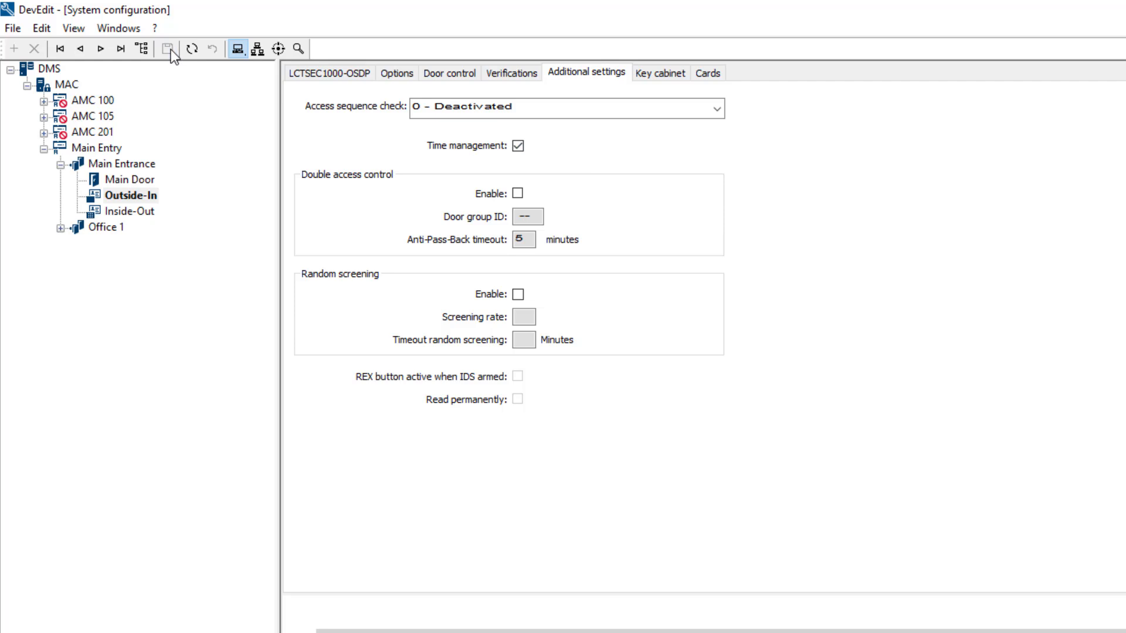
Step: Enable Time management for the Inside-Out reader and save
left_click(130, 211)
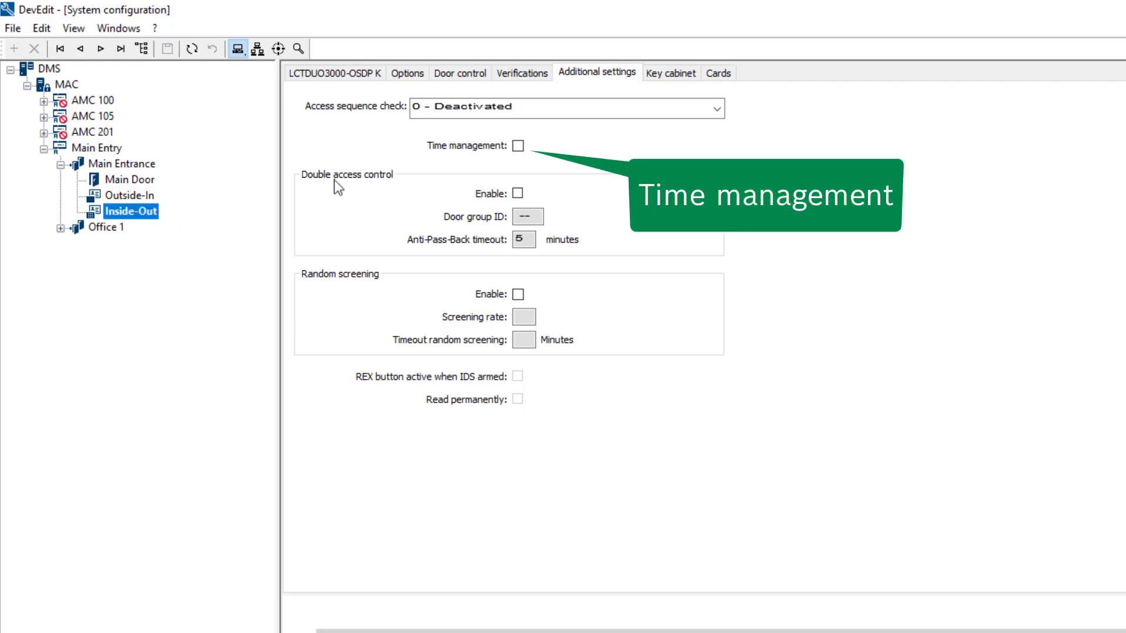
left_click(518, 145)
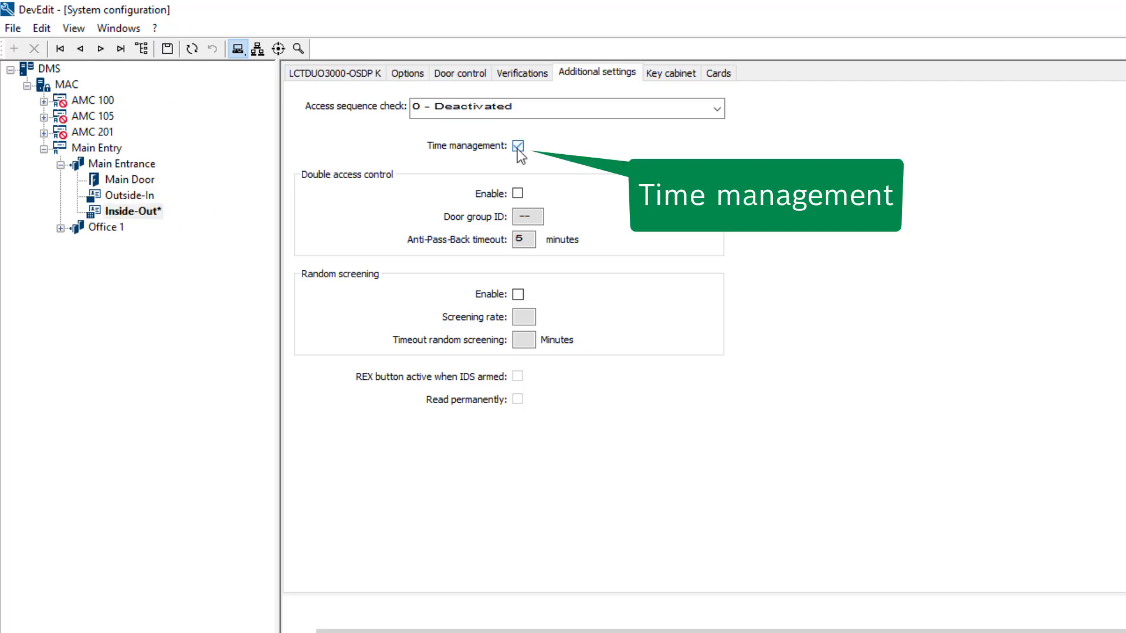
left_click(517, 145)
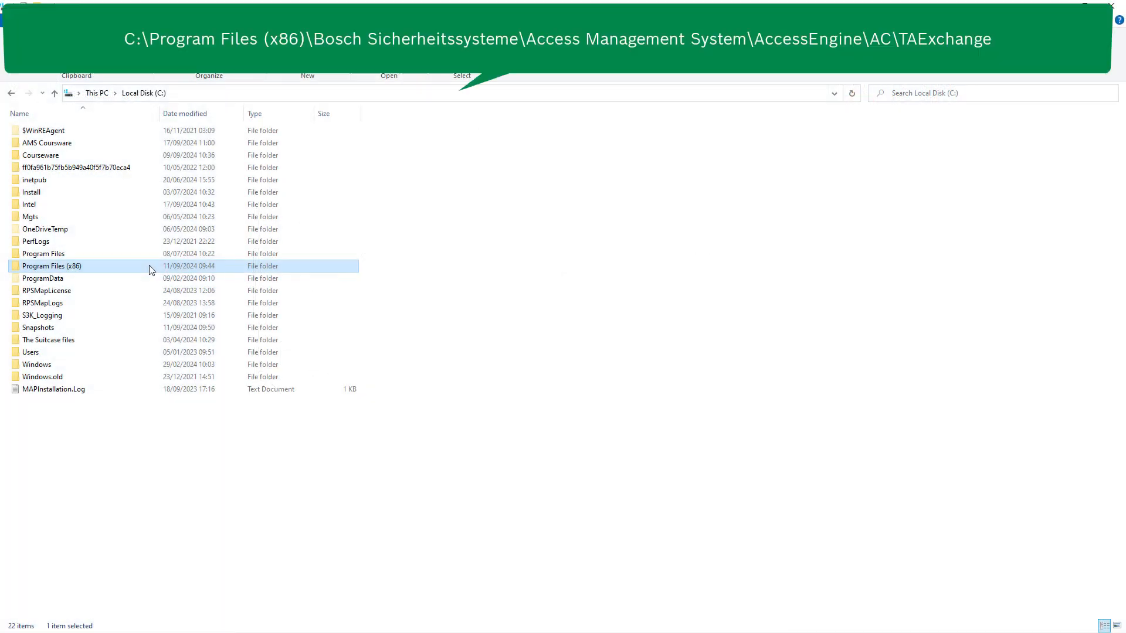
Step: Browse into Program Files (x86)\Bosch Sicherheitssysteme\Access Management System\AccessEngine
double_click(53, 266)
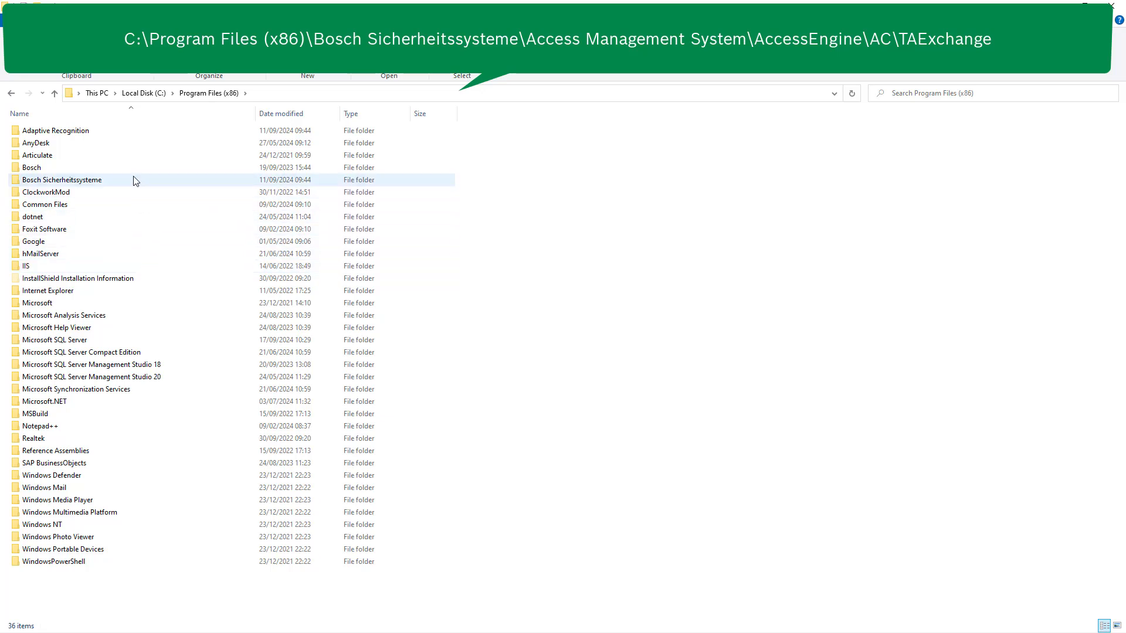
double_click(62, 180)
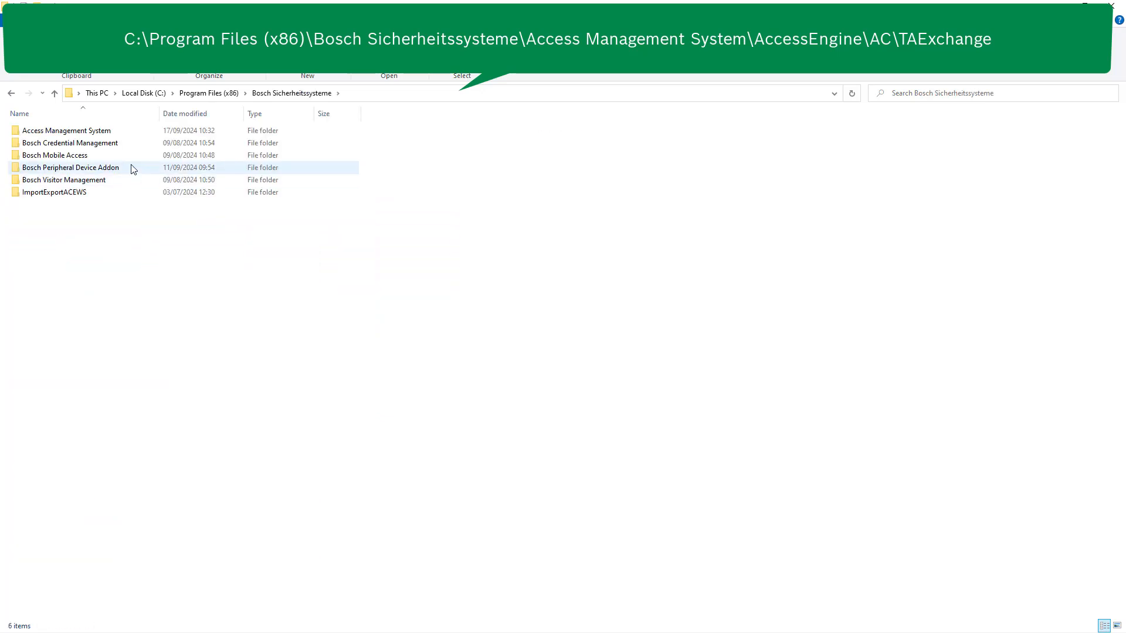
double_click(67, 131)
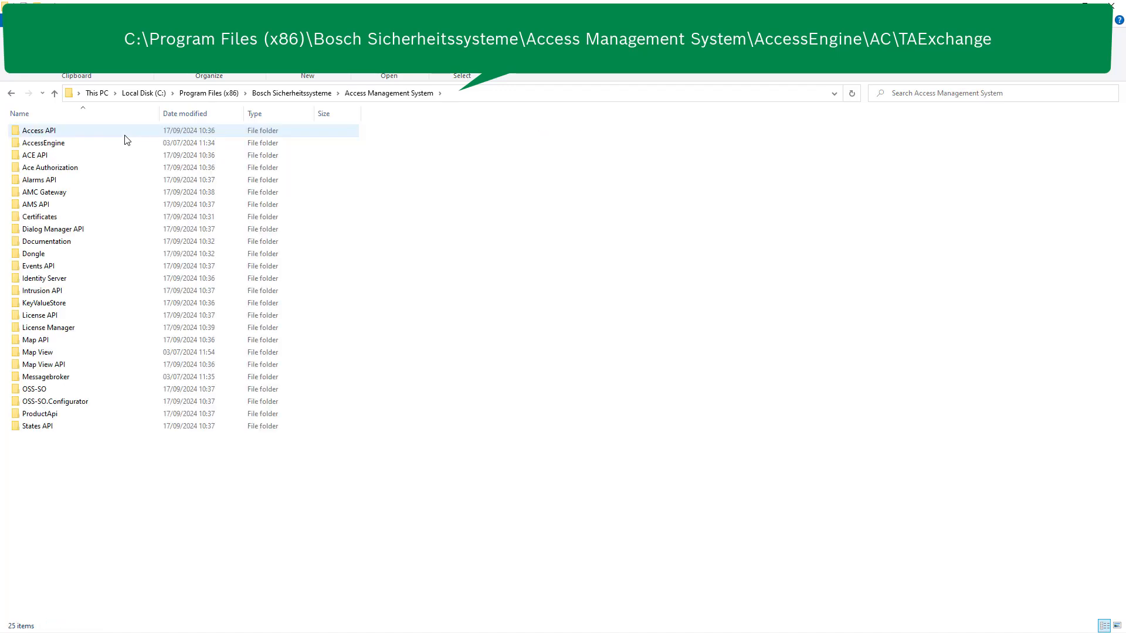
left_click(43, 143)
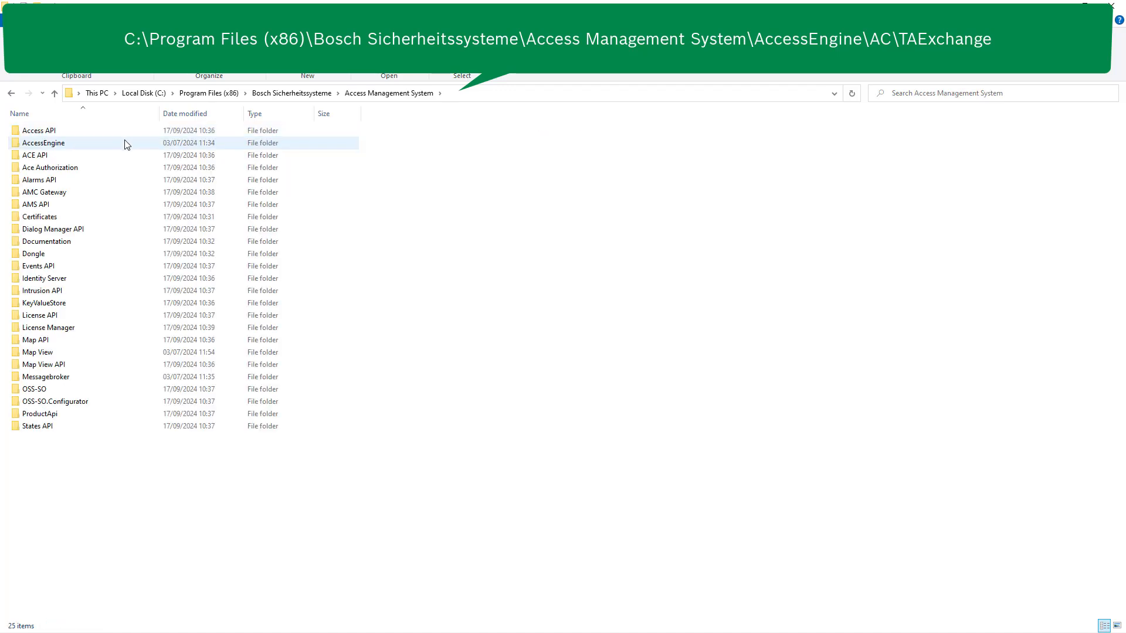
double_click(44, 142)
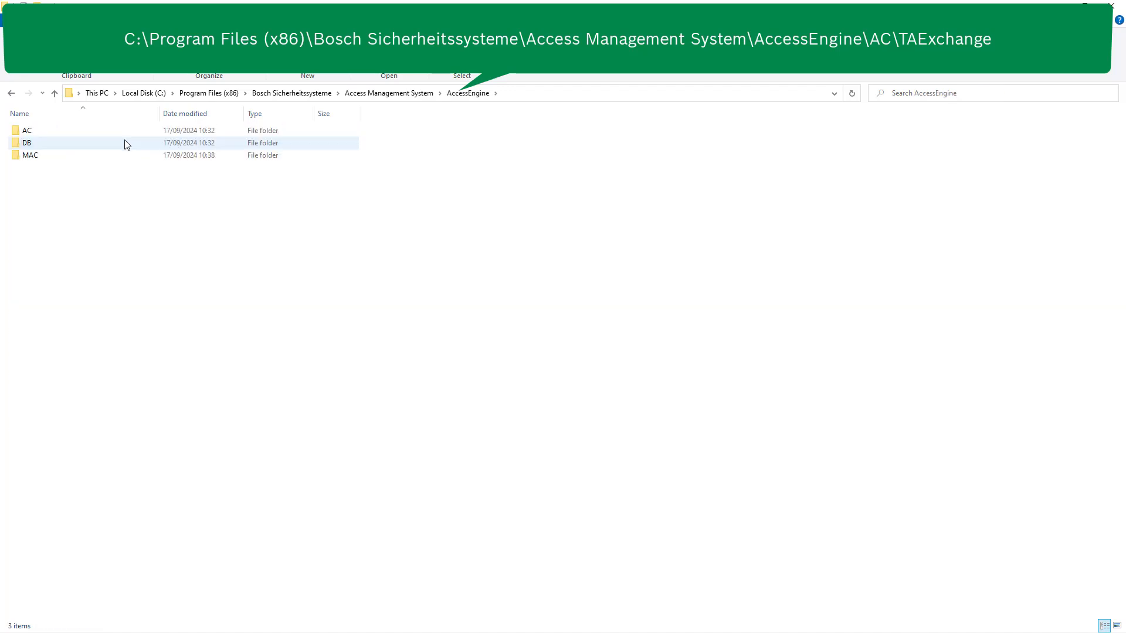
Step: Open TAccExc_EXP.TXT from the AC\TAExchange folder in Notepad
double_click(27, 130)
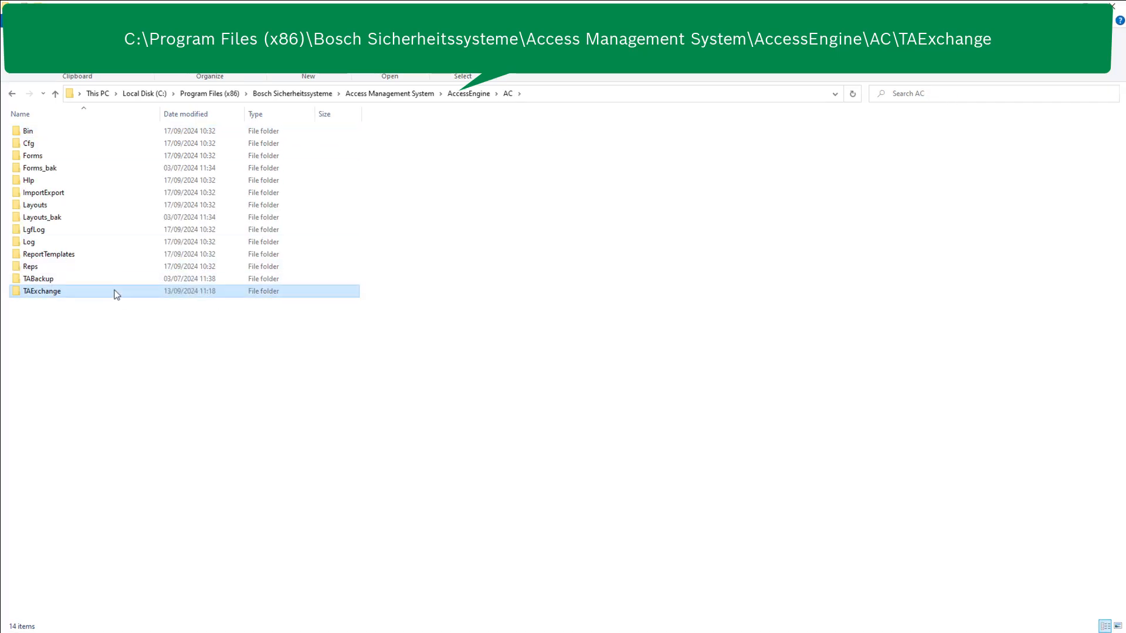
double_click(43, 291)
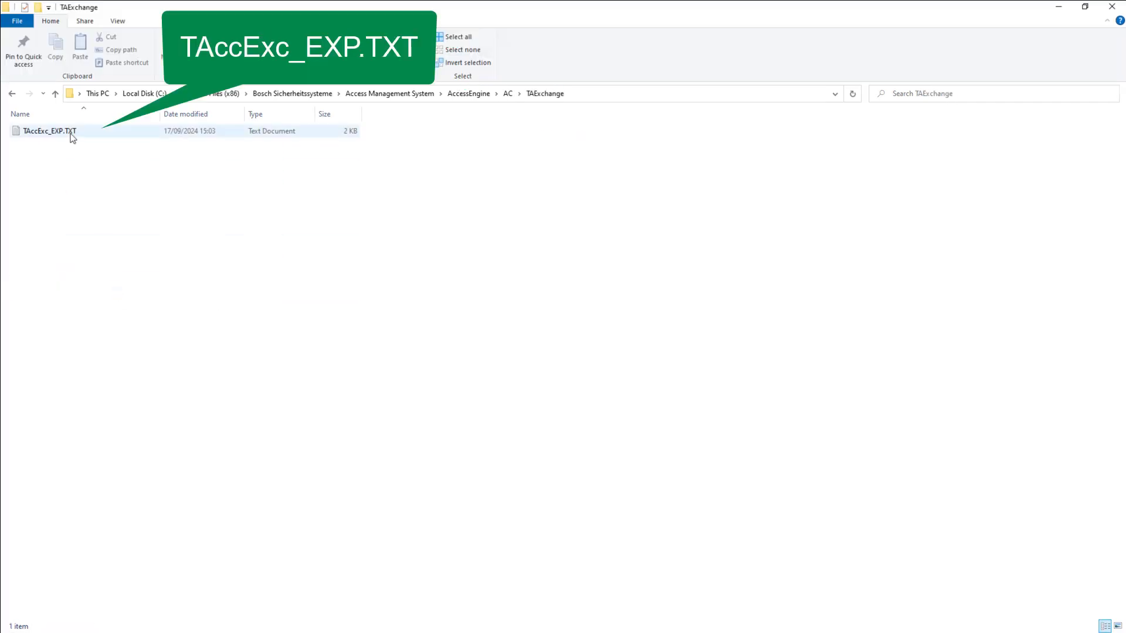
double_click(49, 130)
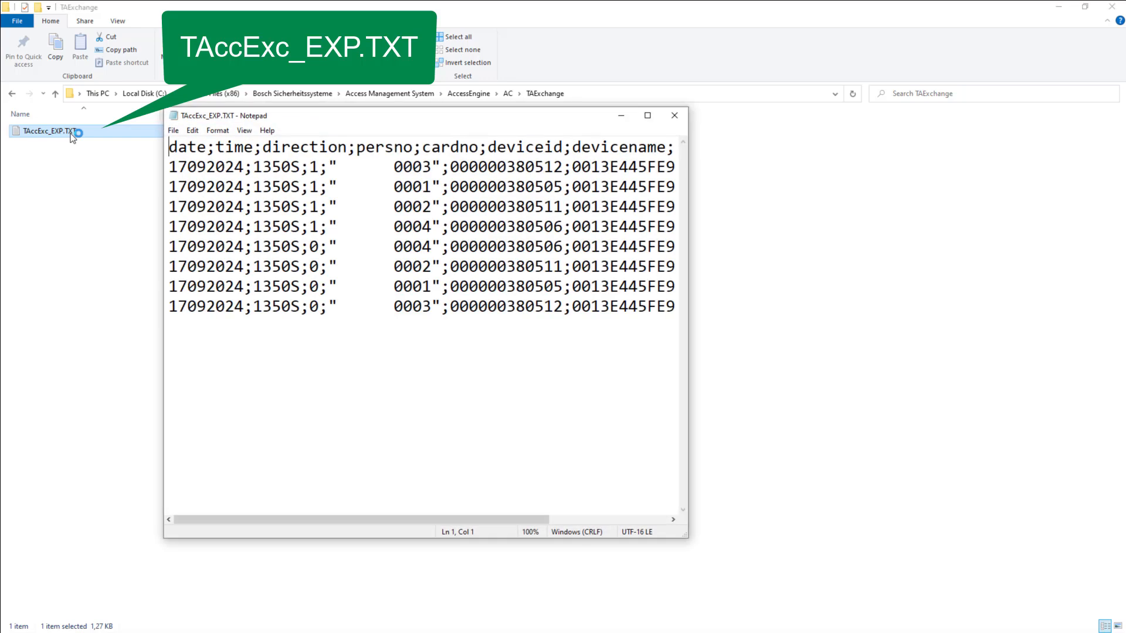
Step: Maximize Notepad and highlight the booking time 1350S and personnel number 0003
left_click(646, 115)
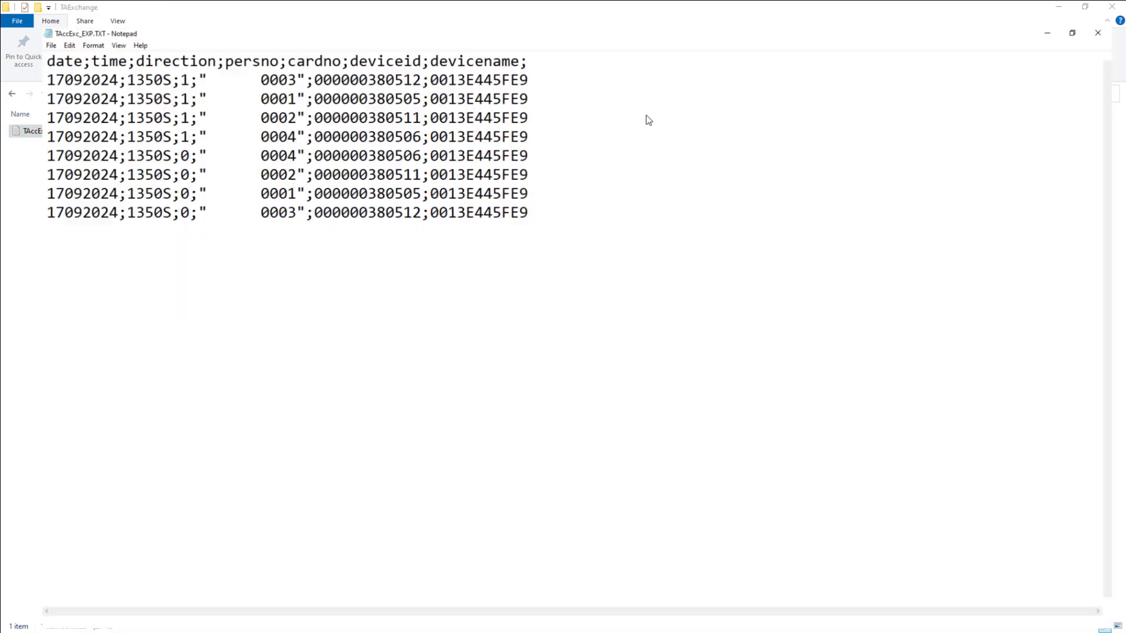
left_click(1072, 33)
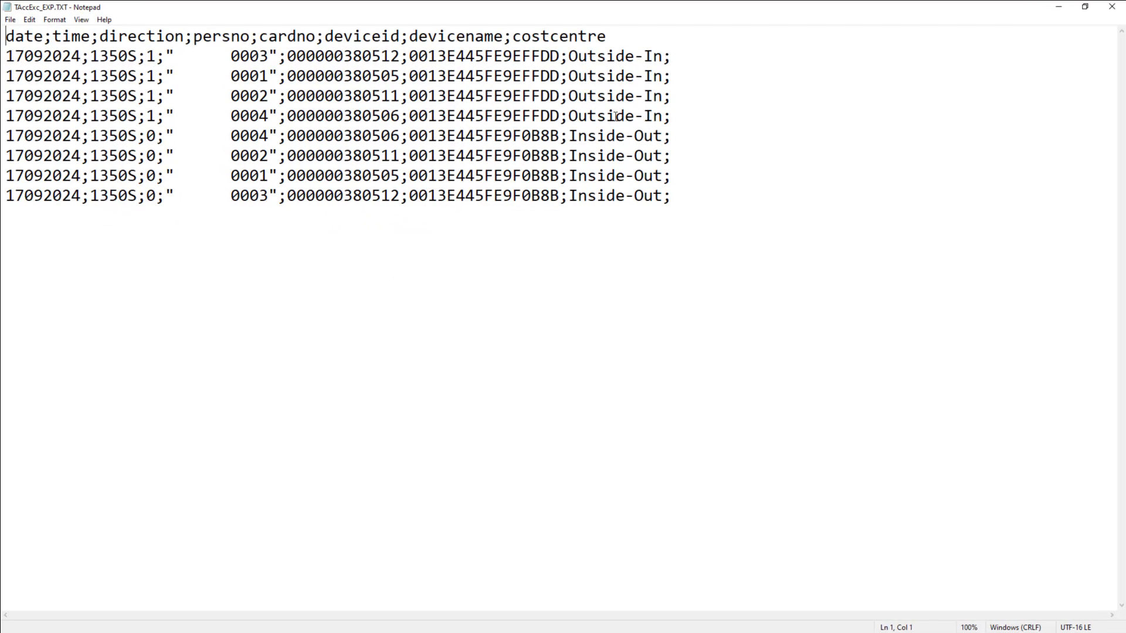
mouse_move(585, 111)
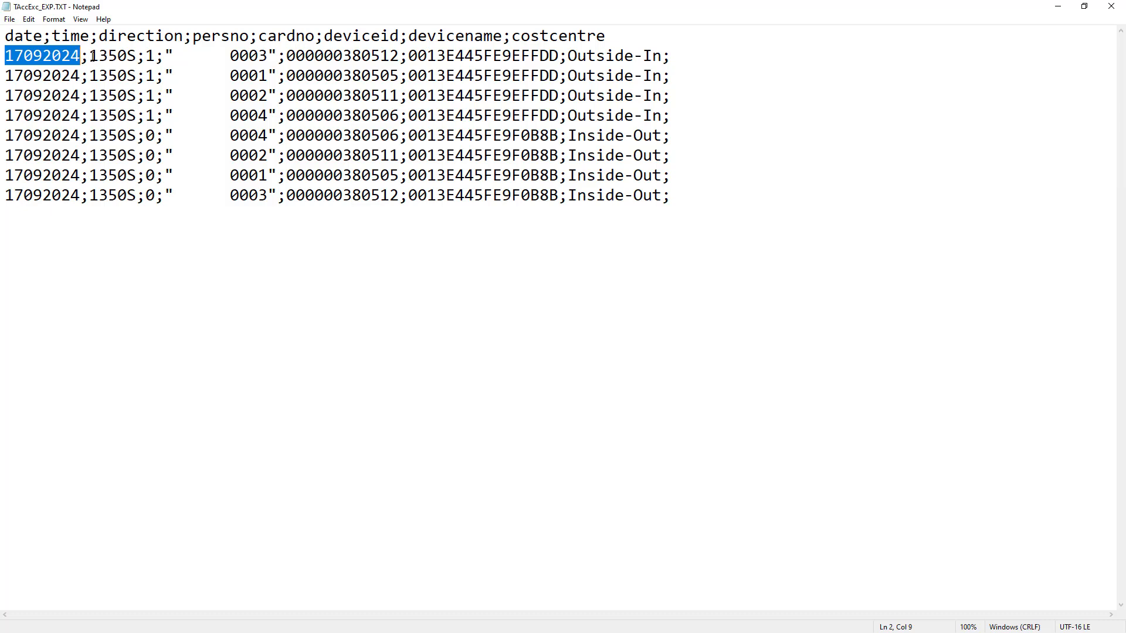
double_click(113, 55)
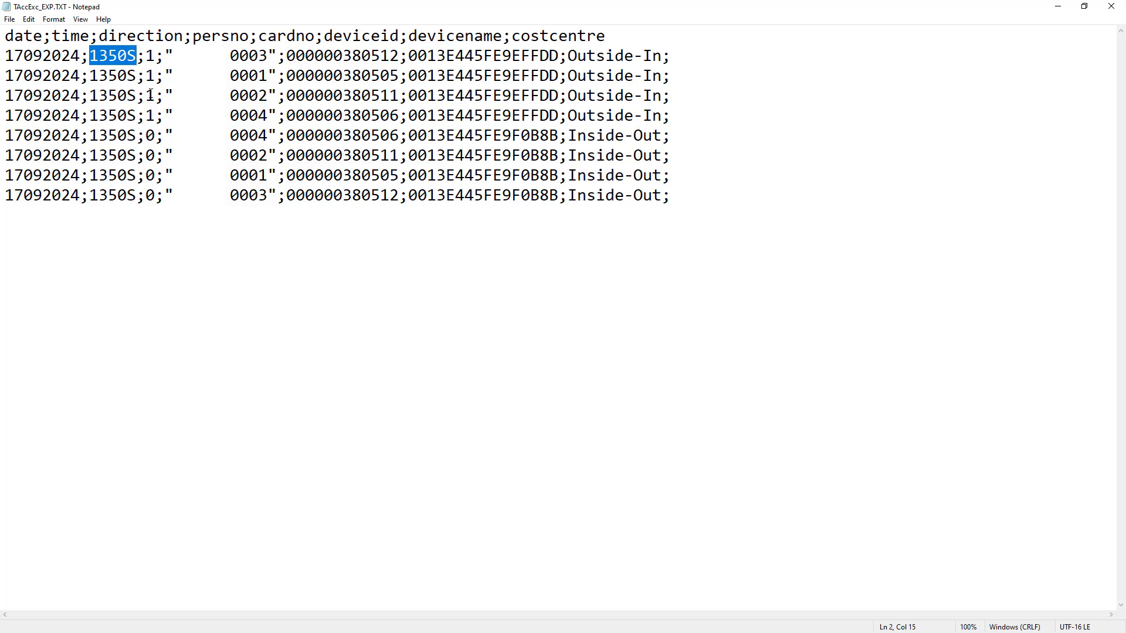
left_click(149, 55)
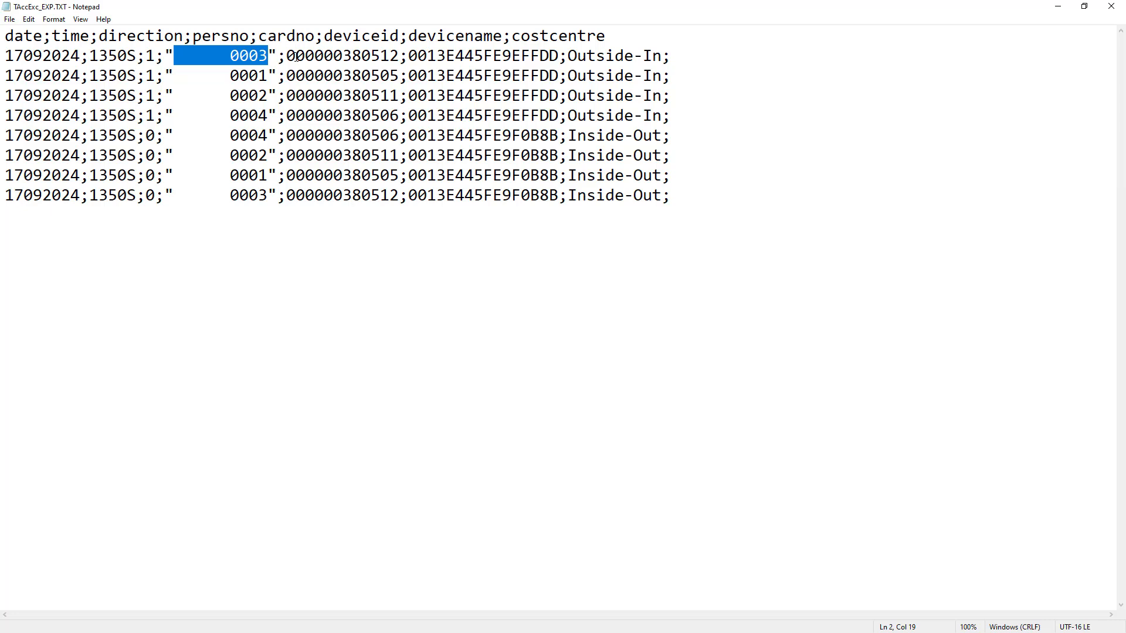
Step: Highlight the card number, device name Outside-In and the costcentre column heading
left_click(287, 55)
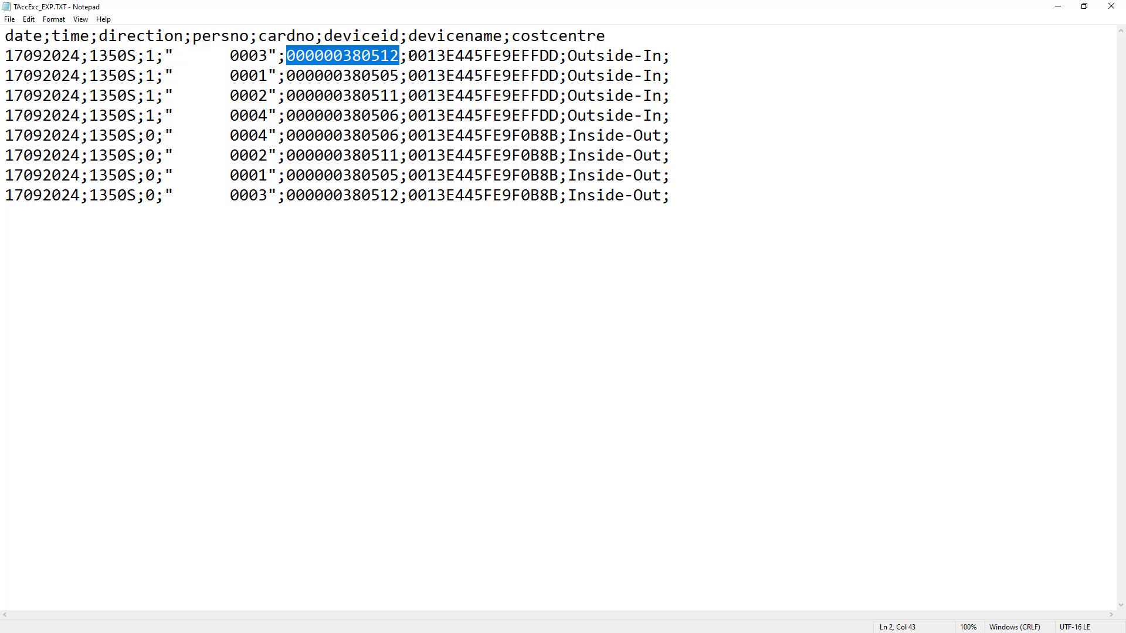
double_click(482, 55)
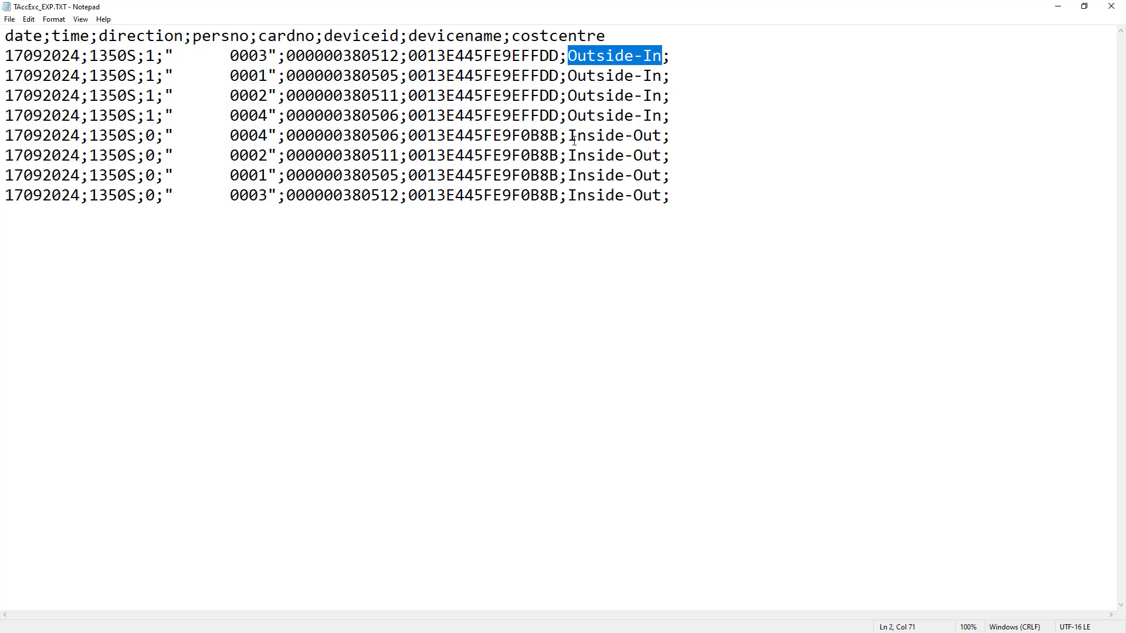
double_click(558, 36)
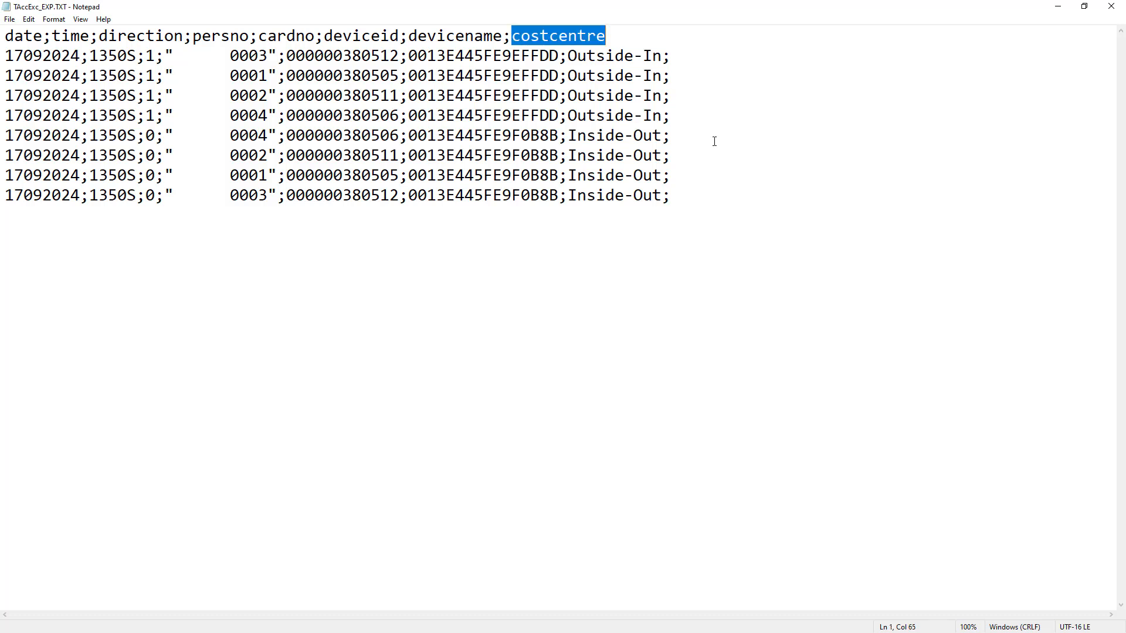
mouse_move(332, 115)
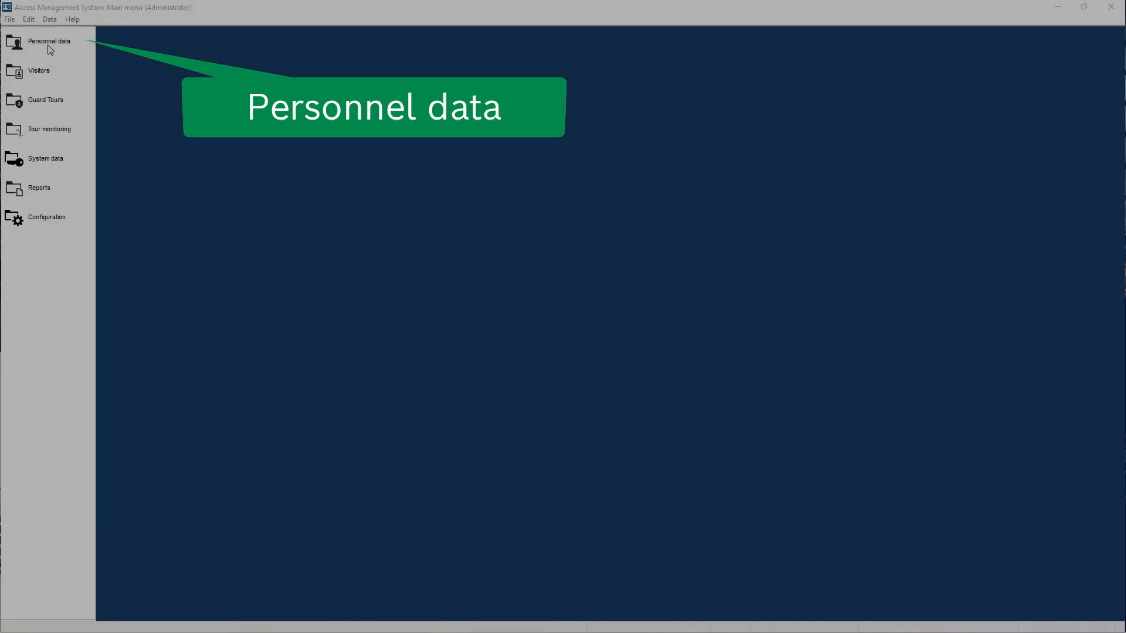
Step: Search all person records under Personnel data > Persons and open one result
left_click(50, 41)
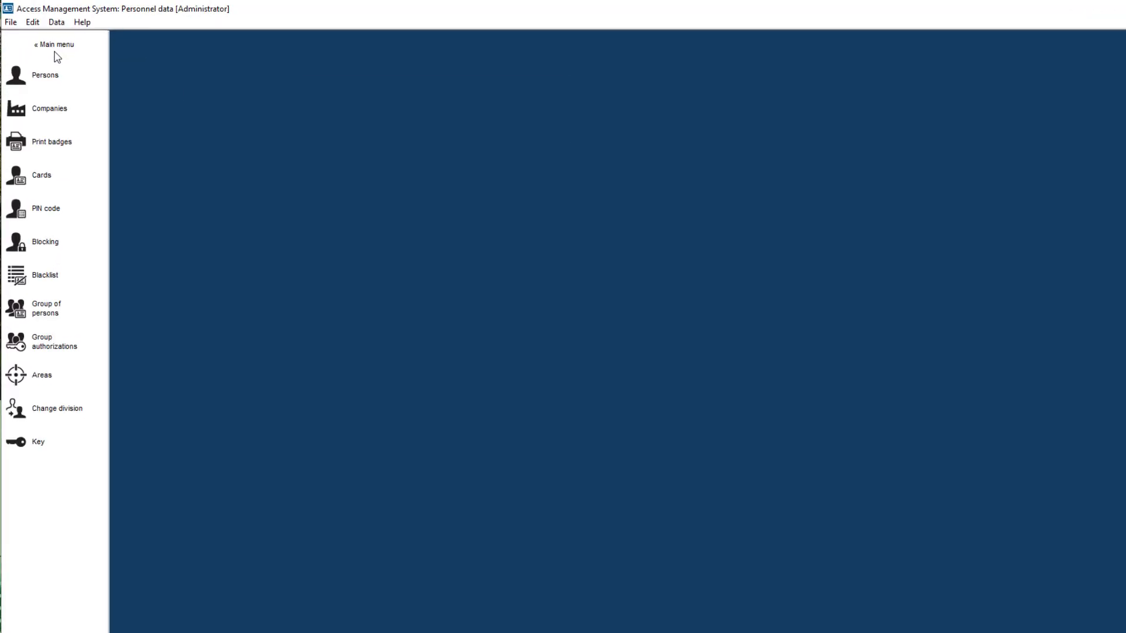
left_click(44, 75)
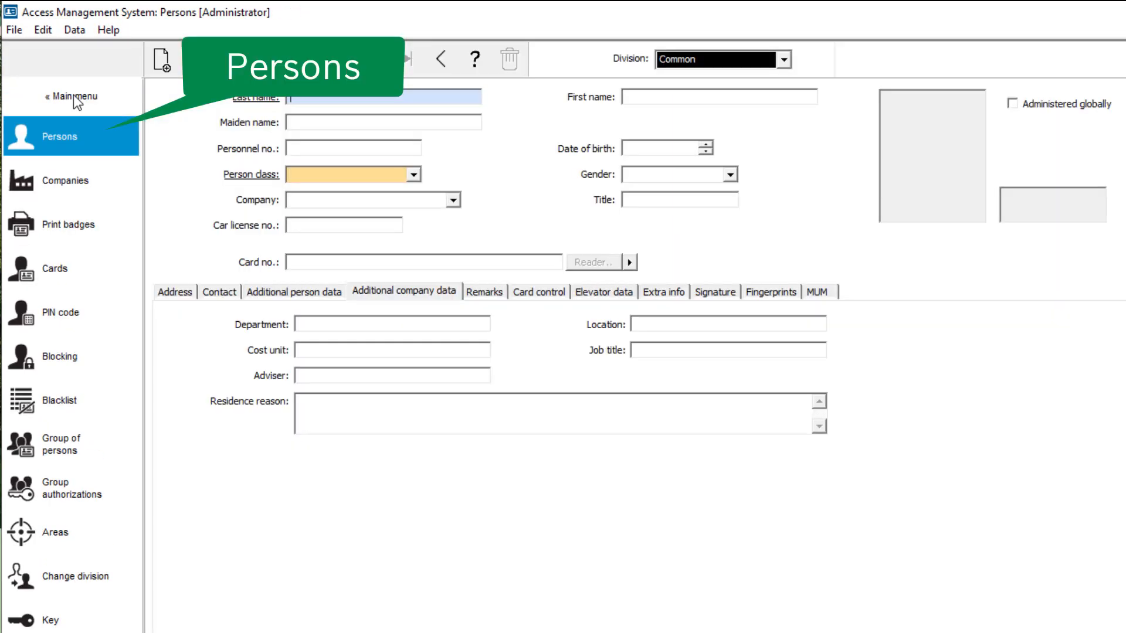
left_click(450, 199)
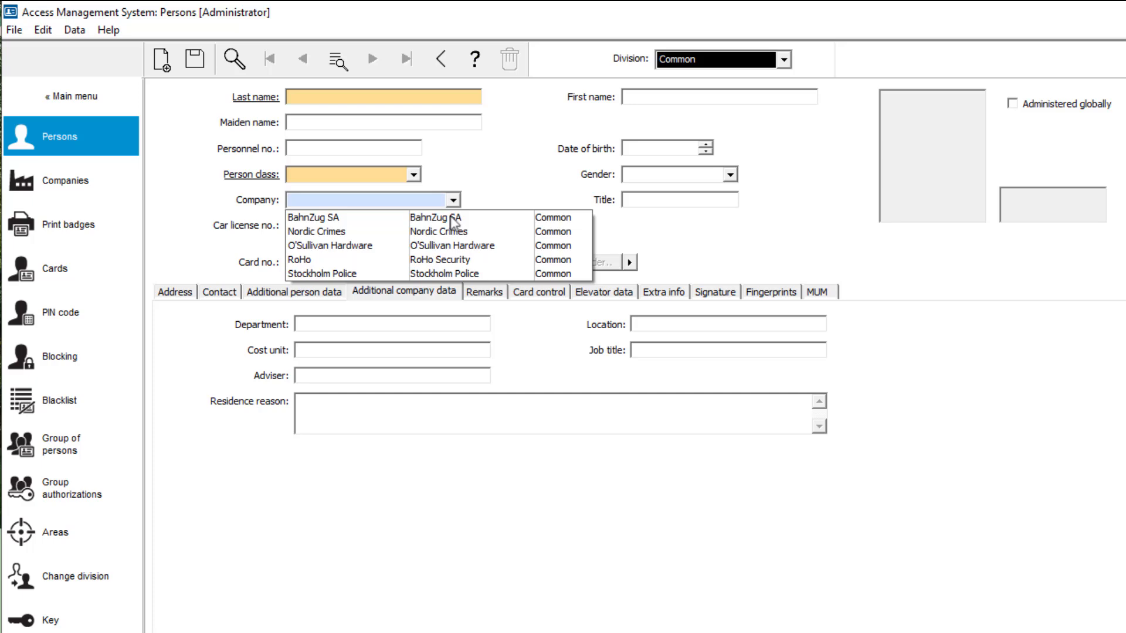
left_click(300, 259)
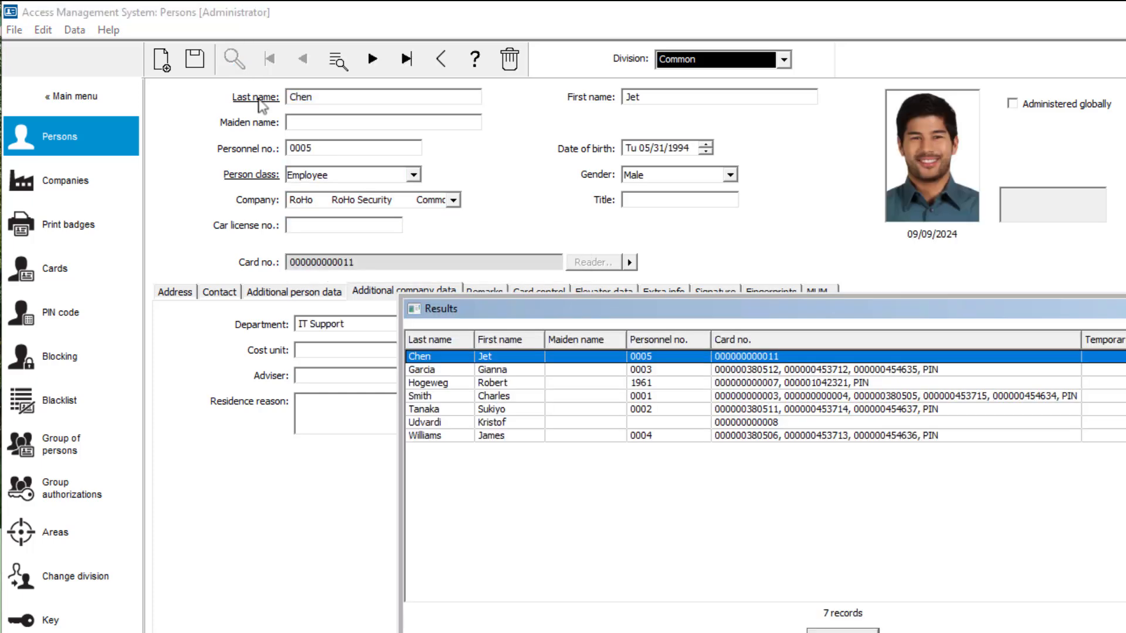
double_click(423, 437)
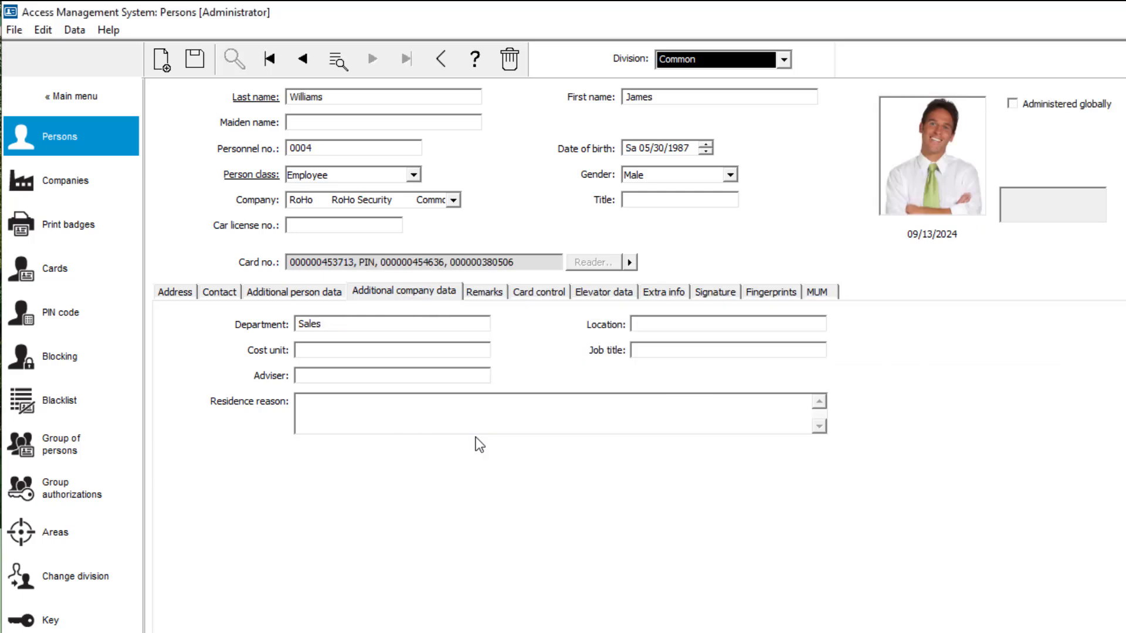
Step: Check the person's department and step back through the previous person records
left_click(391, 324)
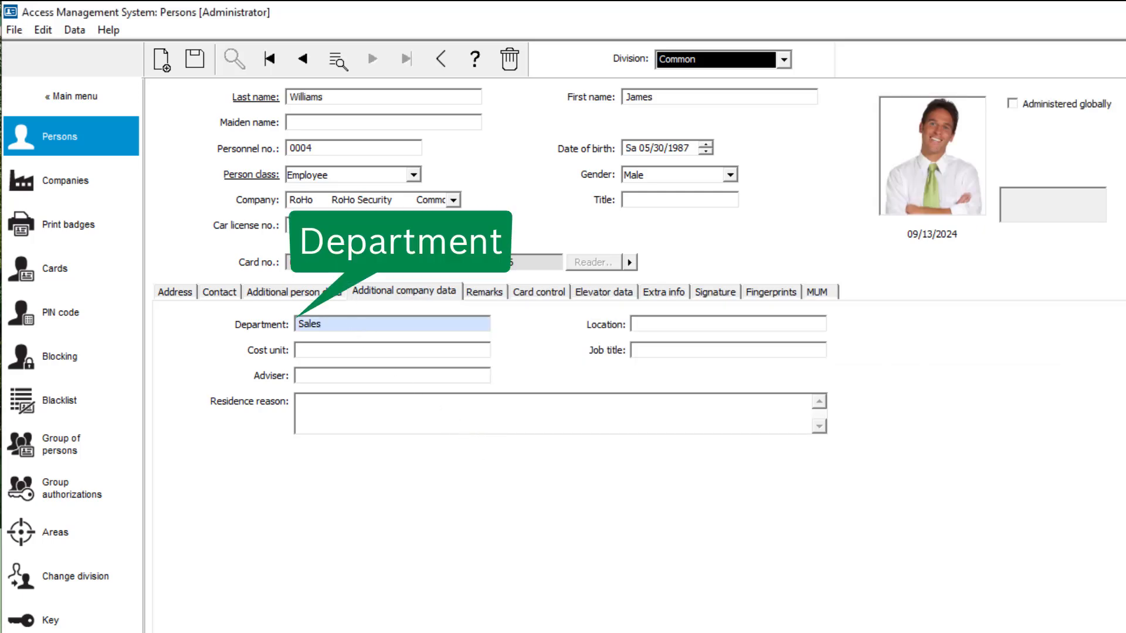
left_click(303, 60)
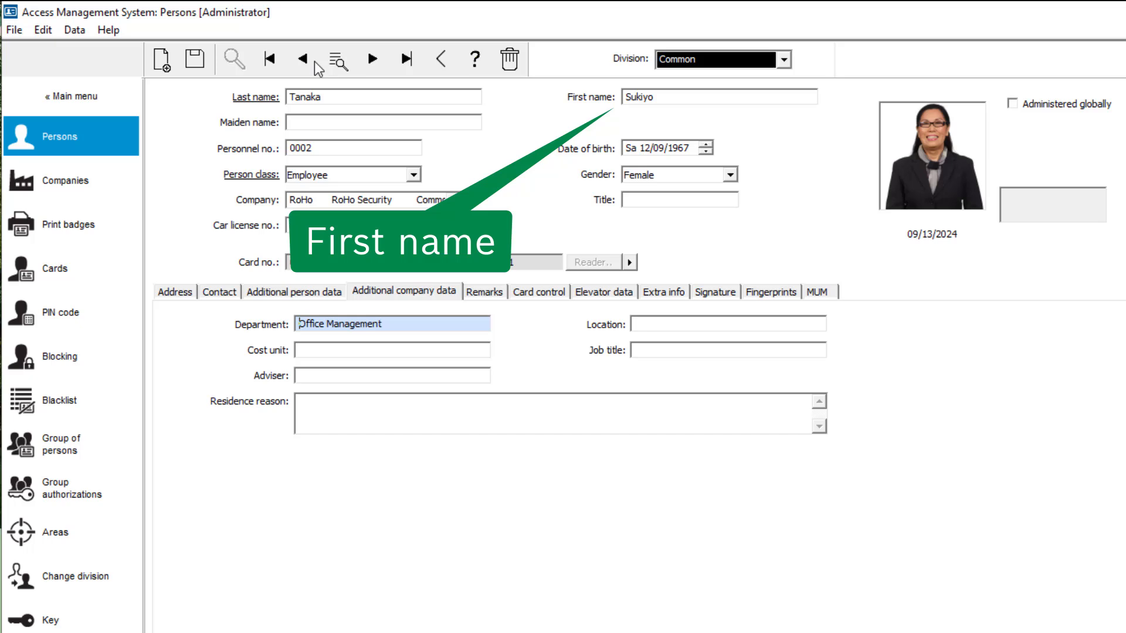
left_click(303, 60)
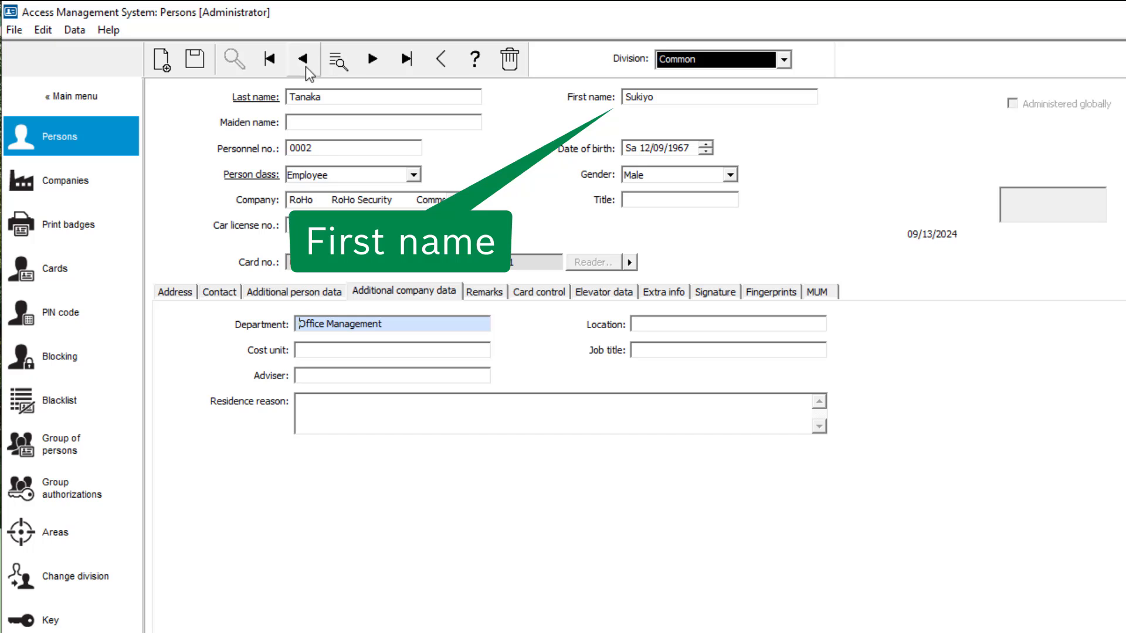
left_click(302, 60)
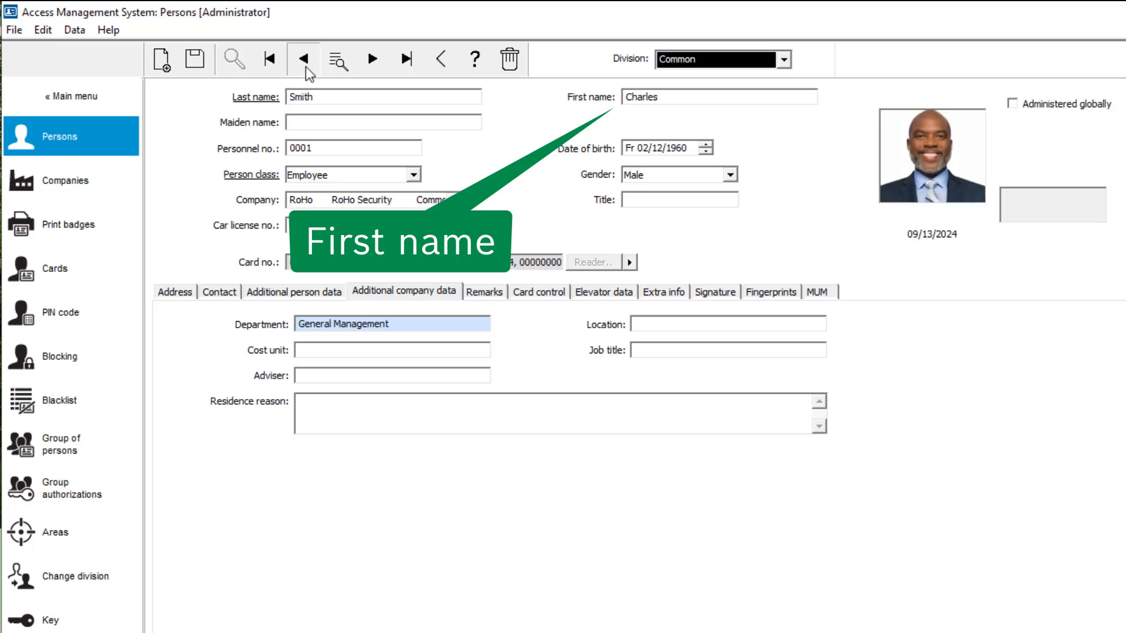
left_click(302, 60)
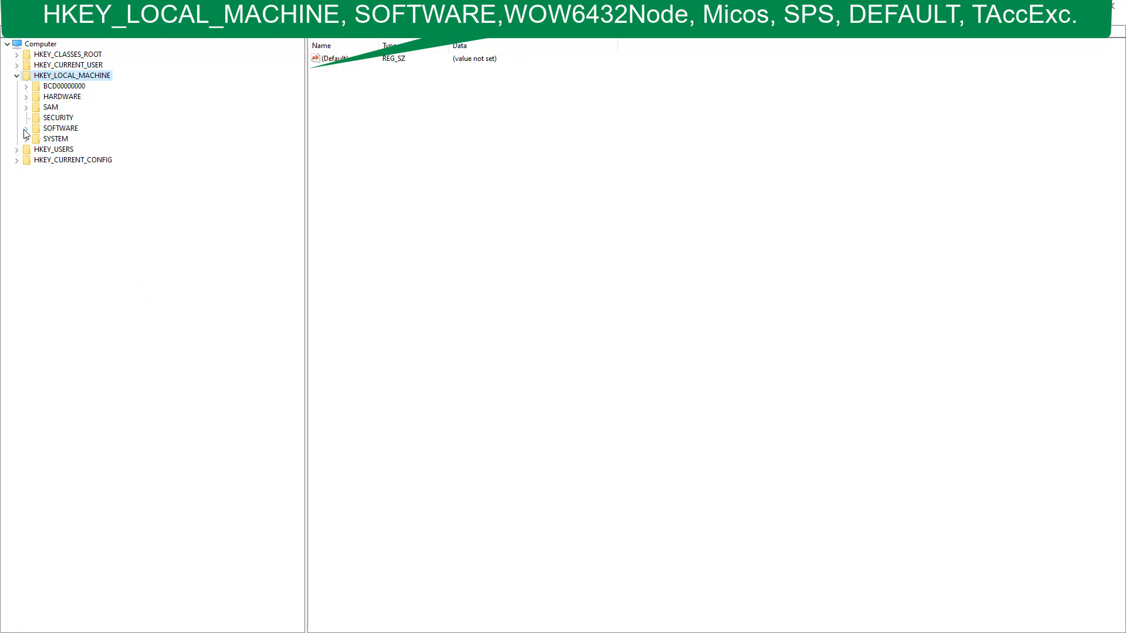
Step: Navigate HKLM\SOFTWARE\WOW6432Node\Micos\SPS\DEFAULT\TAccExc to AdditionallyExportedPersonColumns
left_click(24, 128)
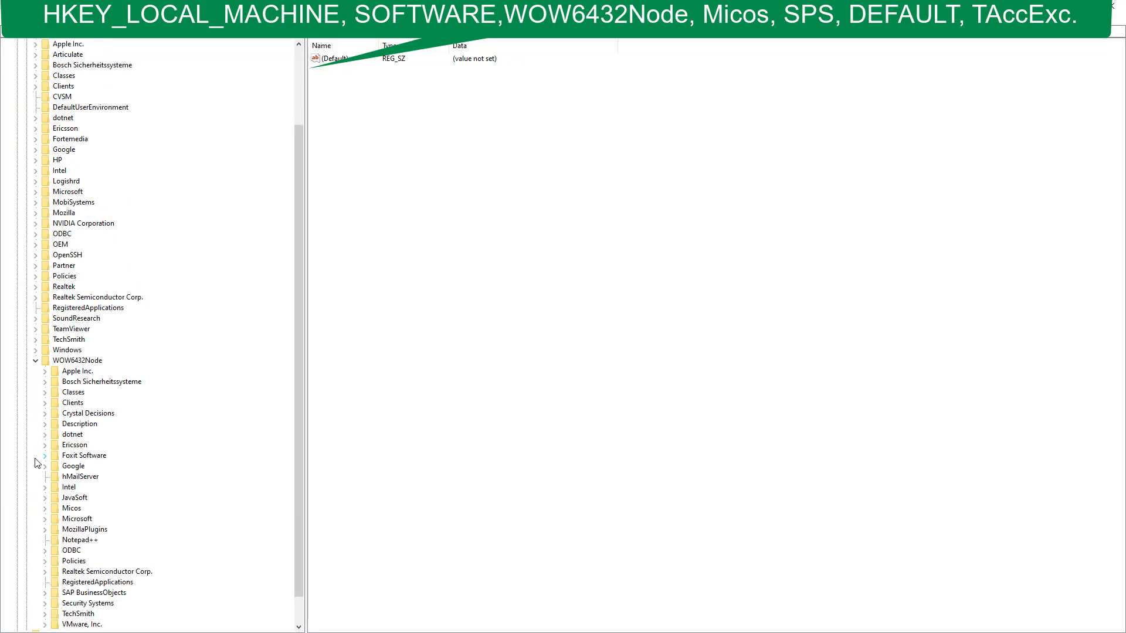
left_click(45, 507)
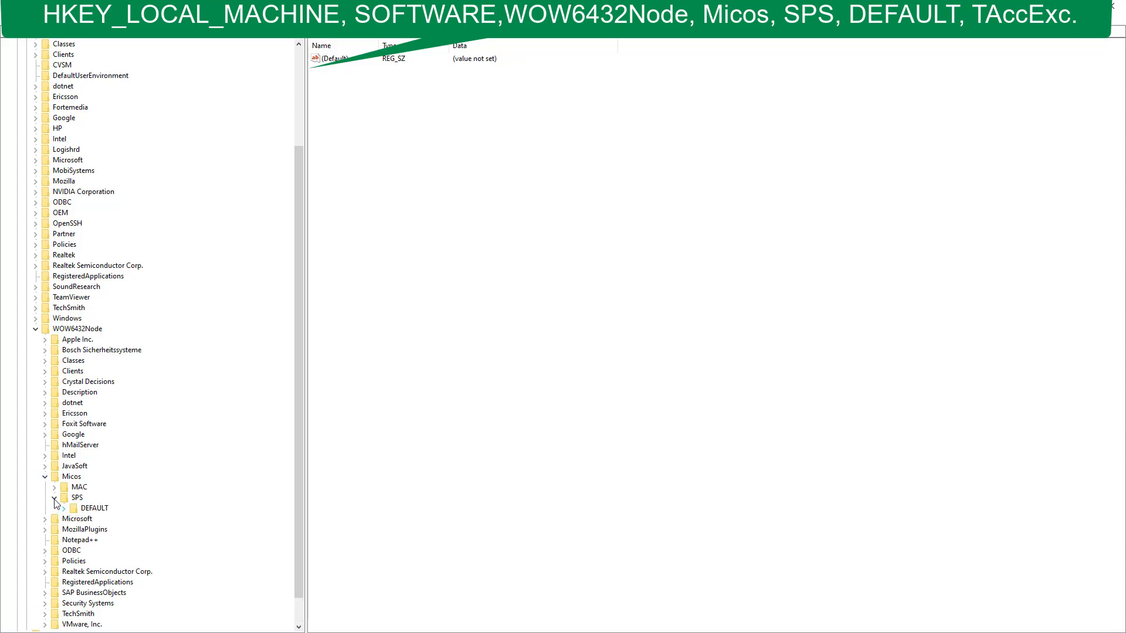
left_click(63, 507)
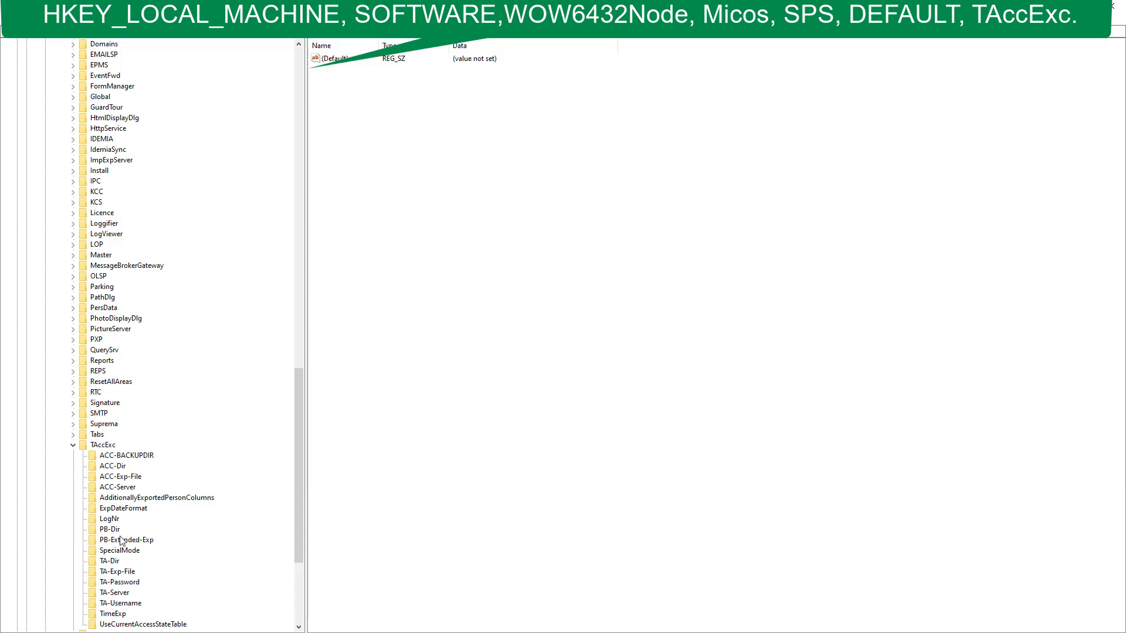
scroll("down", 3)
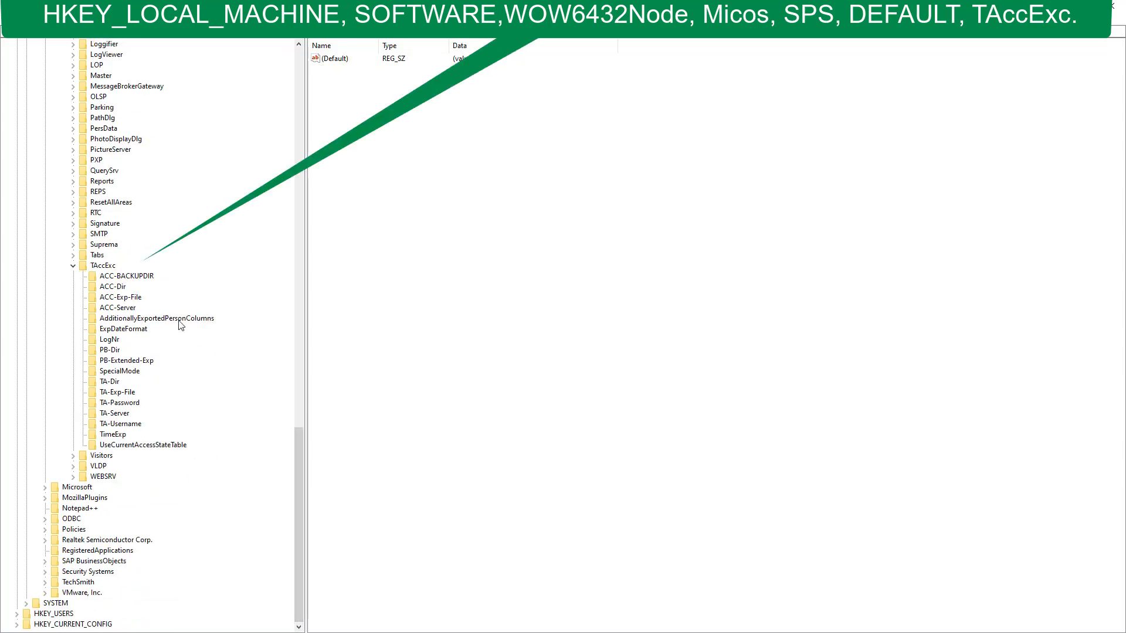
left_click(156, 318)
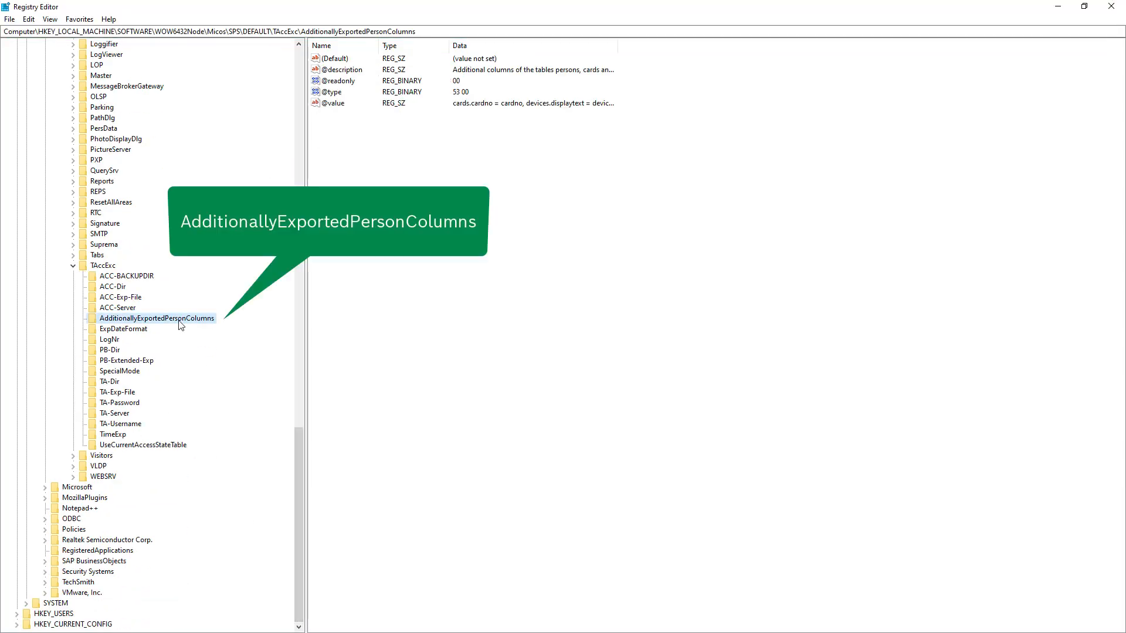
mouse_move(329, 108)
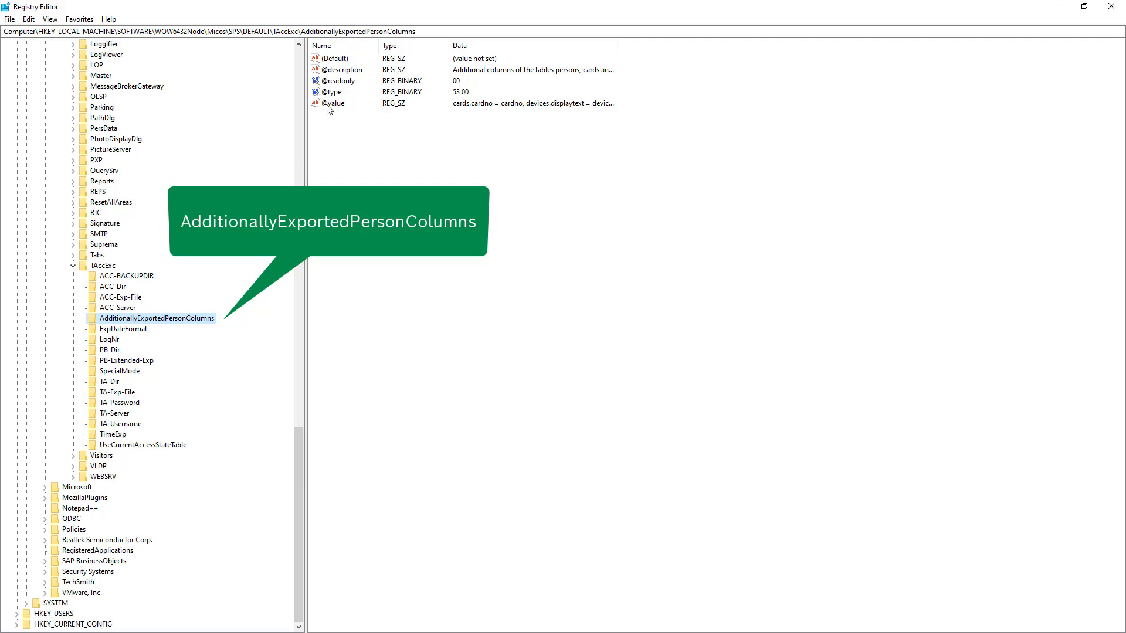
double_click(333, 104)
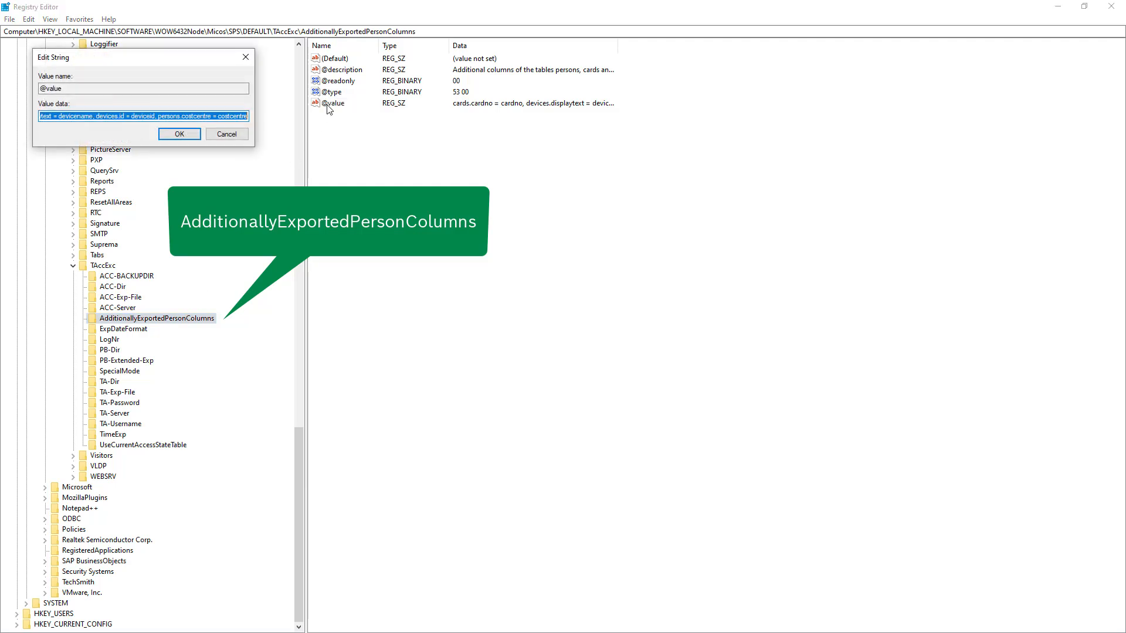
right_click(143, 116)
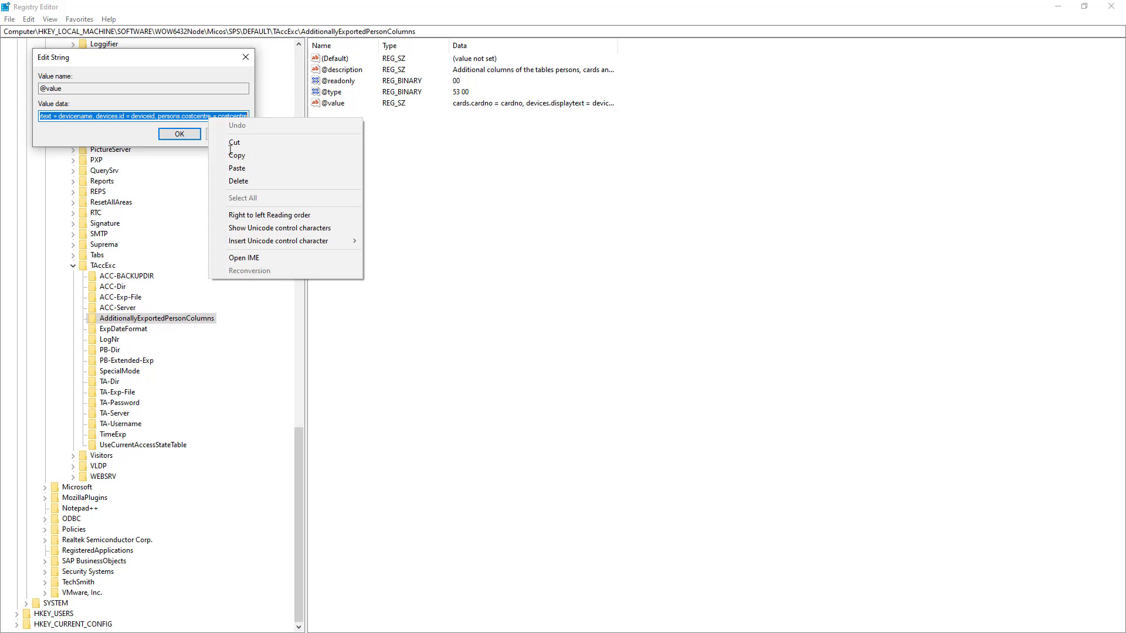
Step: Copy the column mapping into a new maximized Notepad and remove the costcenter entry
left_click(11, 622)
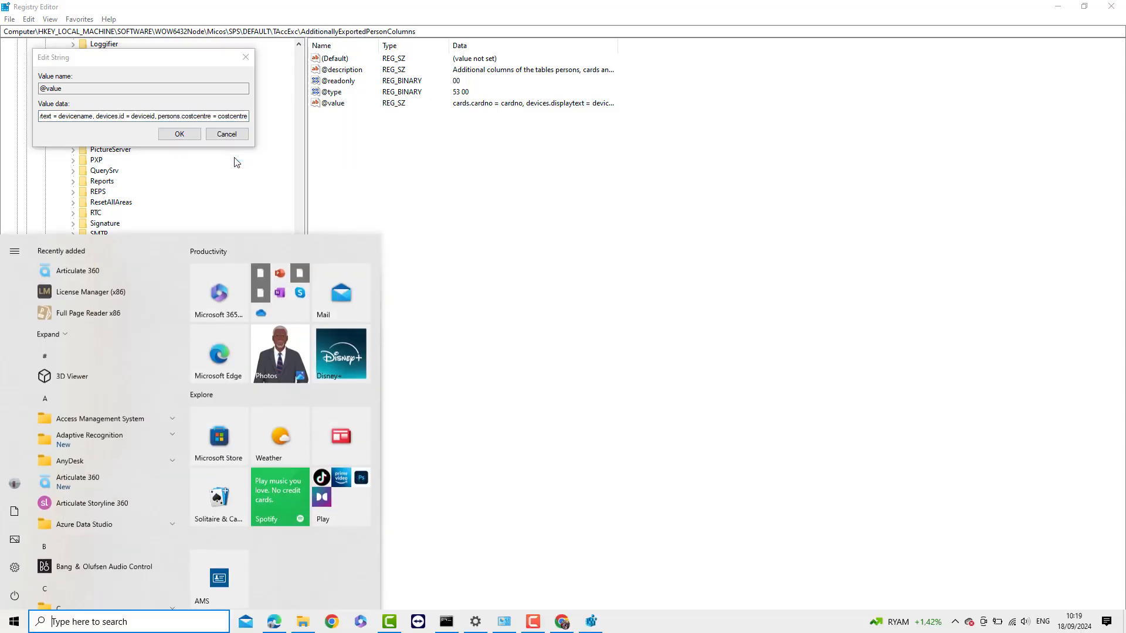
type("notepad")
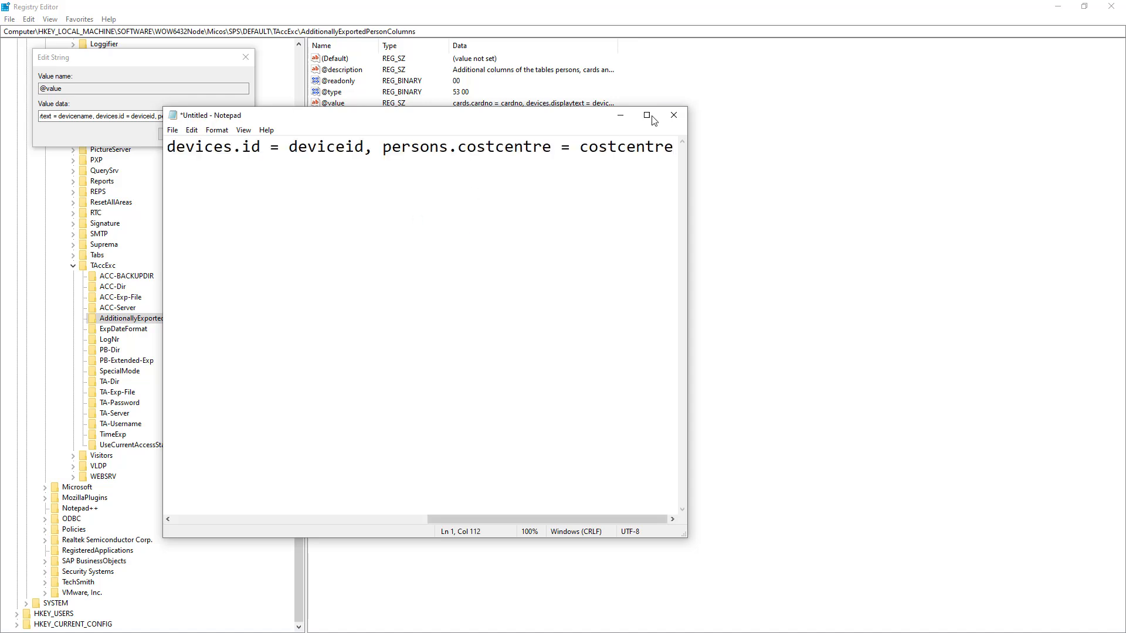
left_click(645, 115)
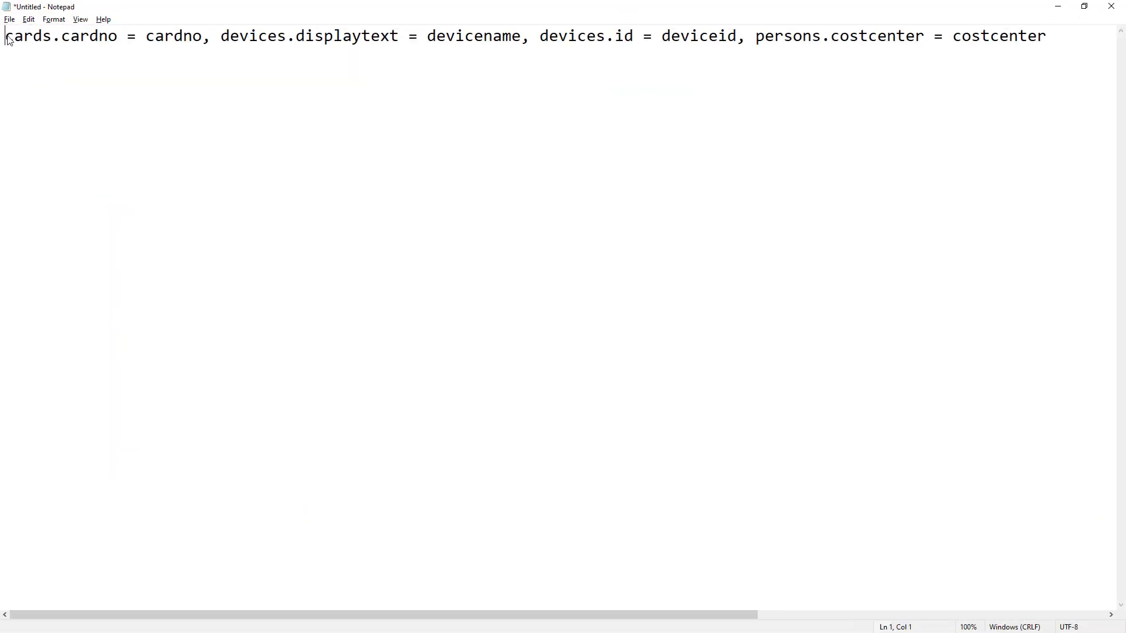
key("BackSpace")
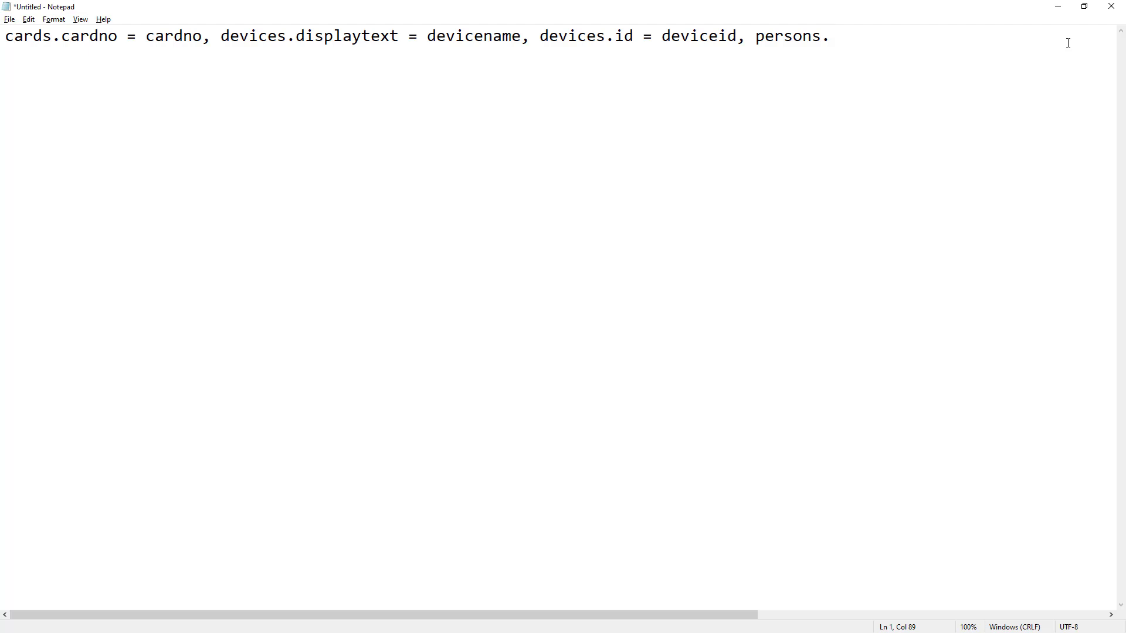
Step: Append persons lastname, firstname and department mappings and select the whole list
type("lastname = las")
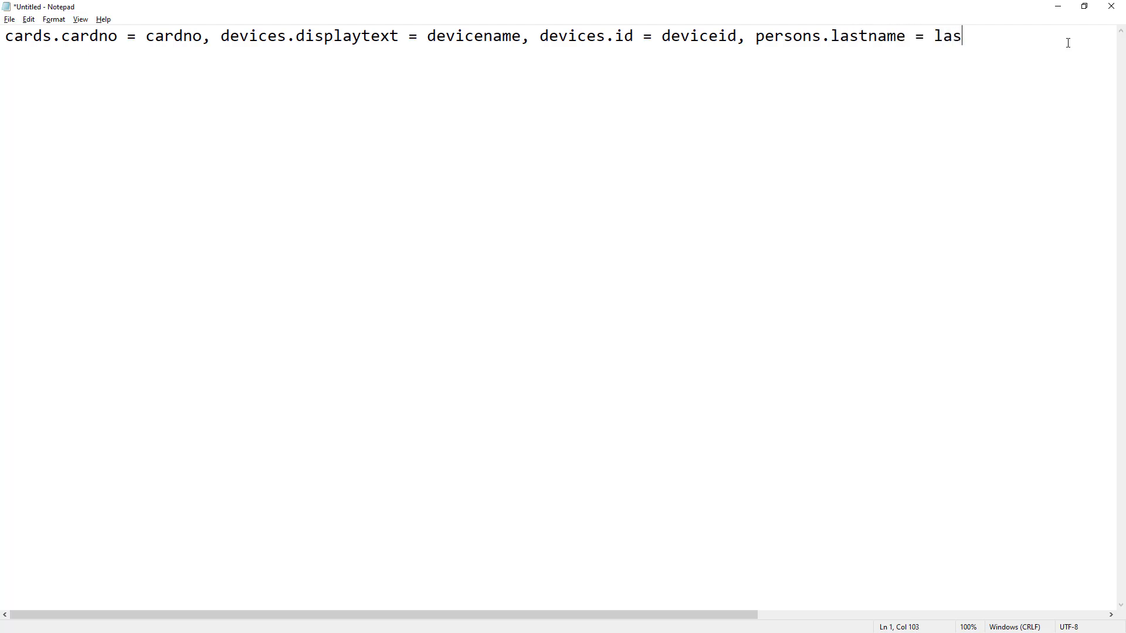
type("tname , p")
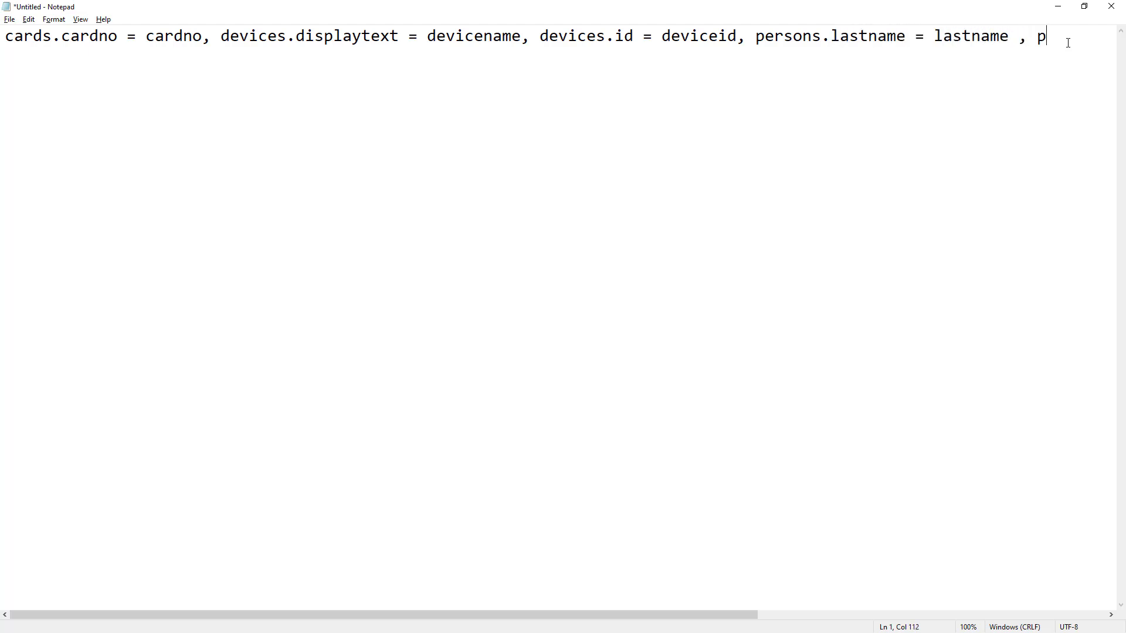
type("ersons.firstname")
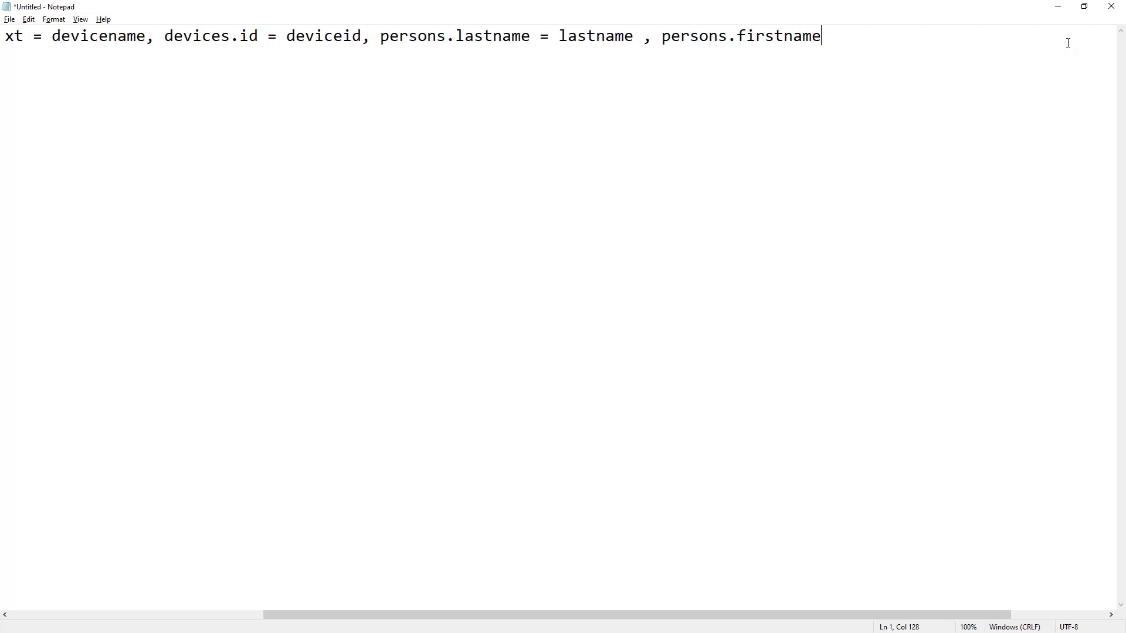
type("= firstname , persons")
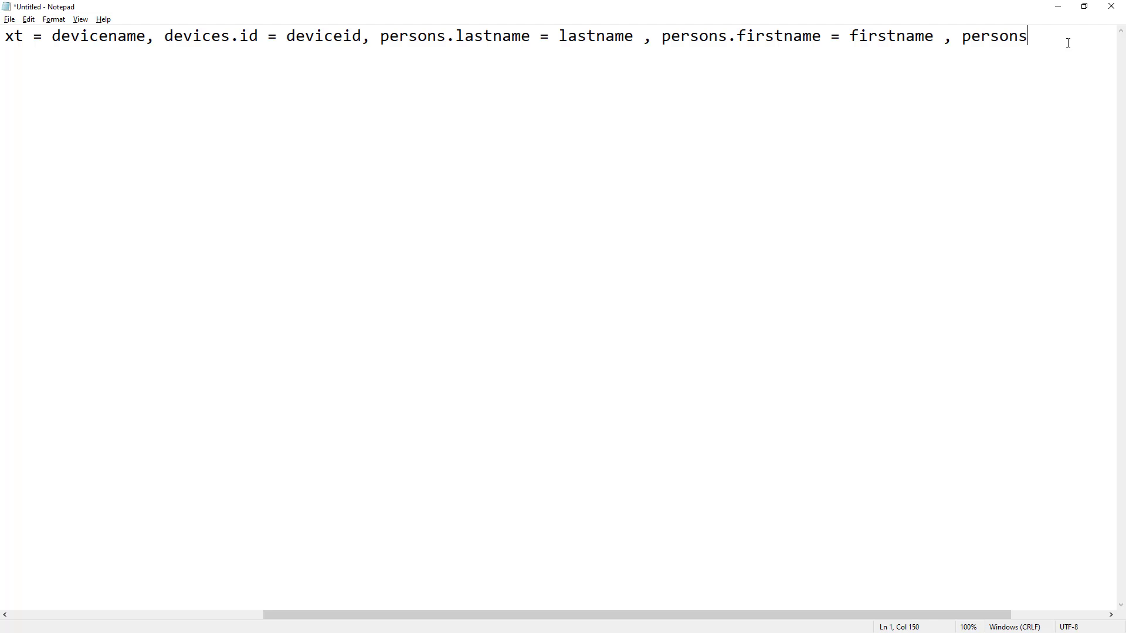
type(".department")
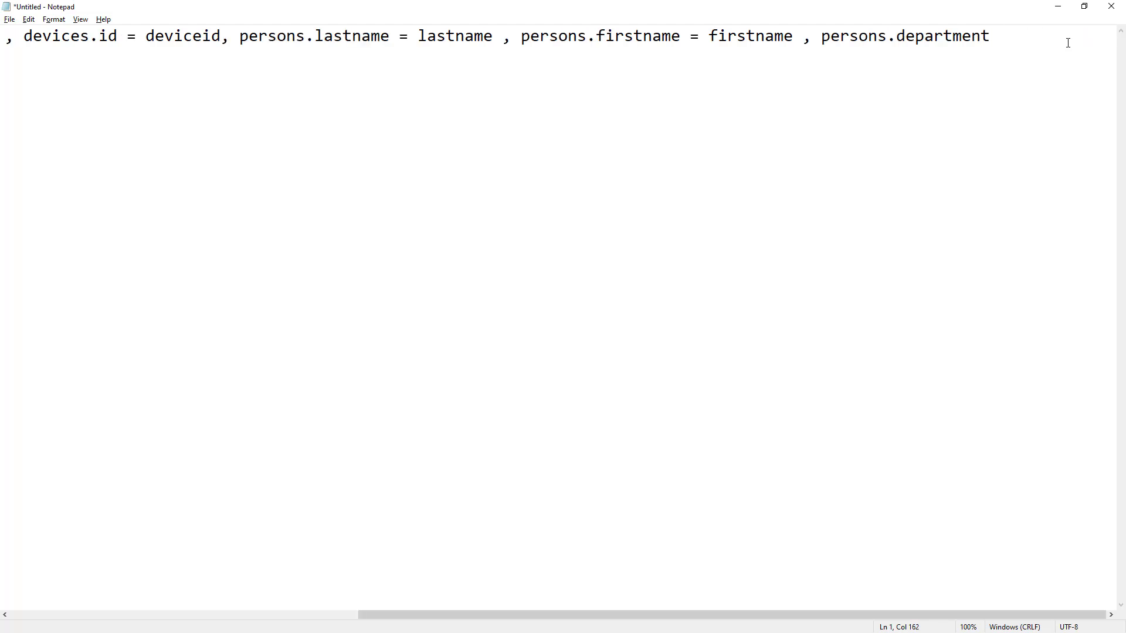
type("= department")
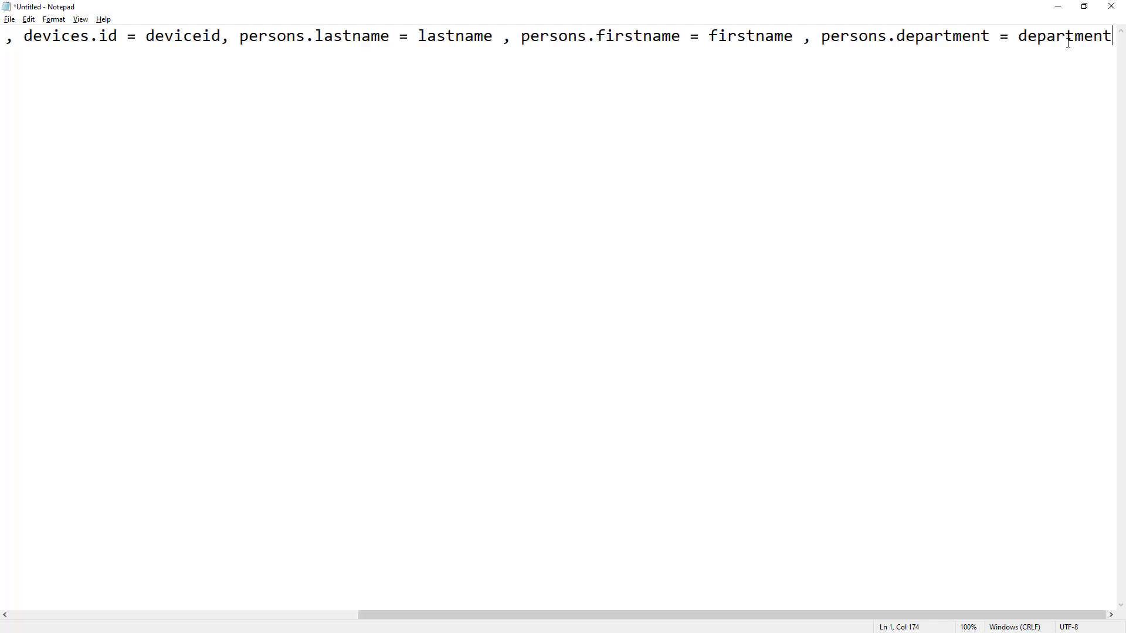
key("ctrl+a")
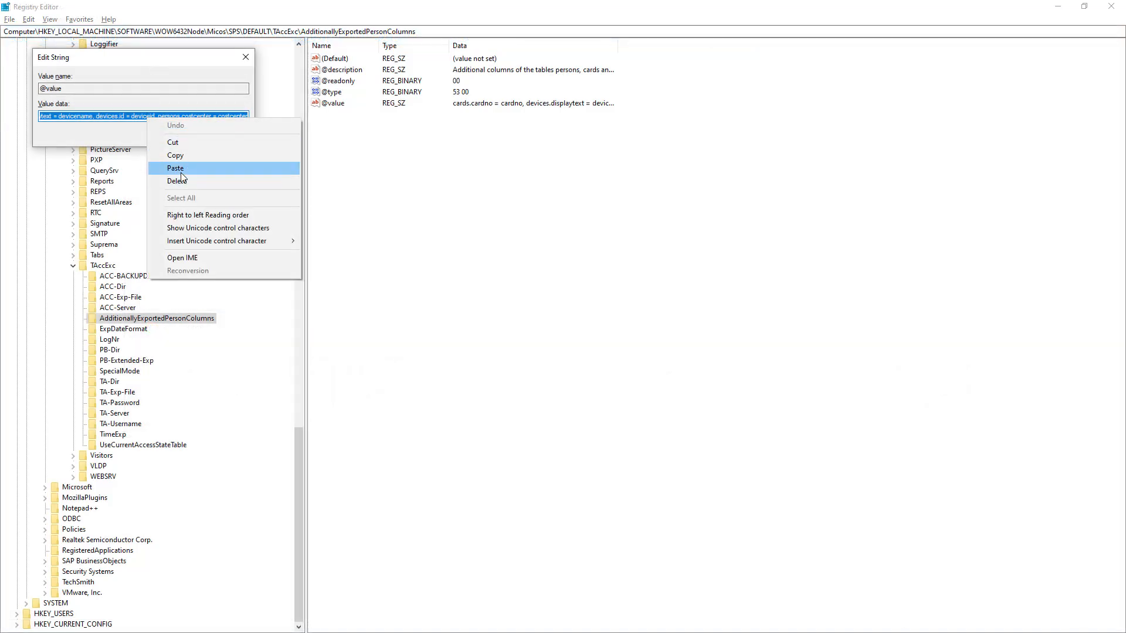
left_click(174, 167)
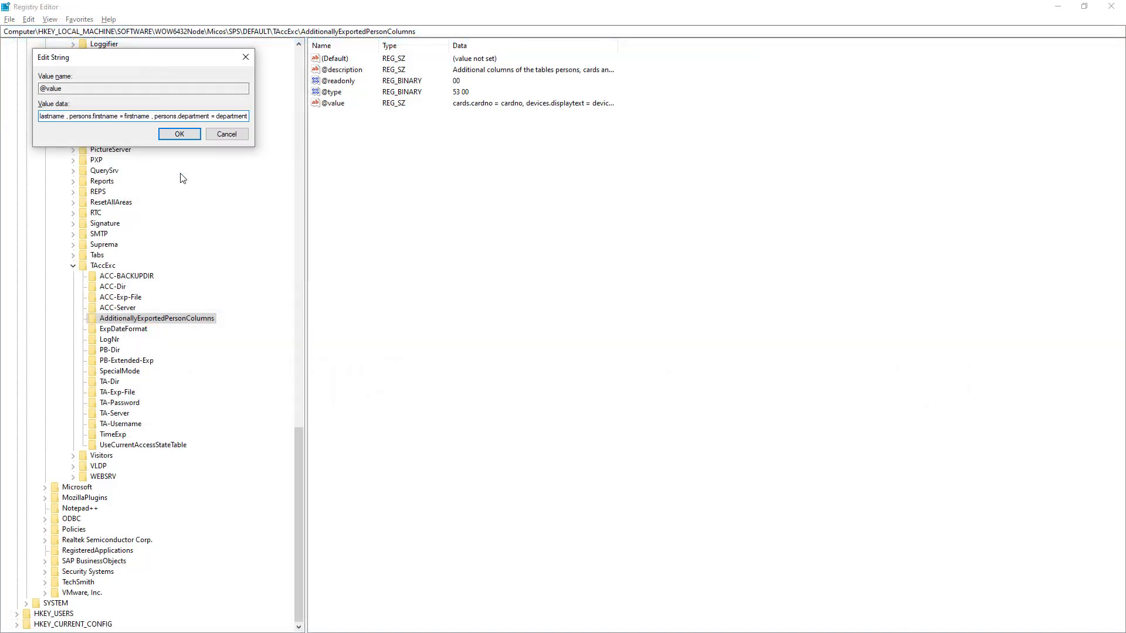
mouse_move(181, 146)
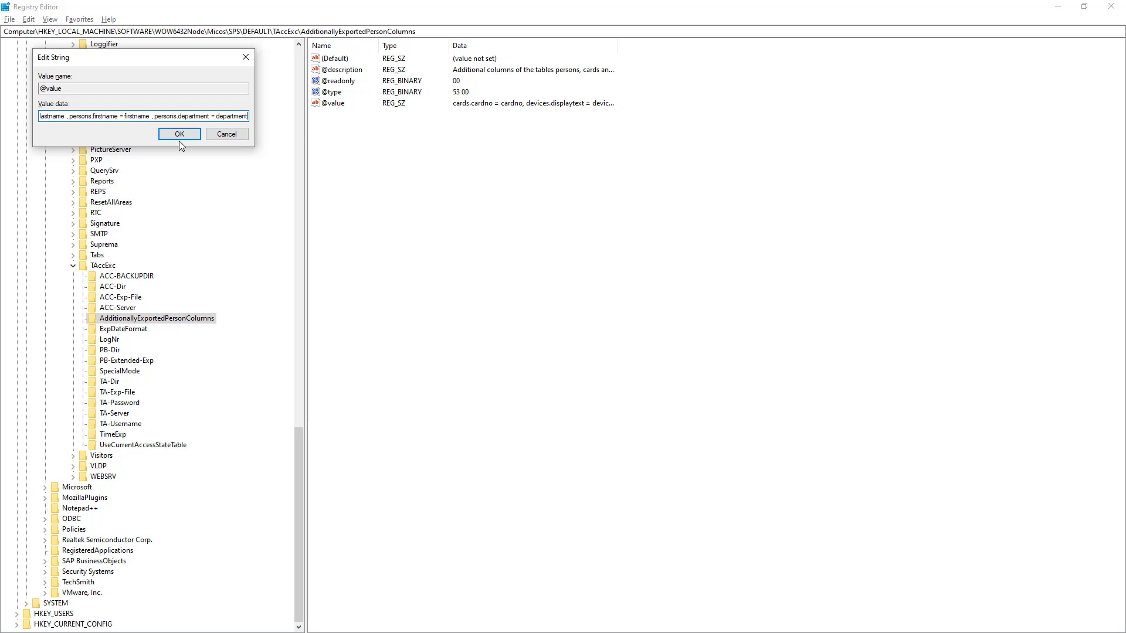
left_click(178, 134)
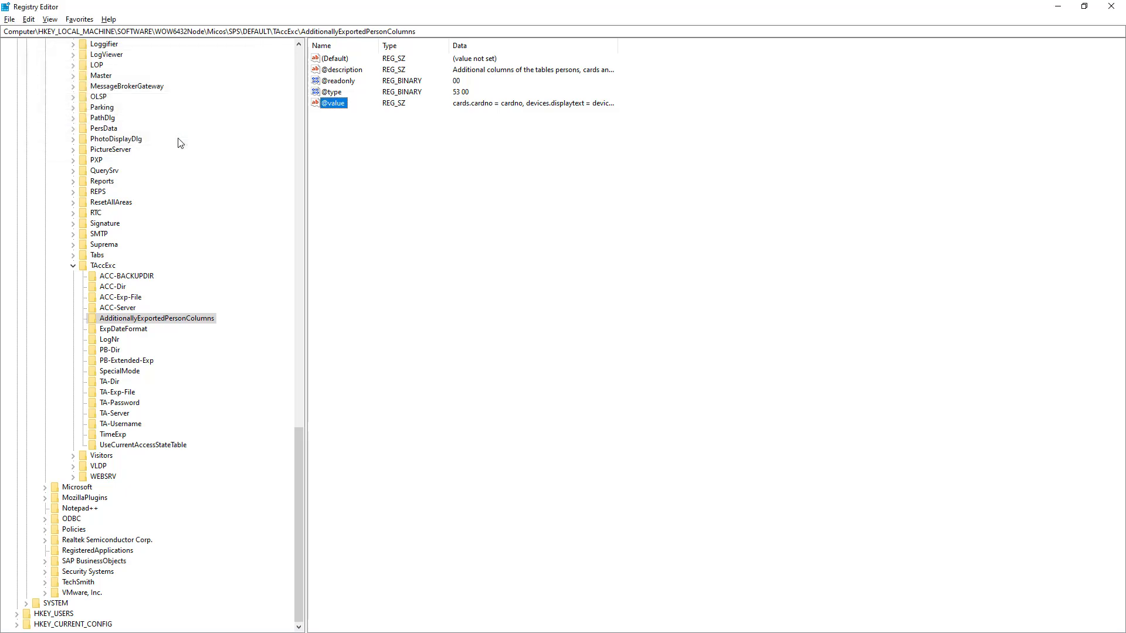
mouse_move(120, 297)
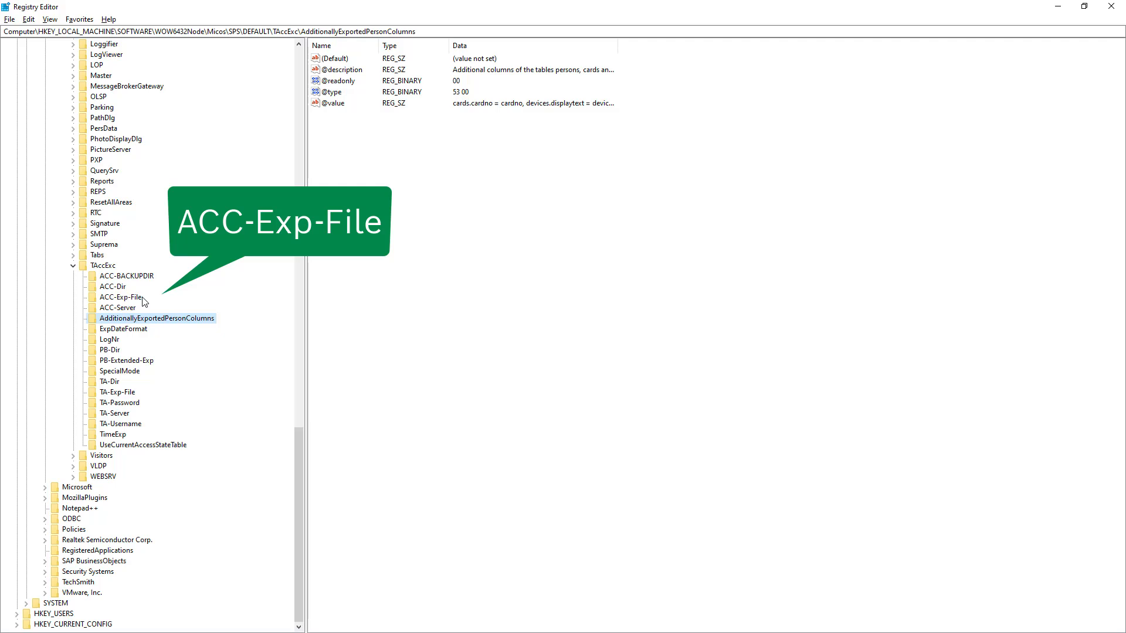
left_click(120, 297)
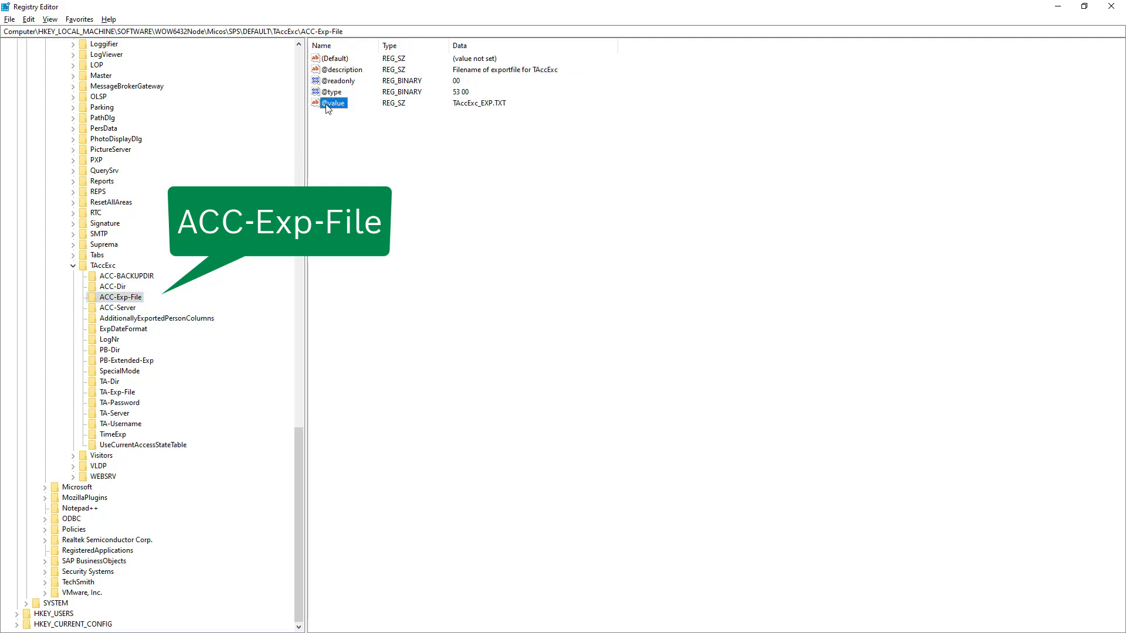
double_click(332, 103)
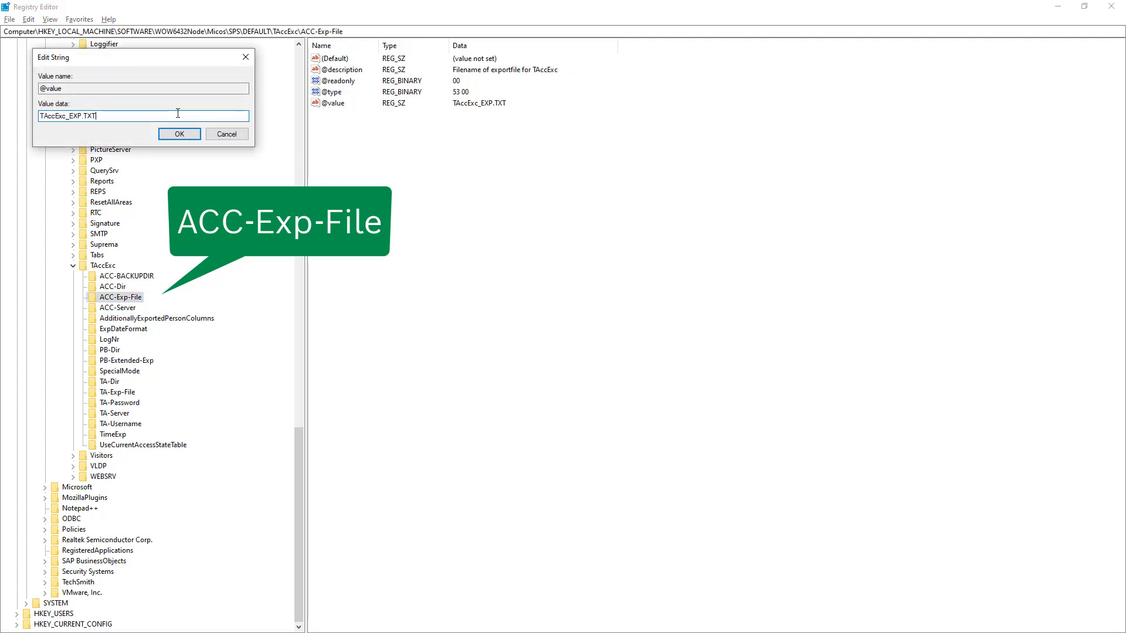
key("Backspace")
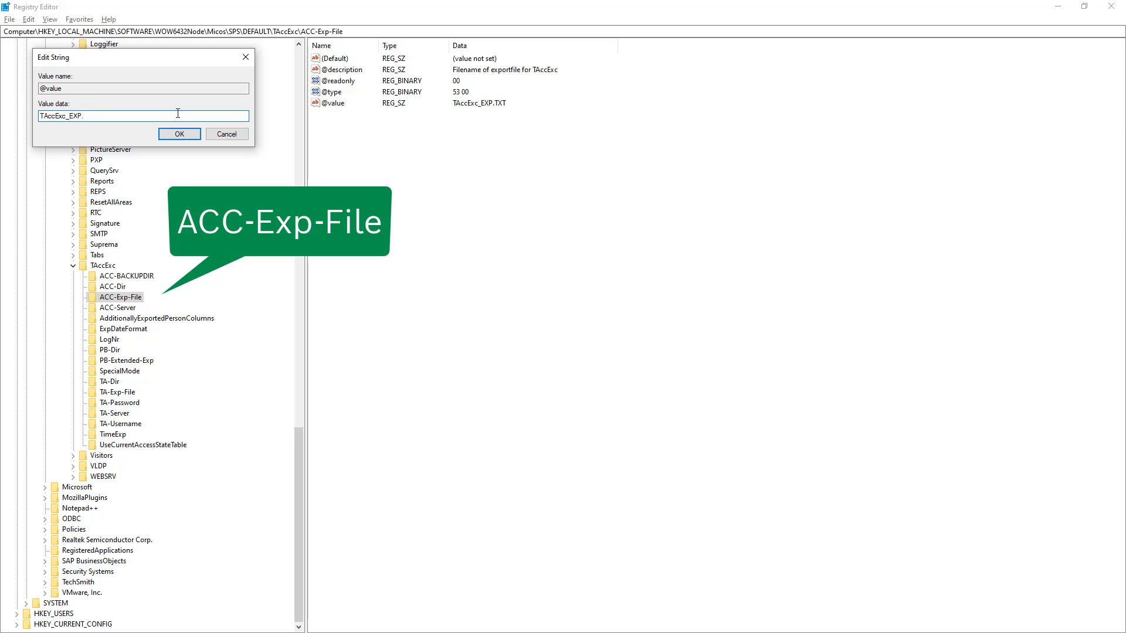
type("CSV")
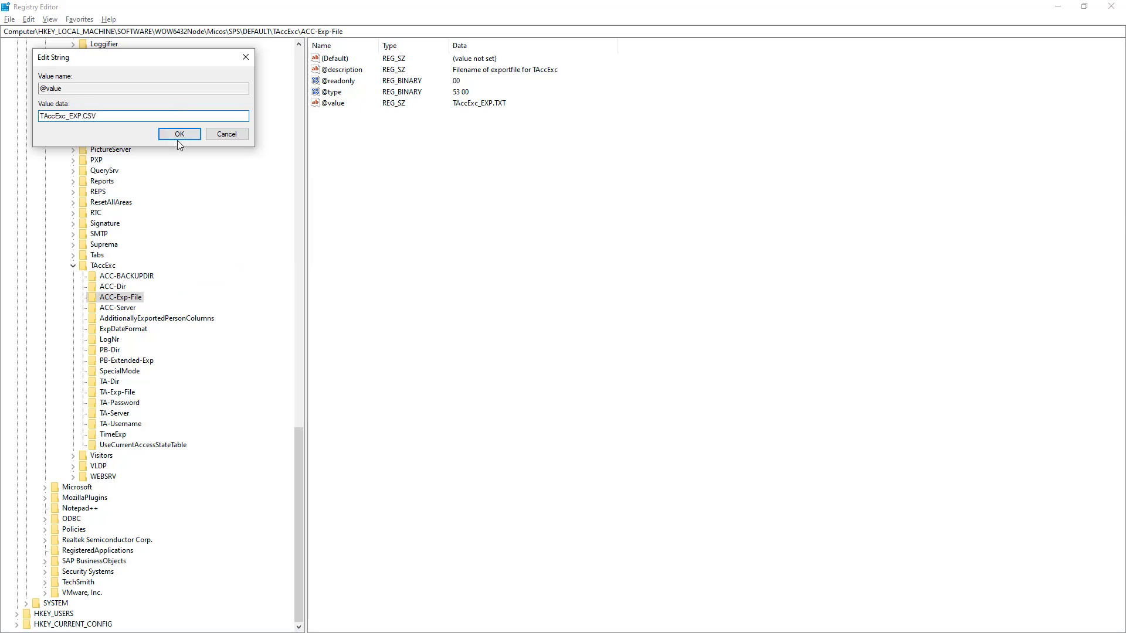
left_click(178, 134)
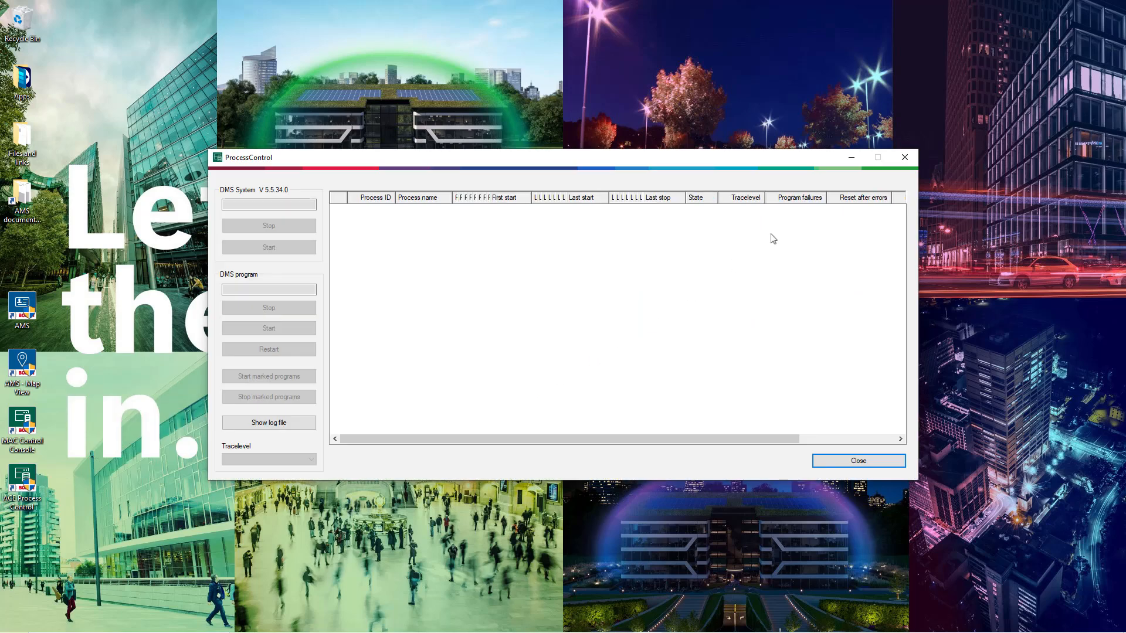
Step: Stop the DMS system, confirming the stop and the workstation notice
left_click(269, 248)
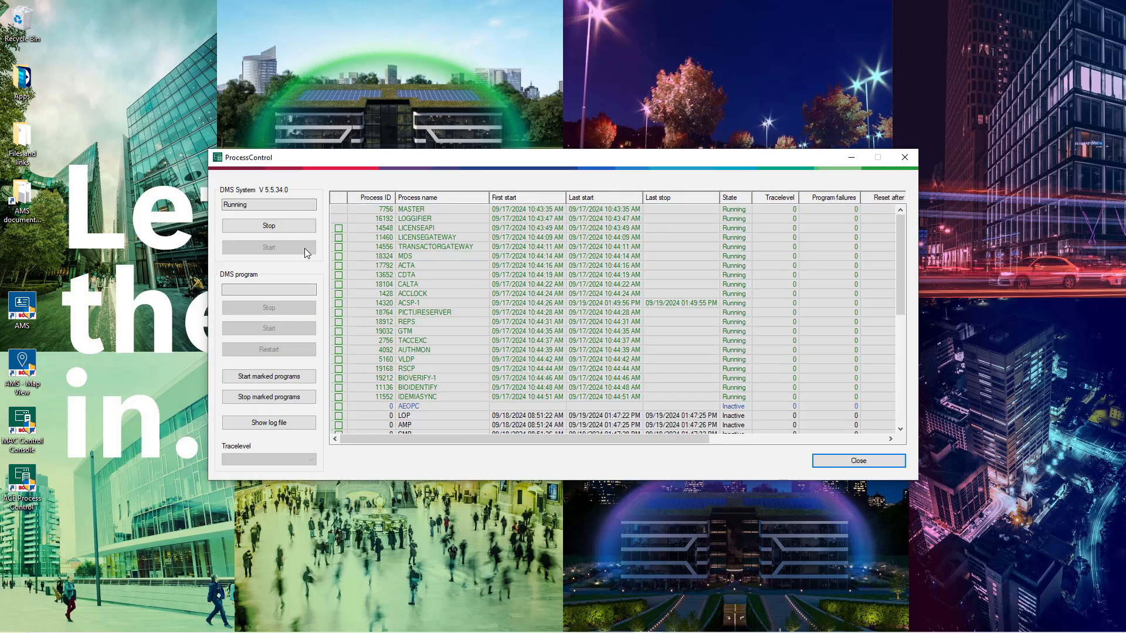
left_click(269, 225)
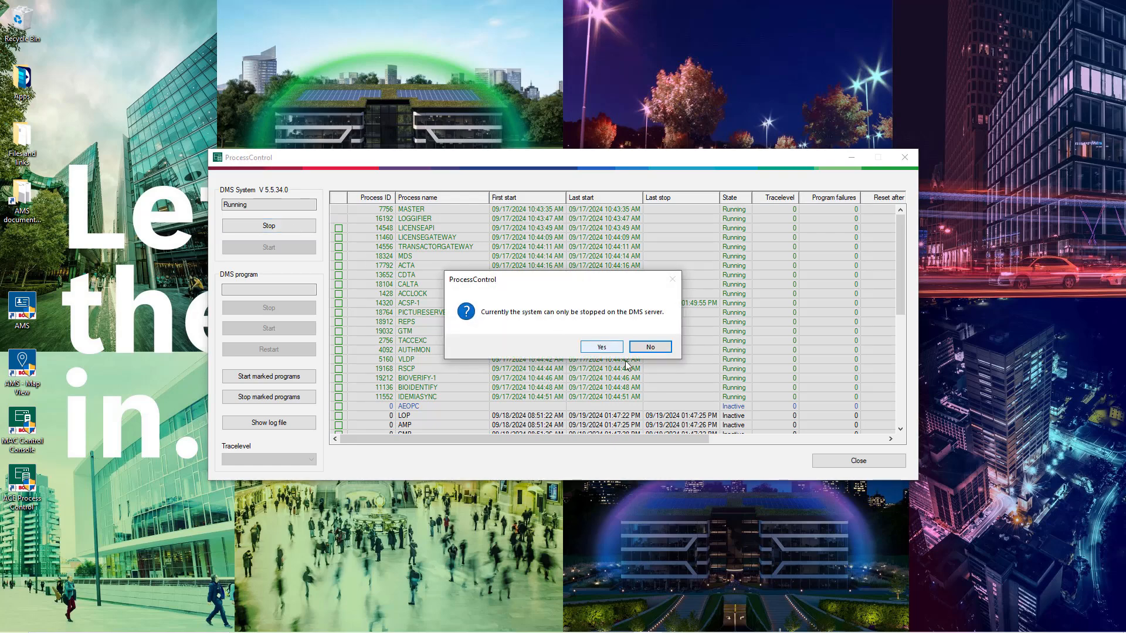
left_click(600, 347)
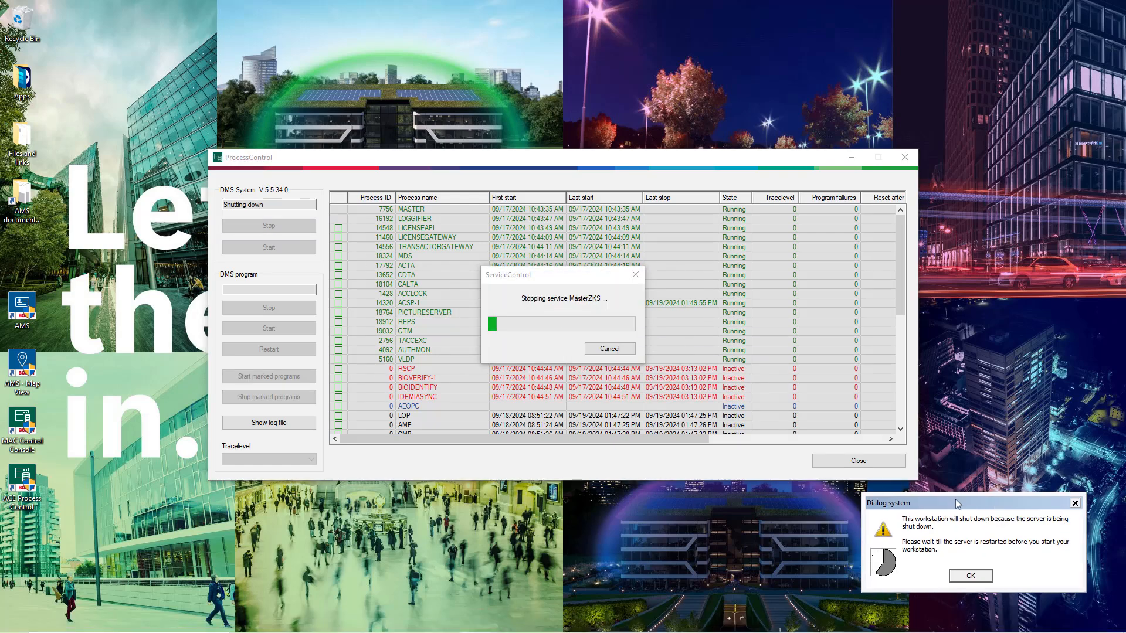
left_click(969, 574)
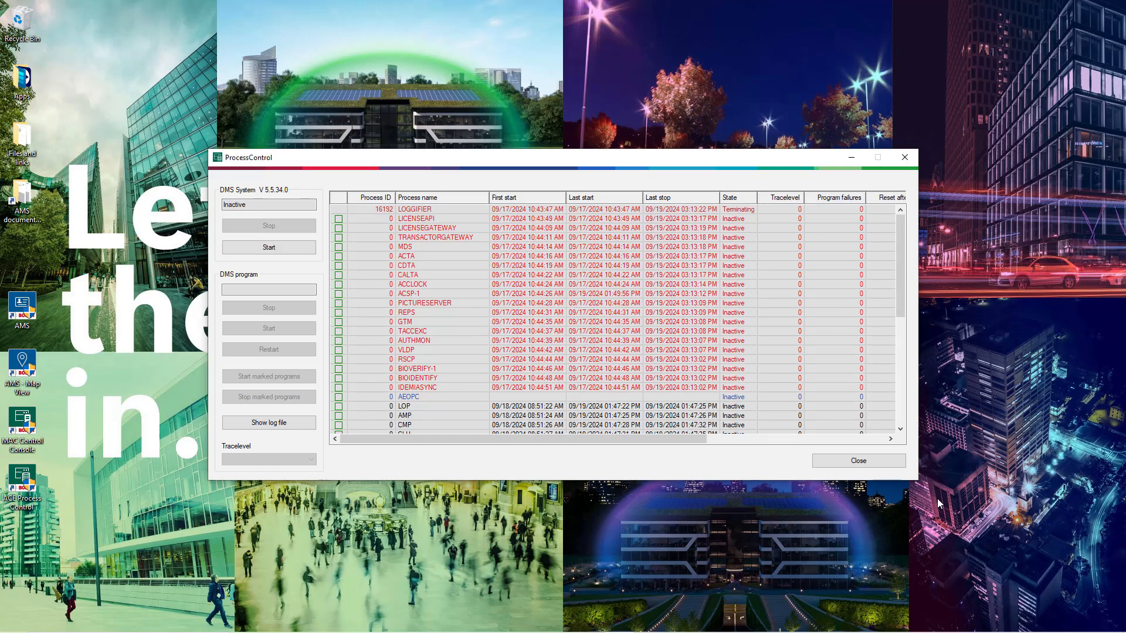
Step: Start the DMS system again once it is inactive
left_click(268, 248)
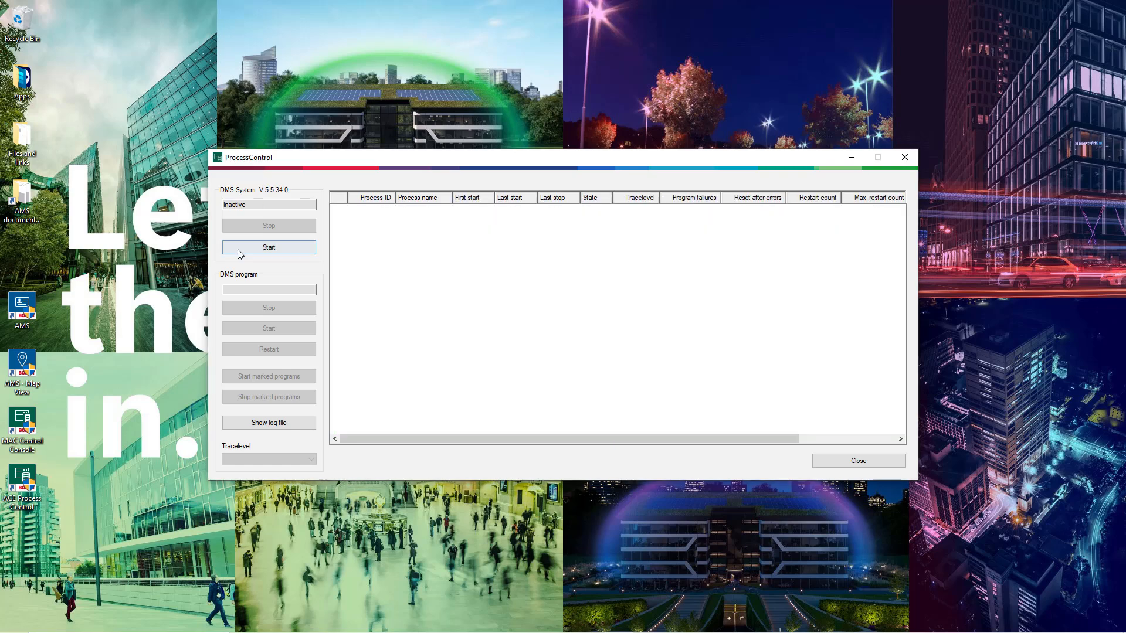
left_click(269, 248)
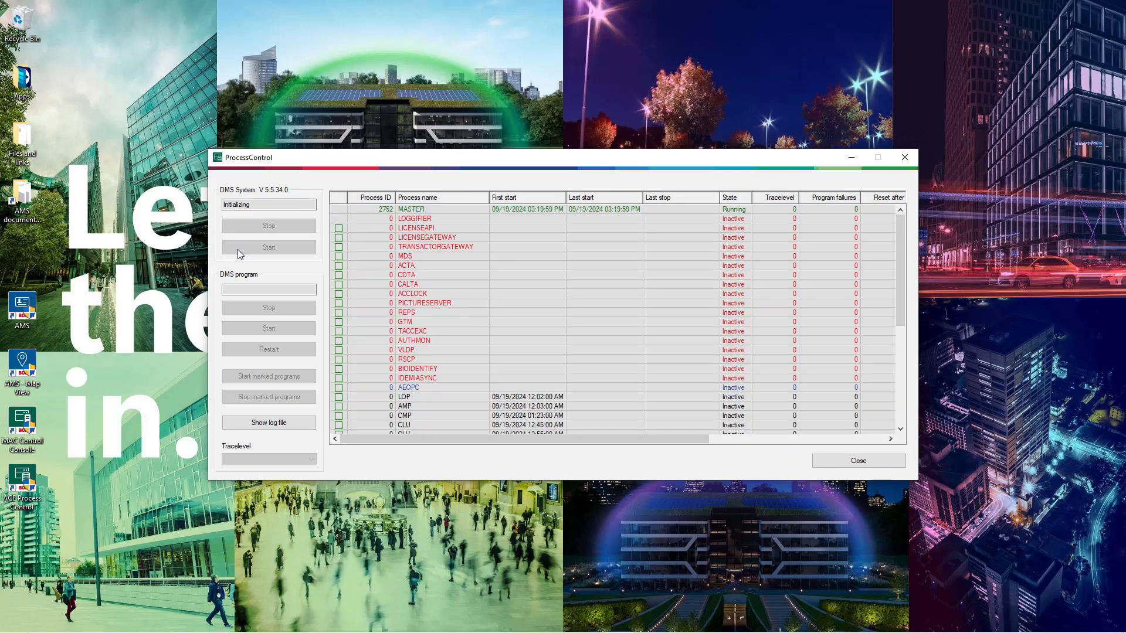
left_click(269, 248)
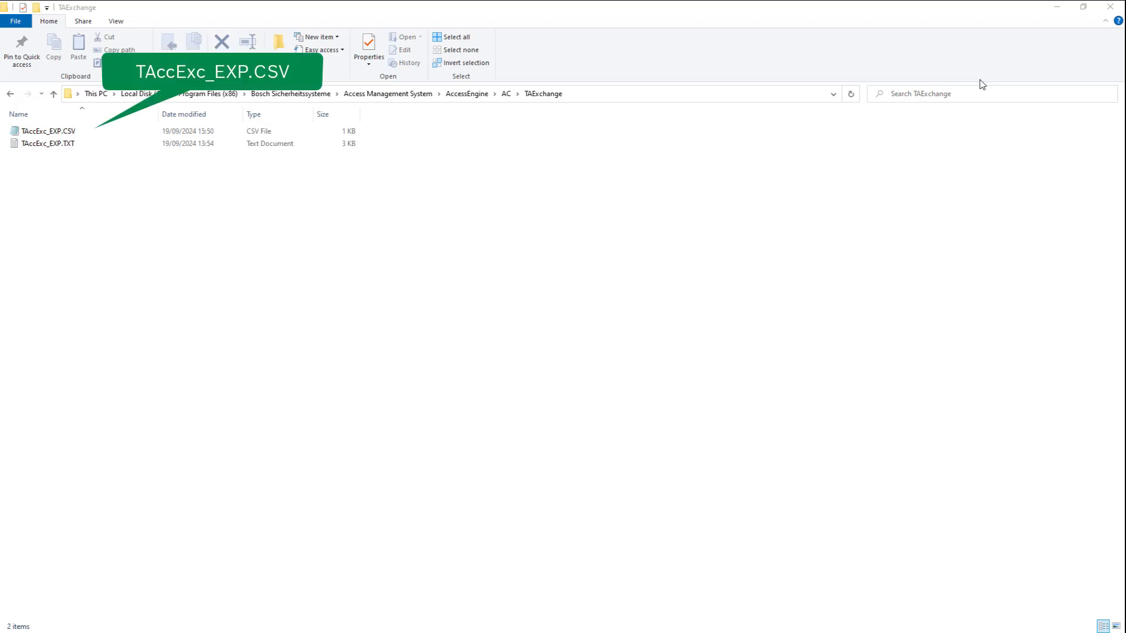
Step: View TAccExc_EXP.CSV in Notepad maximized, highlighting the appended lastname, firstname and department fields
double_click(47, 130)
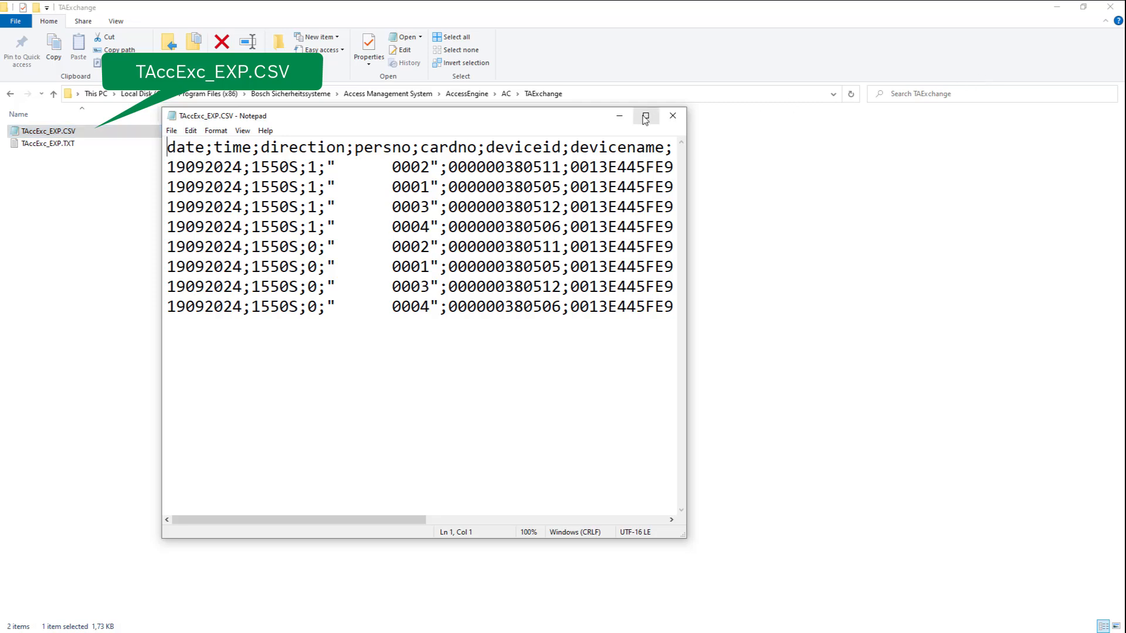
left_click(643, 116)
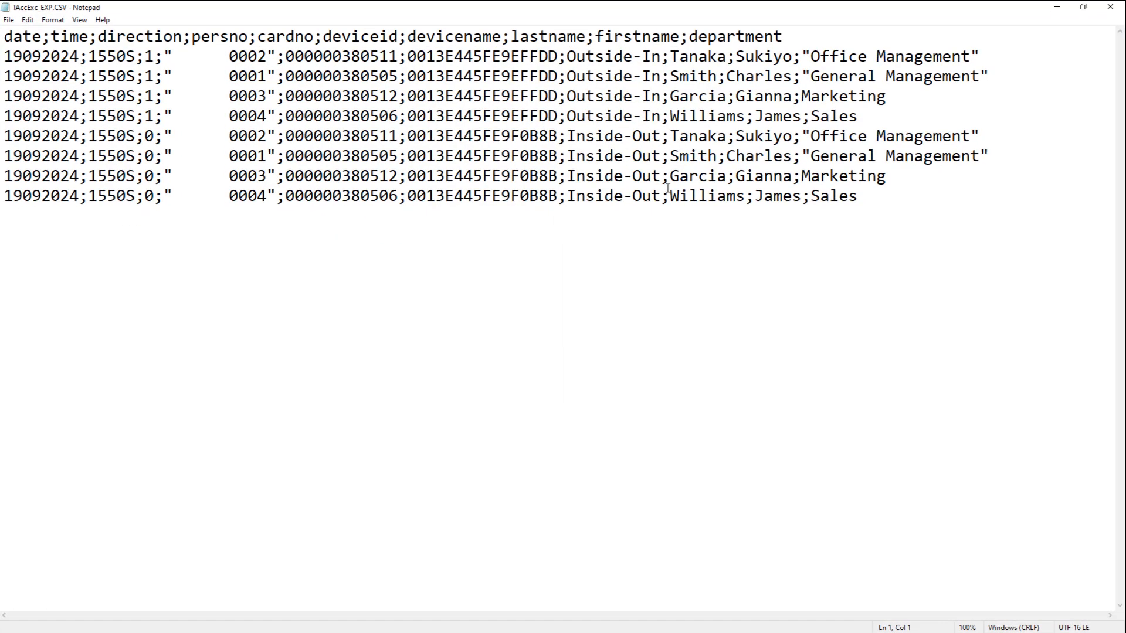
double_click(704, 196)
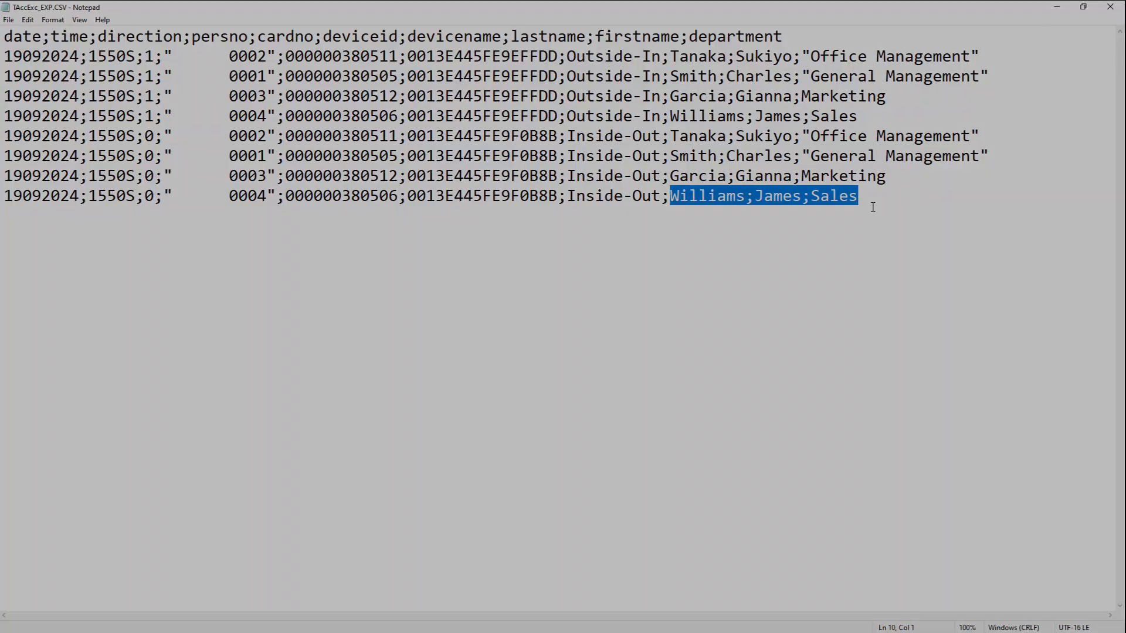
left_click(159, 622)
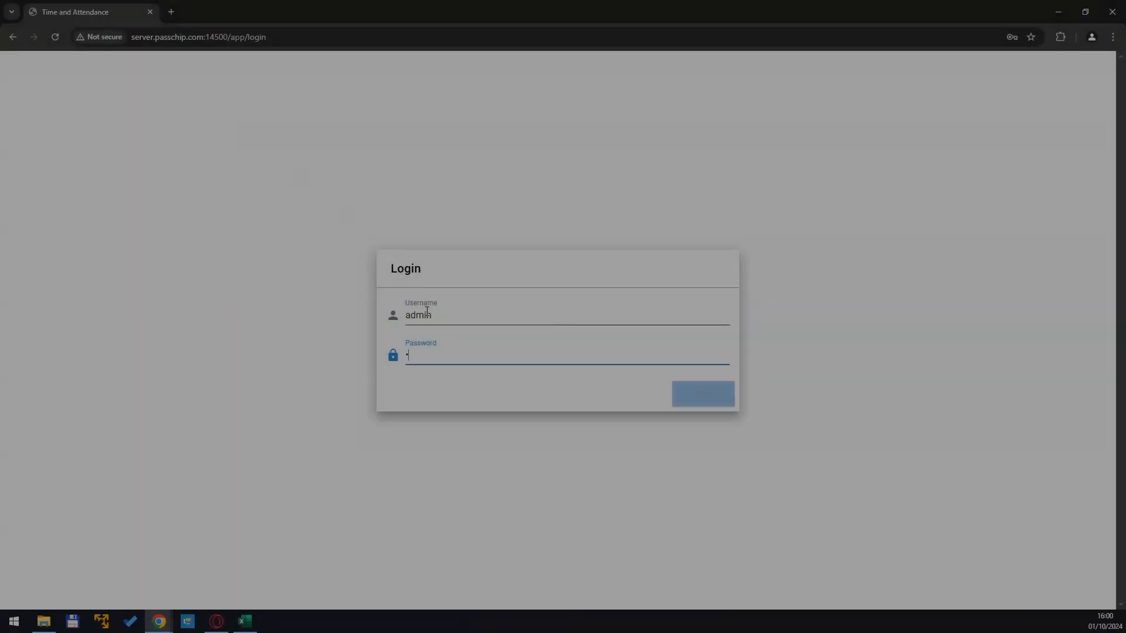
Step: Log in as admin so the Users page appears
left_click(702, 394)
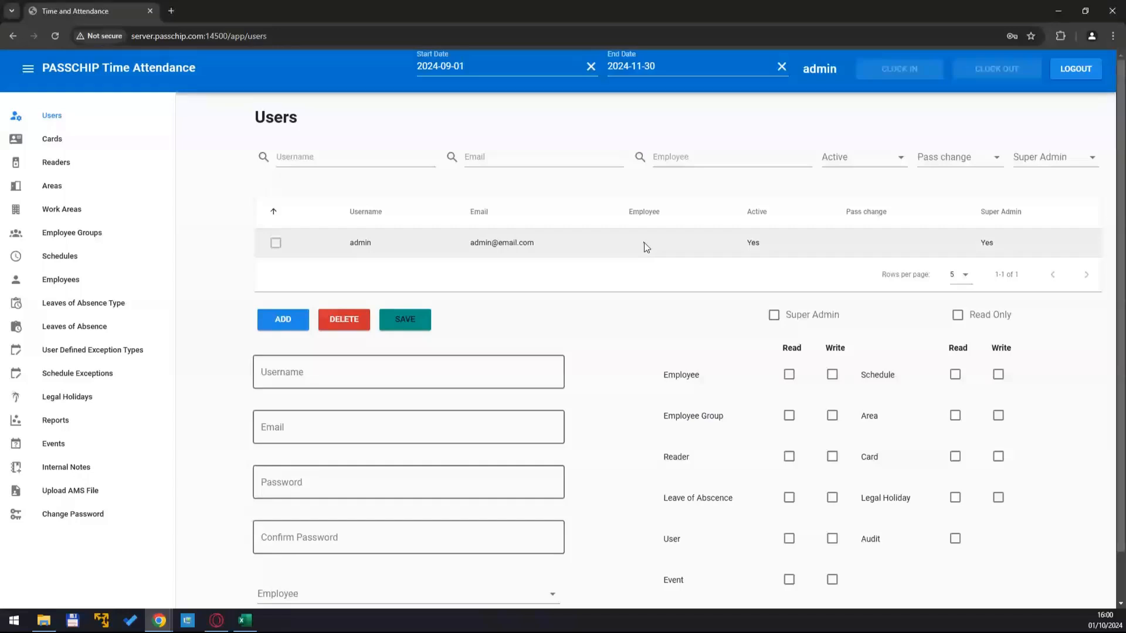
mouse_move(128, 142)
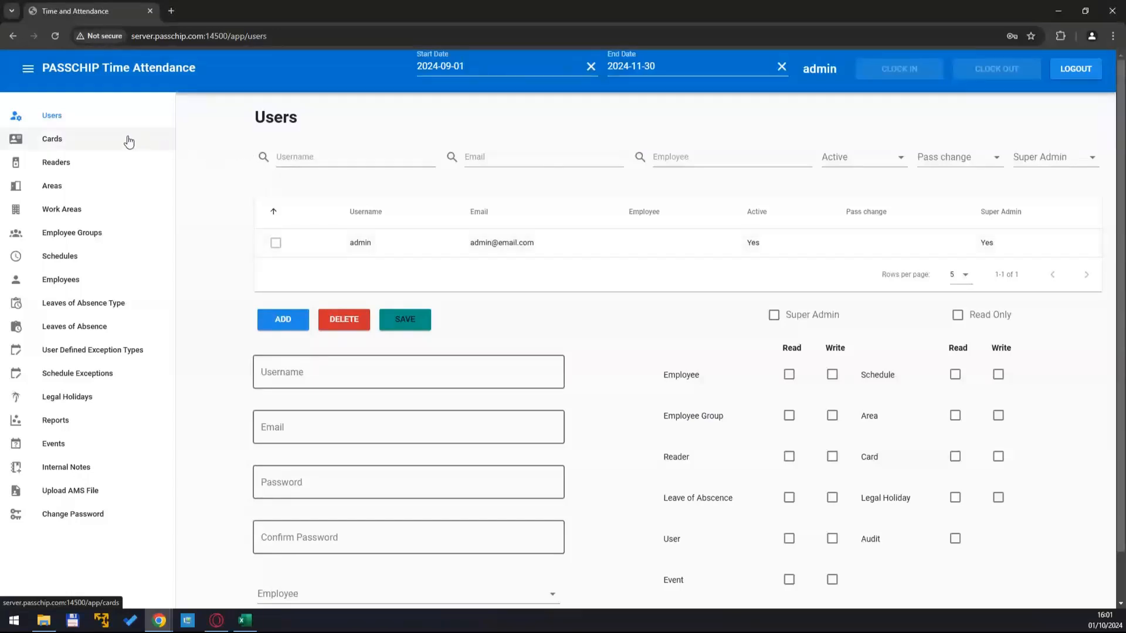
Step: Tour Cards, Readers, Areas, Employee Groups, Schedules and Employees, ending on Upload AMS File
left_click(52, 139)
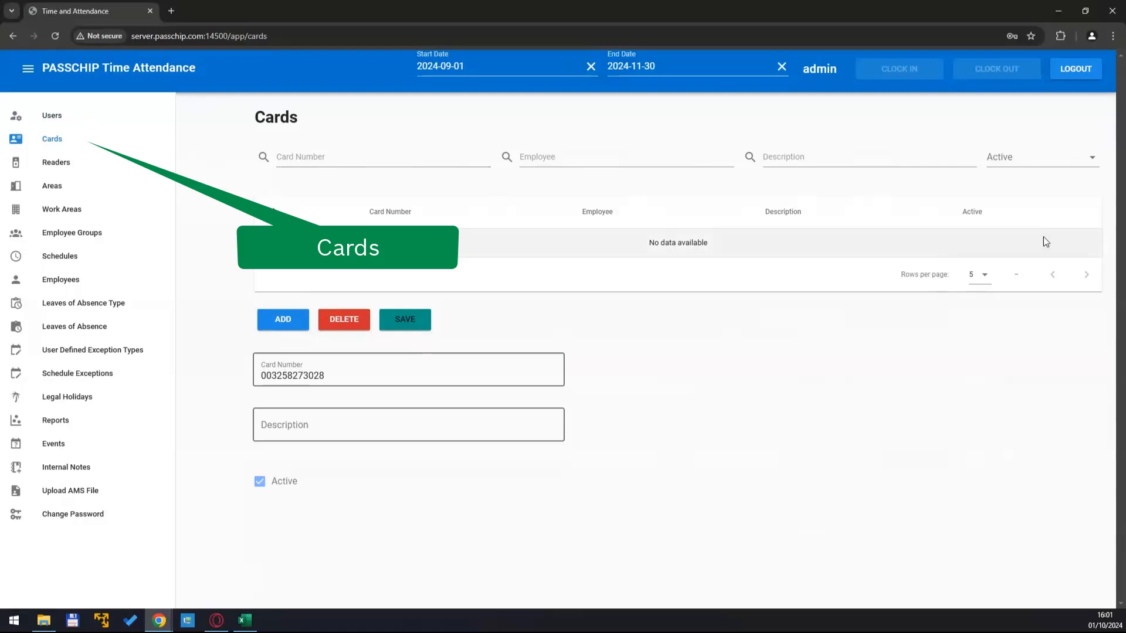
left_click(57, 162)
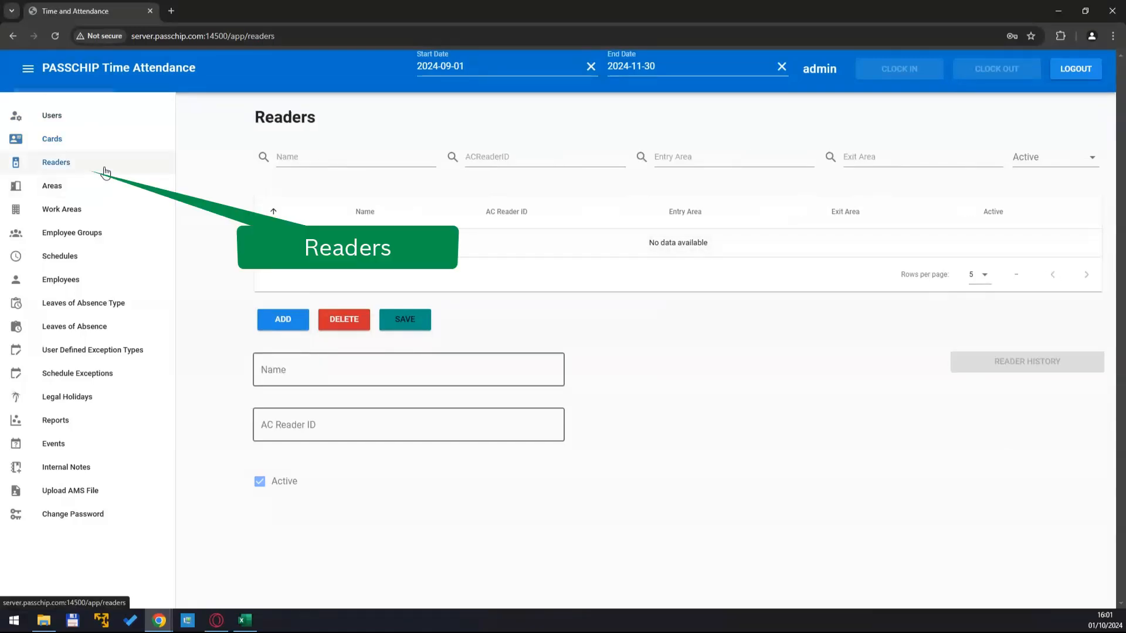
left_click(51, 185)
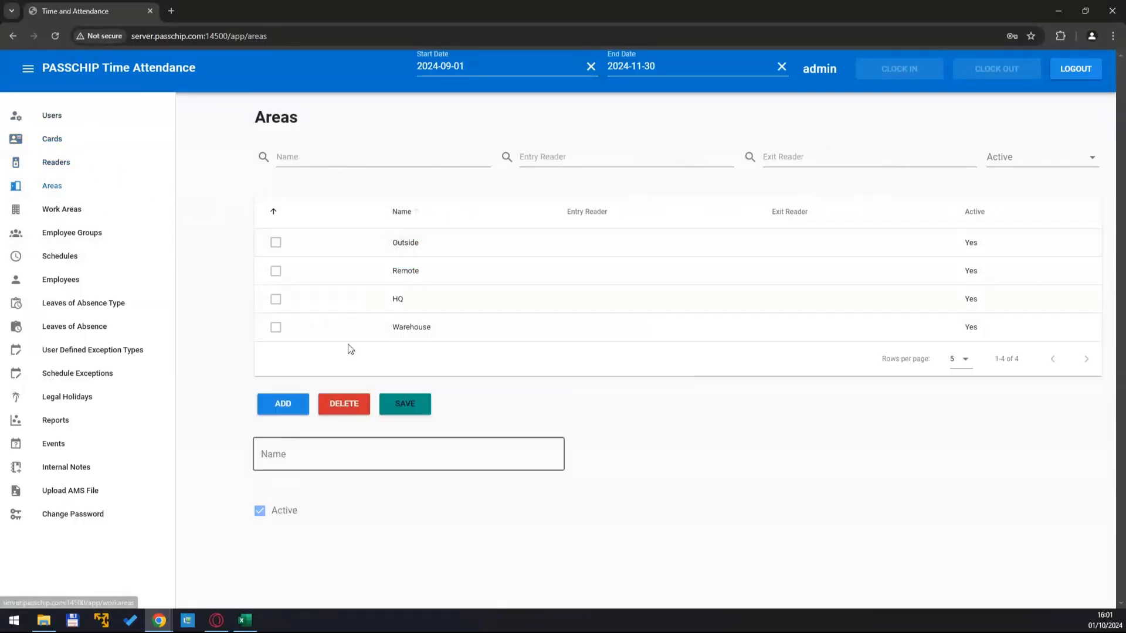
left_click(71, 232)
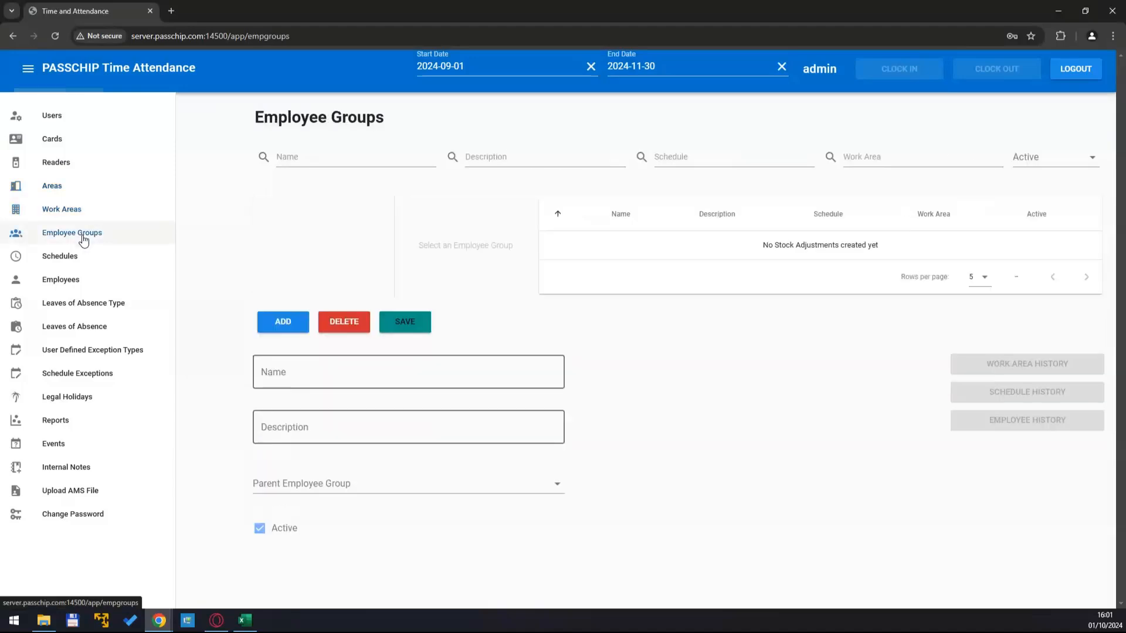
left_click(60, 257)
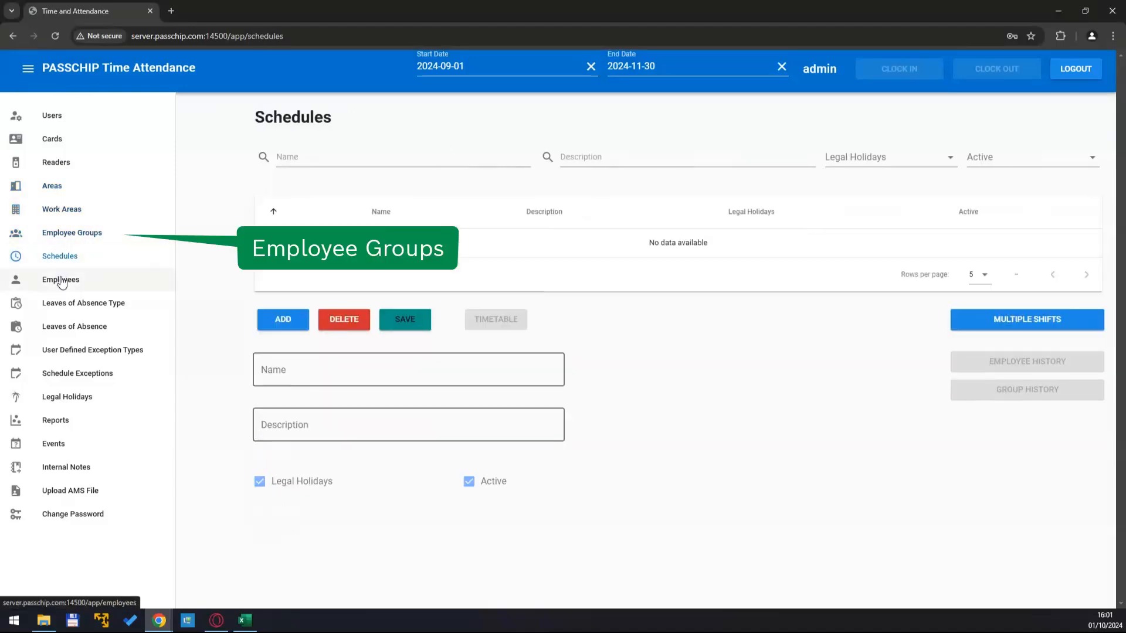
left_click(60, 279)
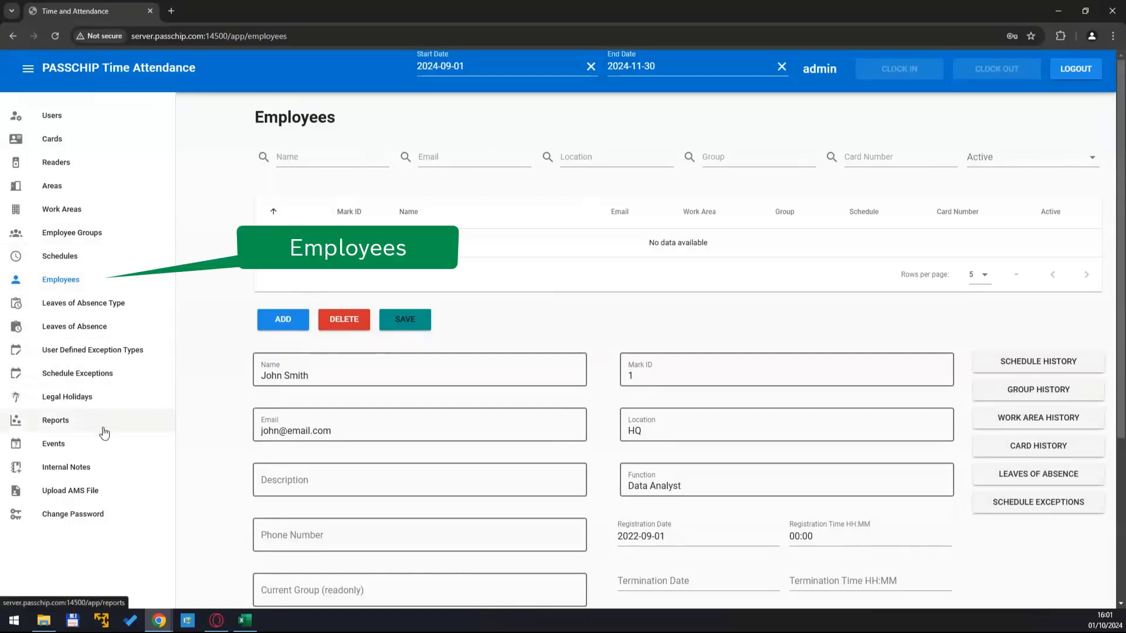
left_click(69, 490)
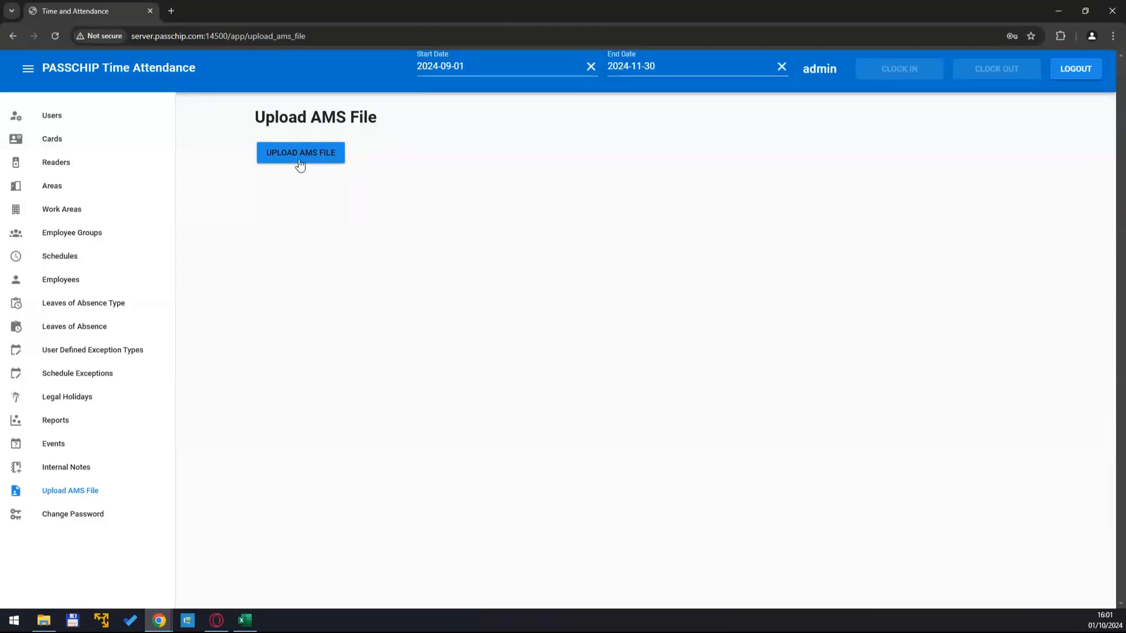
Step: Upload TAccExc_EXP.csv as the AMS file and dismiss the Upload Complete message
left_click(300, 153)
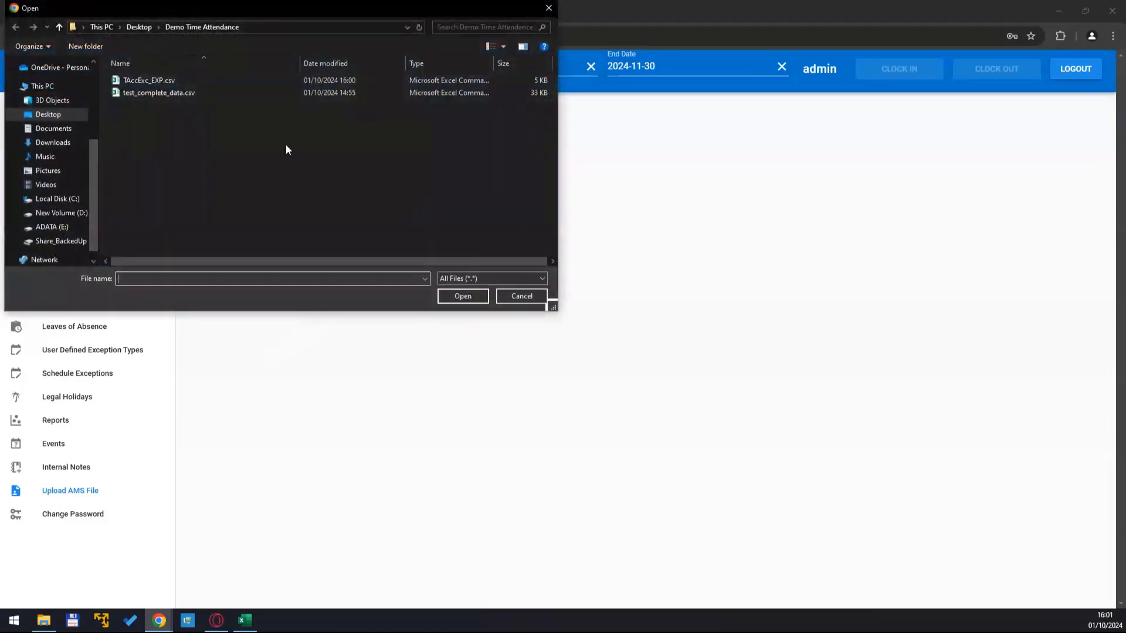
left_click(521, 296)
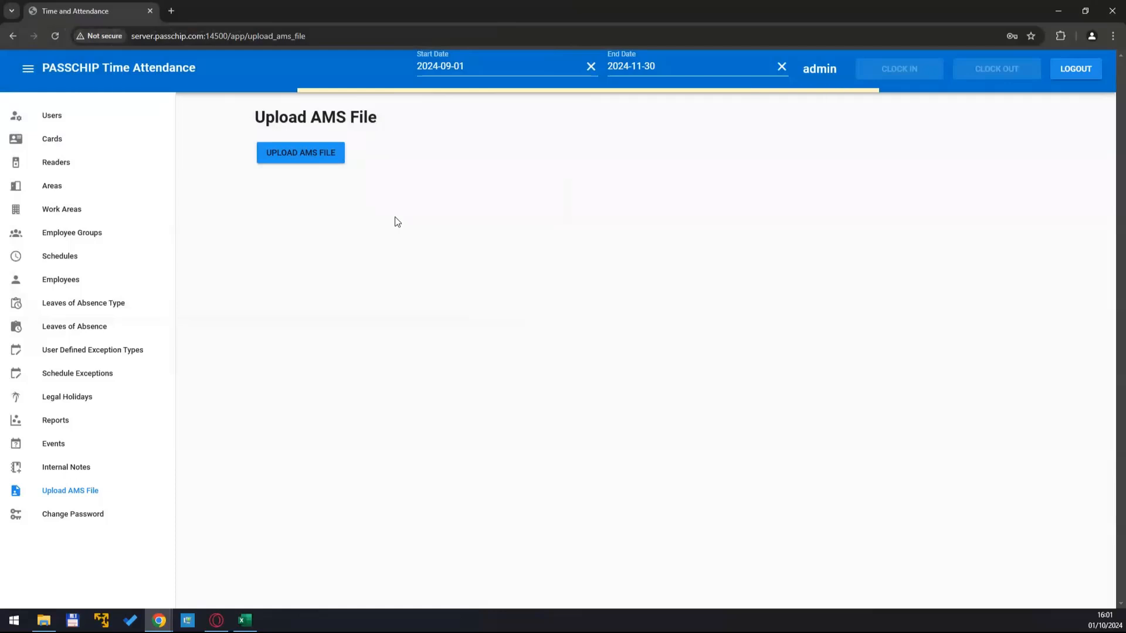
left_click(300, 153)
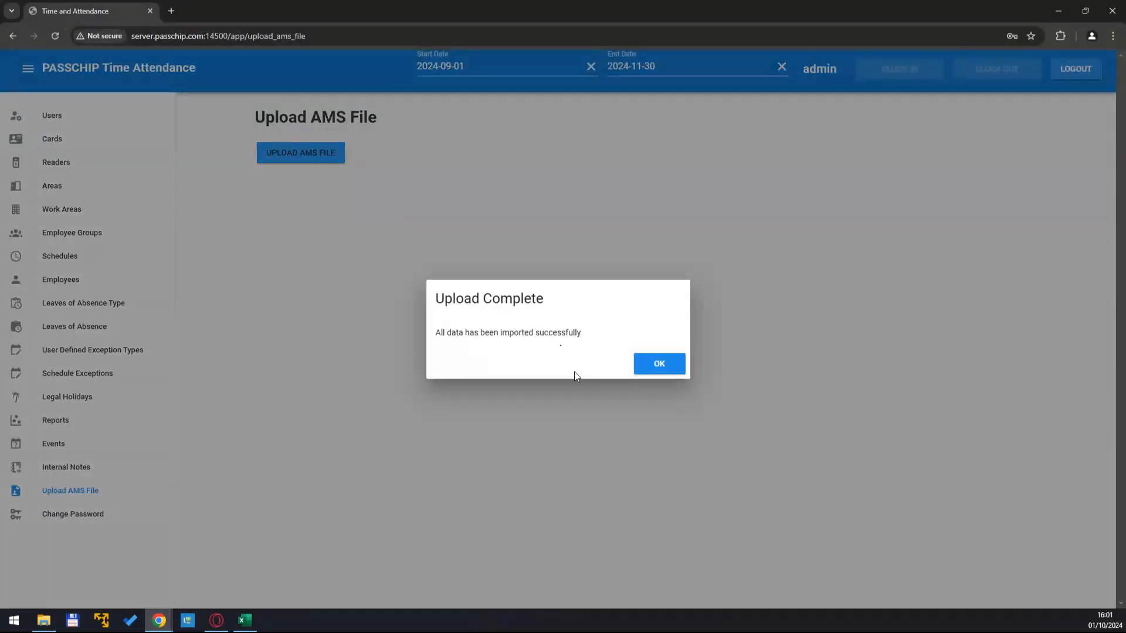
left_click(658, 363)
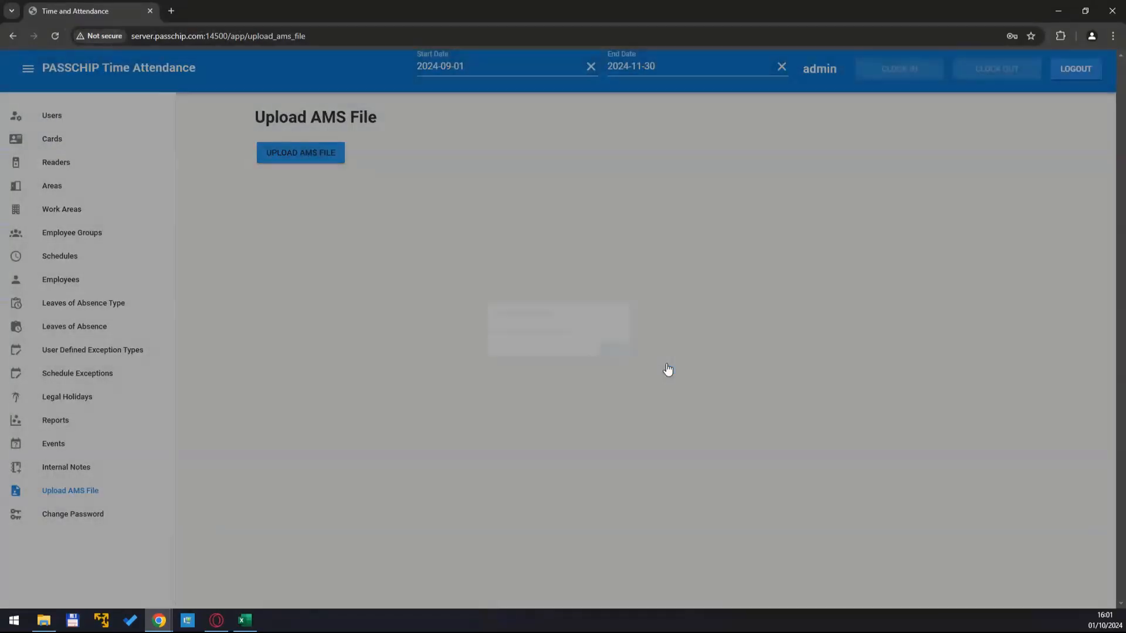
Step: Browse the imported Readers, Areas, Employee Groups and four Employees, returning to Readers
left_click(51, 138)
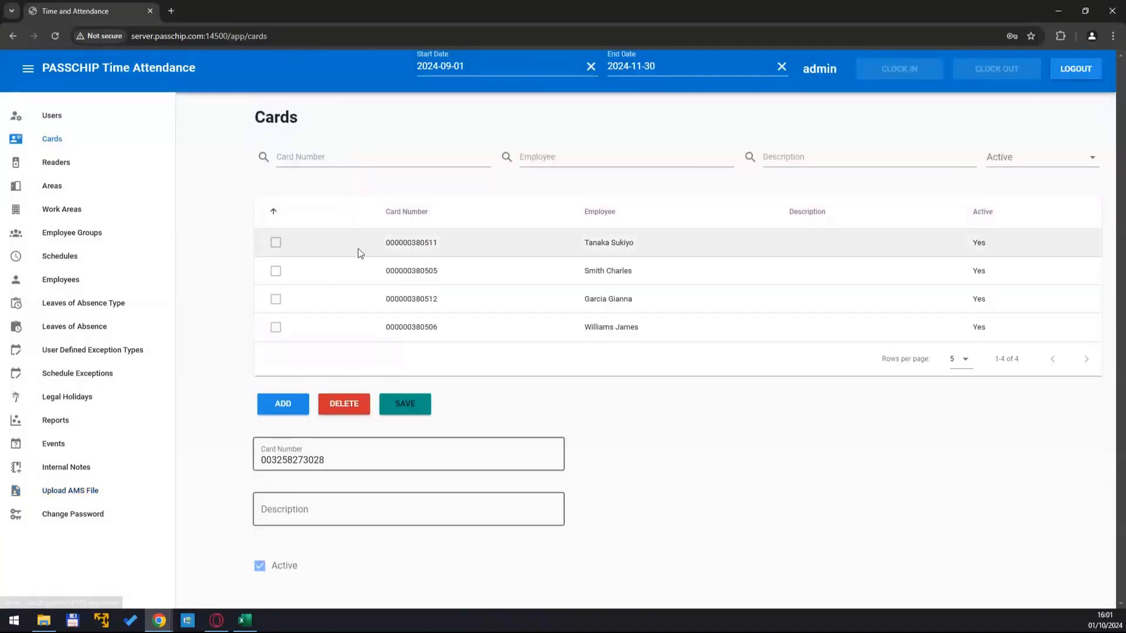
mouse_move(619, 259)
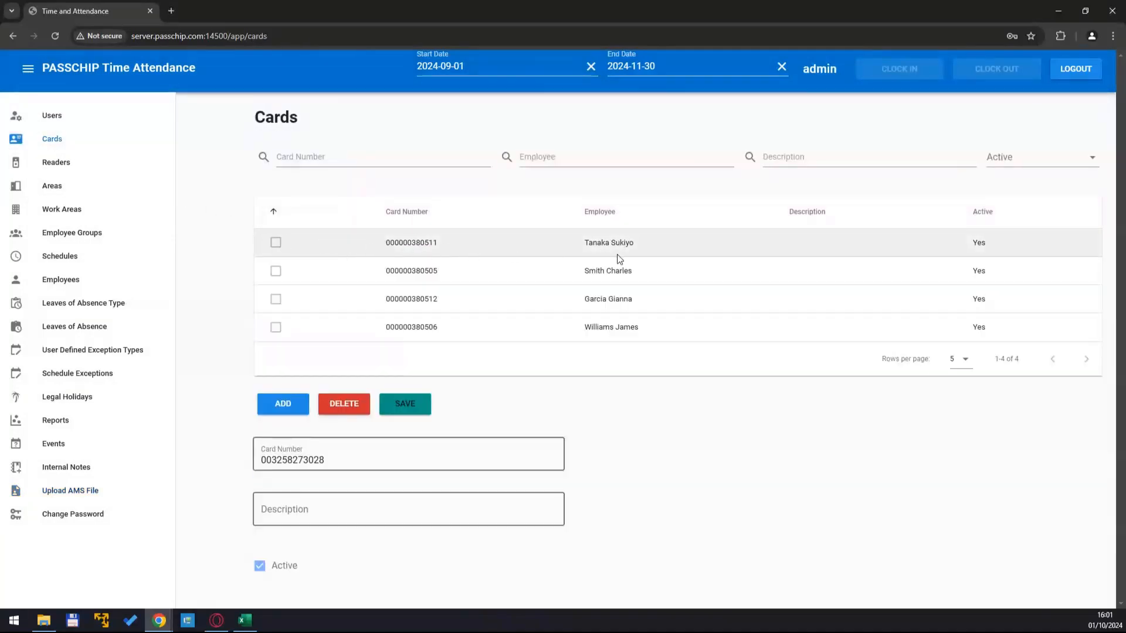
mouse_move(241, 269)
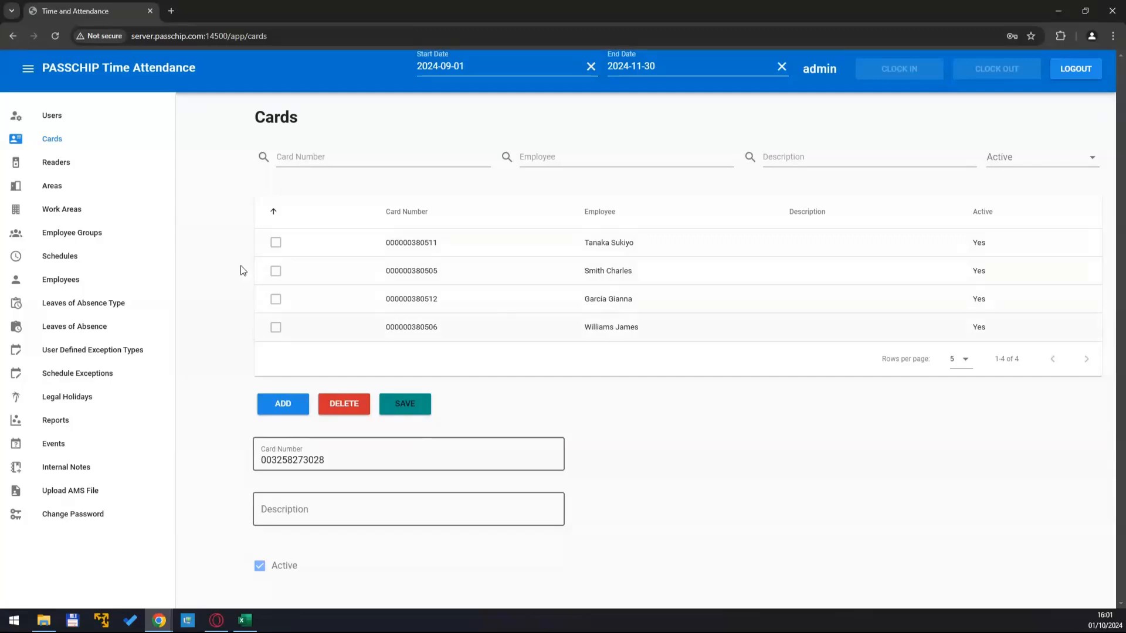
left_click(55, 162)
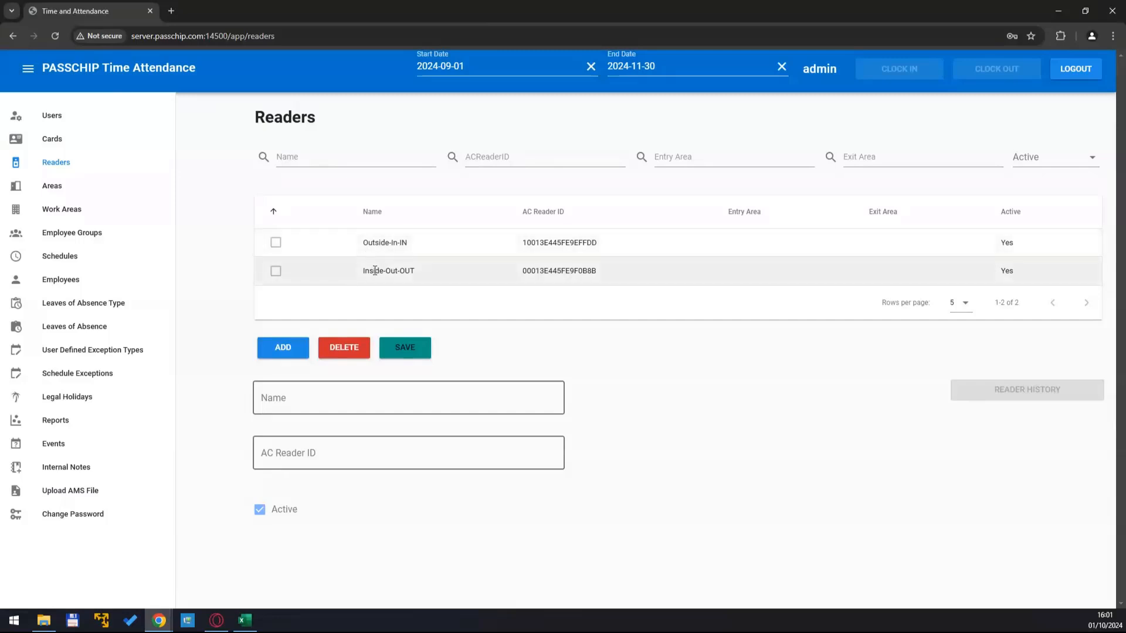
mouse_move(500, 280)
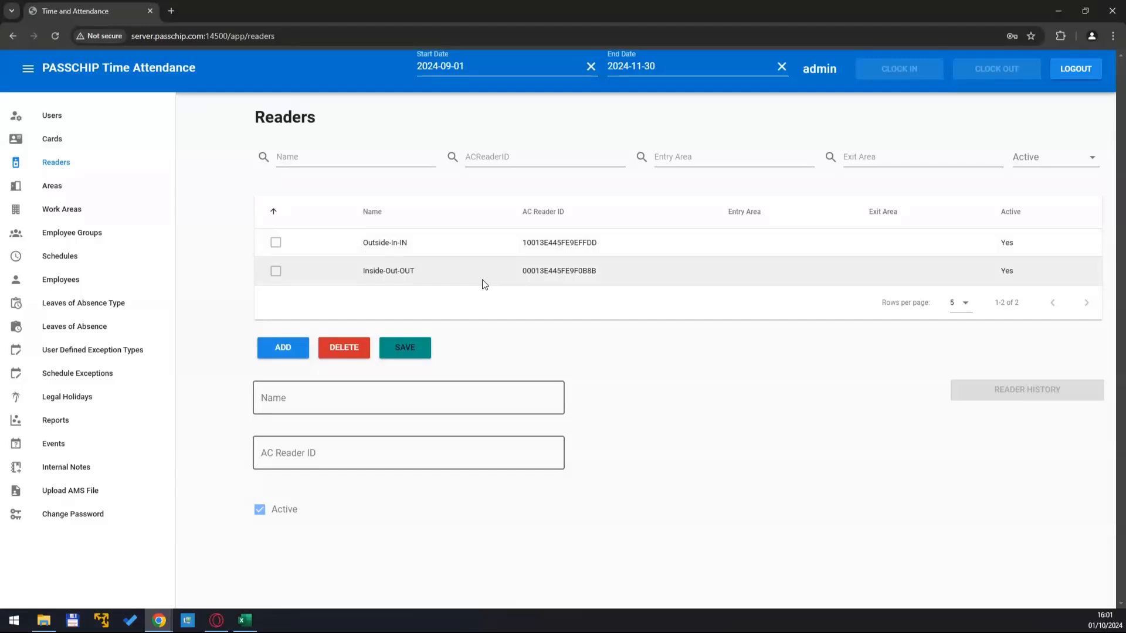
left_click(52, 185)
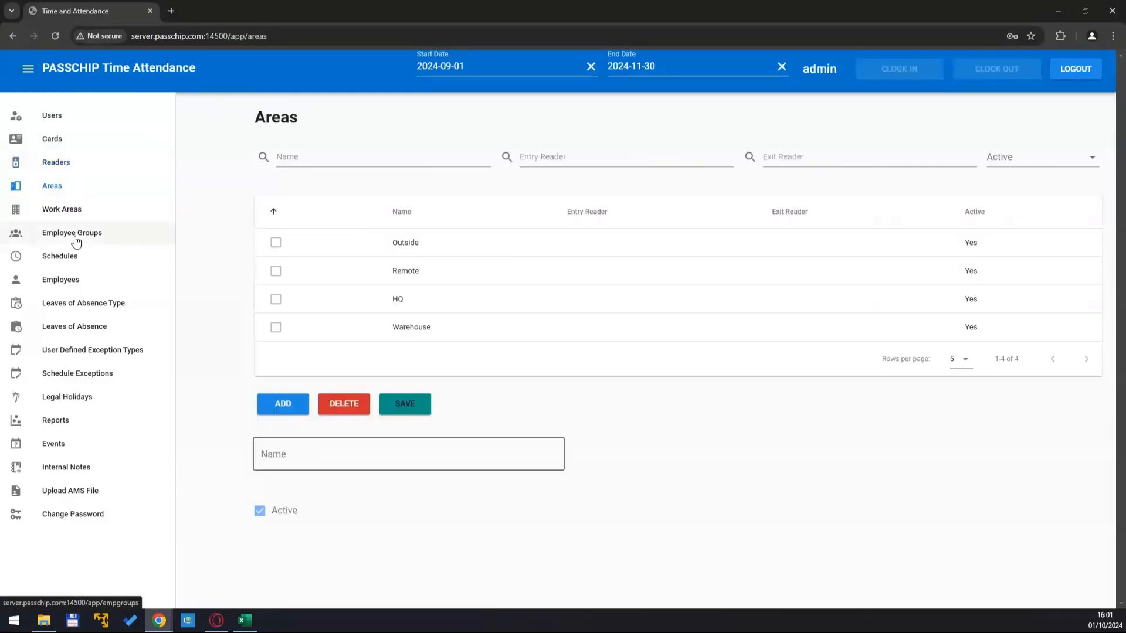
left_click(71, 232)
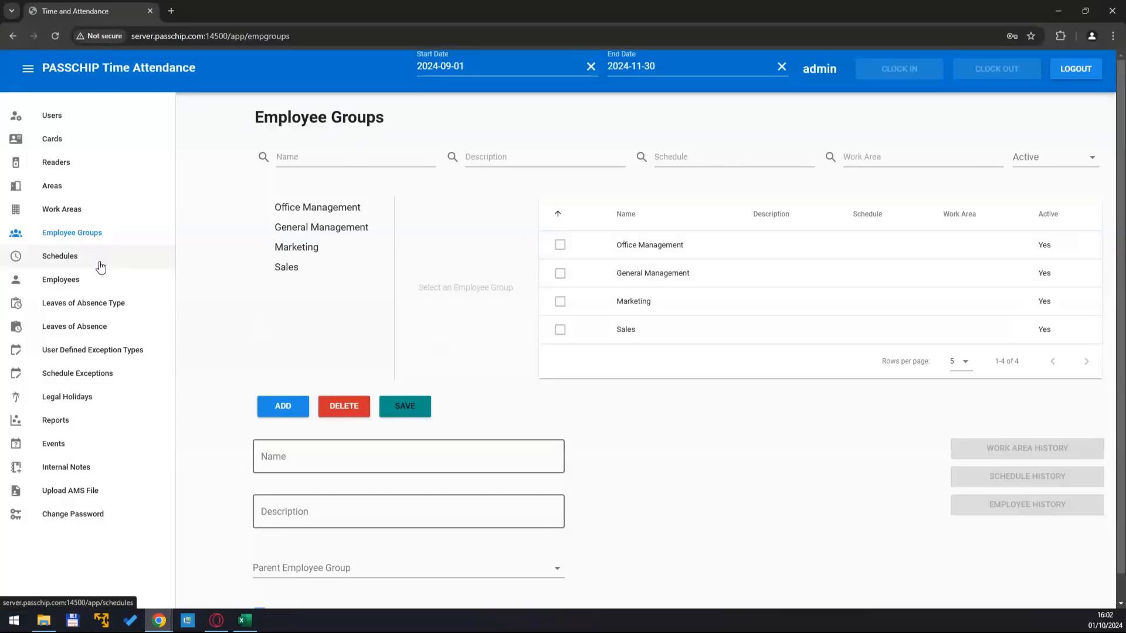
left_click(60, 279)
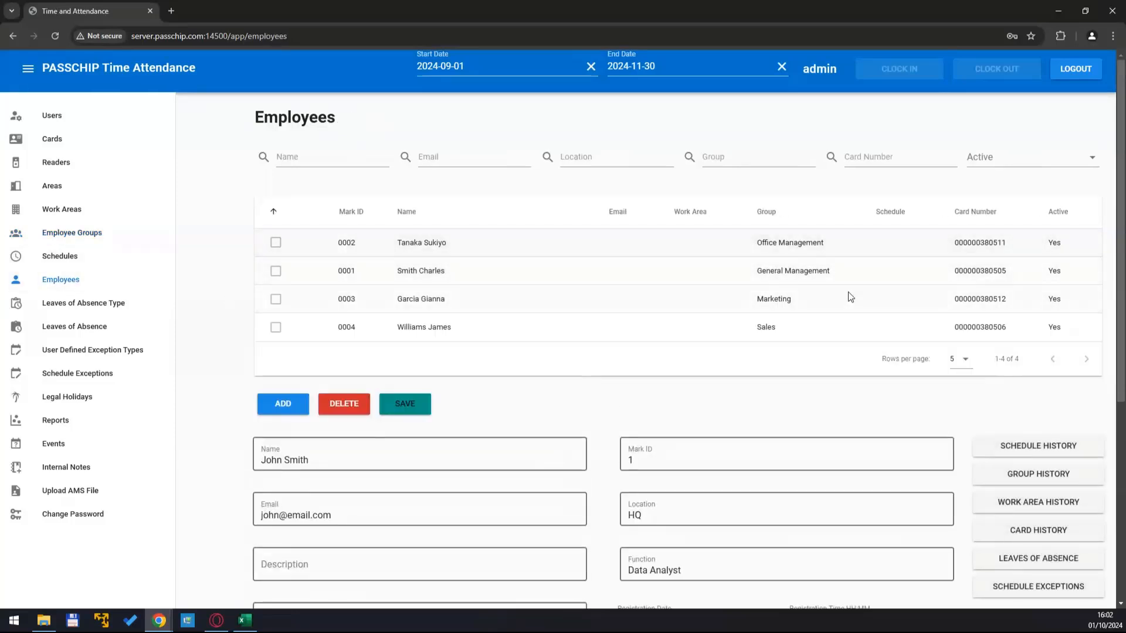
mouse_move(676, 371)
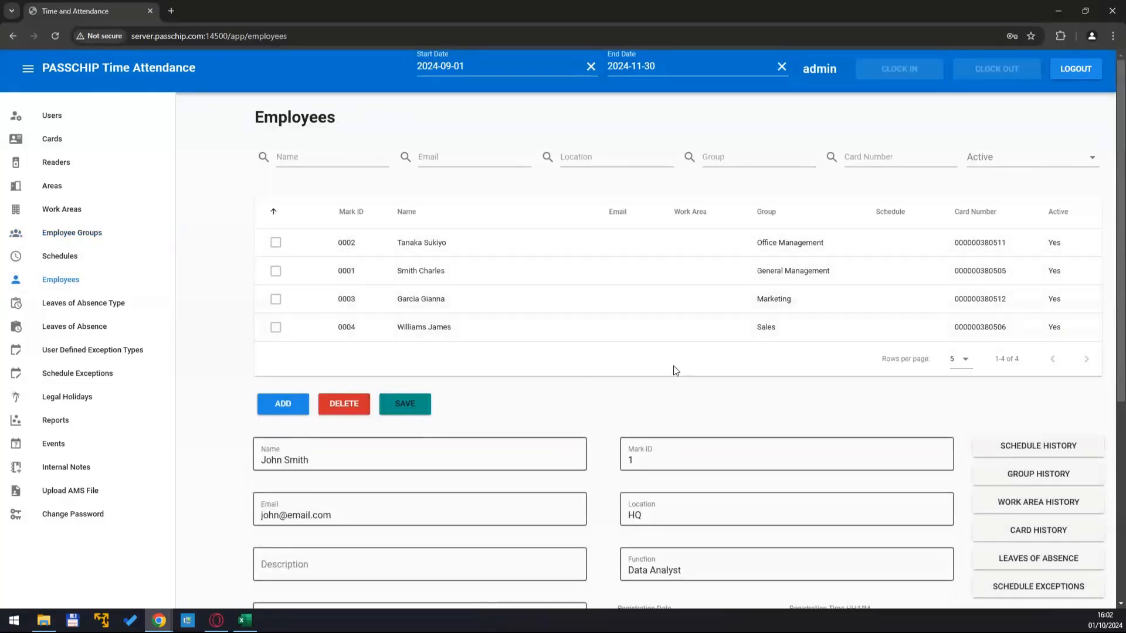
mouse_move(196, 220)
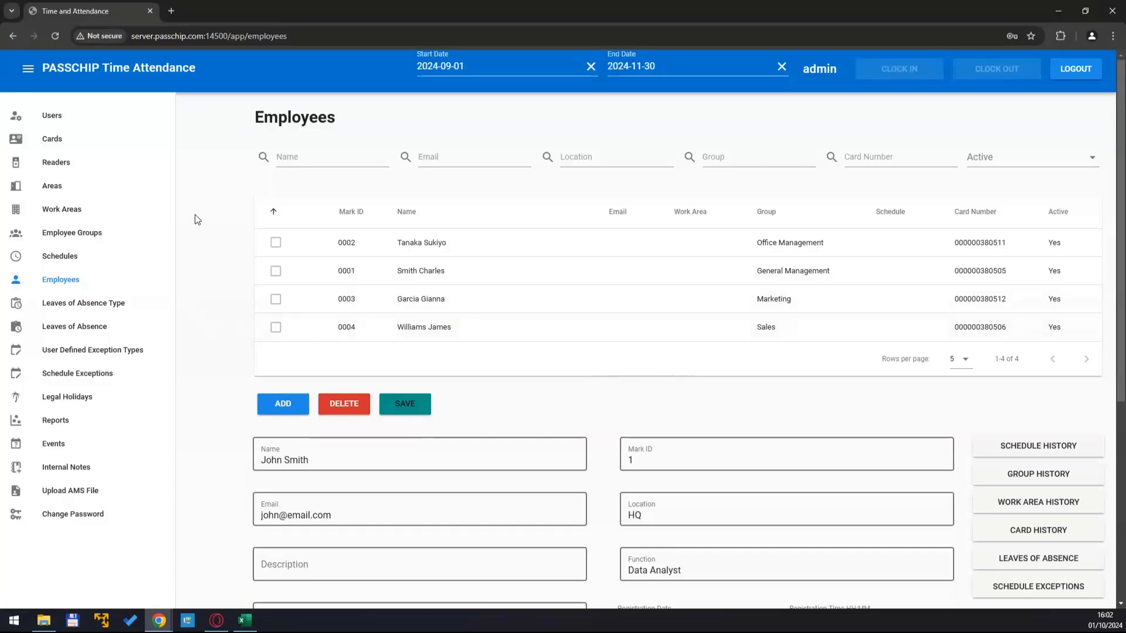
mouse_move(51, 138)
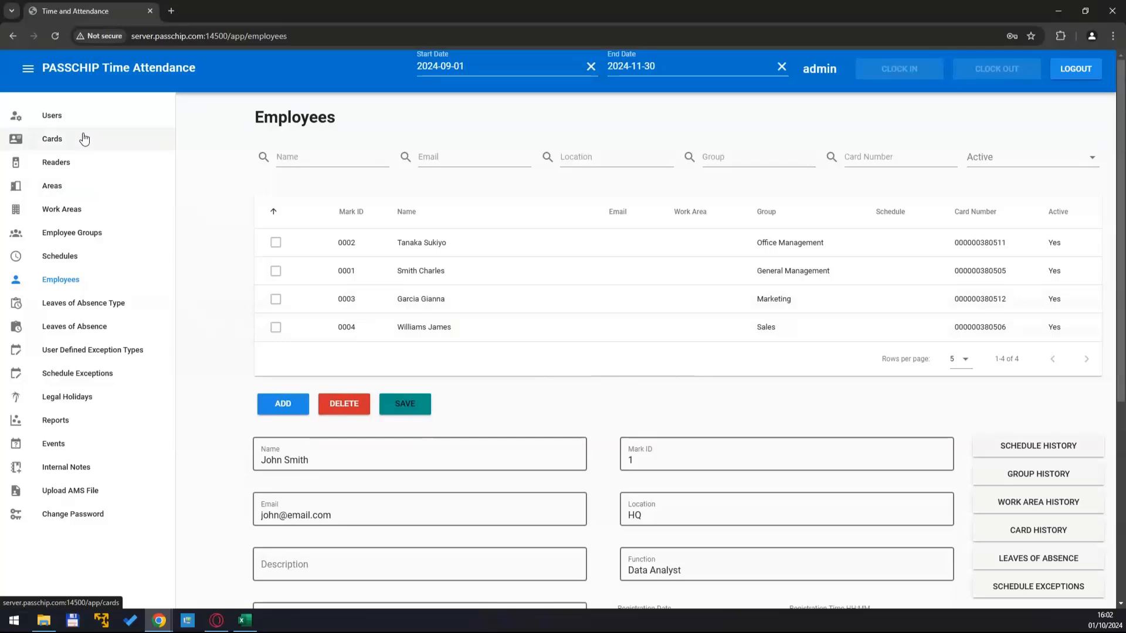
left_click(55, 162)
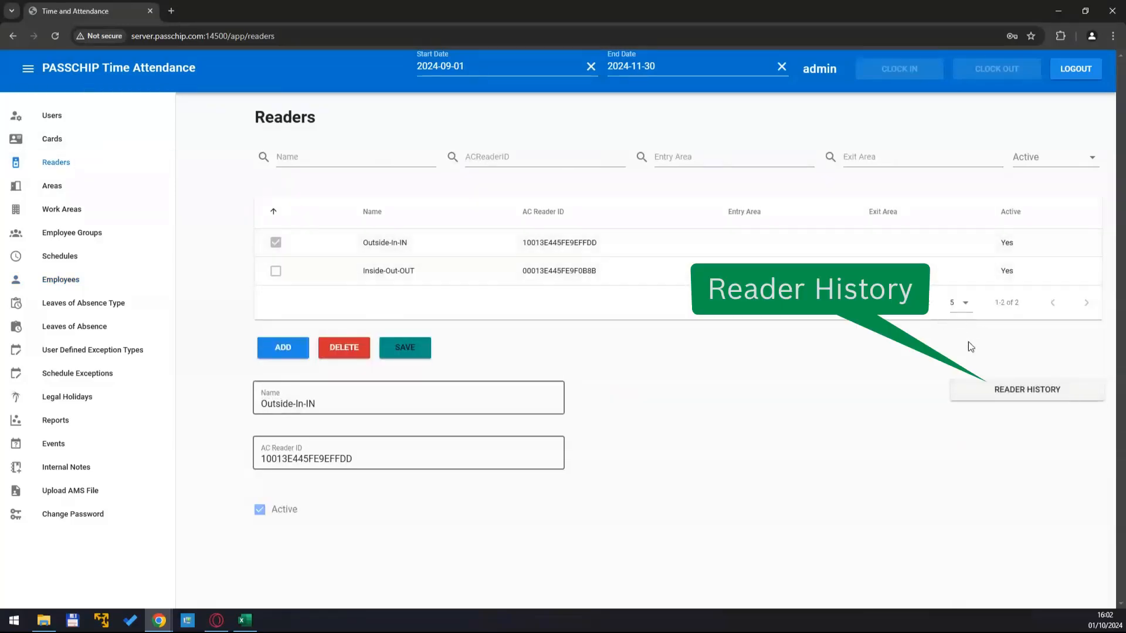
Step: Give reader Outside-In-IN an area history entry HQ to Outside starting 2024-08-01
left_click(1027, 389)
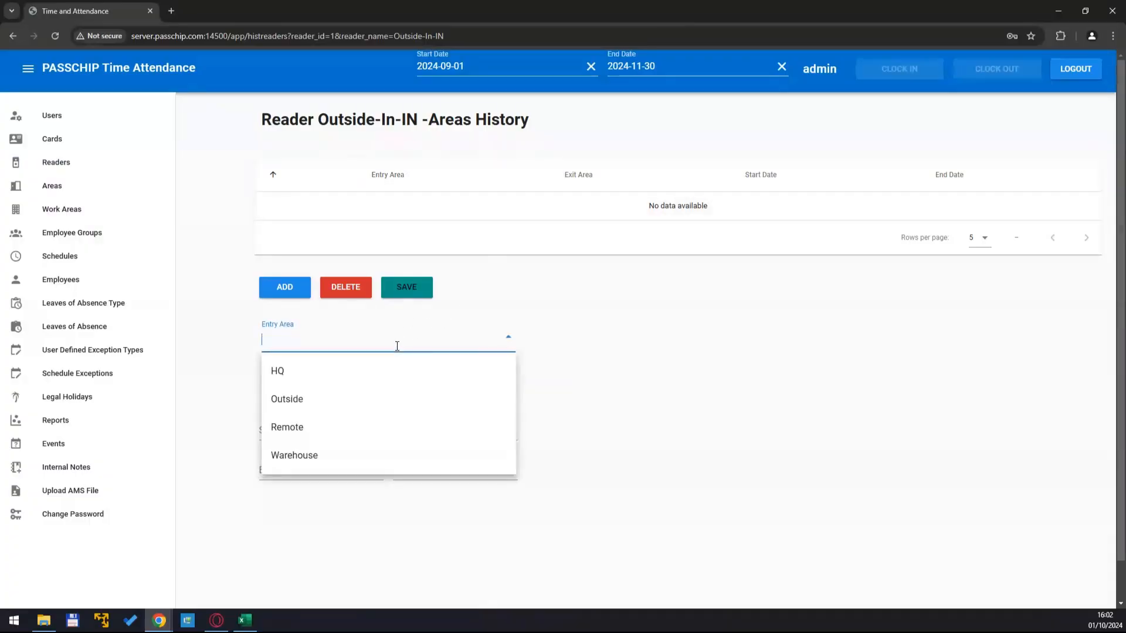
left_click(277, 371)
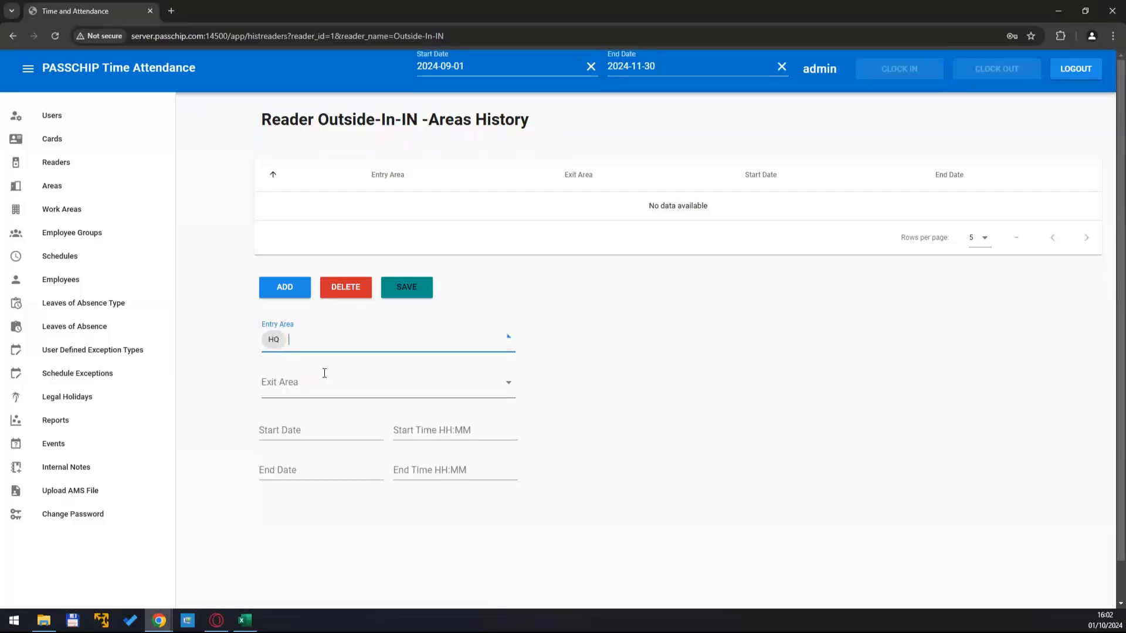
left_click(388, 382)
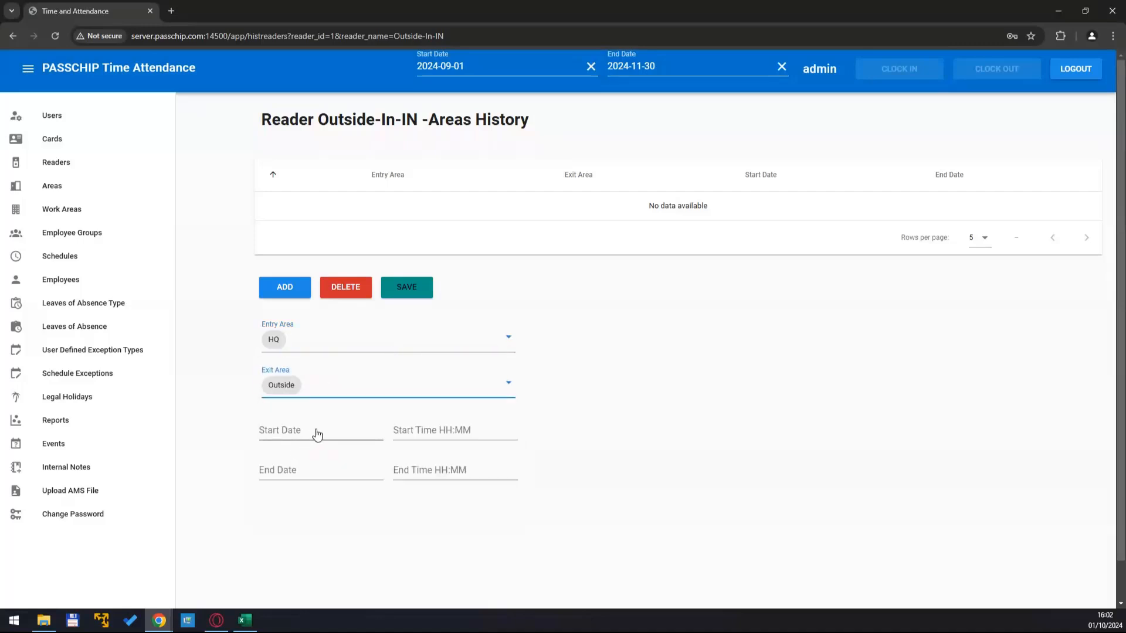
left_click(316, 430)
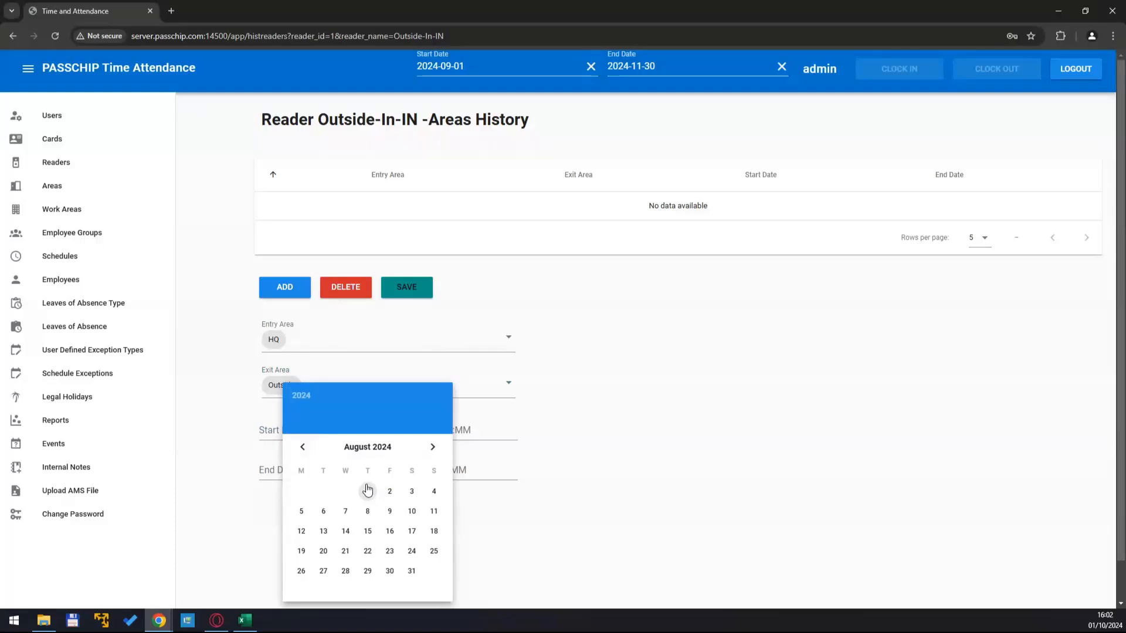
left_click(367, 491)
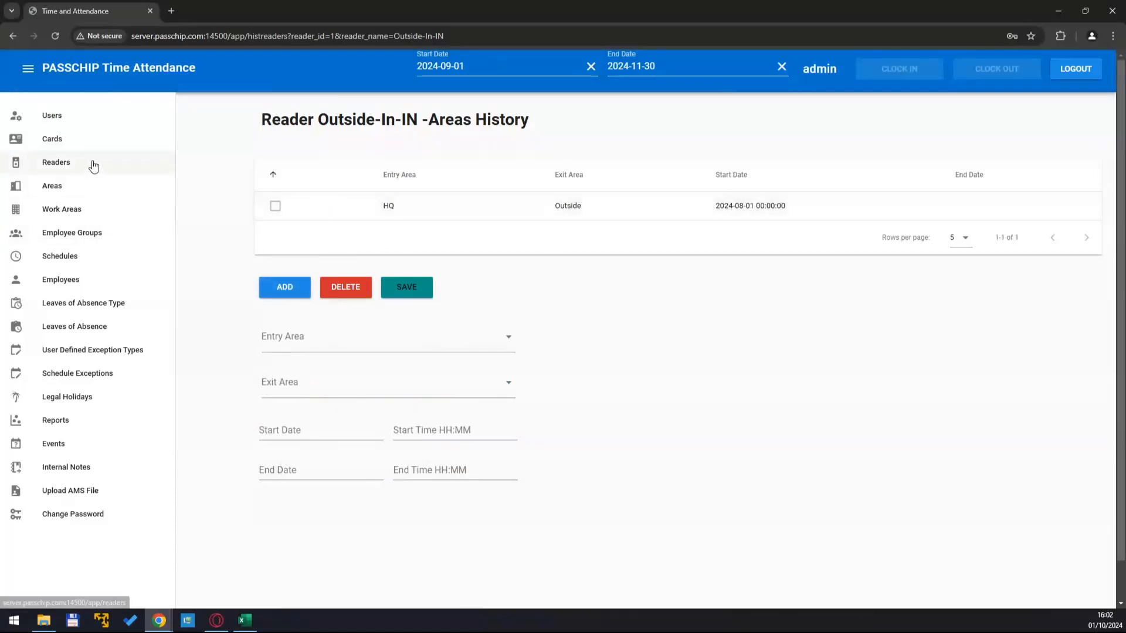
Step: Give reader Inside-Out-OUT an area history entry Outside to HQ from 2024-08-01 and return to Readers
left_click(55, 161)
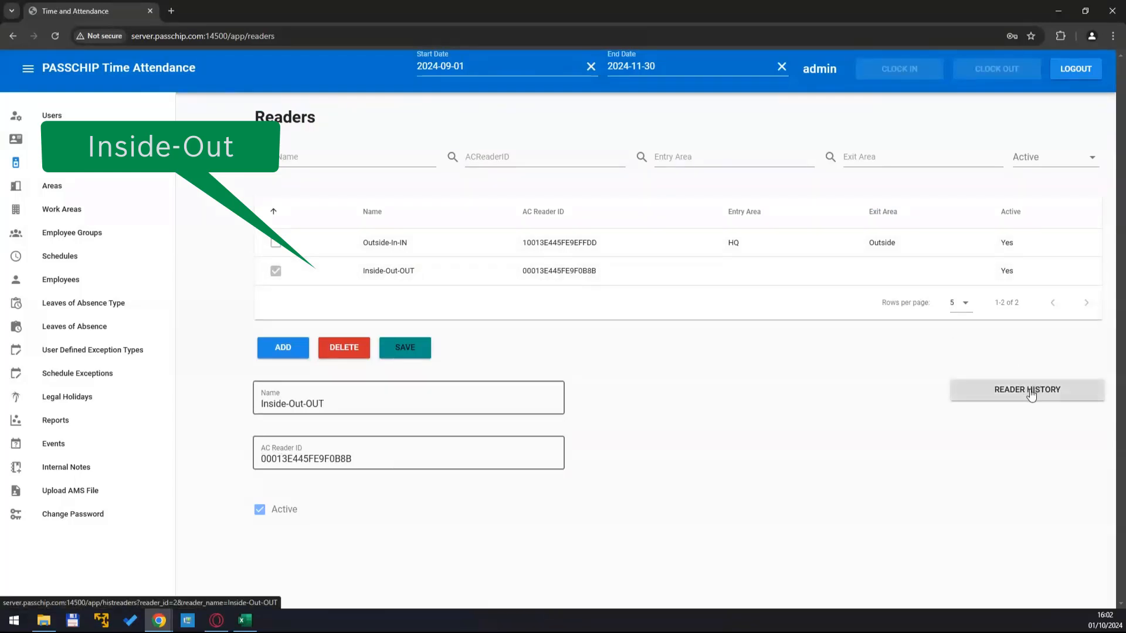
left_click(1028, 390)
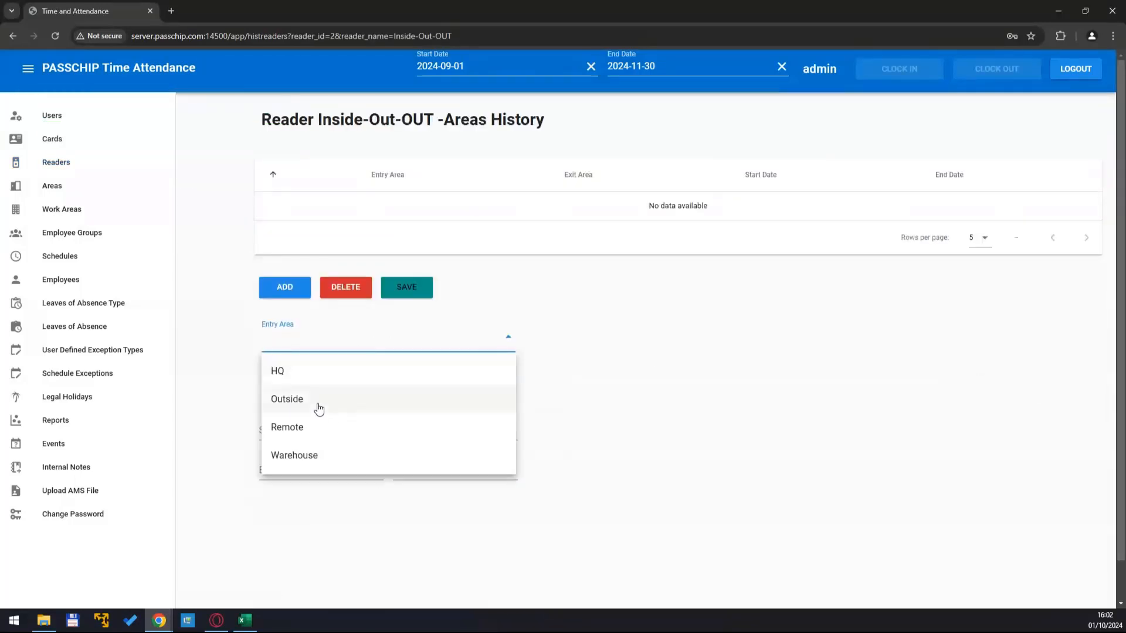
left_click(286, 399)
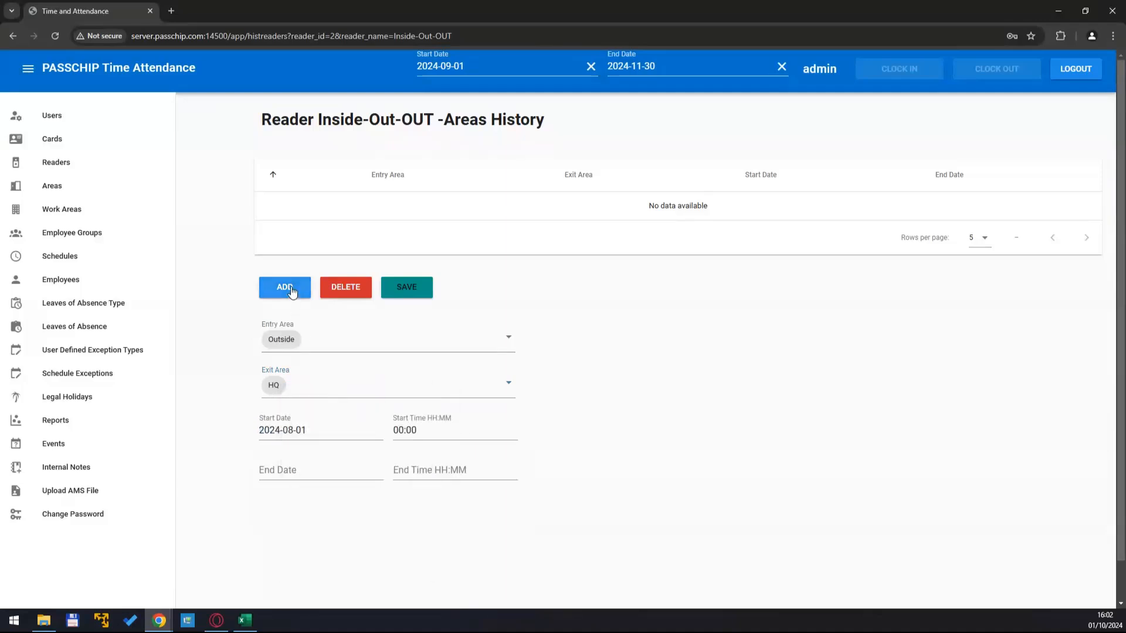
left_click(283, 287)
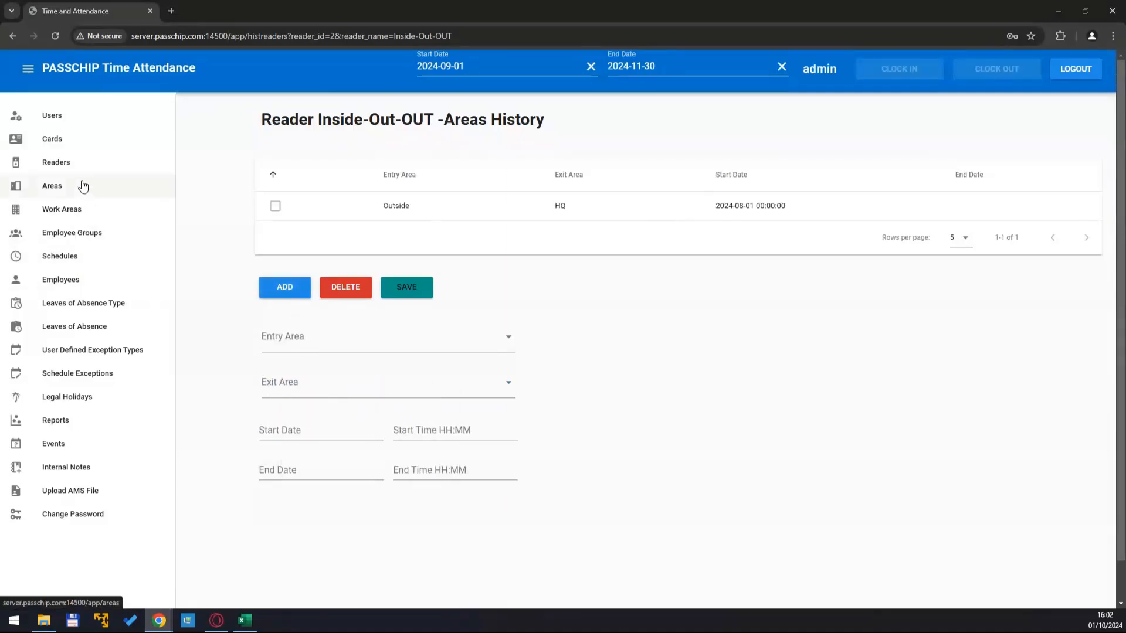
left_click(55, 161)
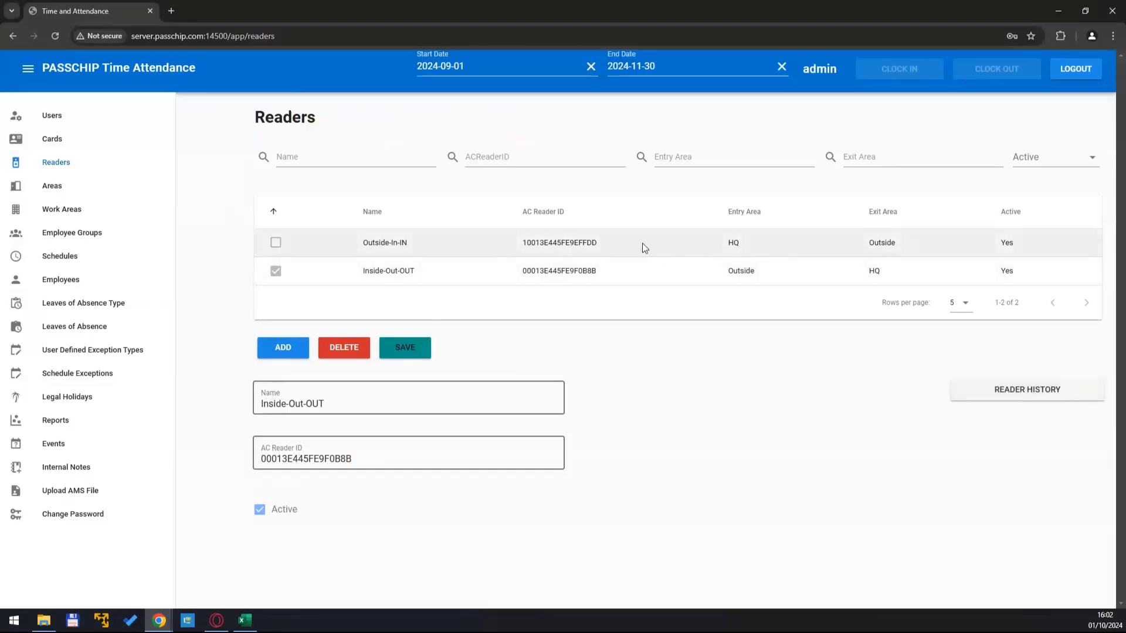
mouse_move(887, 238)
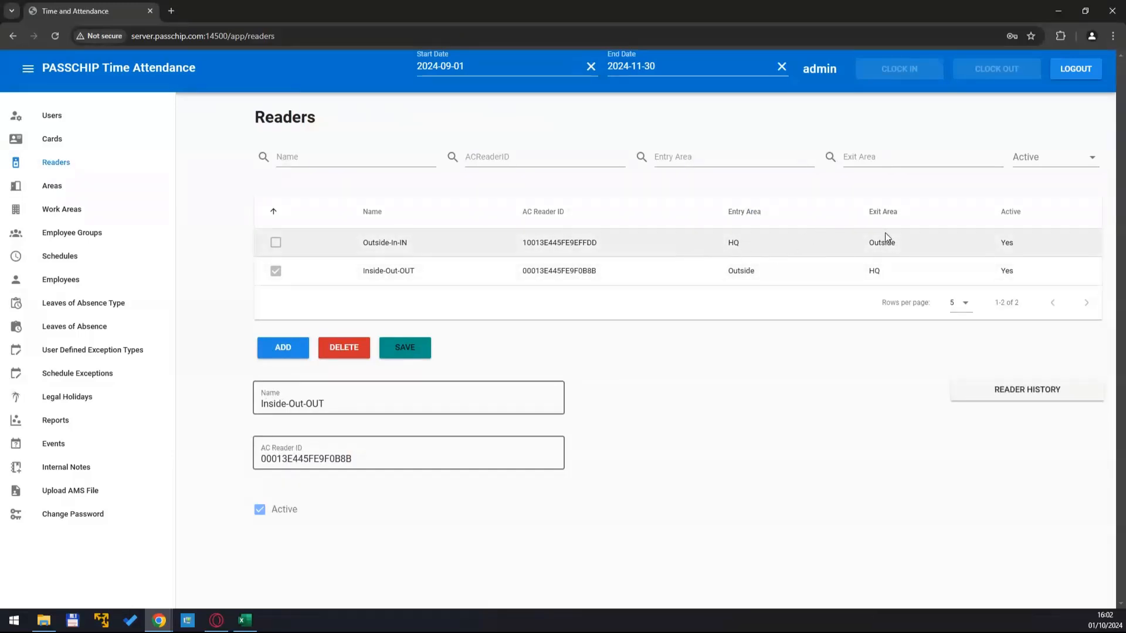
mouse_move(846, 419)
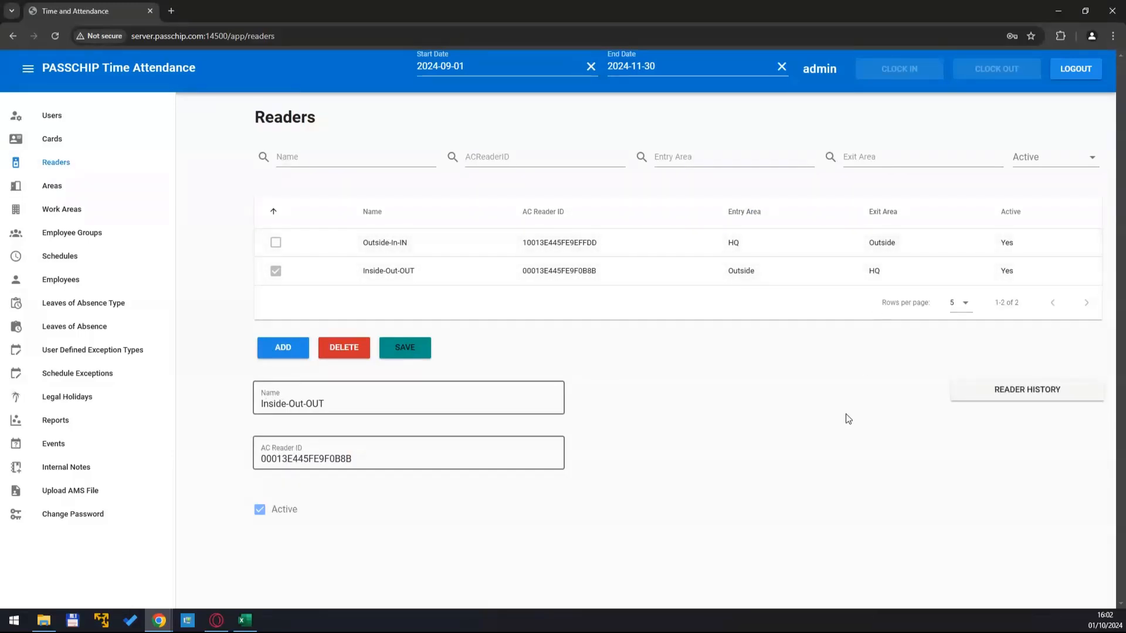
Step: Create work area All with a history entry covering HQ and Remote from 2024-08-01
left_click(62, 209)
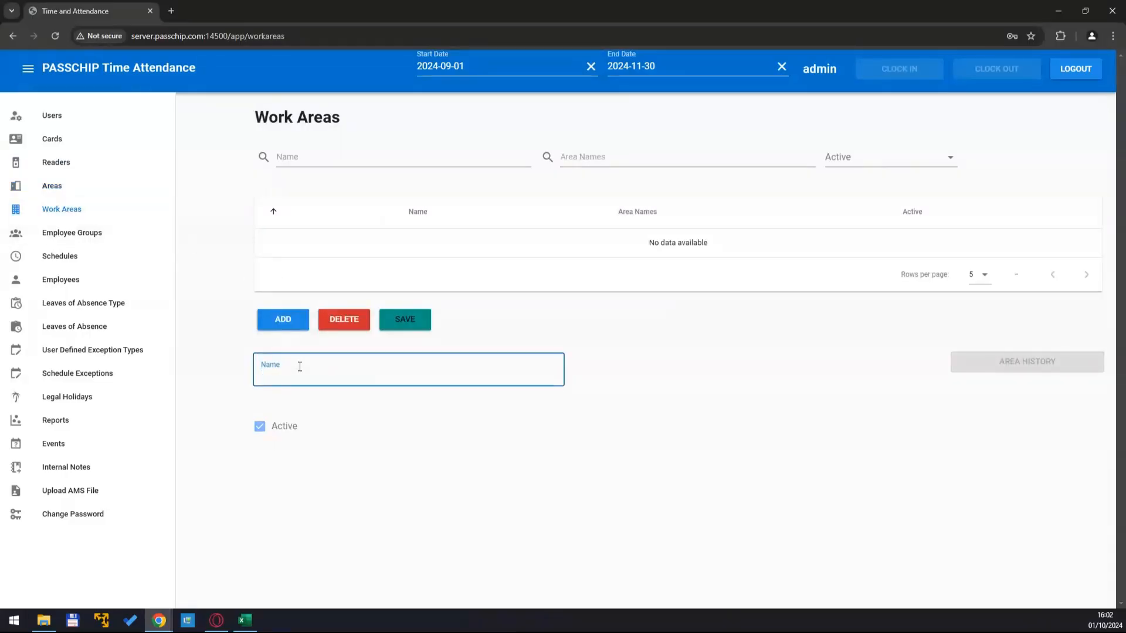
type("All")
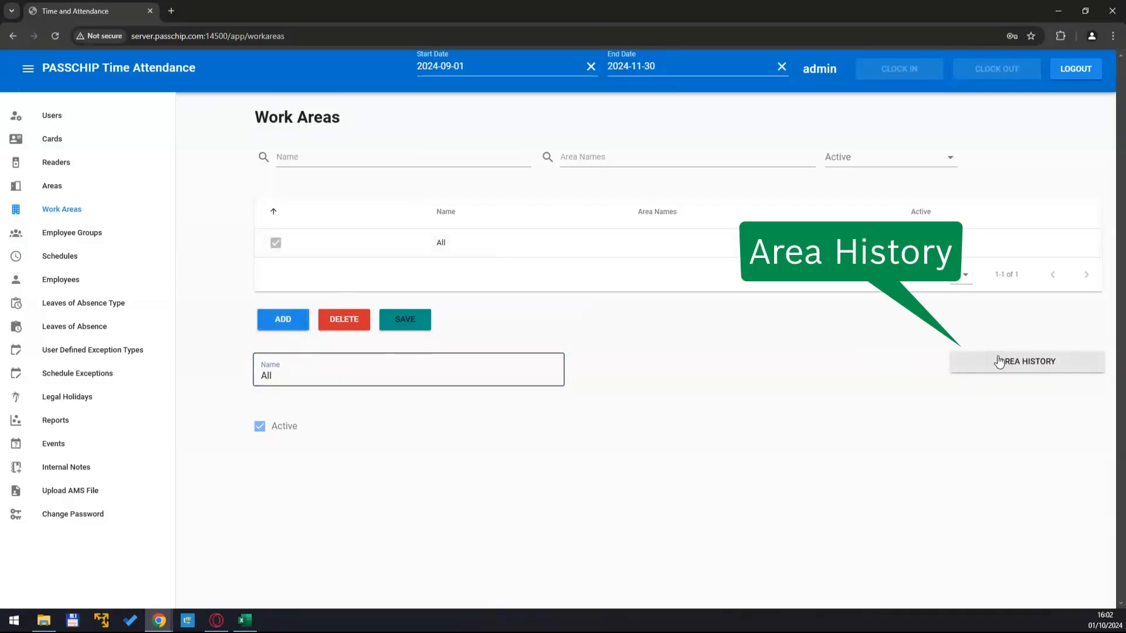
left_click(1027, 361)
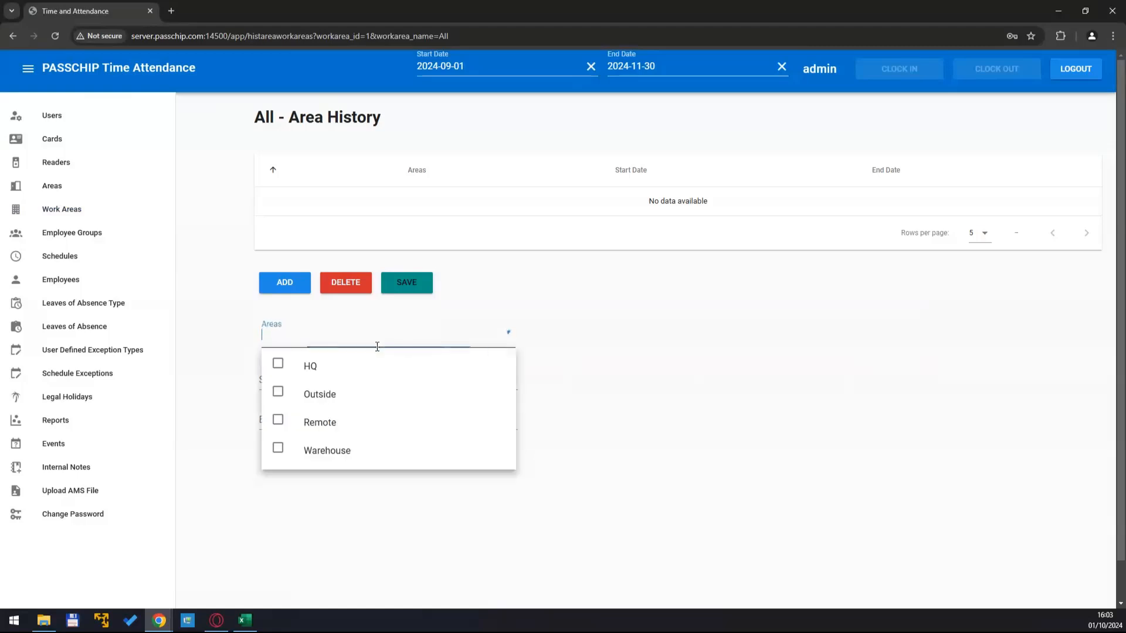
left_click(309, 366)
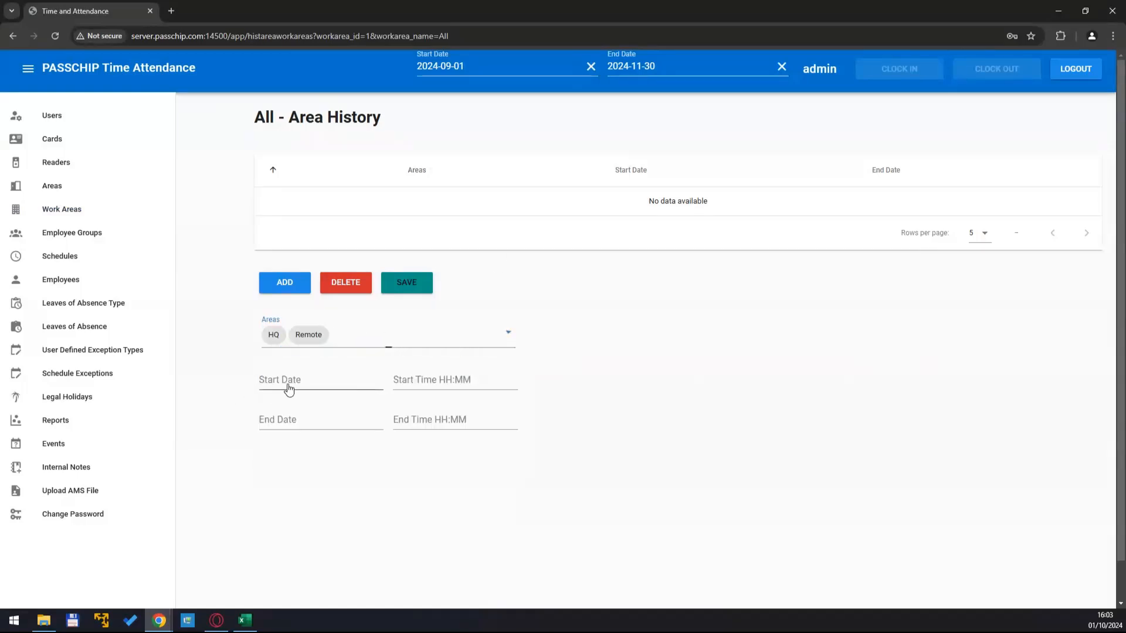
left_click(320, 379)
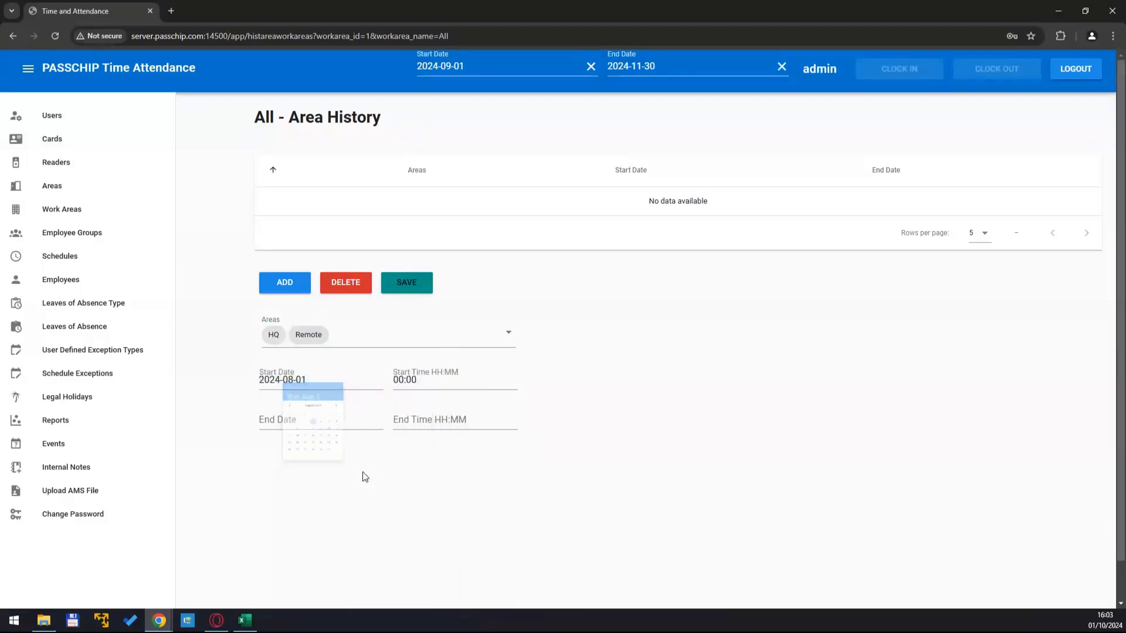
left_click(405, 282)
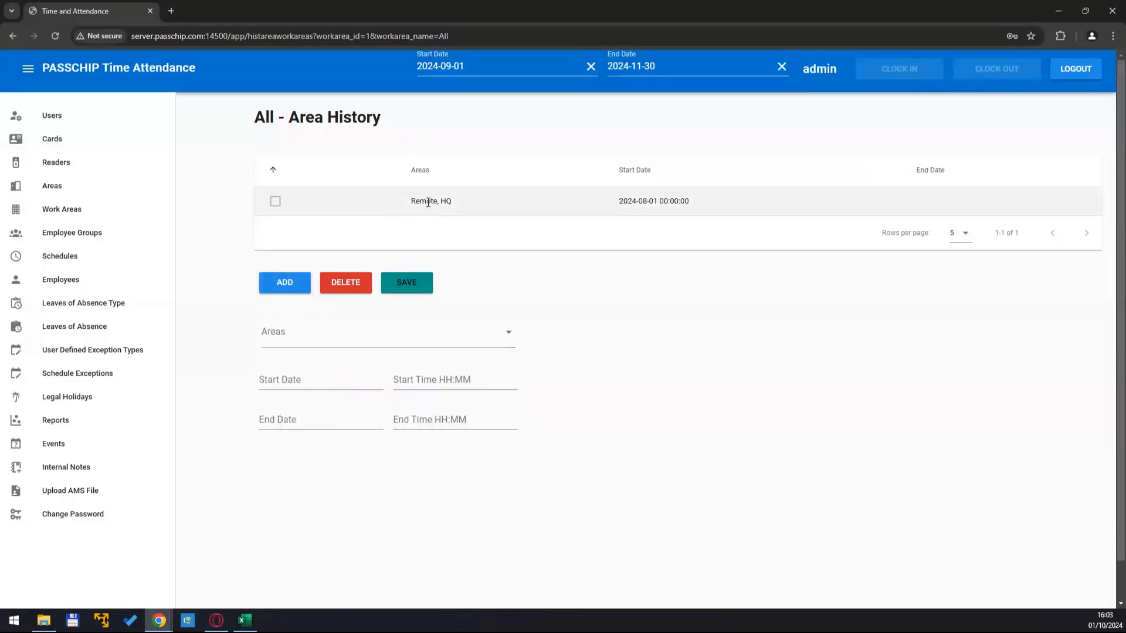
mouse_move(72, 232)
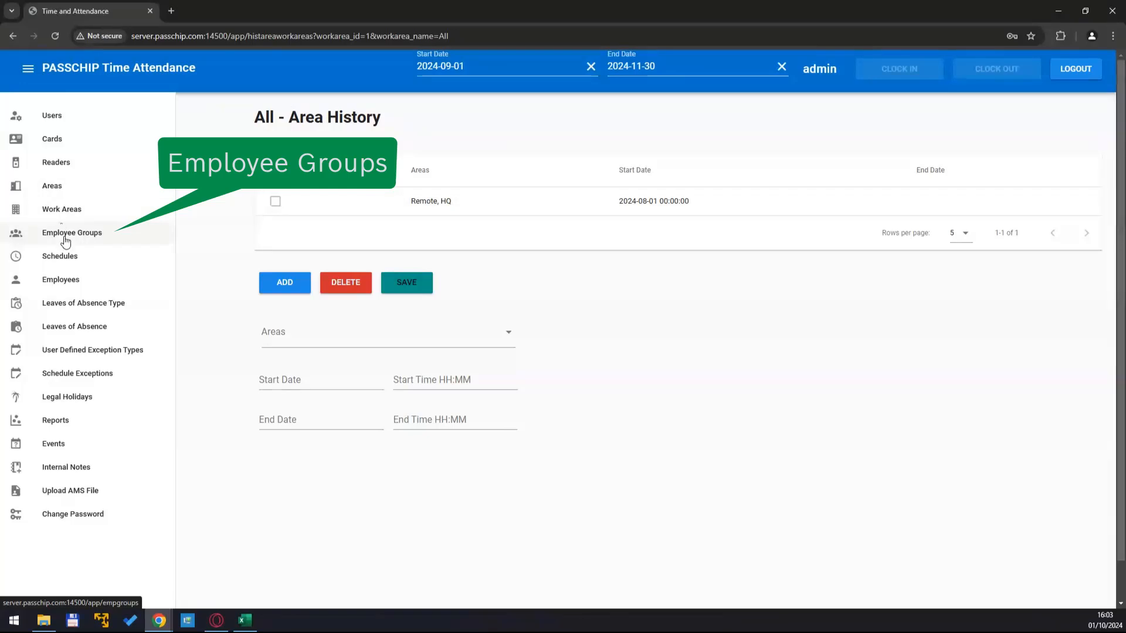
Step: Assign work area All with a start date to the Office Management and General Management groups
left_click(71, 232)
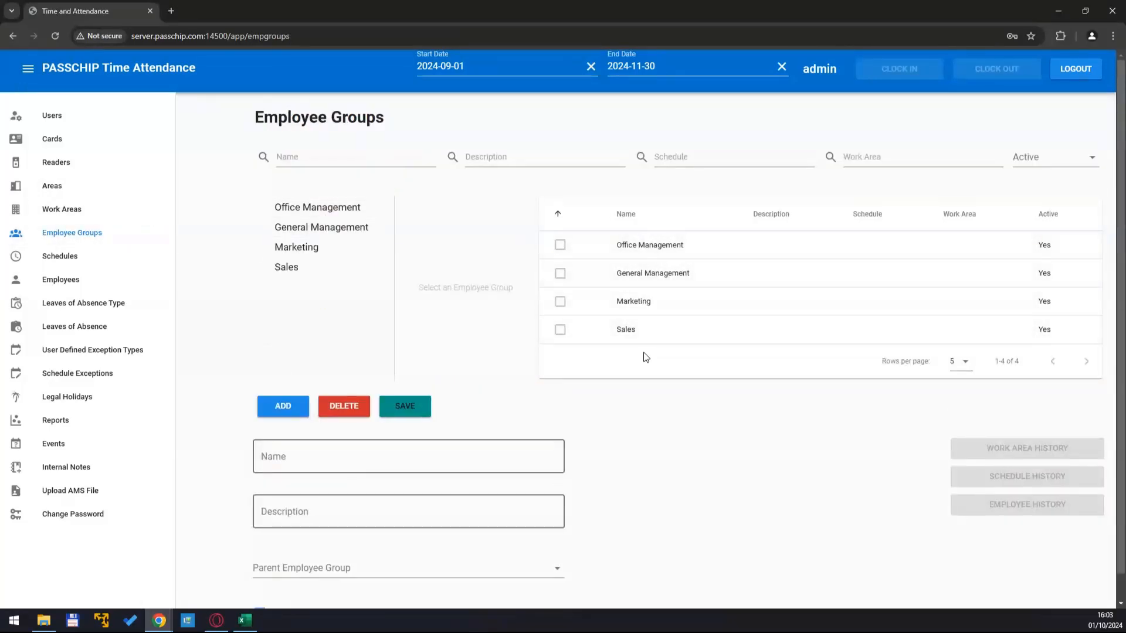
mouse_move(673, 272)
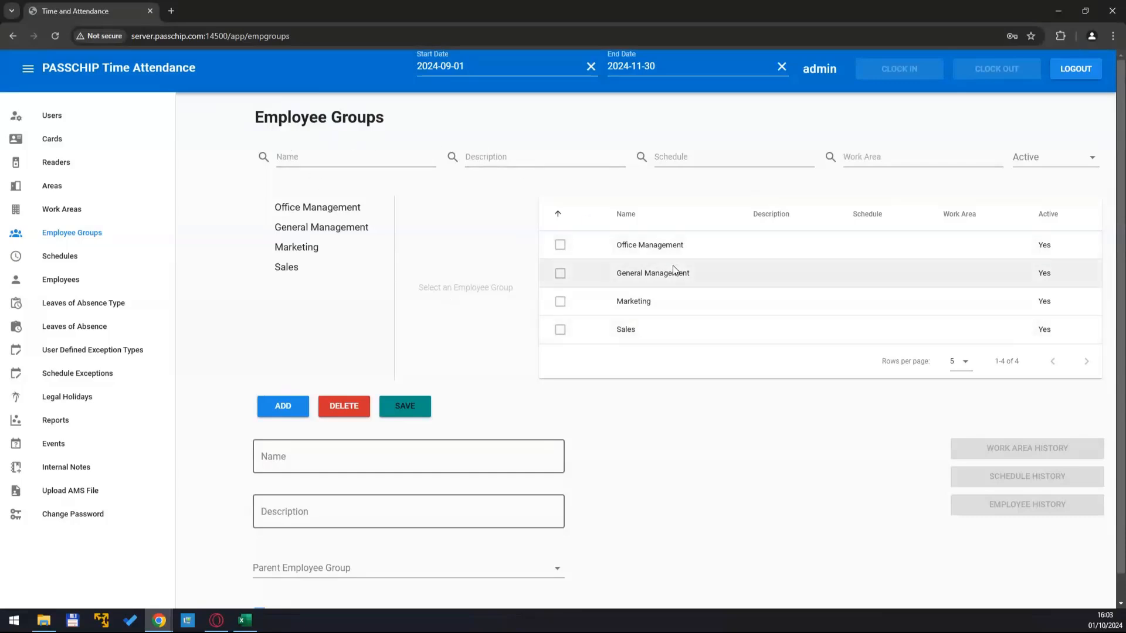
left_click(648, 245)
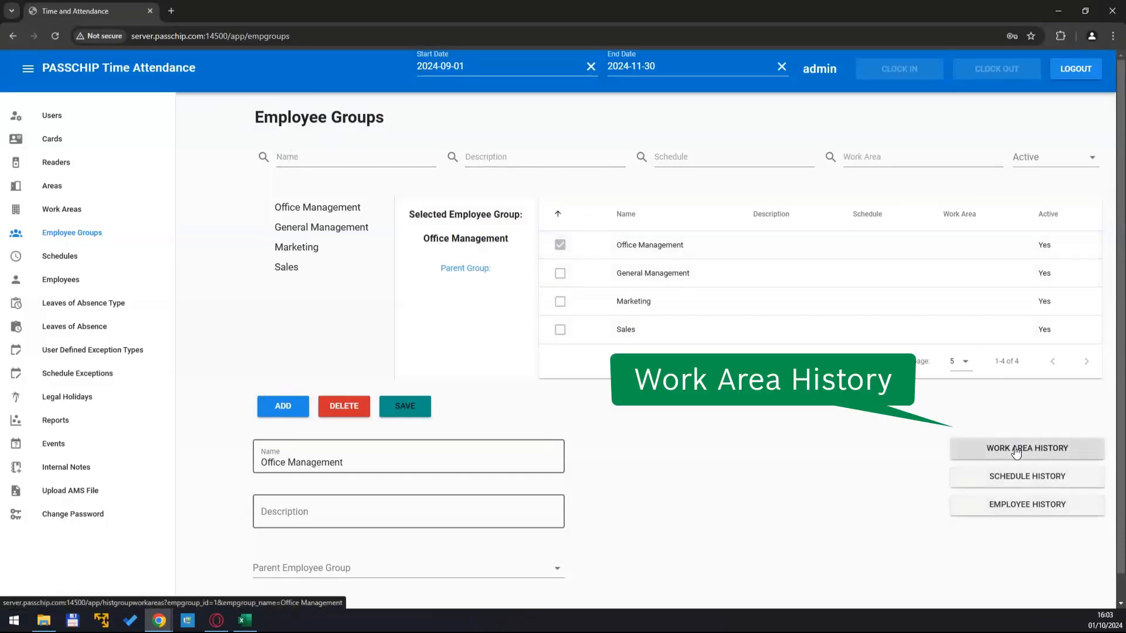
left_click(1026, 448)
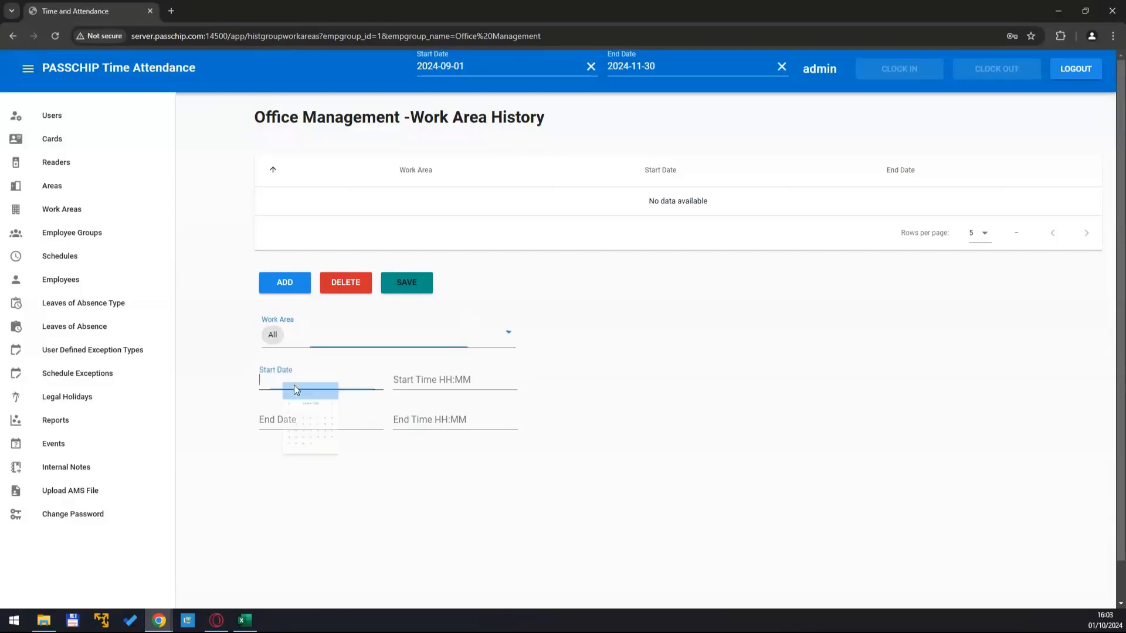
left_click(294, 389)
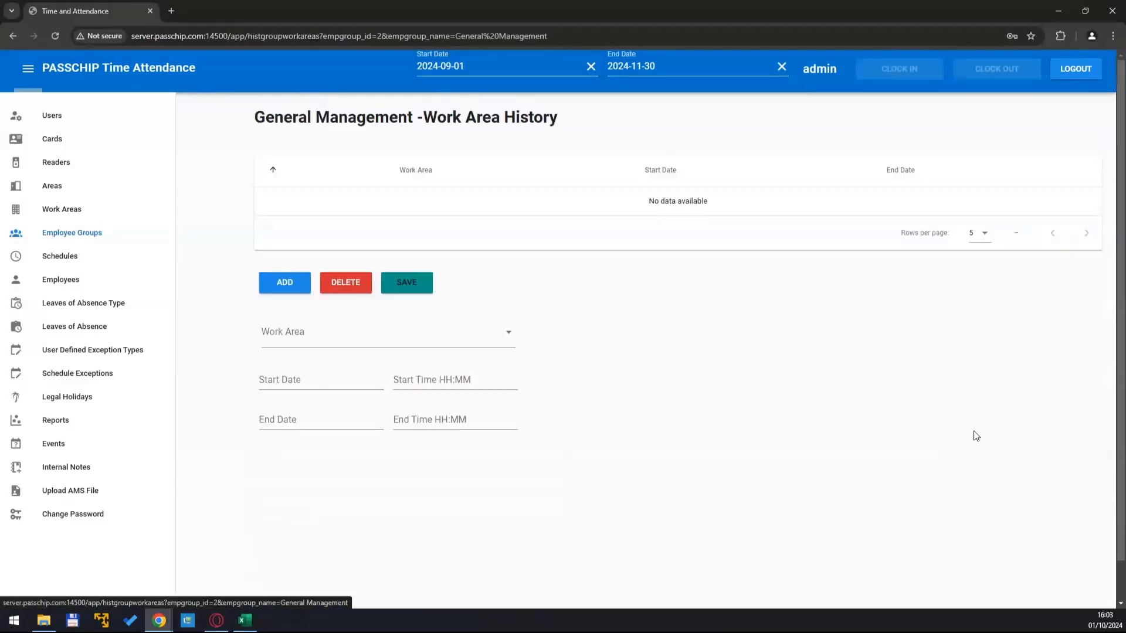
left_click(320, 379)
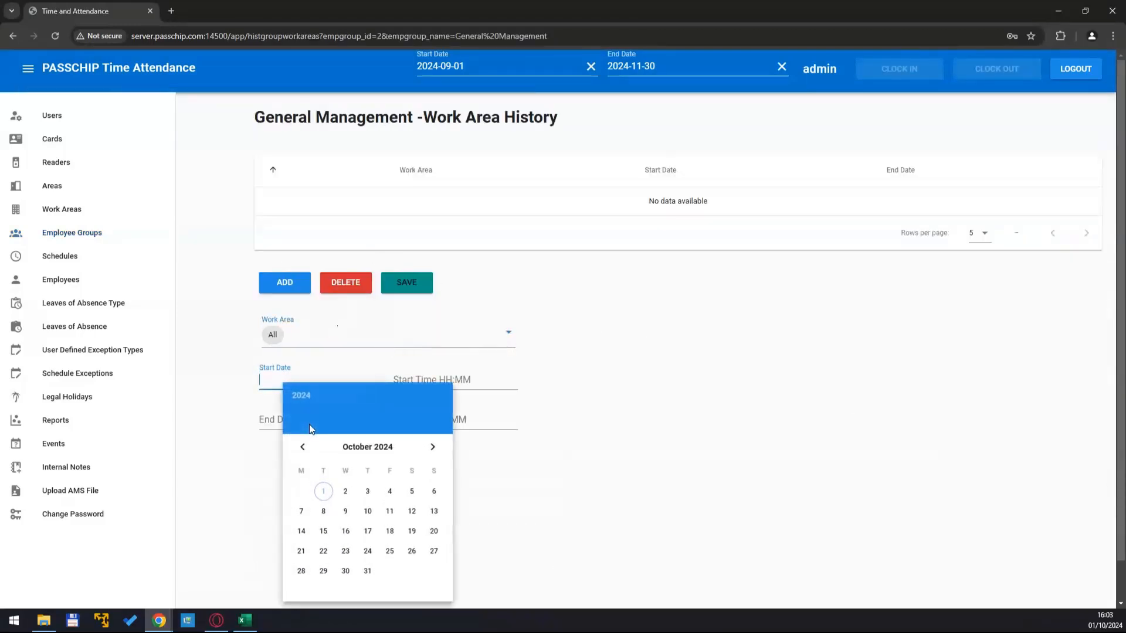
left_click(284, 282)
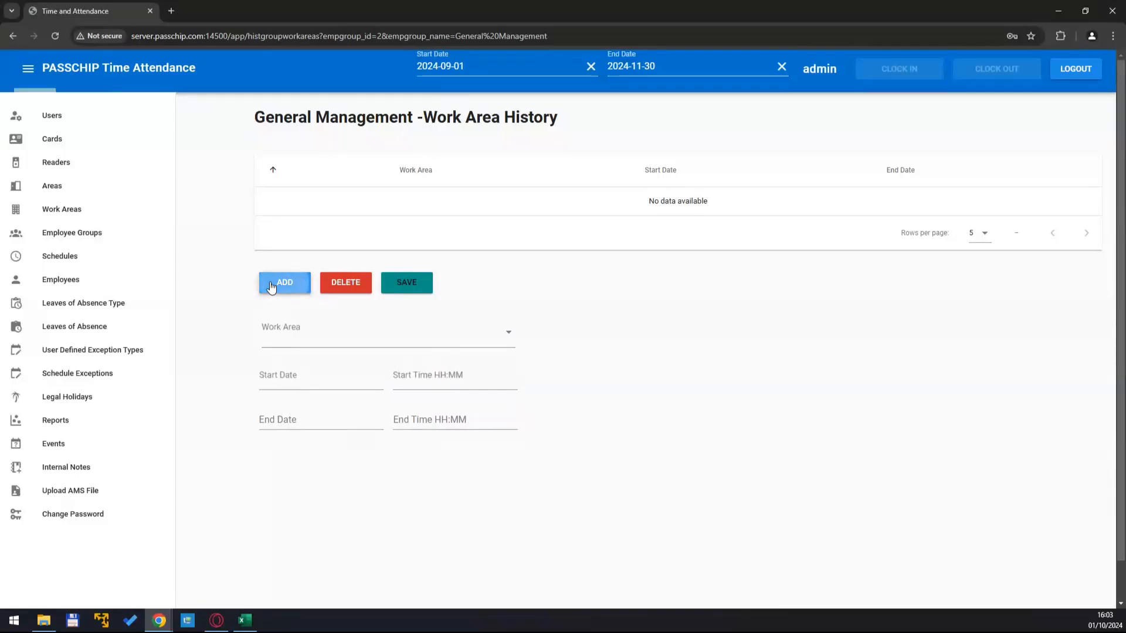
left_click(72, 232)
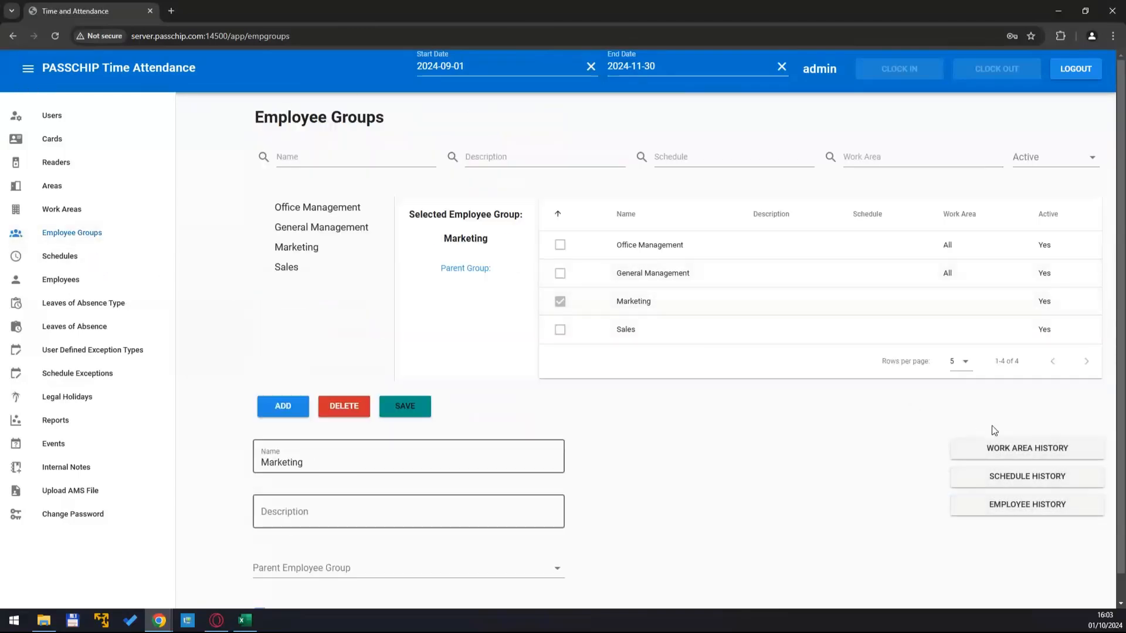
Step: Assign work area All from 1 August 2024 to the Marketing and Sales groups
left_click(1027, 448)
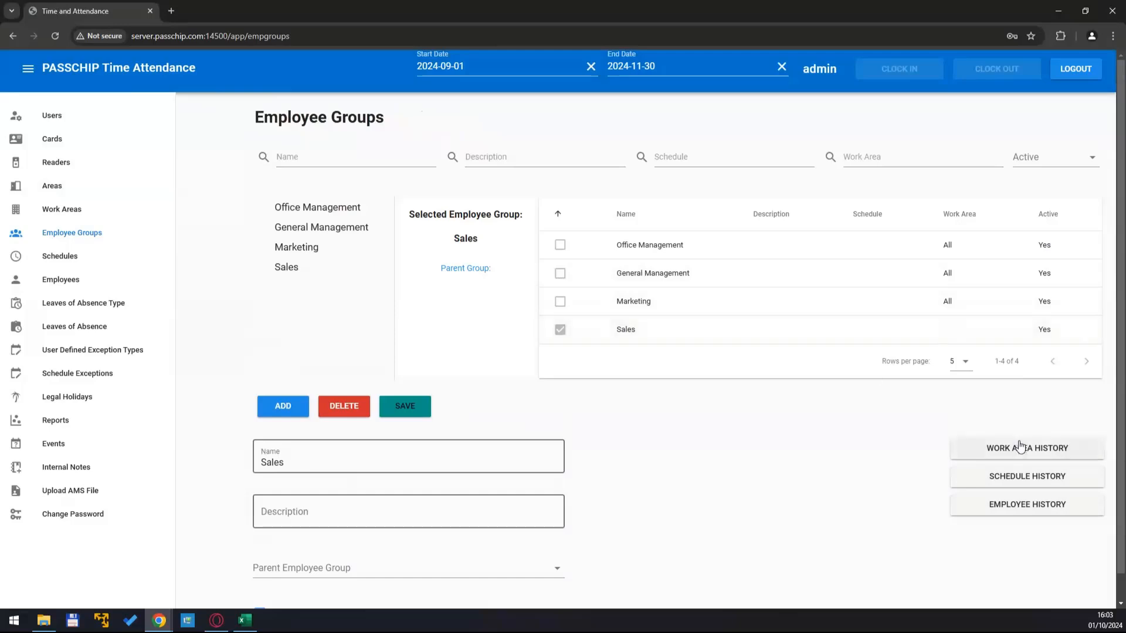
left_click(1026, 448)
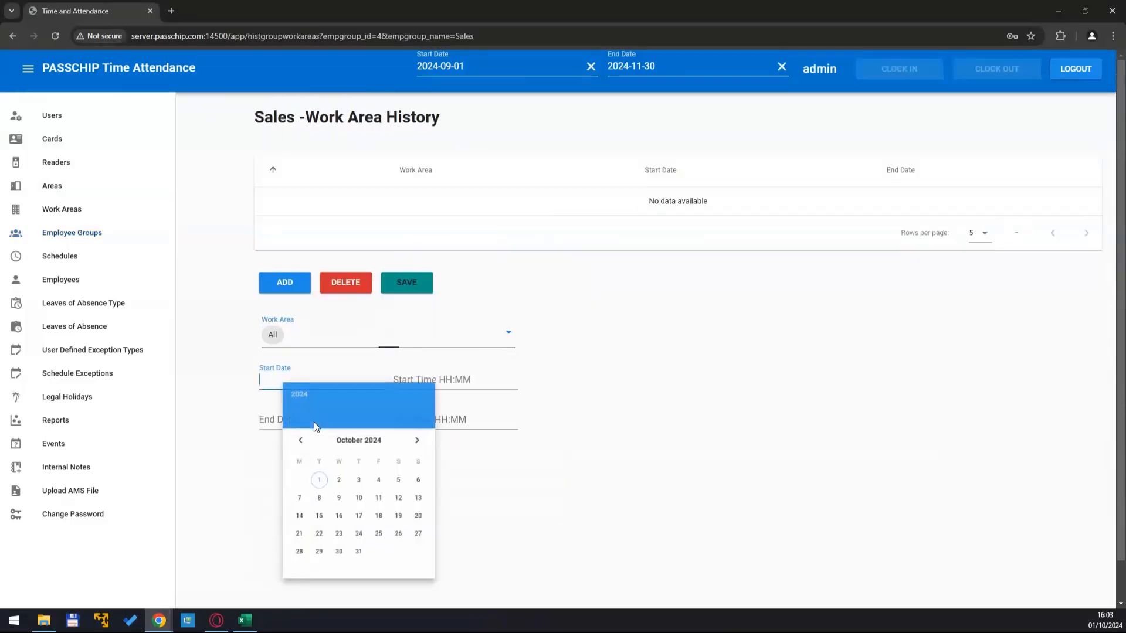
left_click(299, 439)
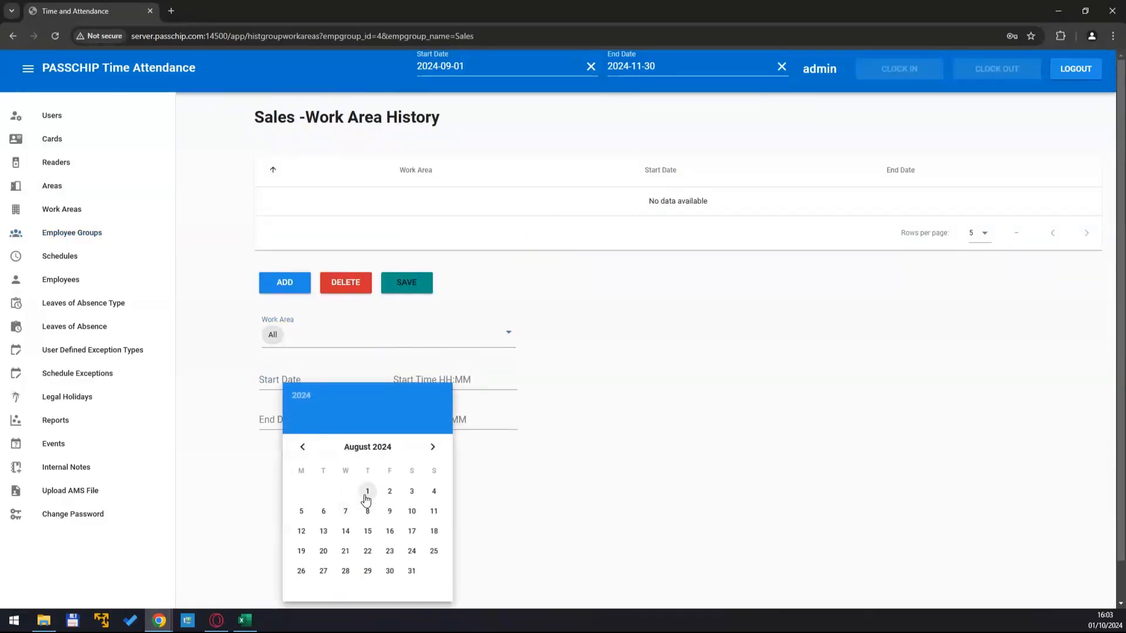
left_click(367, 491)
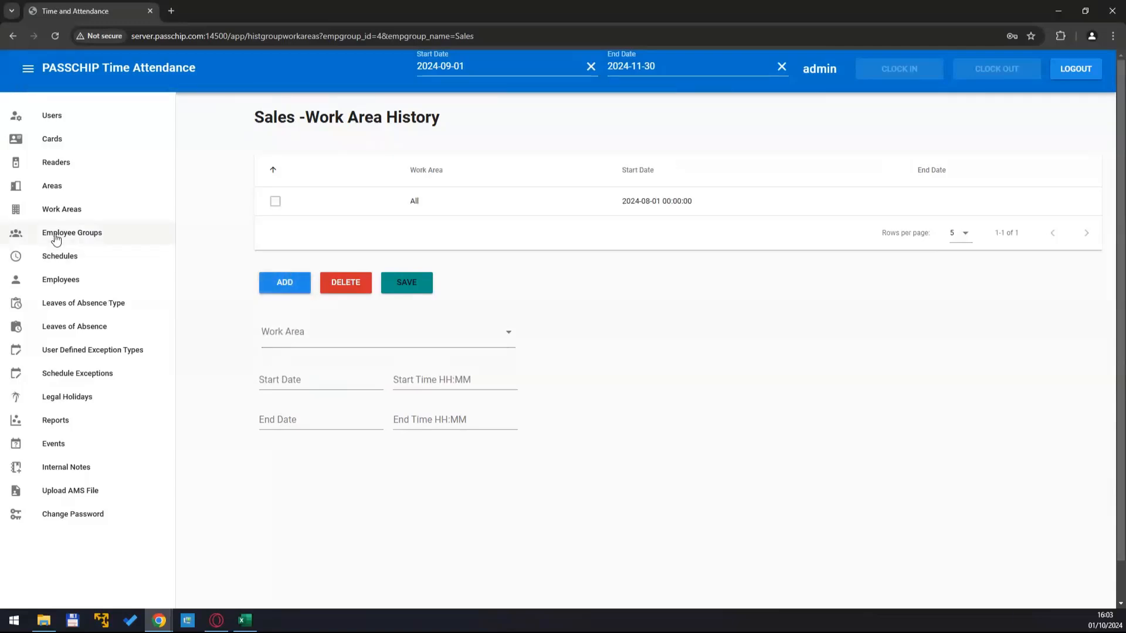
left_click(71, 232)
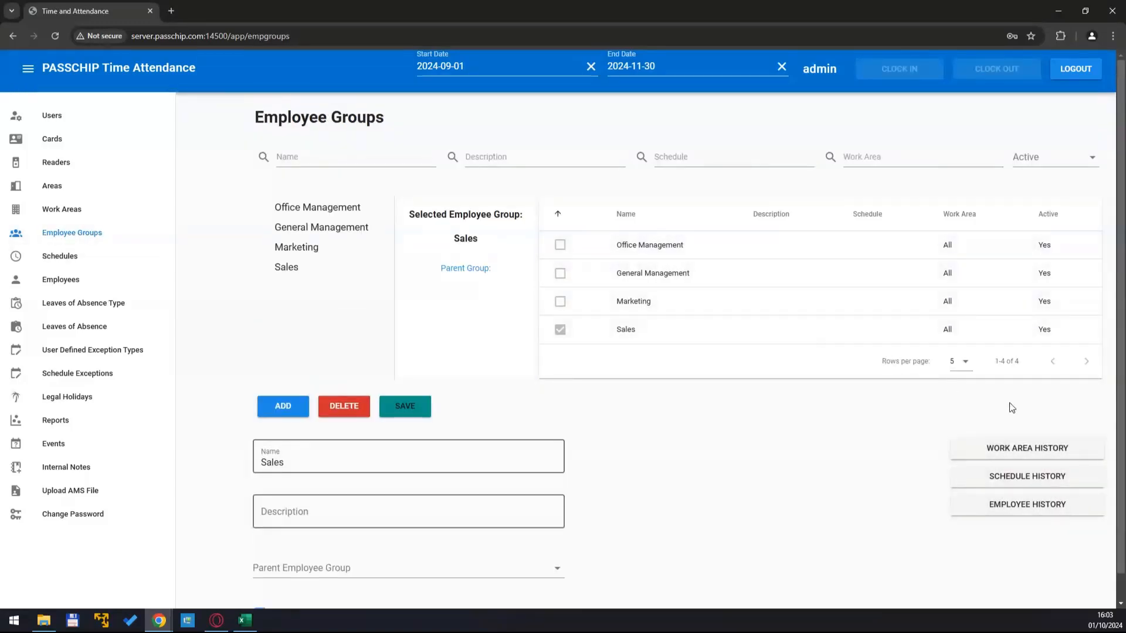
left_click(59, 279)
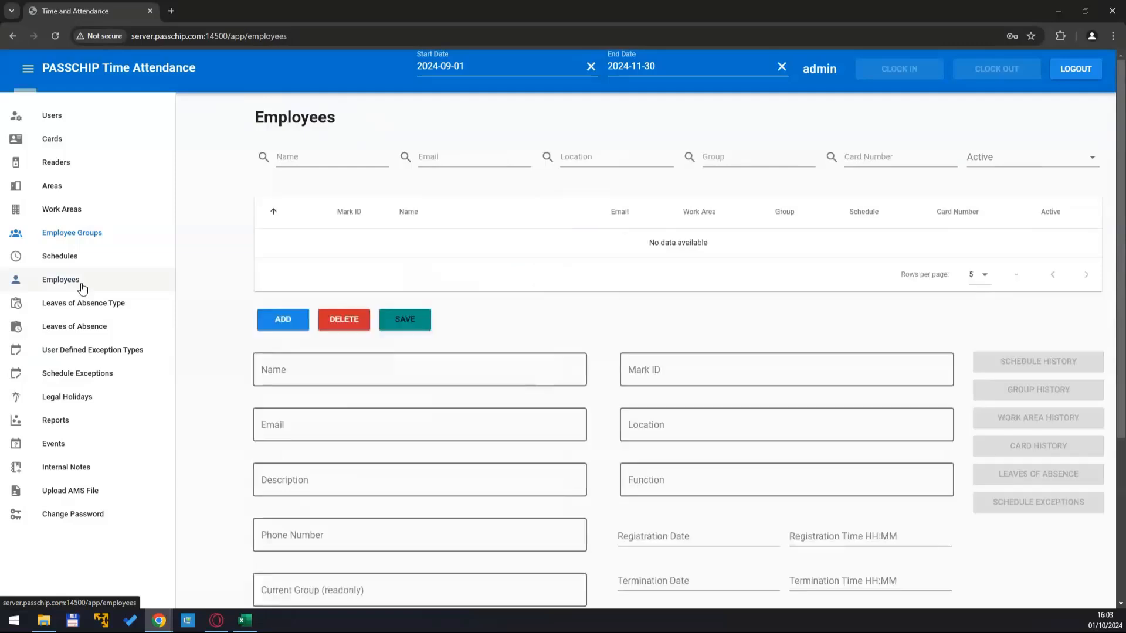
left_click(60, 279)
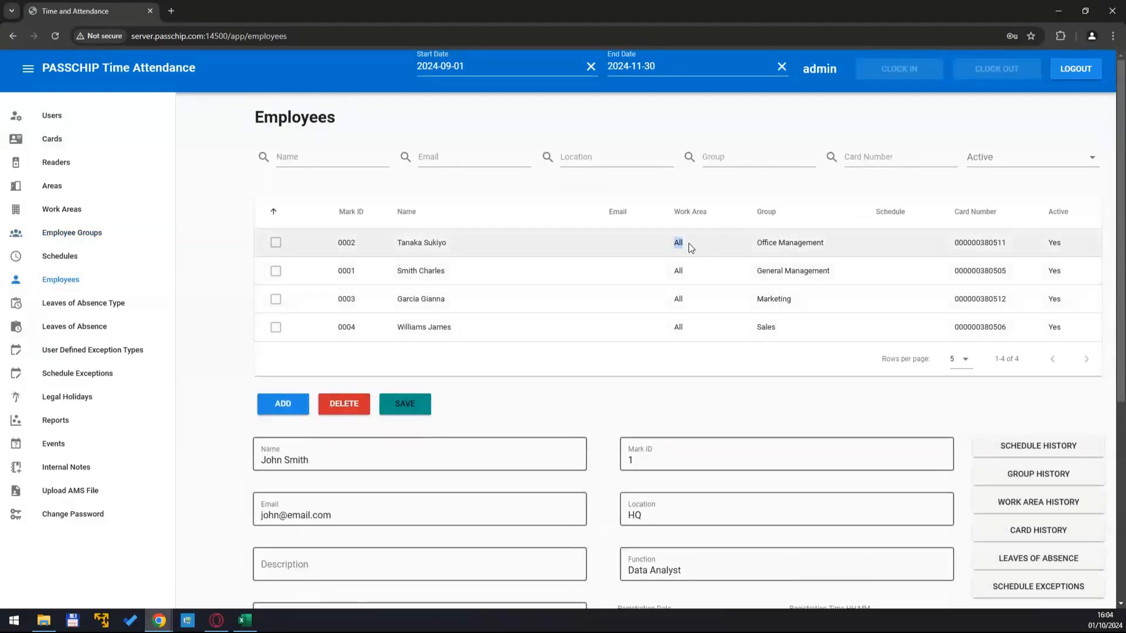
left_click(420, 271)
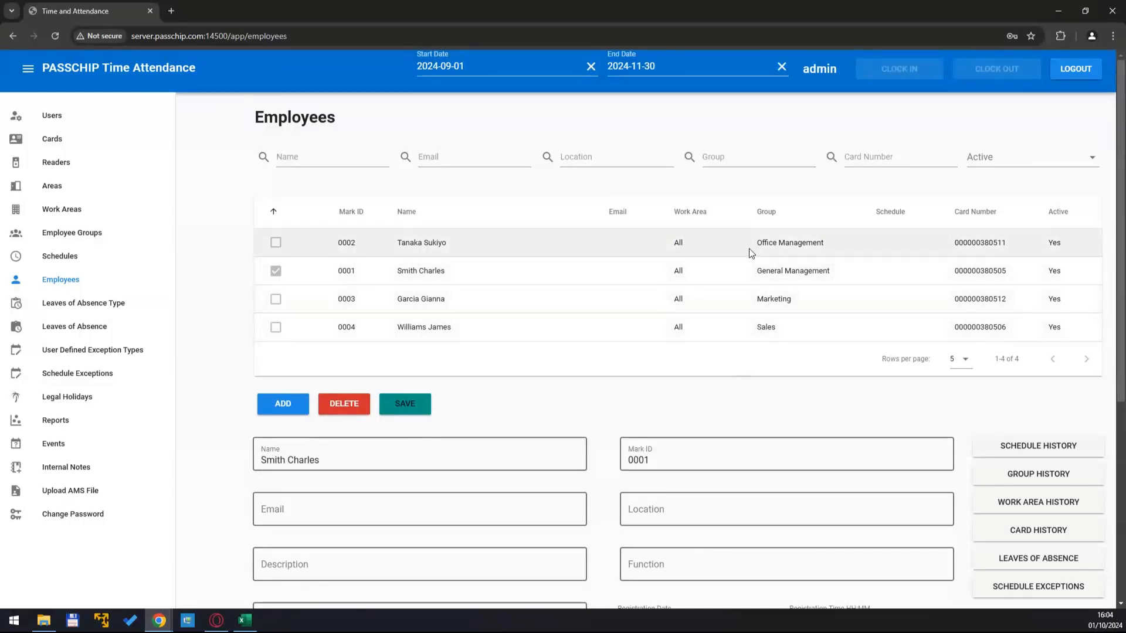
mouse_move(789, 253)
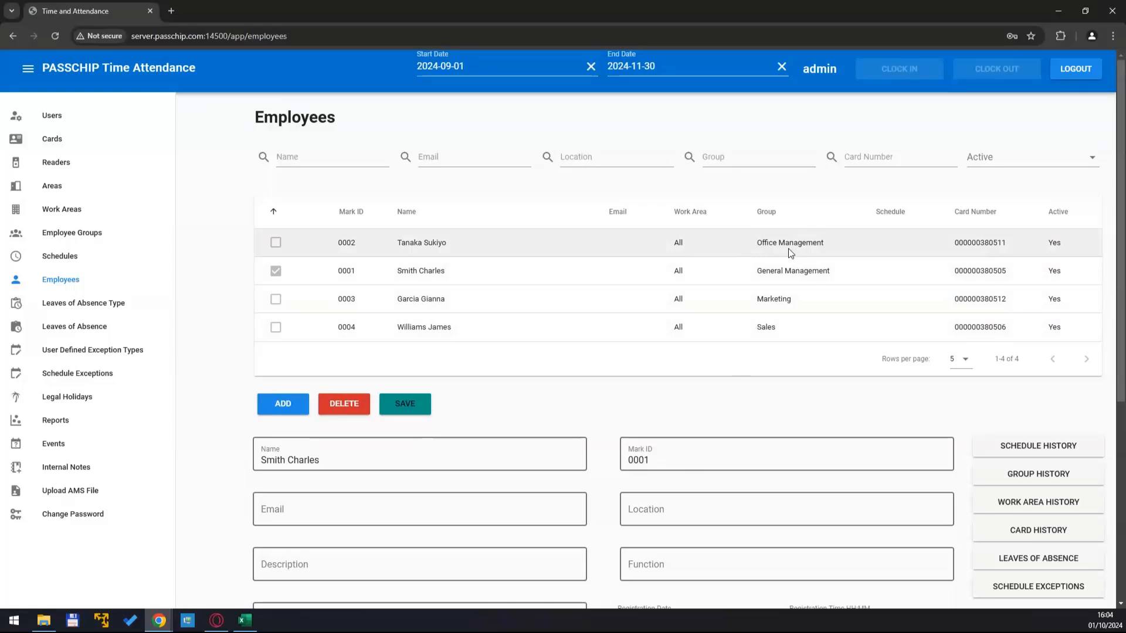
mouse_move(108, 260)
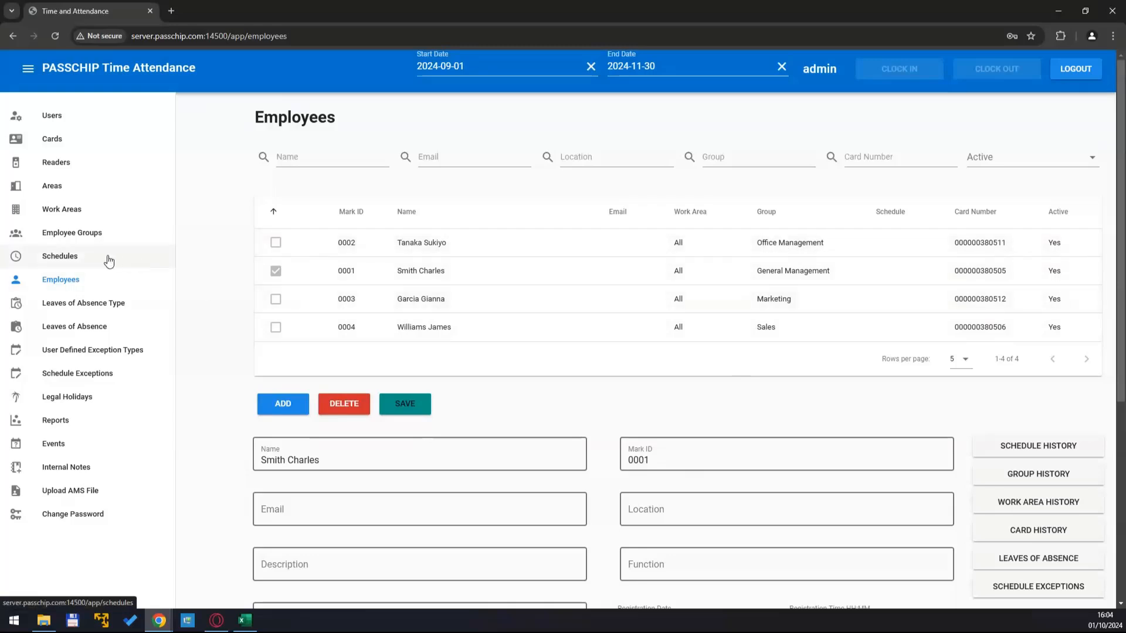
Step: Add a new active schedule named 'Daily 9-17:30' to the Schedules list
left_click(60, 257)
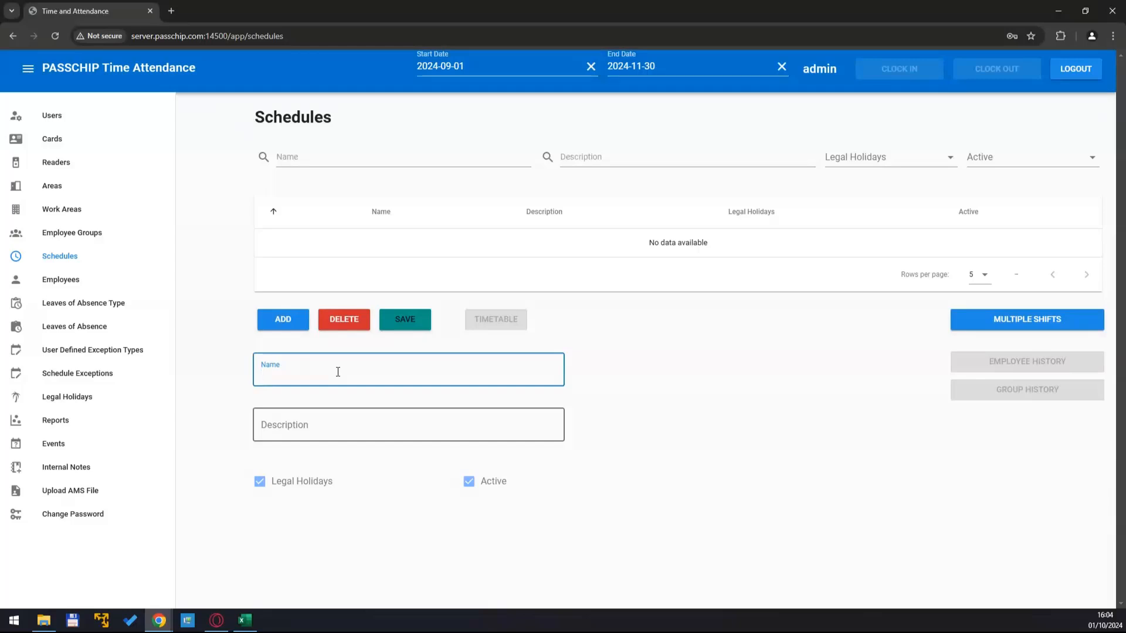
type("Daily")
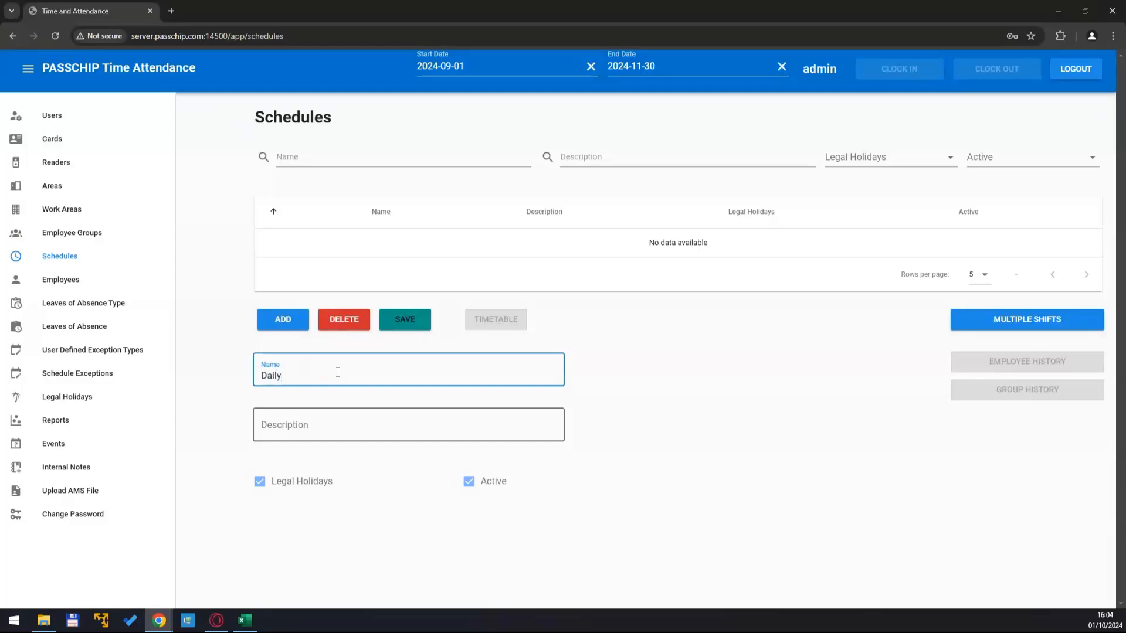
type("9-")
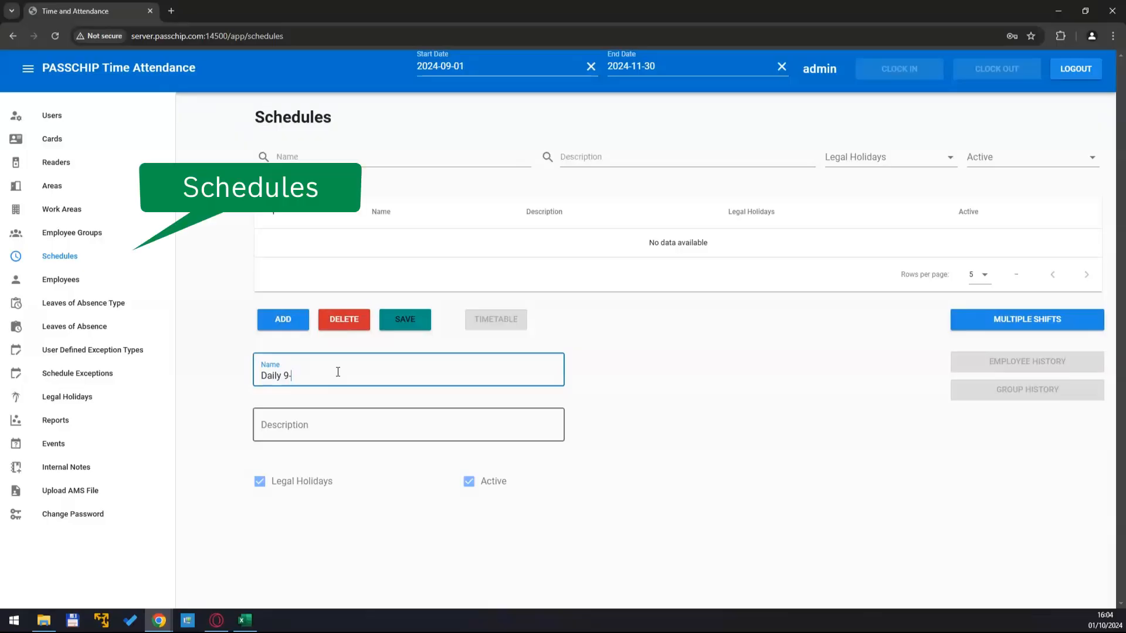
type("17")
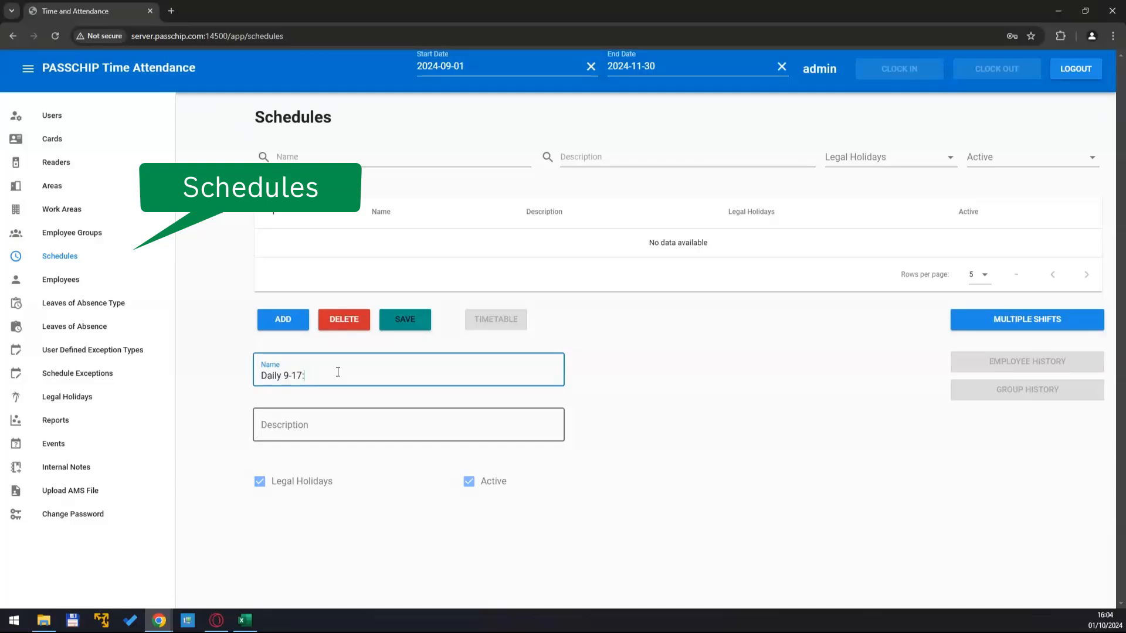
type("30")
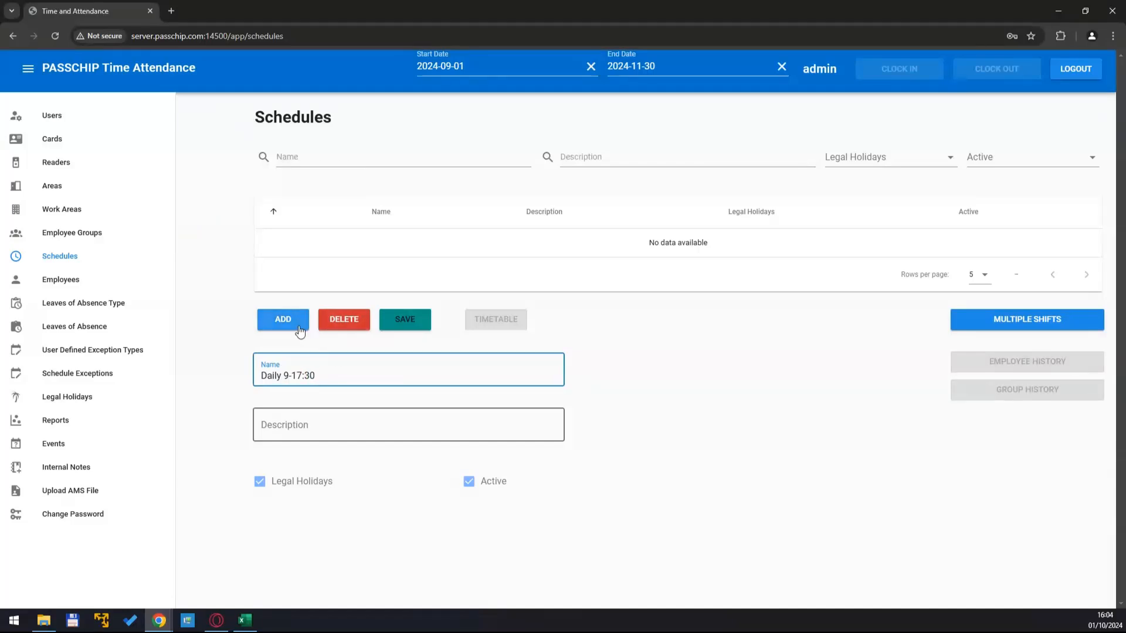
left_click(405, 319)
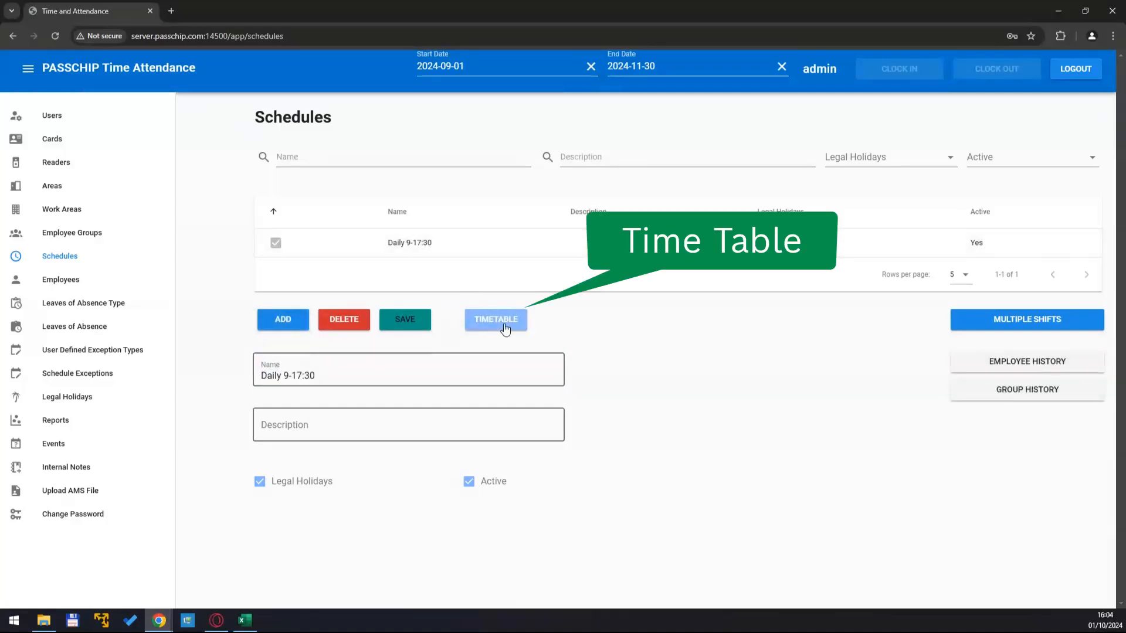
Step: In the Daily 9-17:30 timetable, set a Monday interval with earliest arrival 08:45
left_click(495, 319)
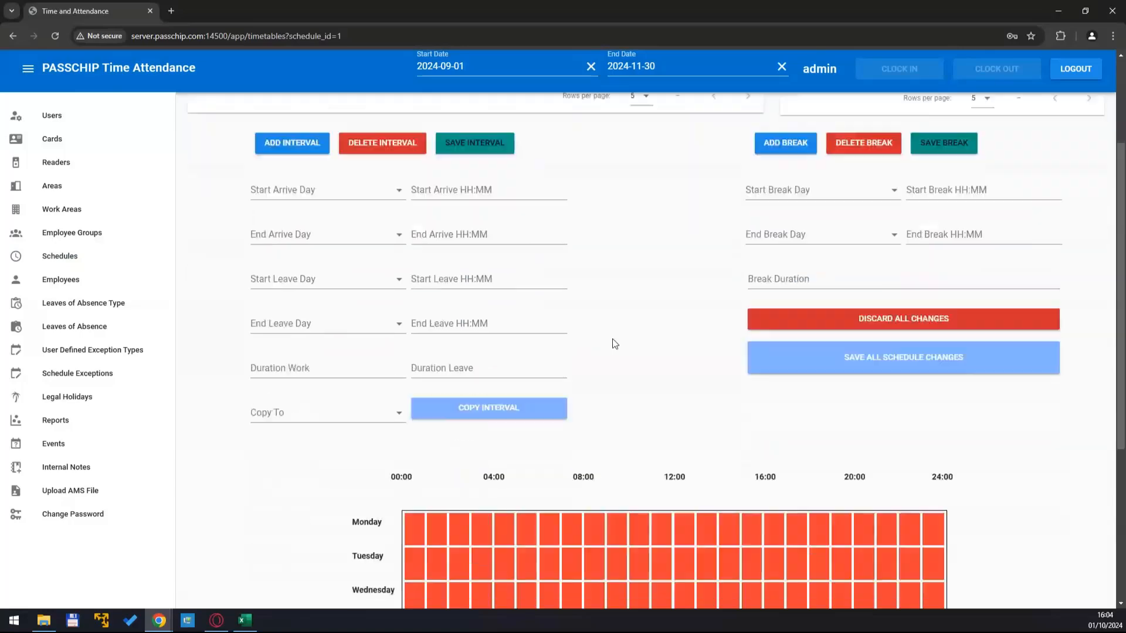
scroll("down", 3)
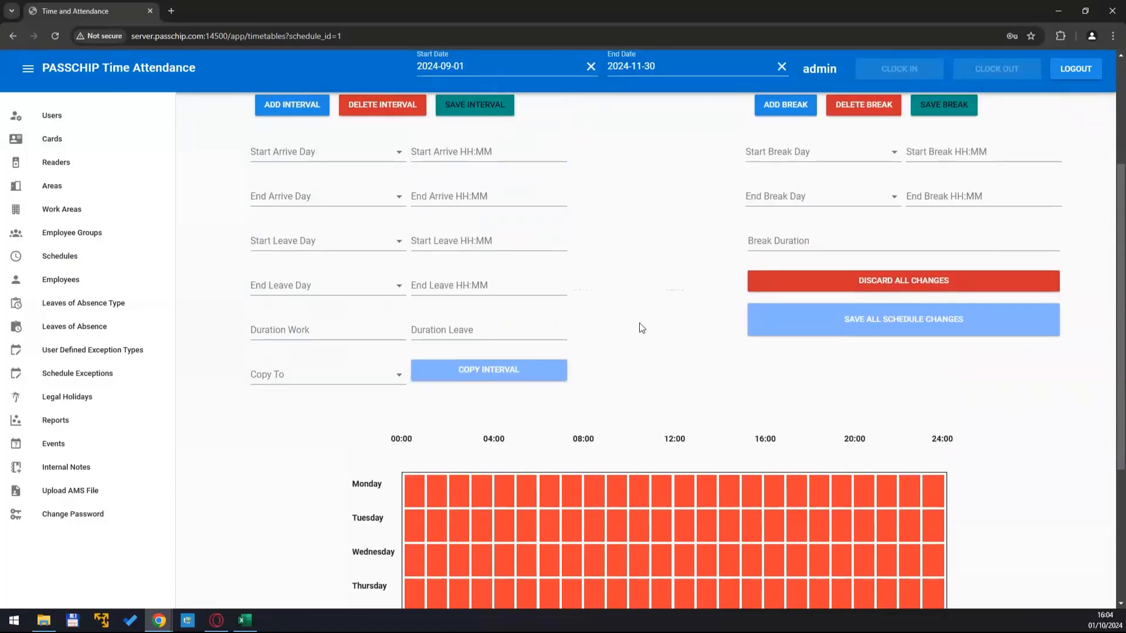
scroll("up", 3)
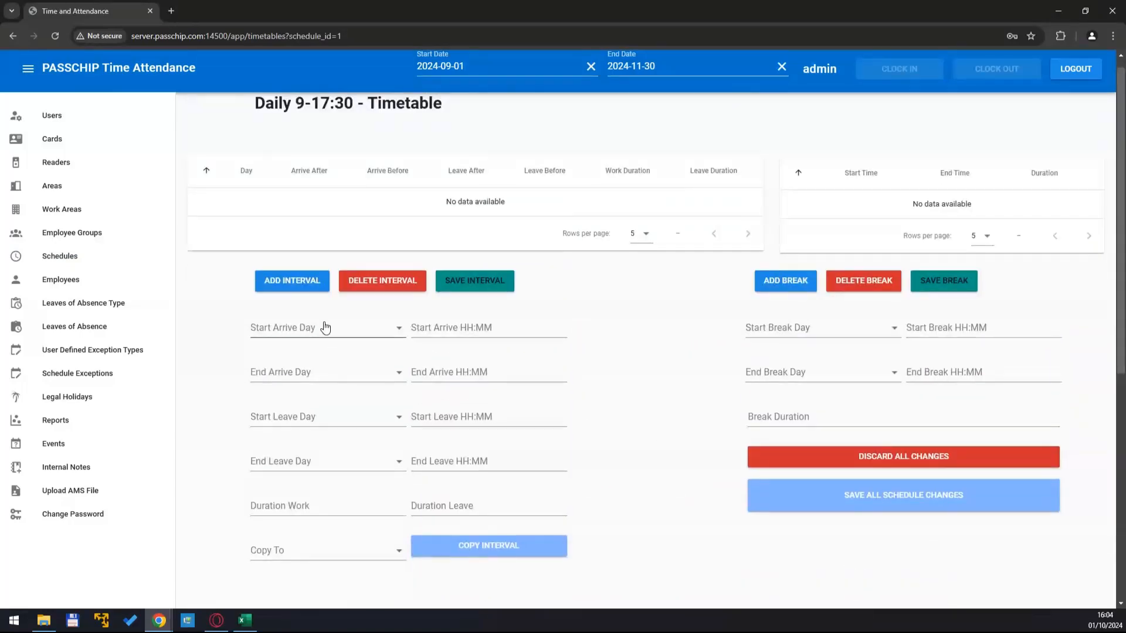
left_click(488, 327)
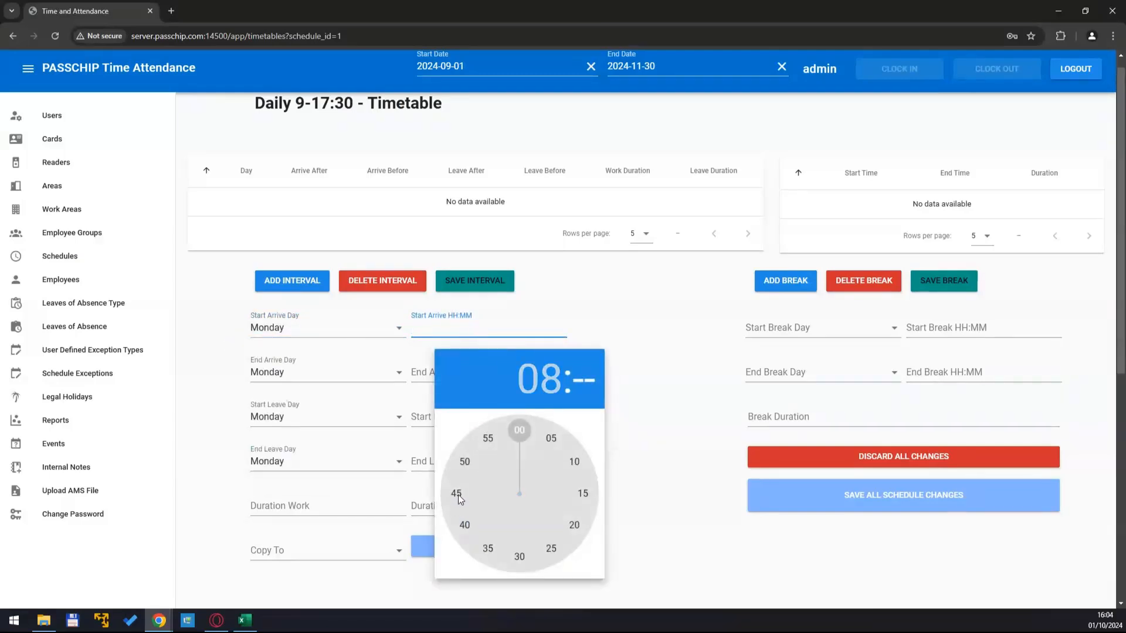
left_click(457, 493)
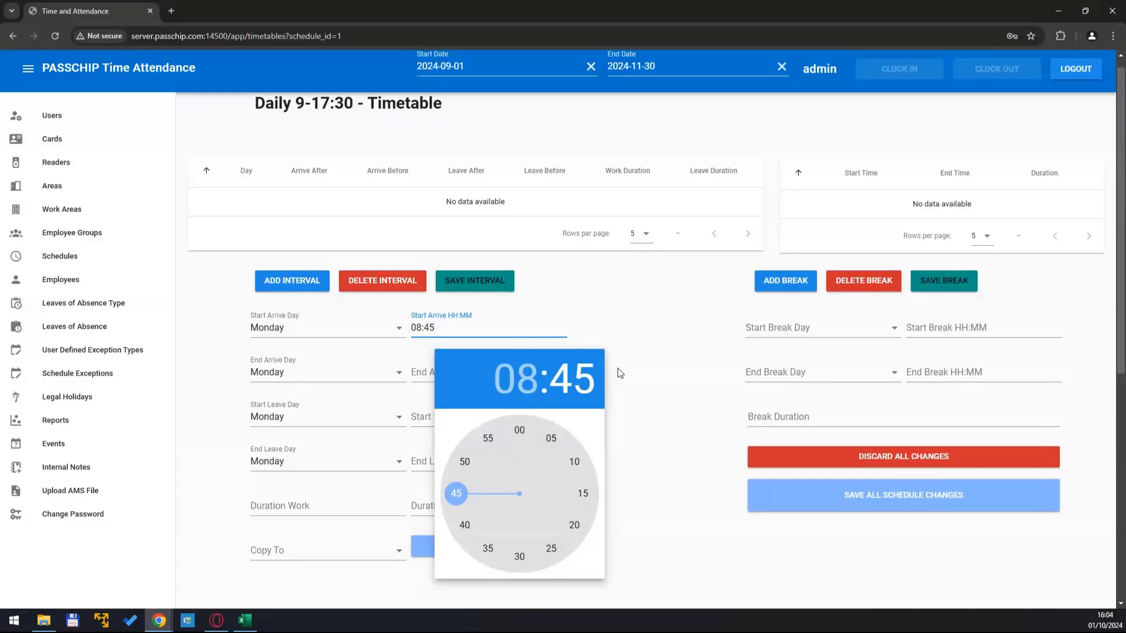
left_click(488, 372)
type("09:15")
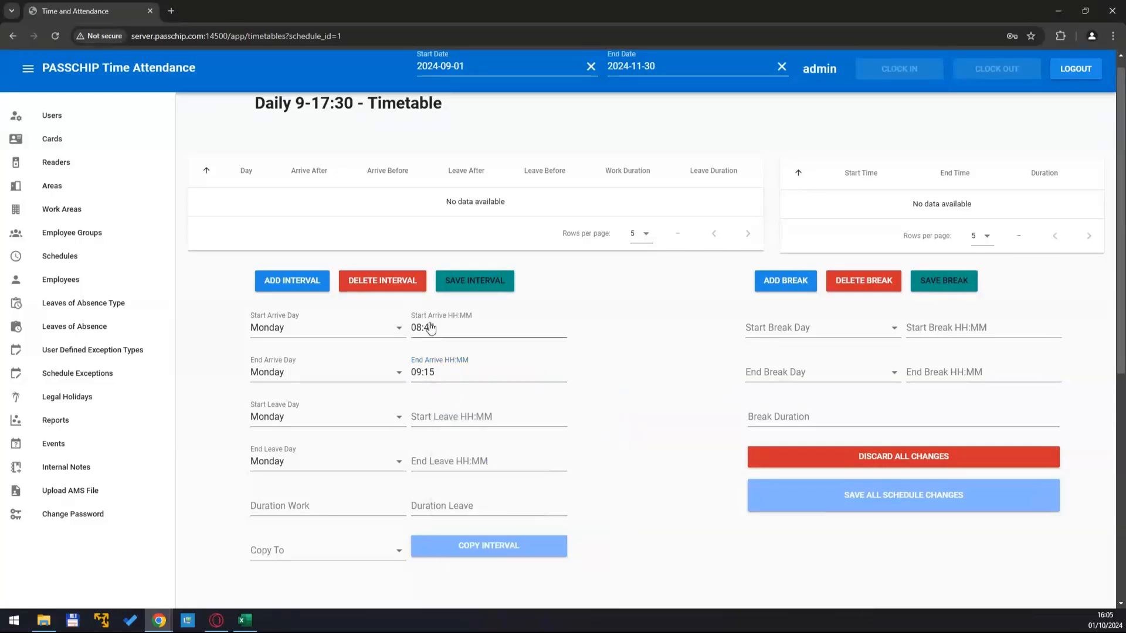
Step: Set the leave window ending 17:45 and a leave duration of 00:15 for the interval
left_click(326, 327)
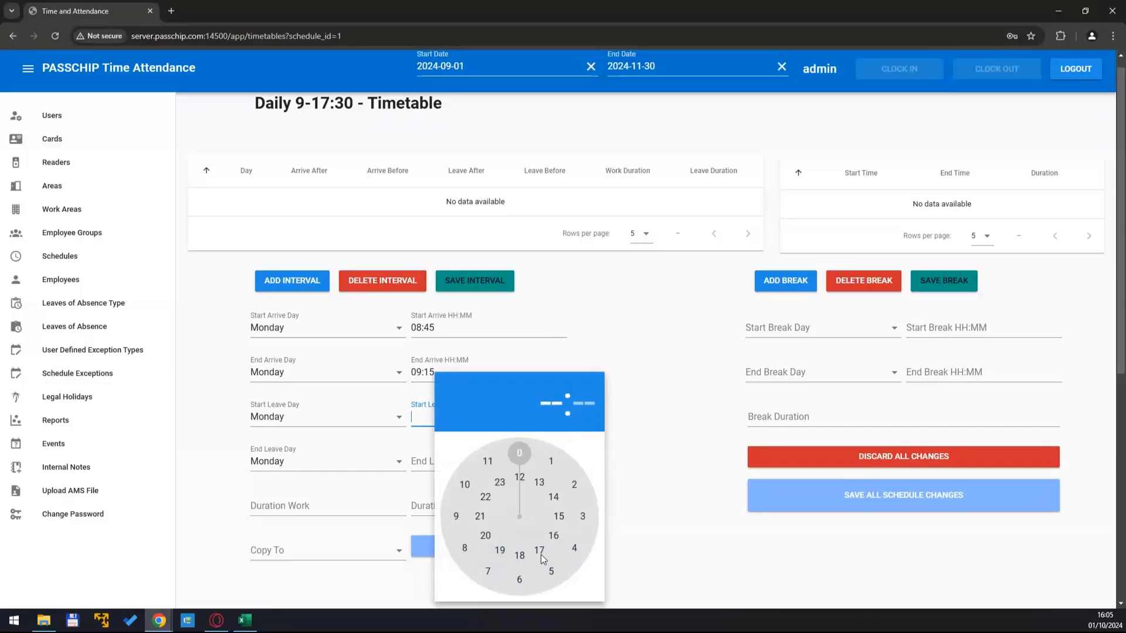
left_click(539, 551)
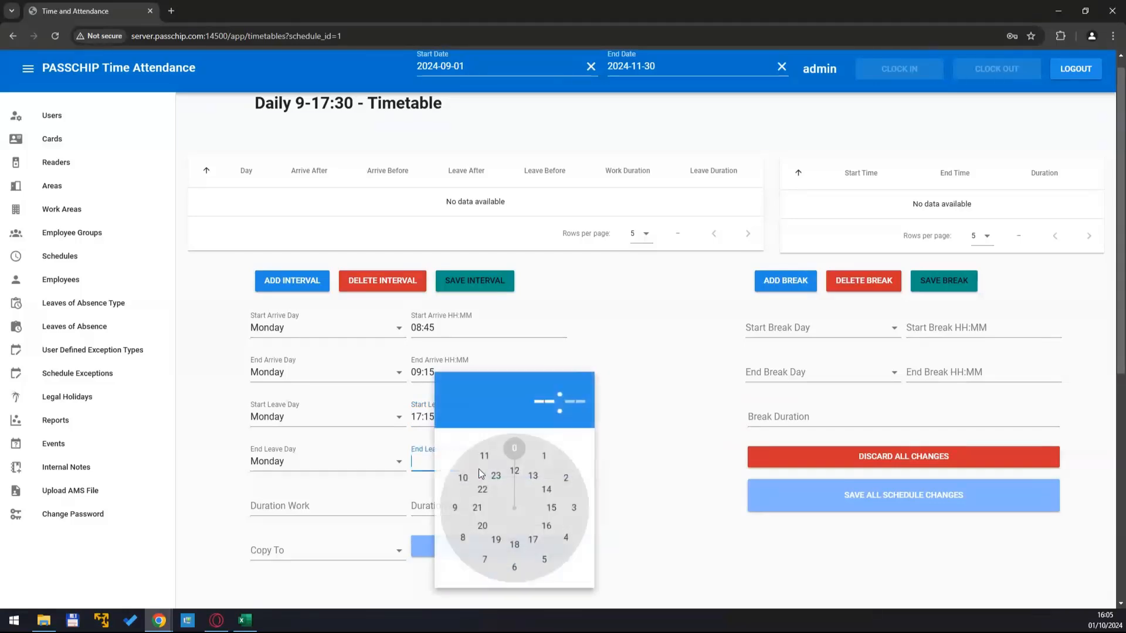
left_click(533, 538)
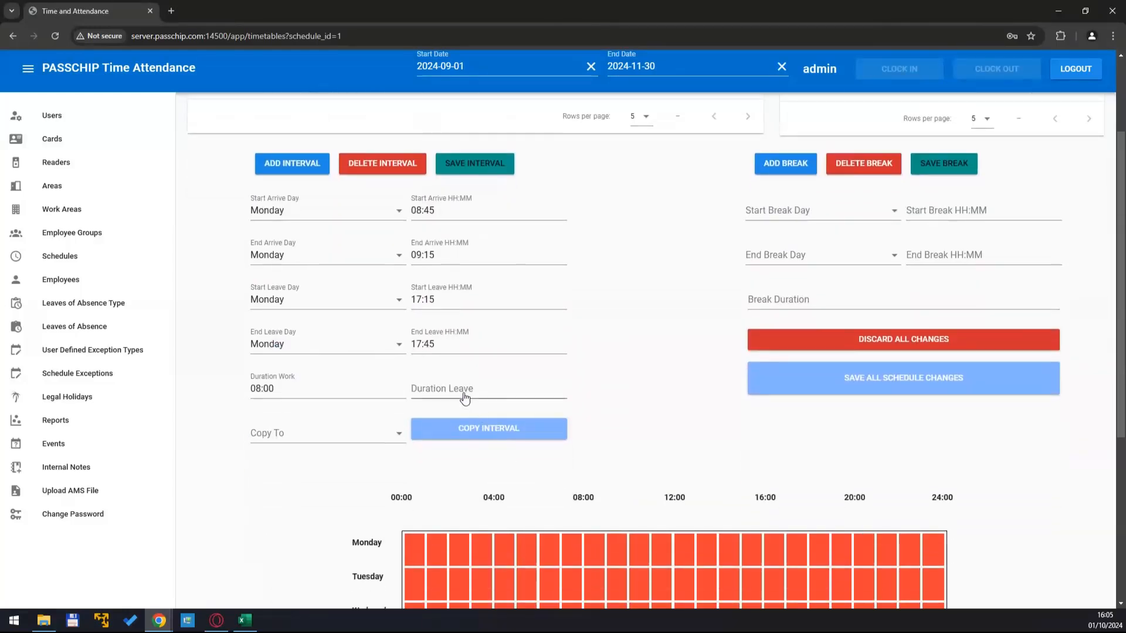
left_click(488, 388)
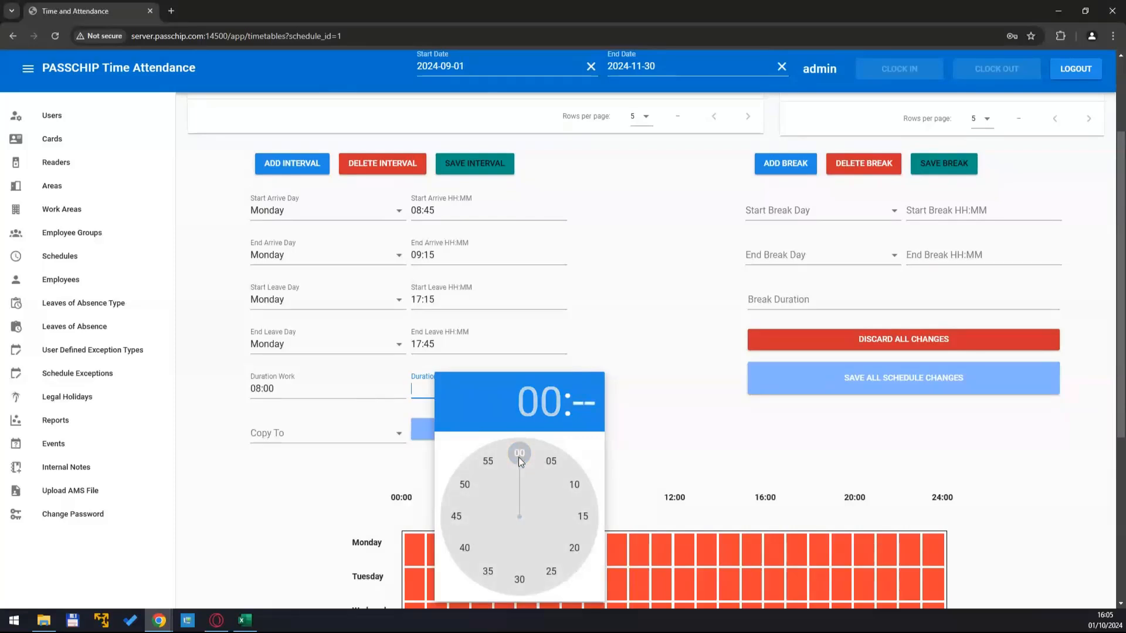
left_click(583, 516)
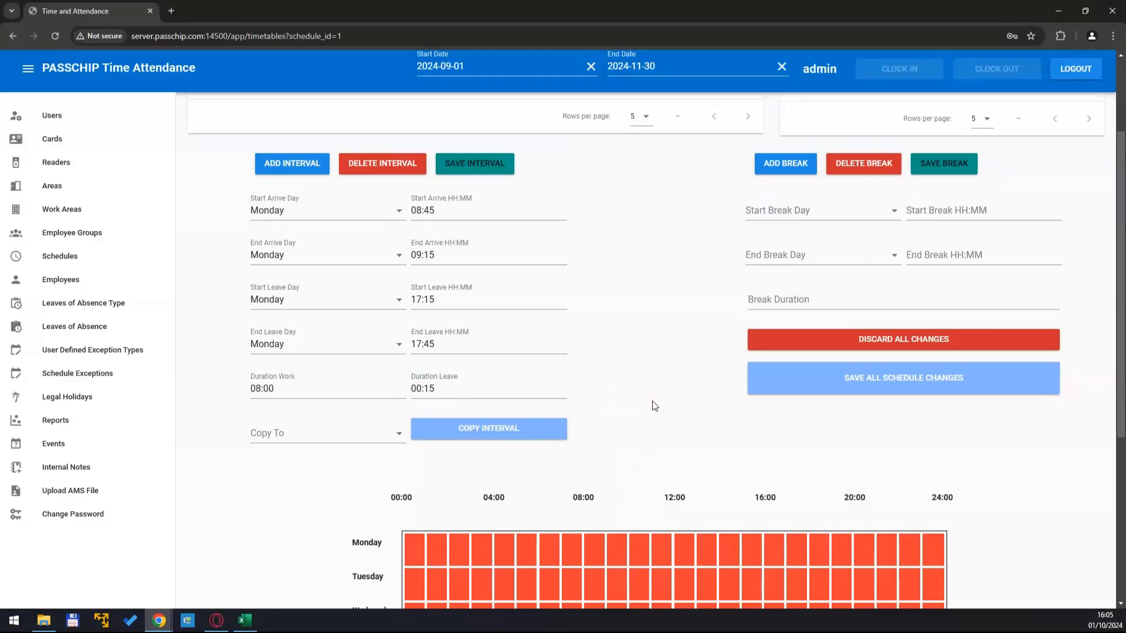
scroll("down", 3)
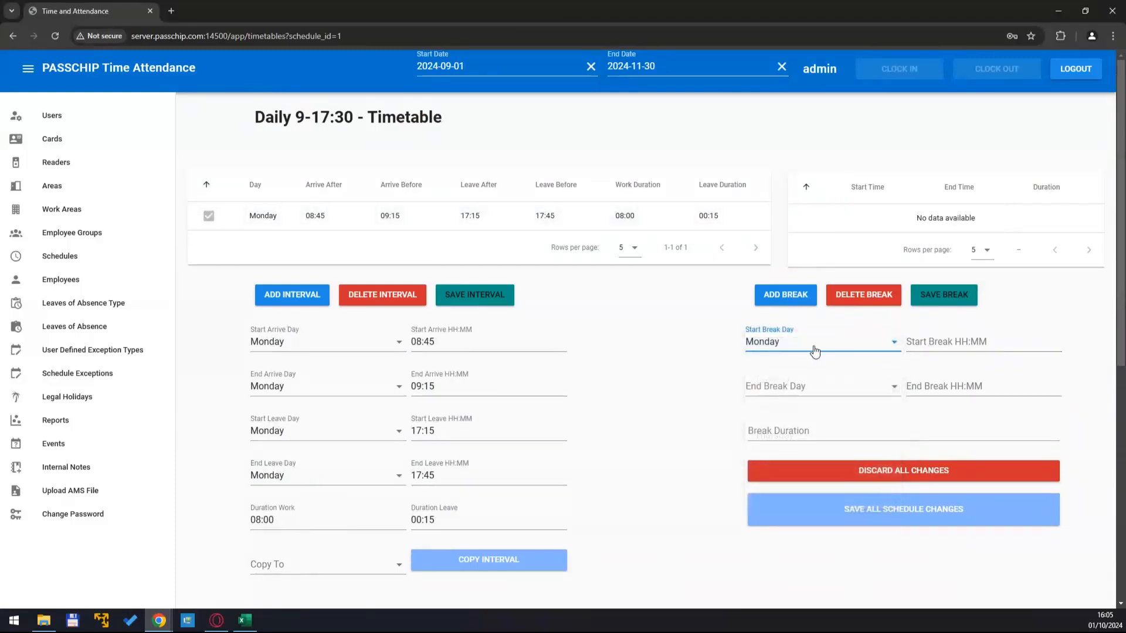
Step: Set the Monday break start to 12:00 and choose the break end hour 14
left_click(983, 341)
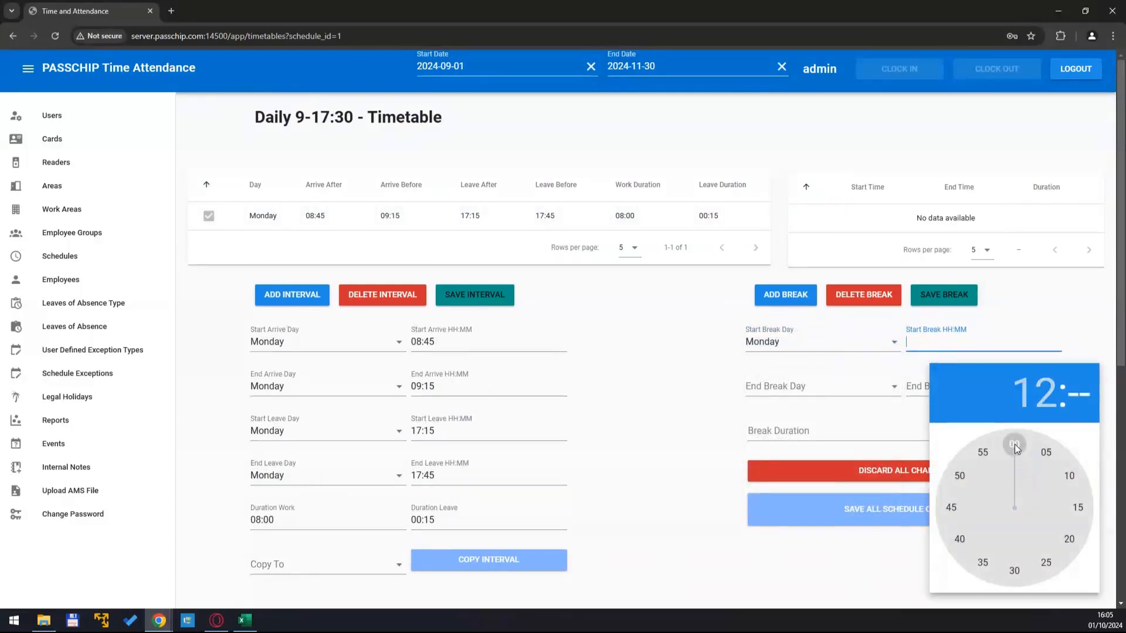
left_click(1013, 444)
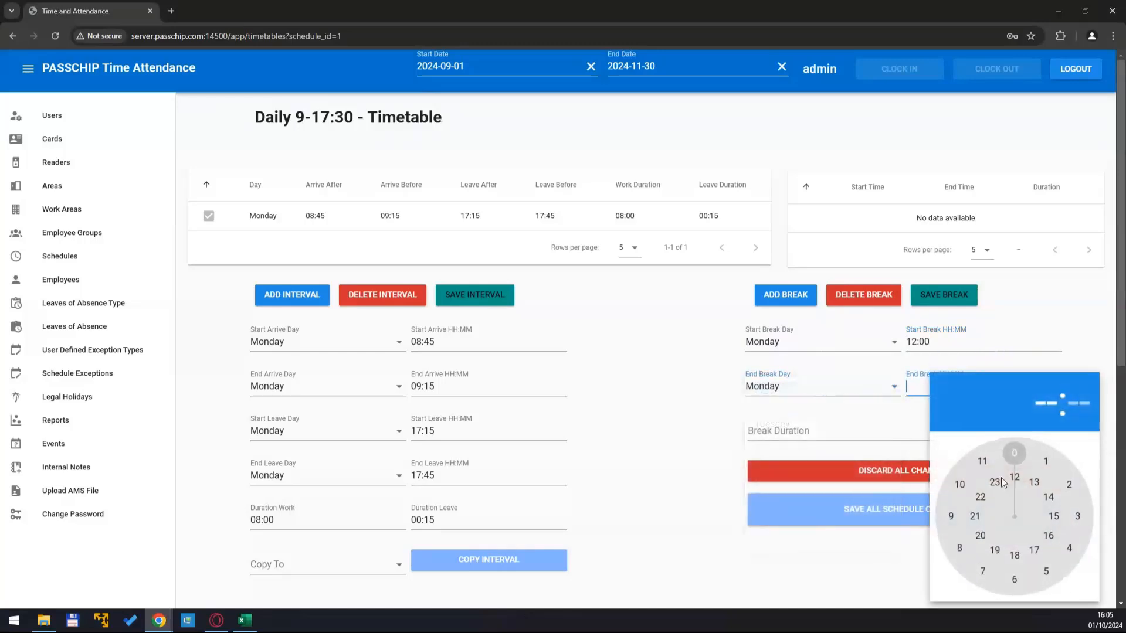
left_click(1046, 497)
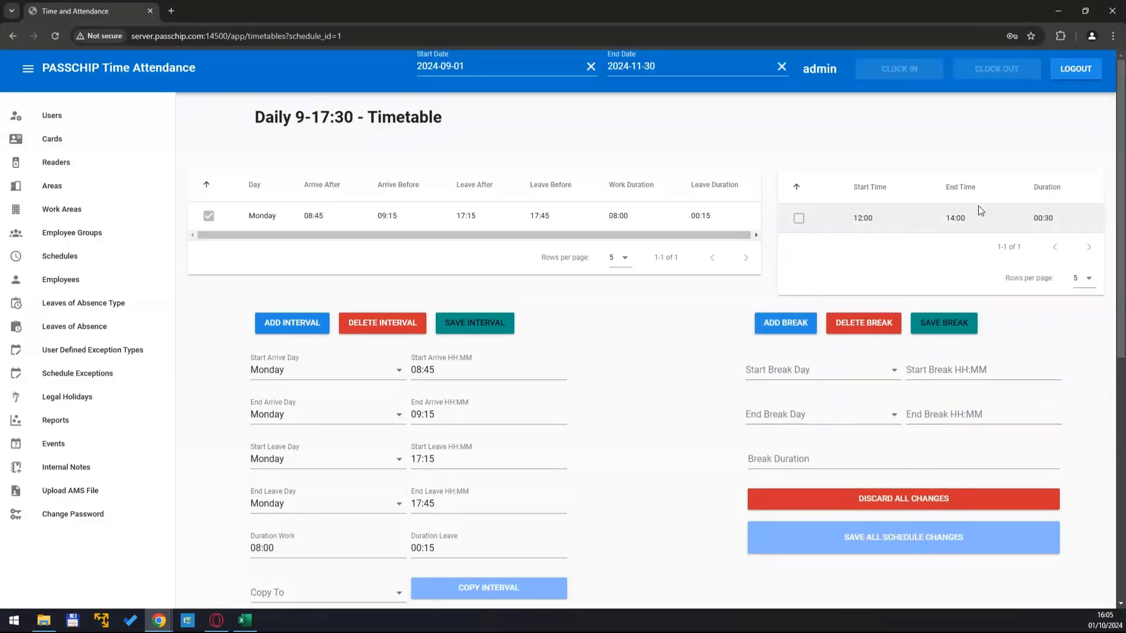
scroll("down", 3)
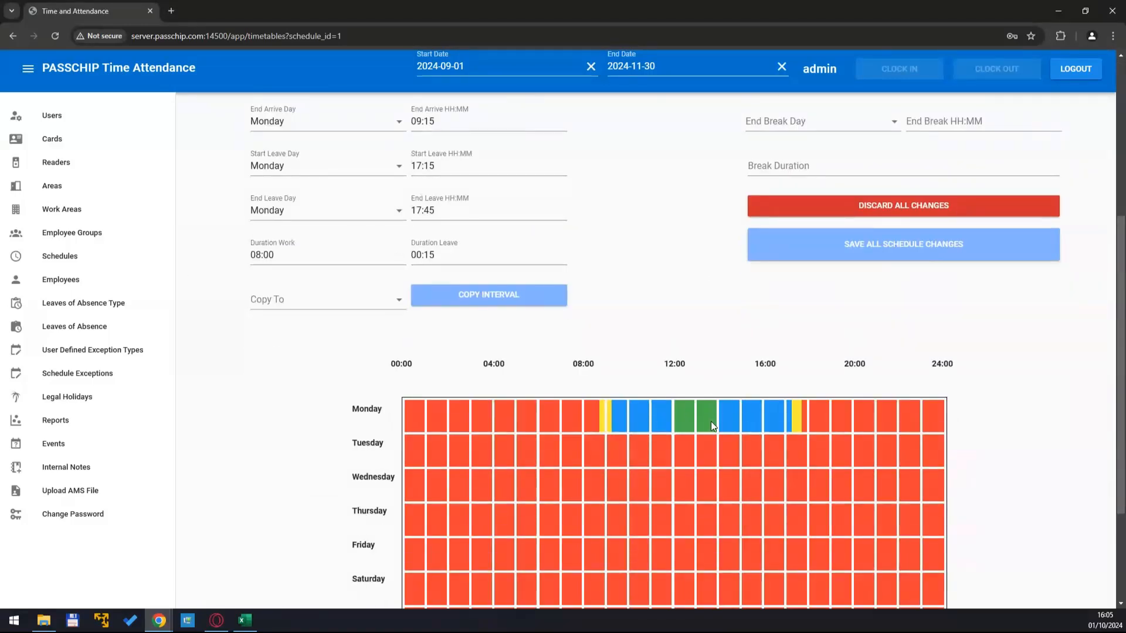
mouse_move(680, 431)
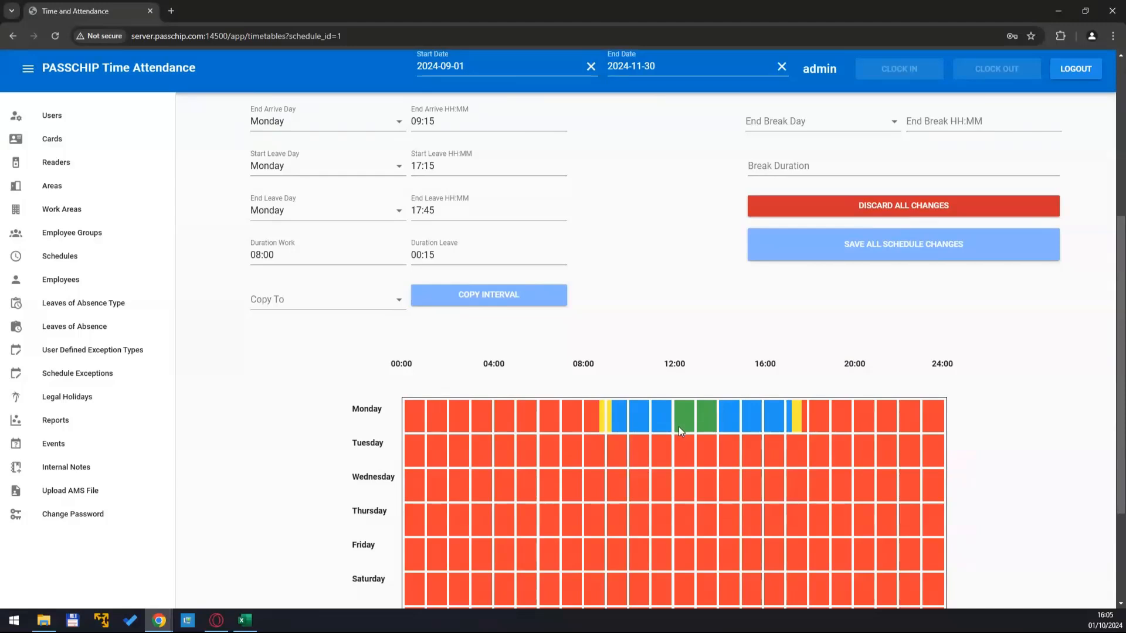
mouse_move(686, 431)
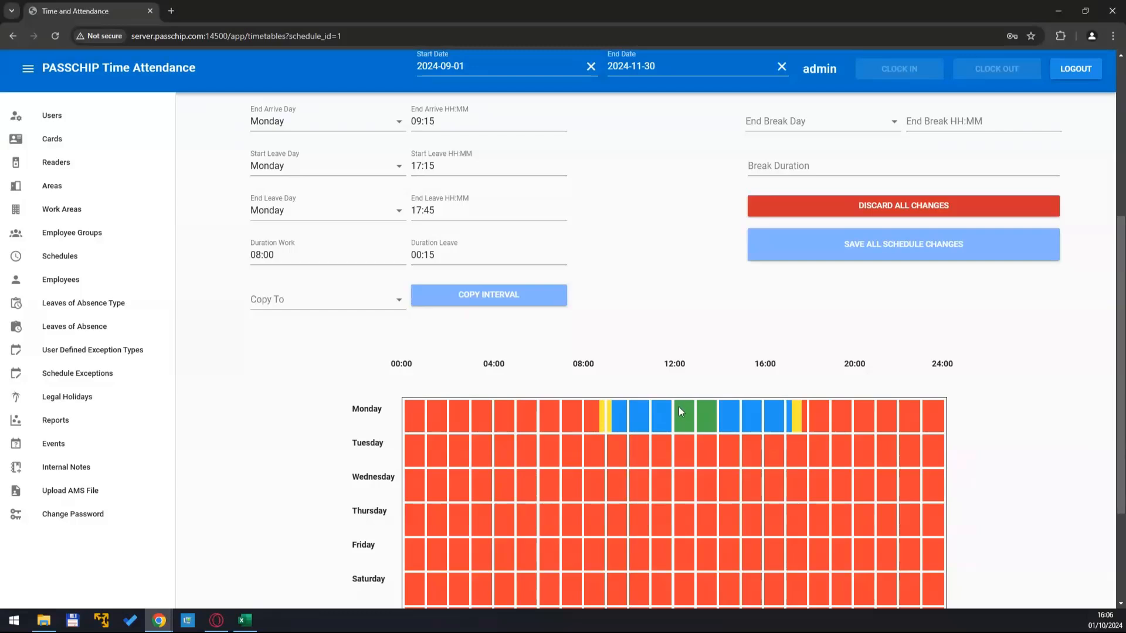
mouse_move(721, 407)
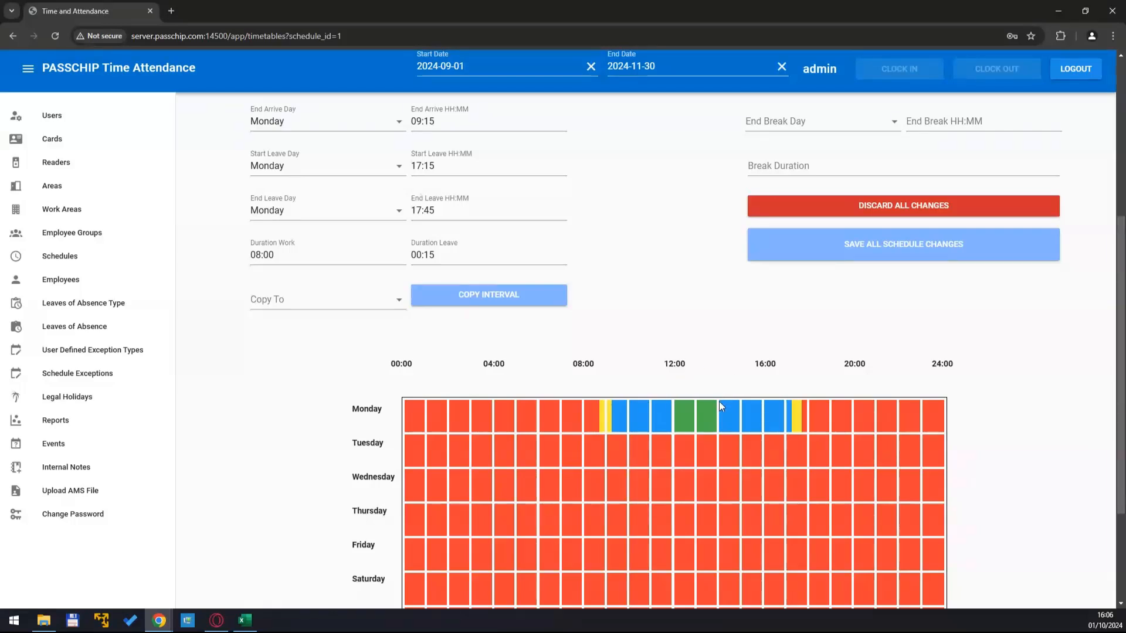
mouse_move(700, 373)
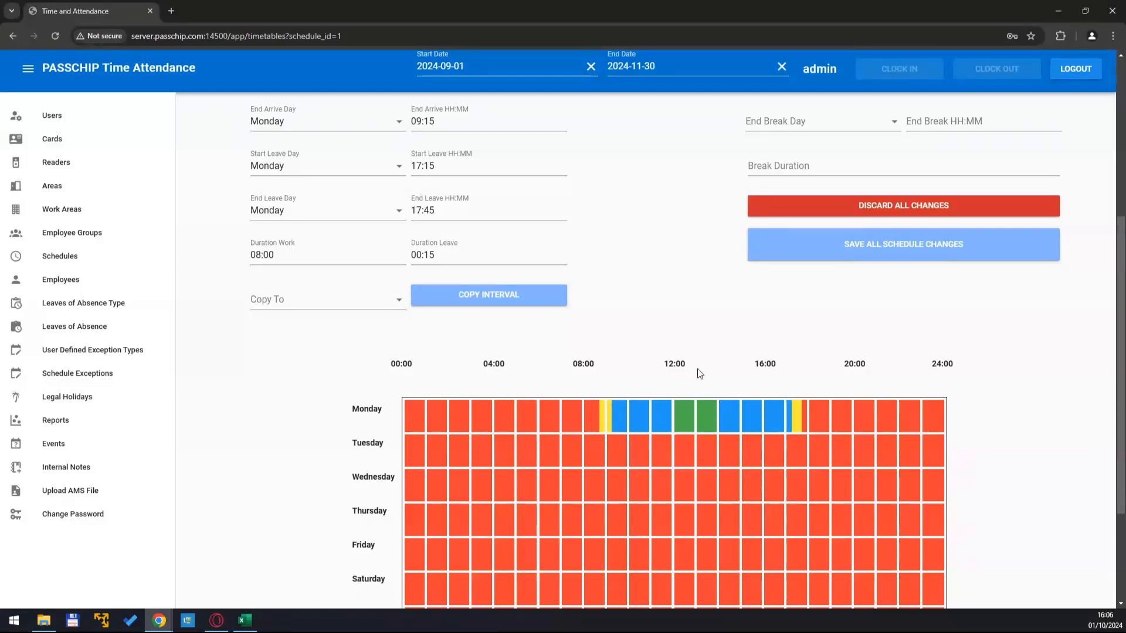
mouse_move(724, 389)
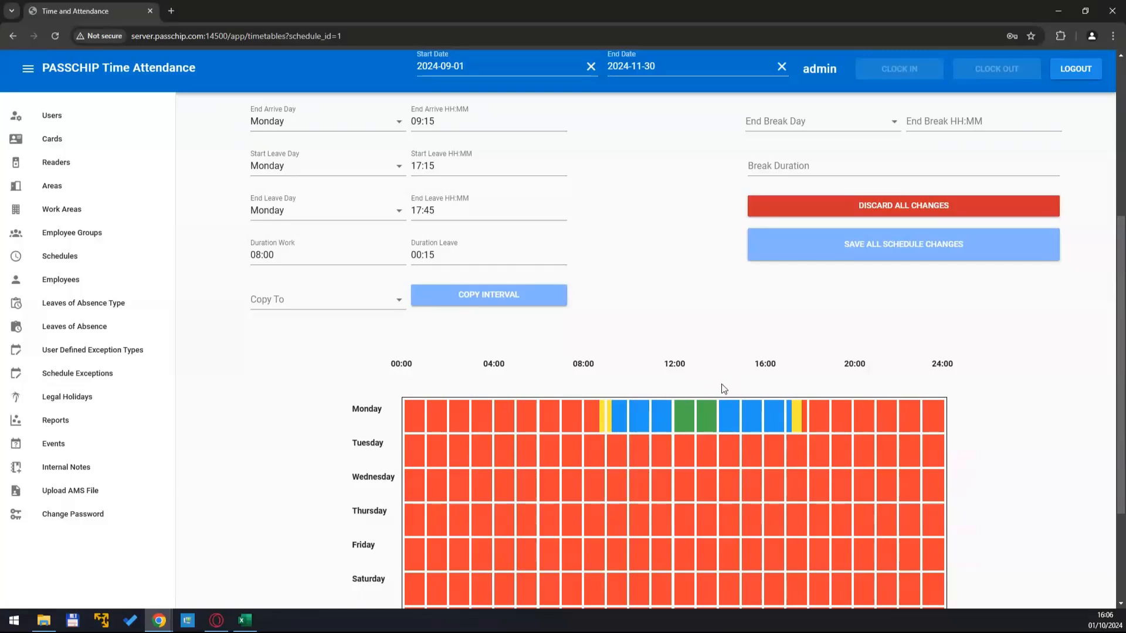
scroll("up", 3)
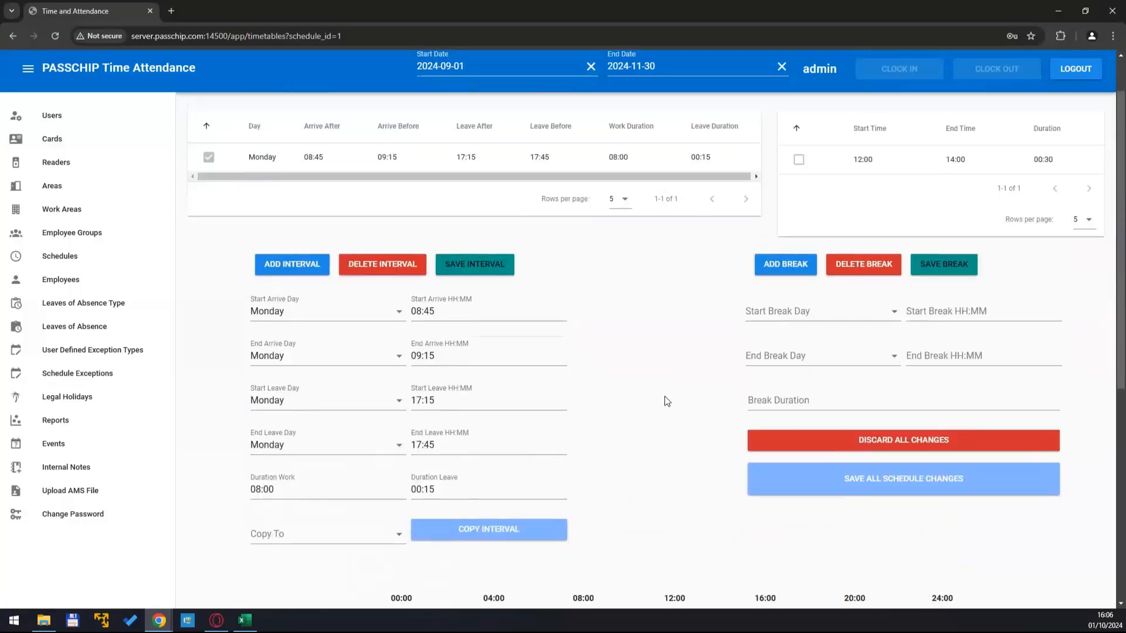
scroll("down", 3)
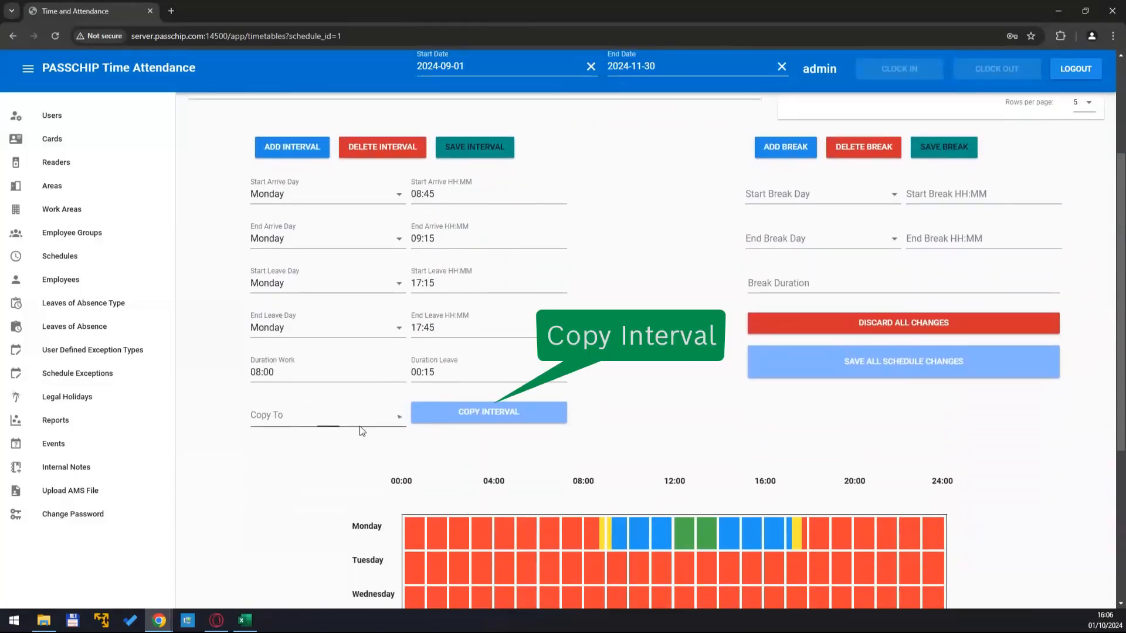
Step: Copy the Monday interval to Tuesday, Wednesday and Thursday
left_click(488, 412)
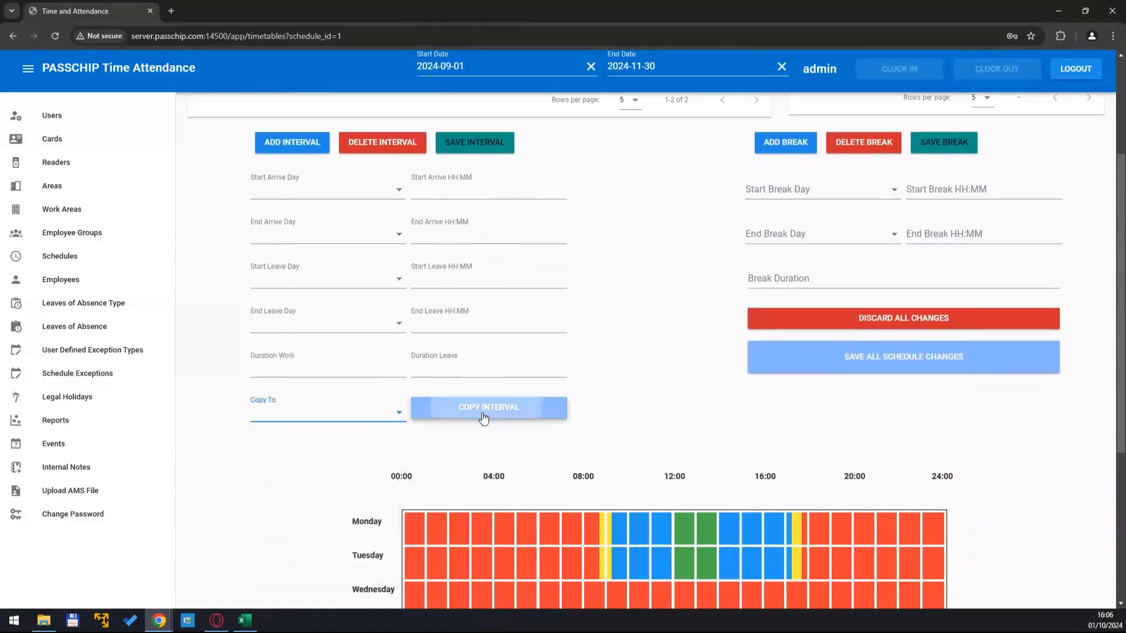
left_click(327, 412)
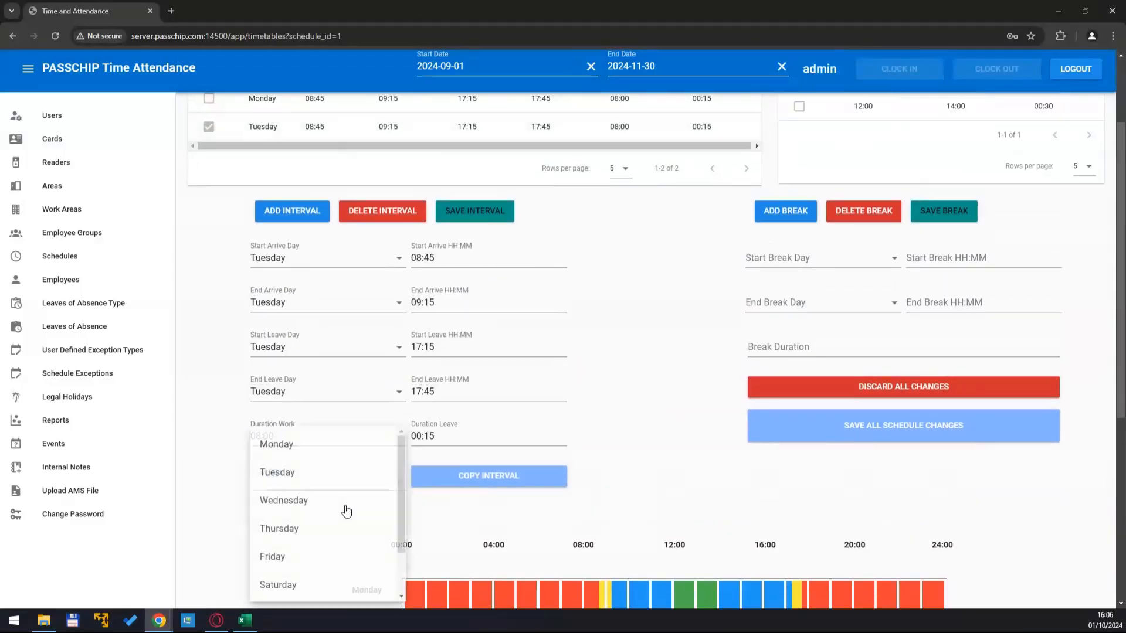
left_click(284, 500)
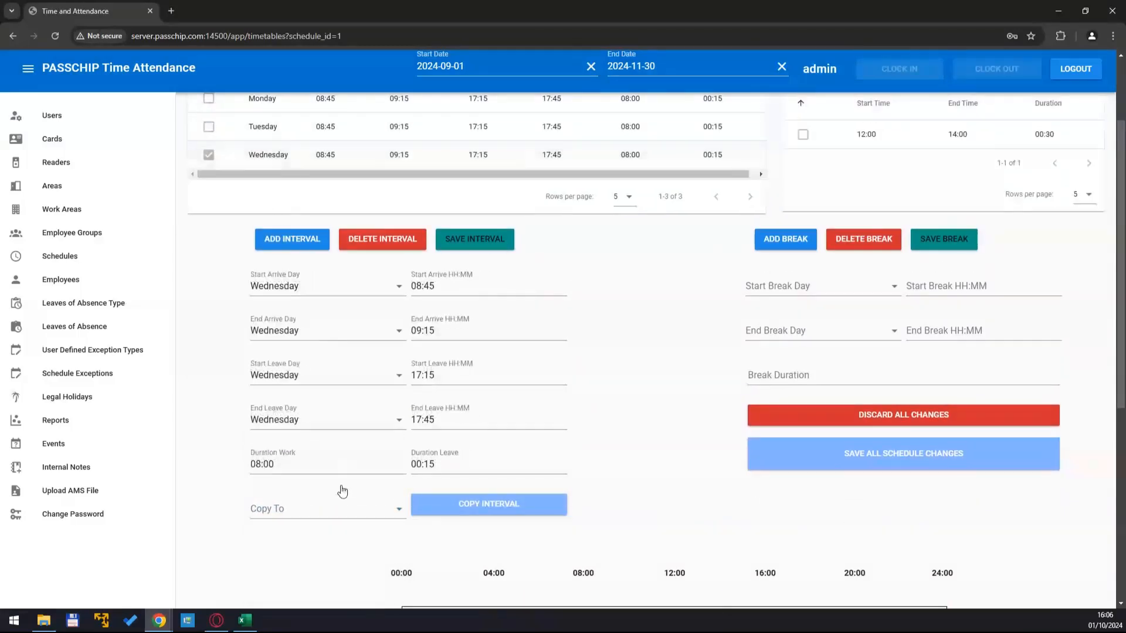
left_click(292, 238)
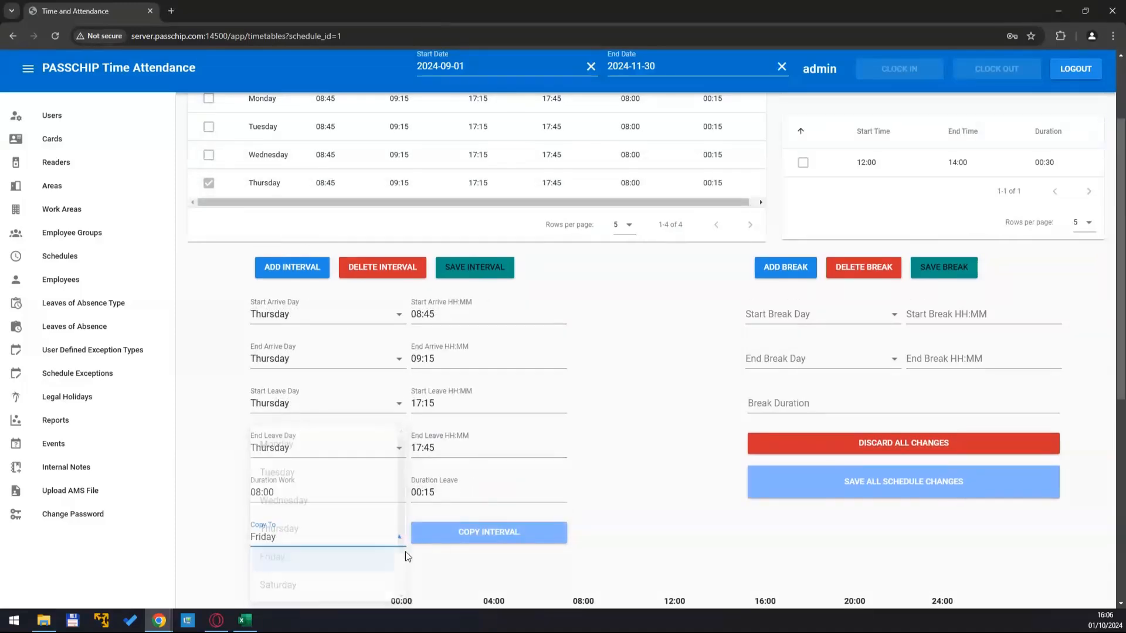
scroll("down", 3)
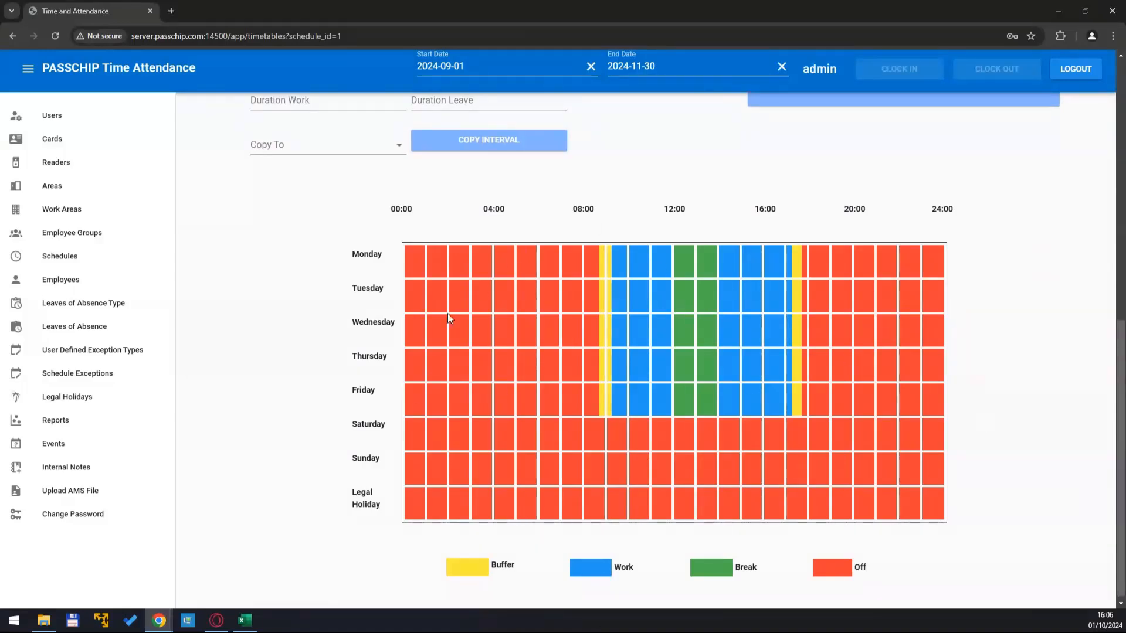
mouse_move(390, 434)
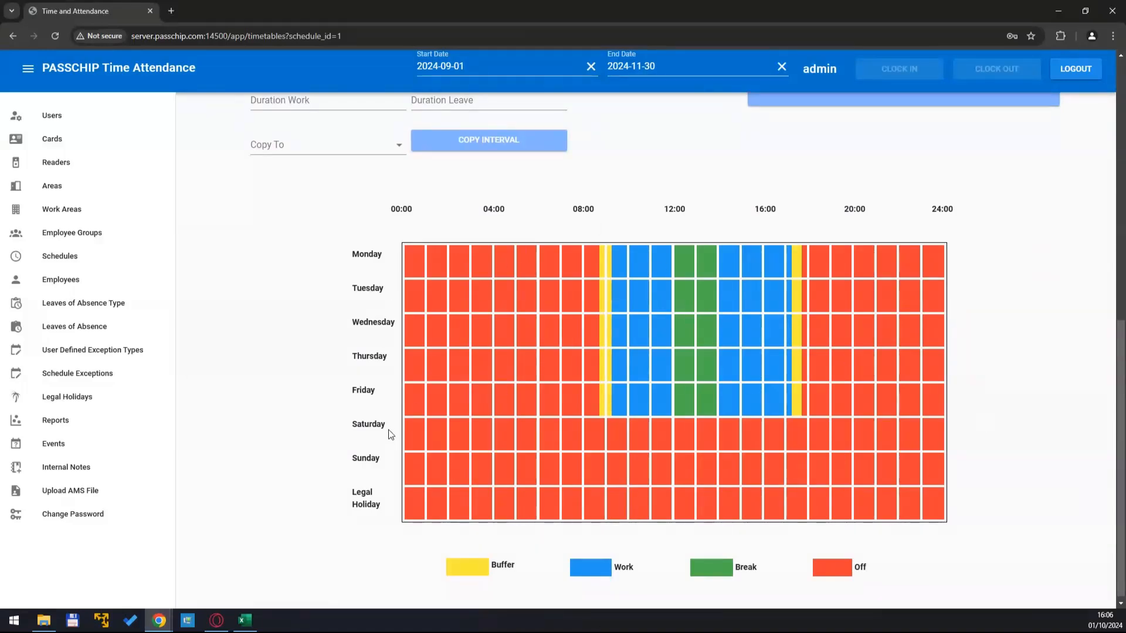
mouse_move(849, 493)
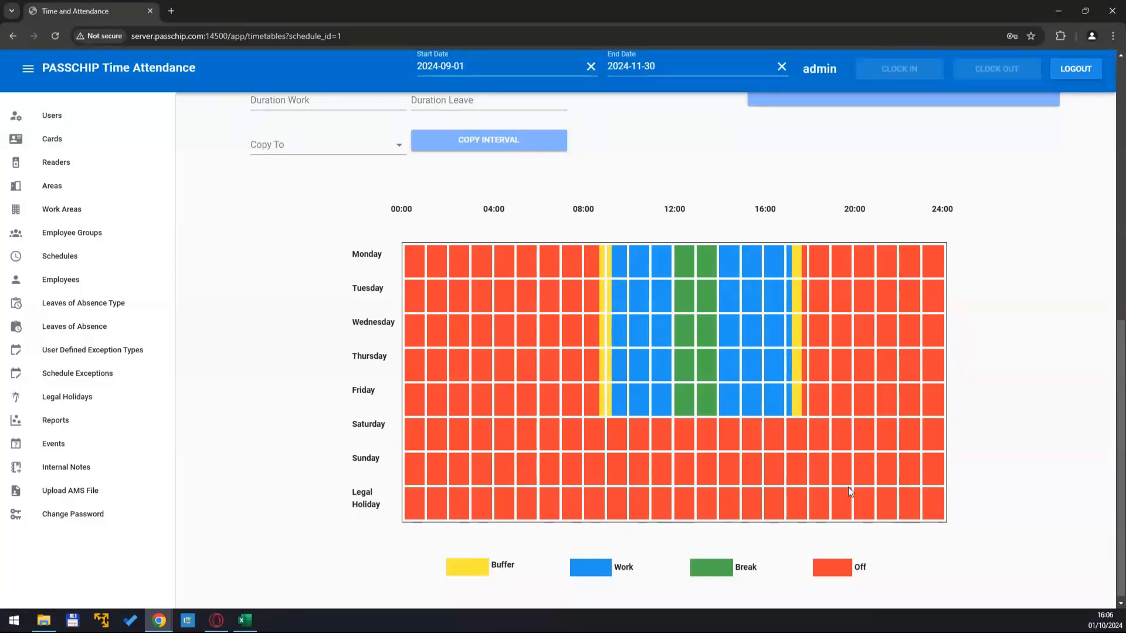
mouse_move(828, 496)
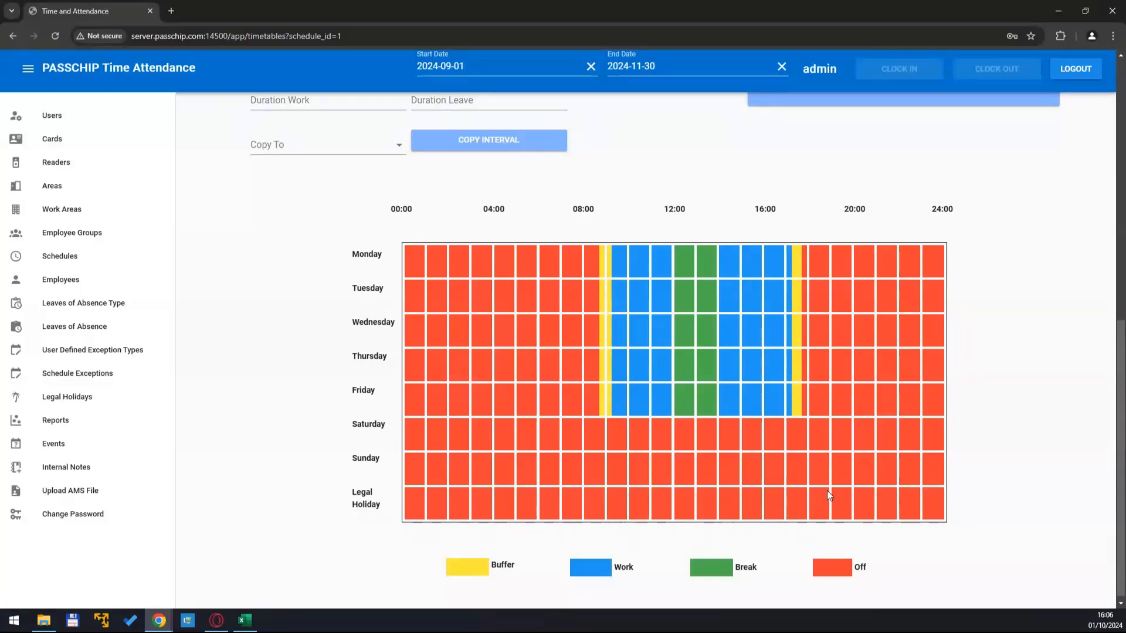
Step: Save all schedule changes and confirm the Daily 9-17:30 update
scroll("up", 3)
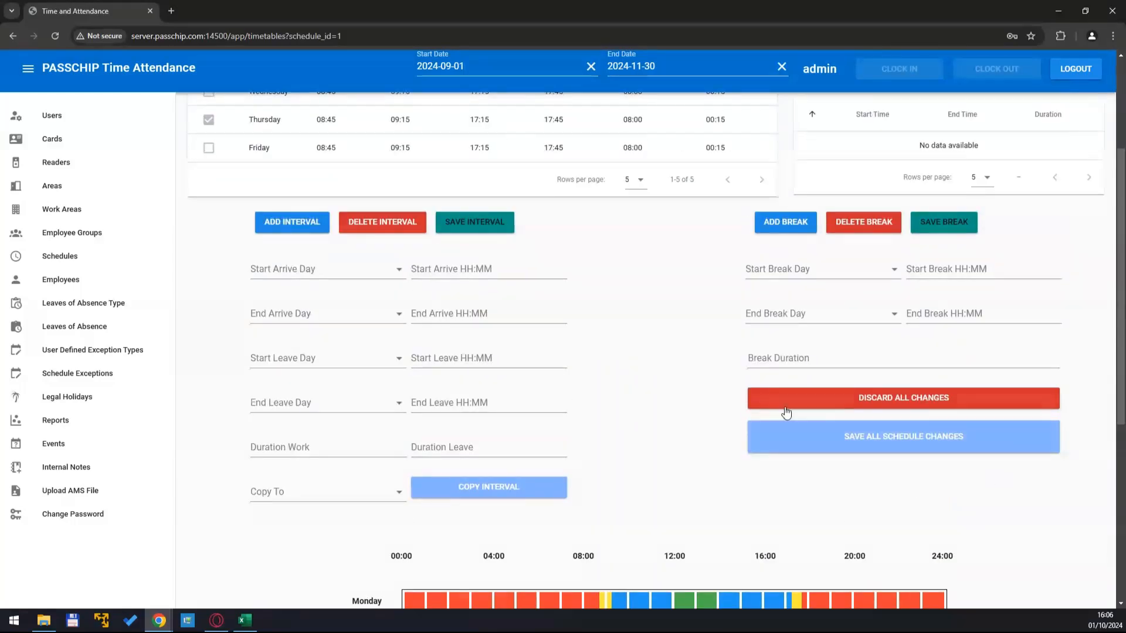
mouse_move(903, 448)
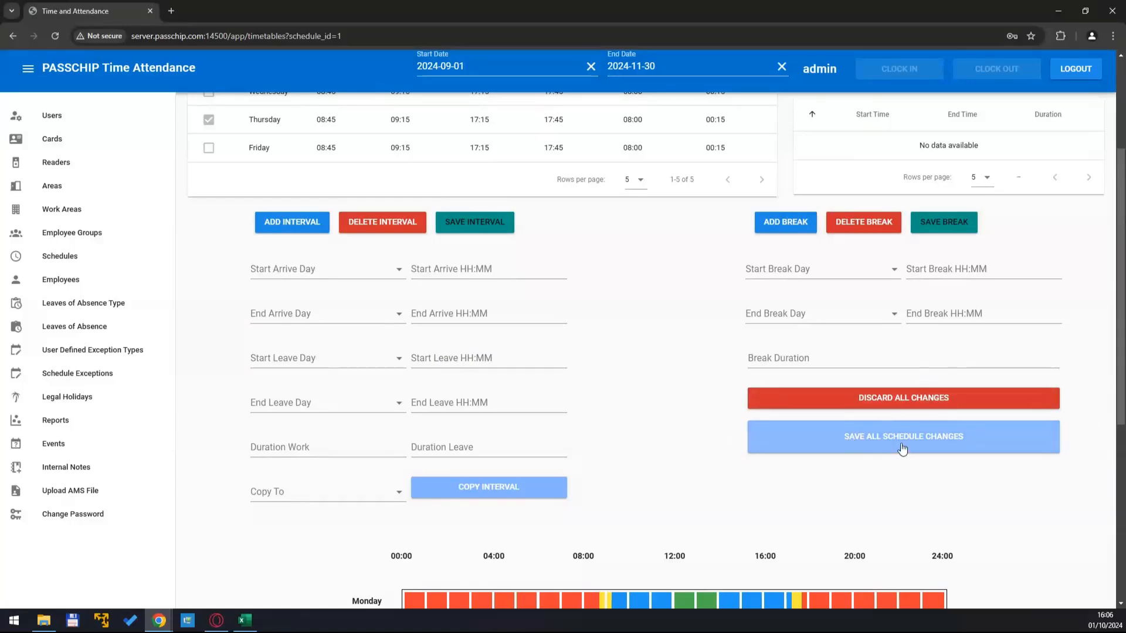
left_click(903, 436)
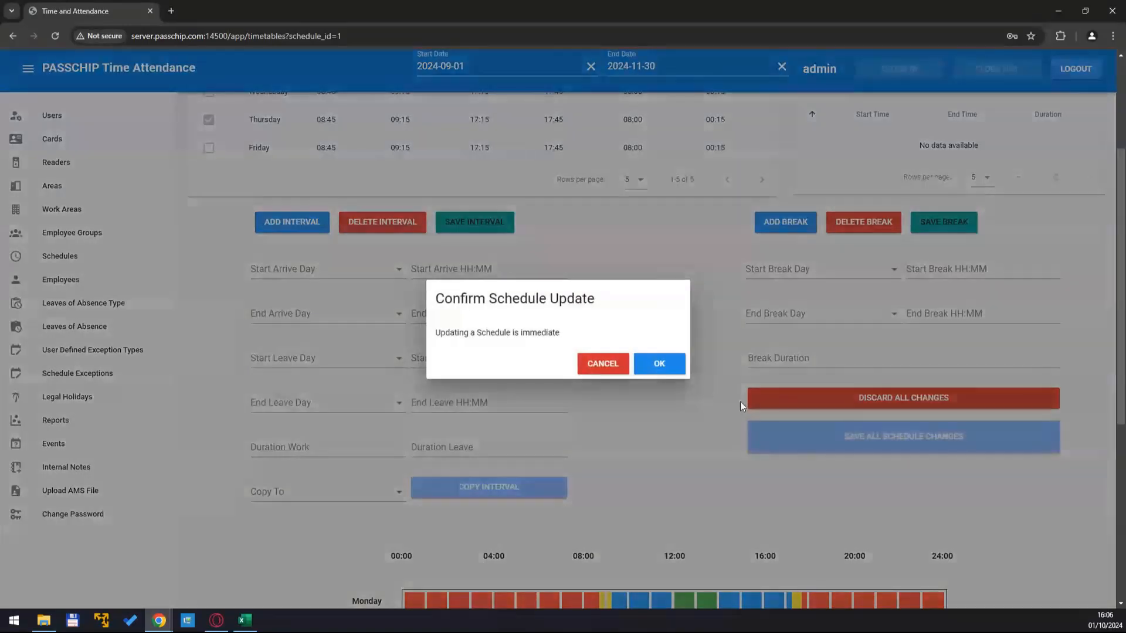
left_click(658, 363)
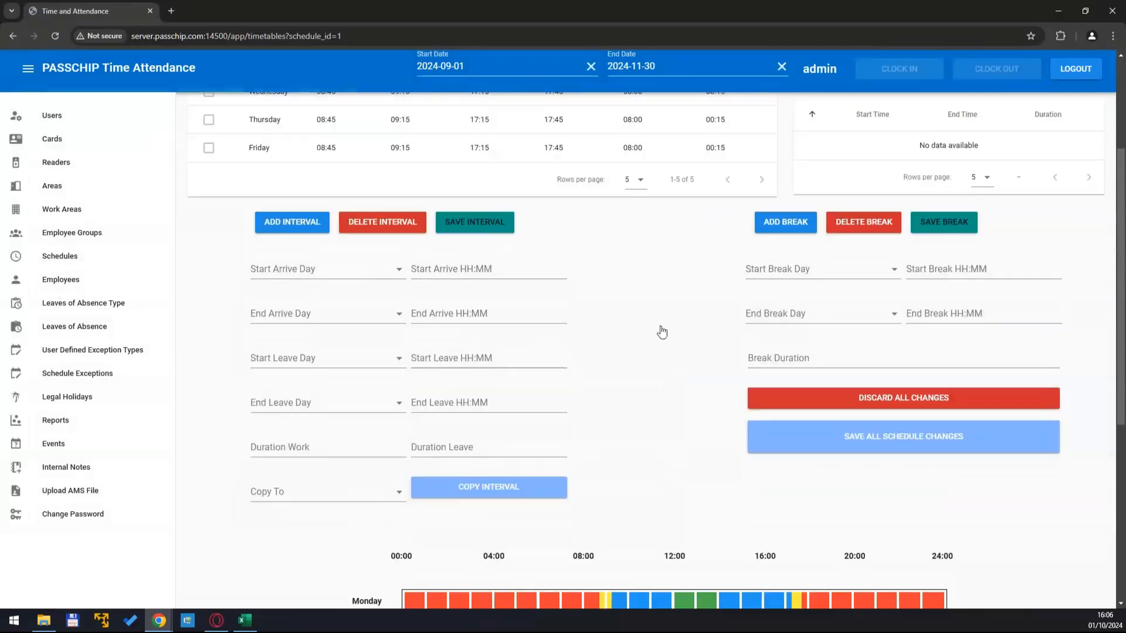
scroll("down", 3)
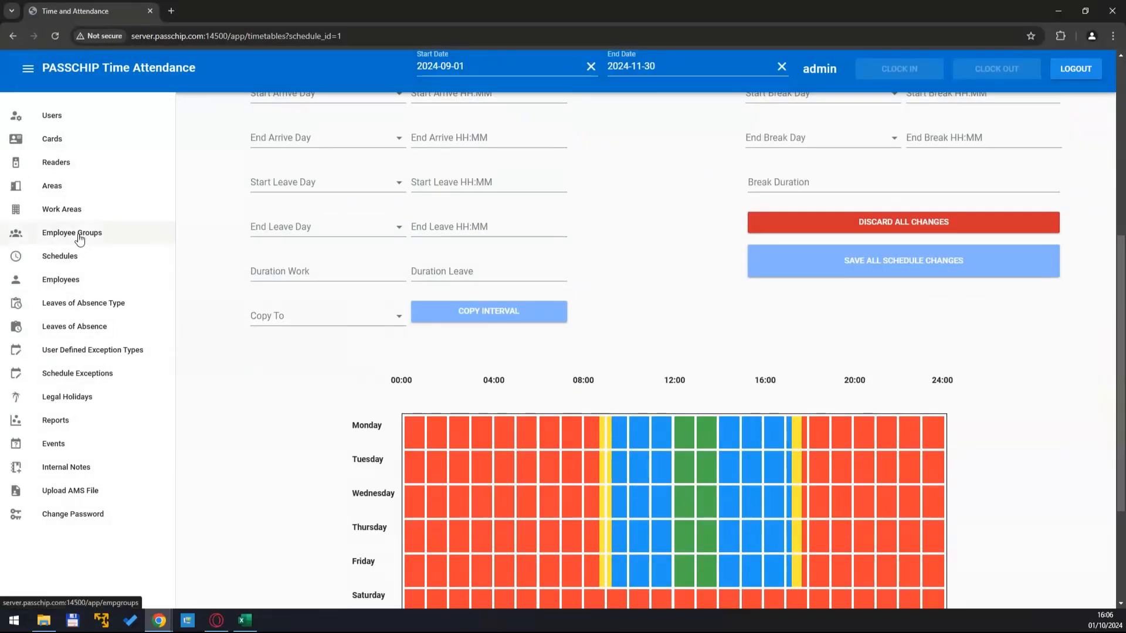
Step: Assign the Daily 9-17:30 schedule to the Office Management group
left_click(72, 233)
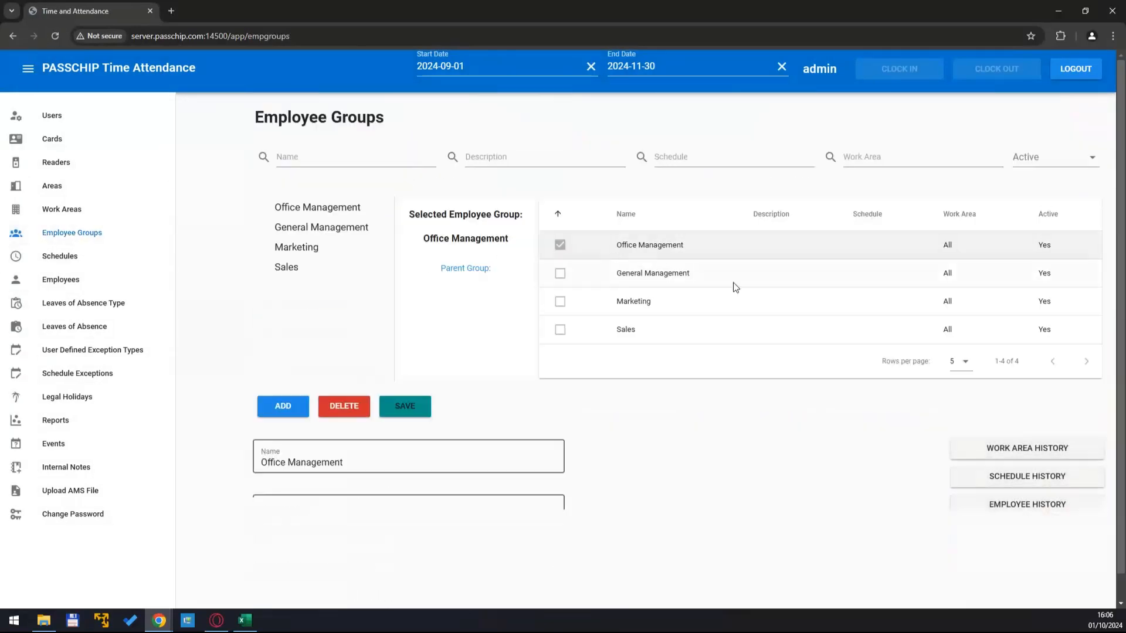
left_click(1026, 476)
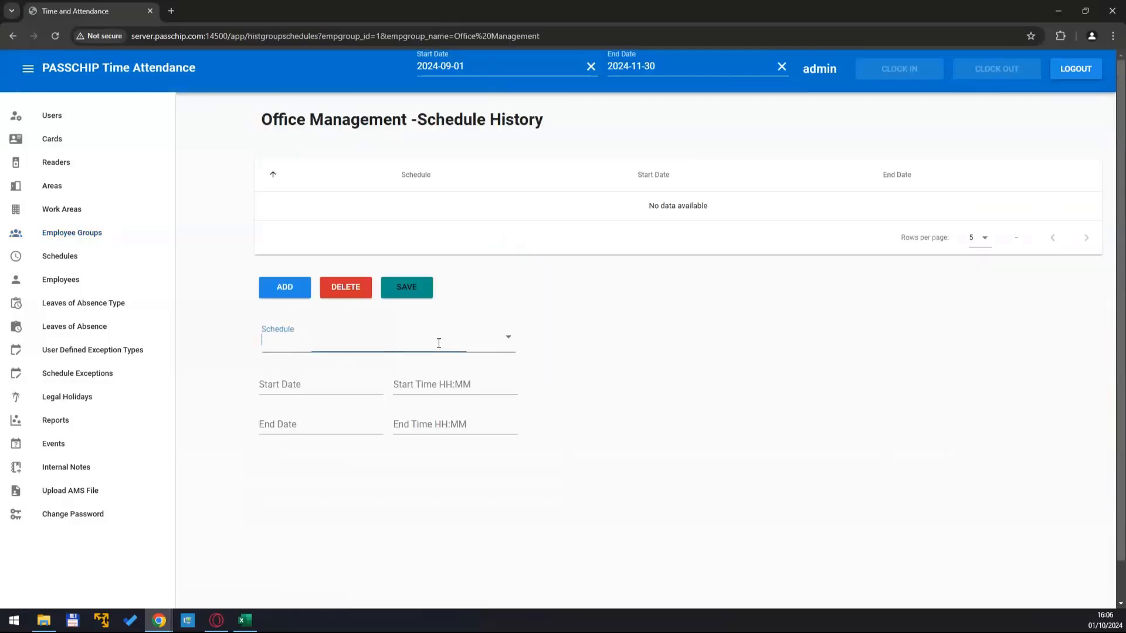
left_click(320, 385)
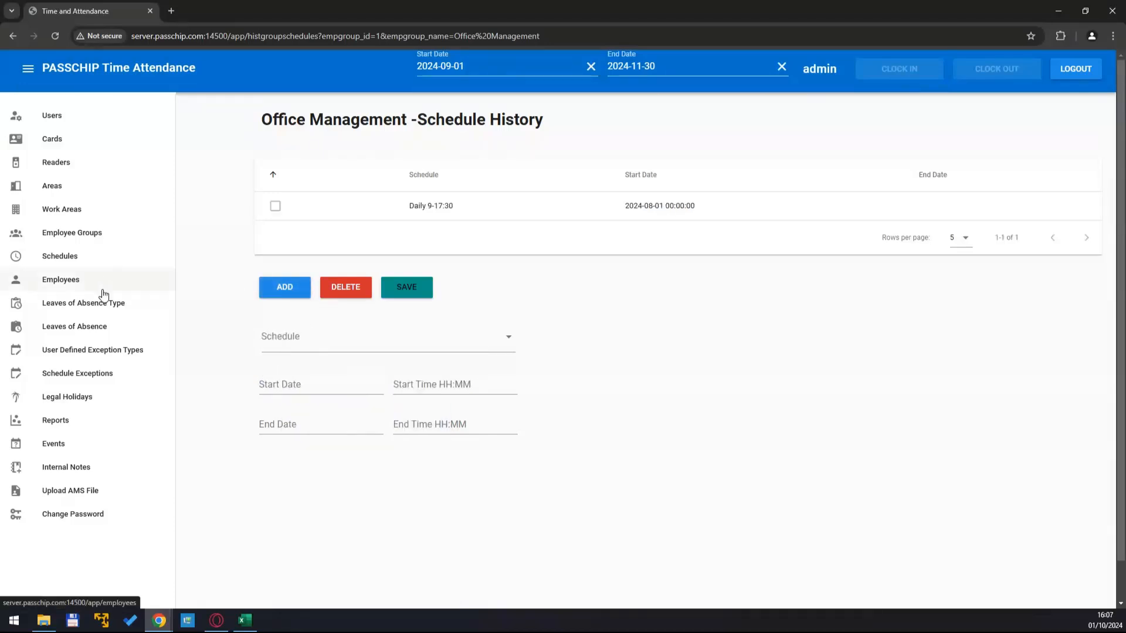
left_click(71, 232)
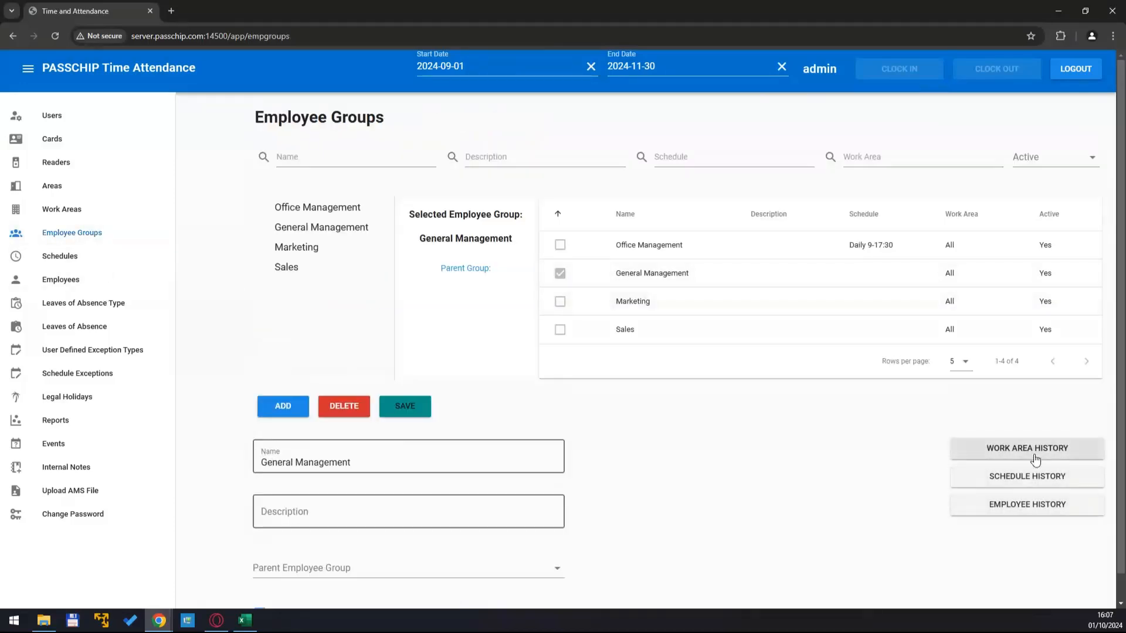
Step: Assign Daily 9-17:30 from 2024-08-01 to General Management and Marketing, then start the Sales entry
left_click(1027, 476)
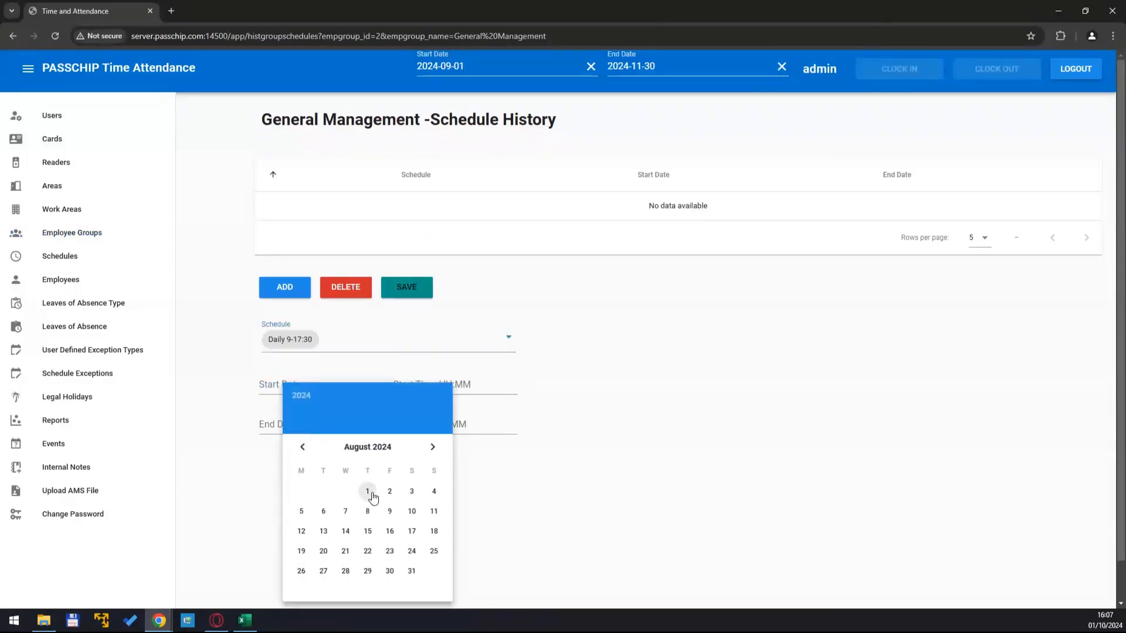
left_click(71, 232)
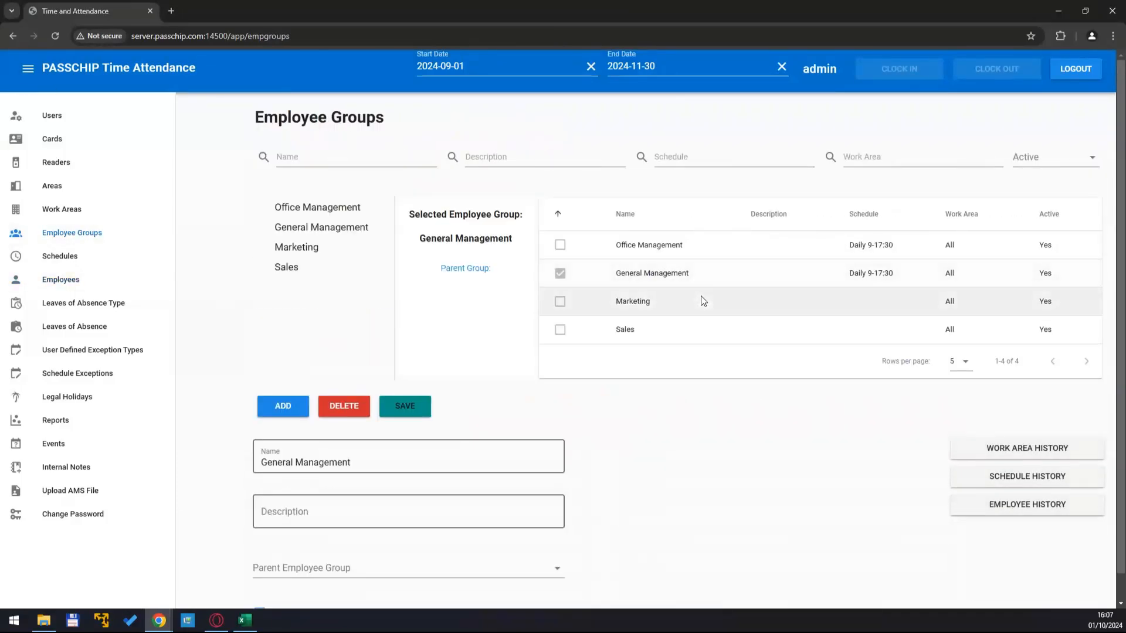
left_click(1026, 476)
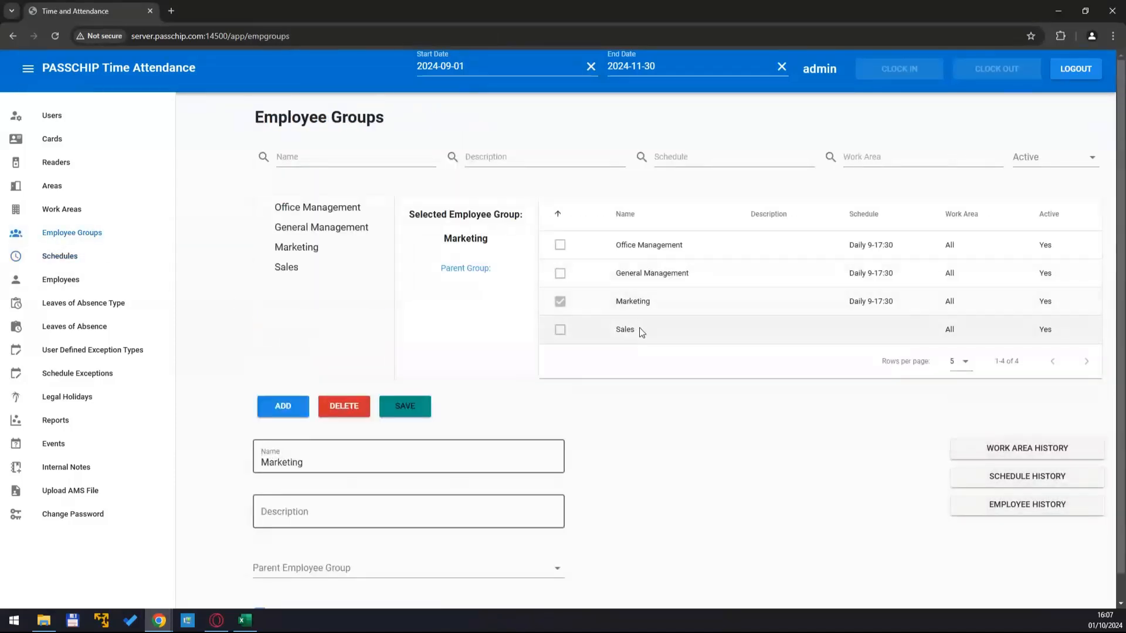
left_click(1026, 475)
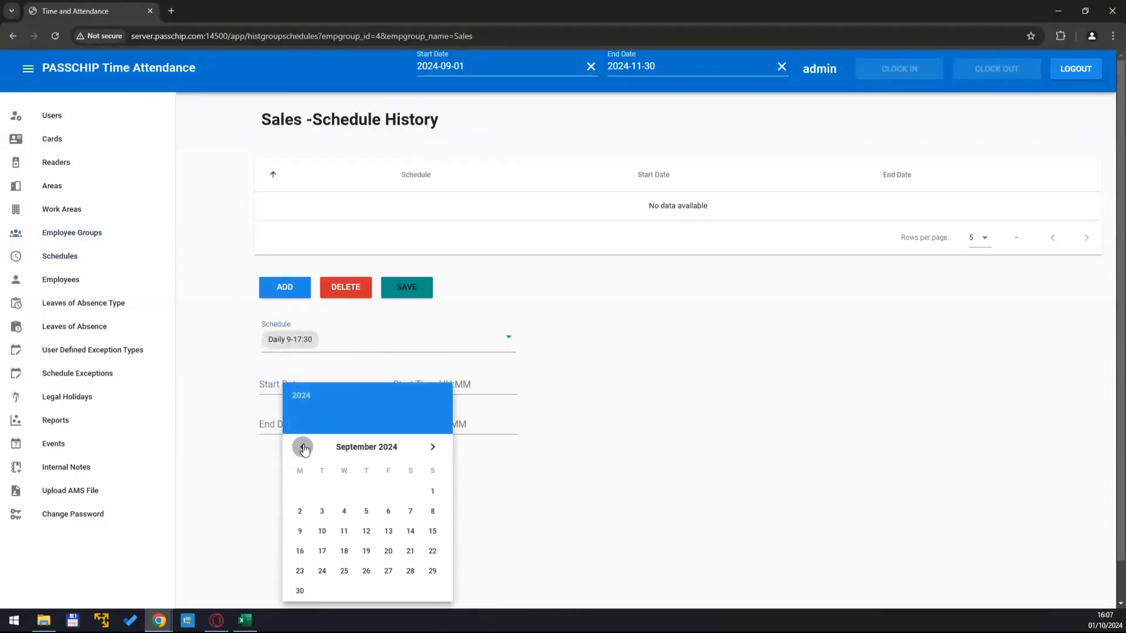
Step: Move the Sales schedule start-date calendar back to August
left_click(60, 279)
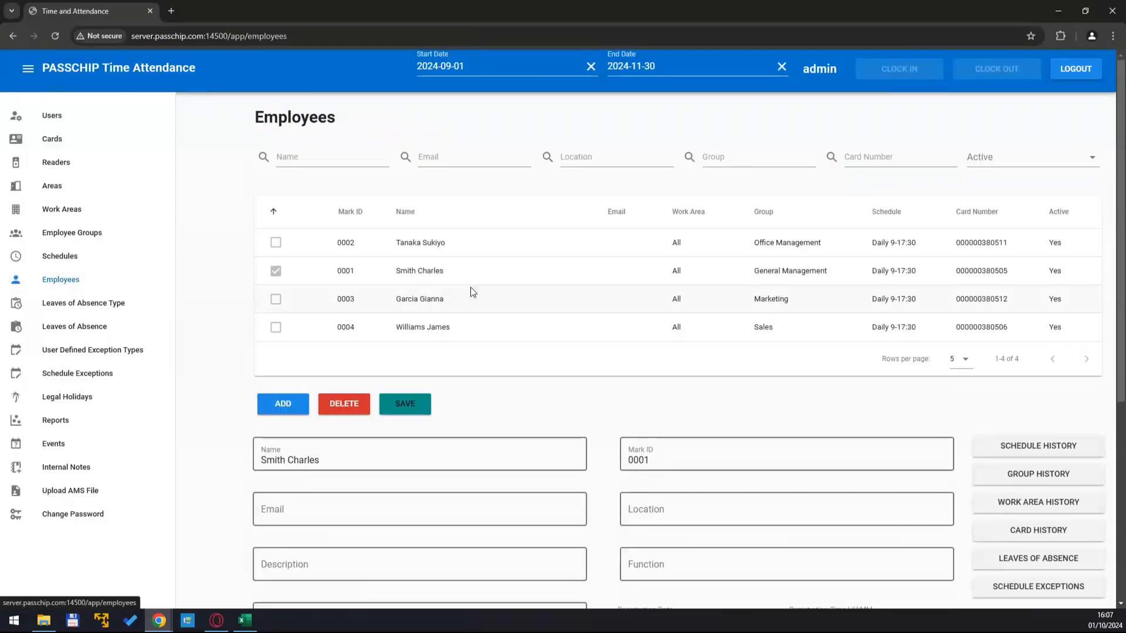
mouse_move(686, 246)
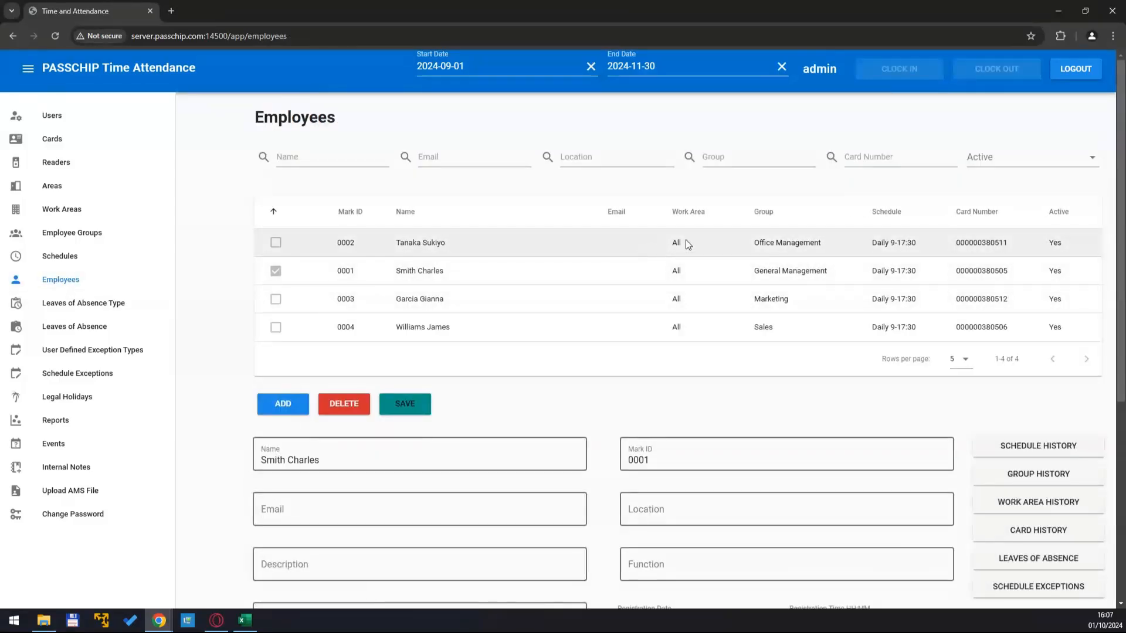
mouse_move(820, 258)
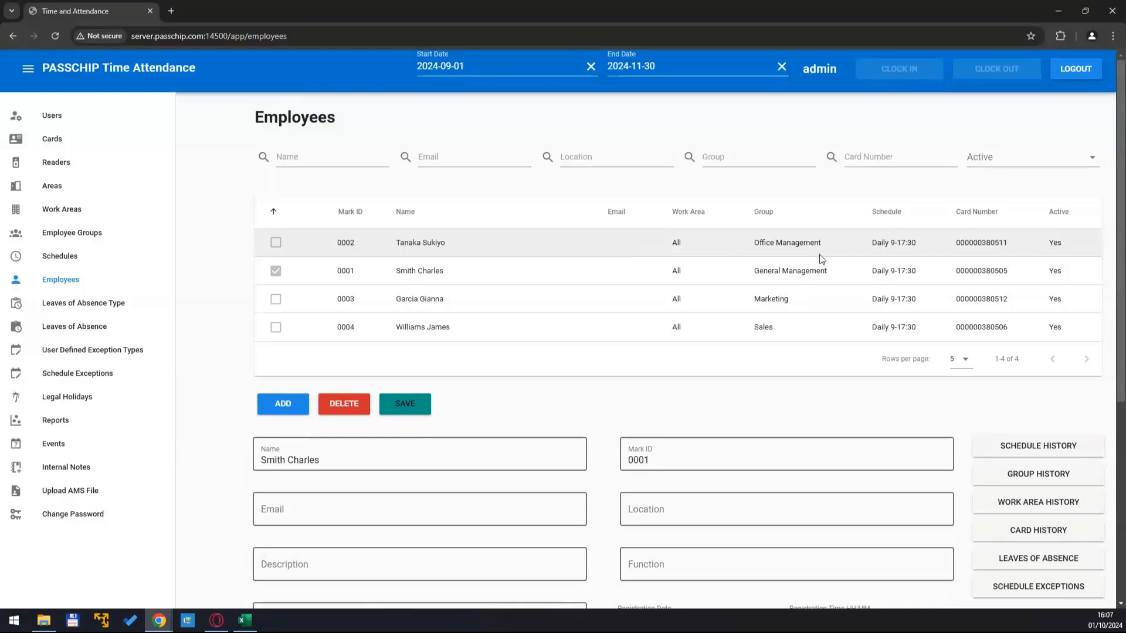
mouse_move(762, 292)
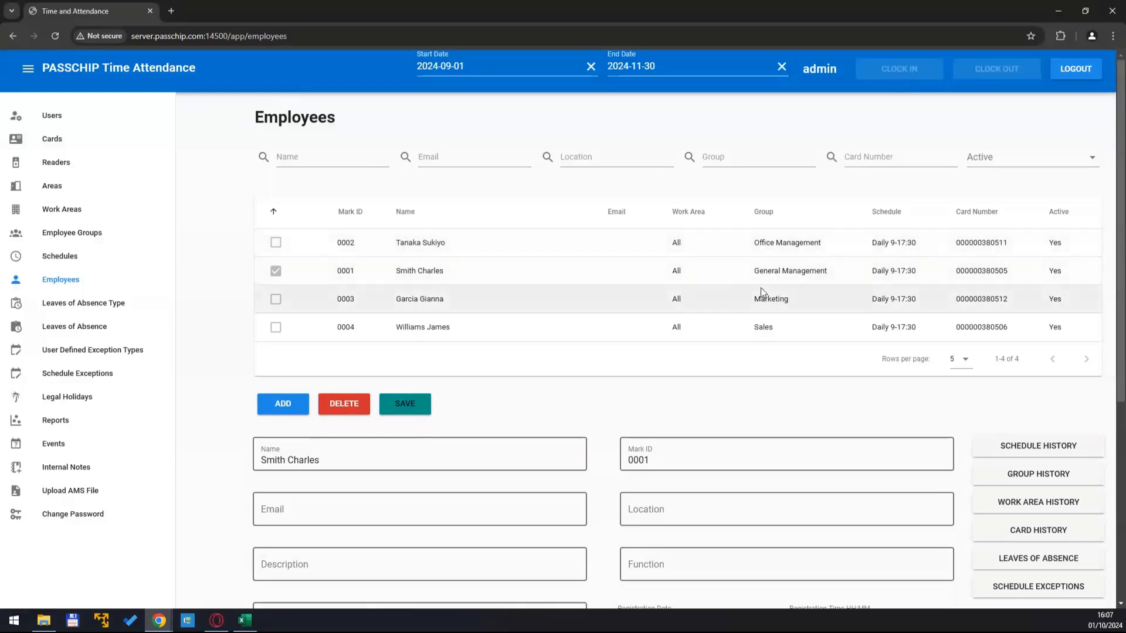
mouse_move(780, 337)
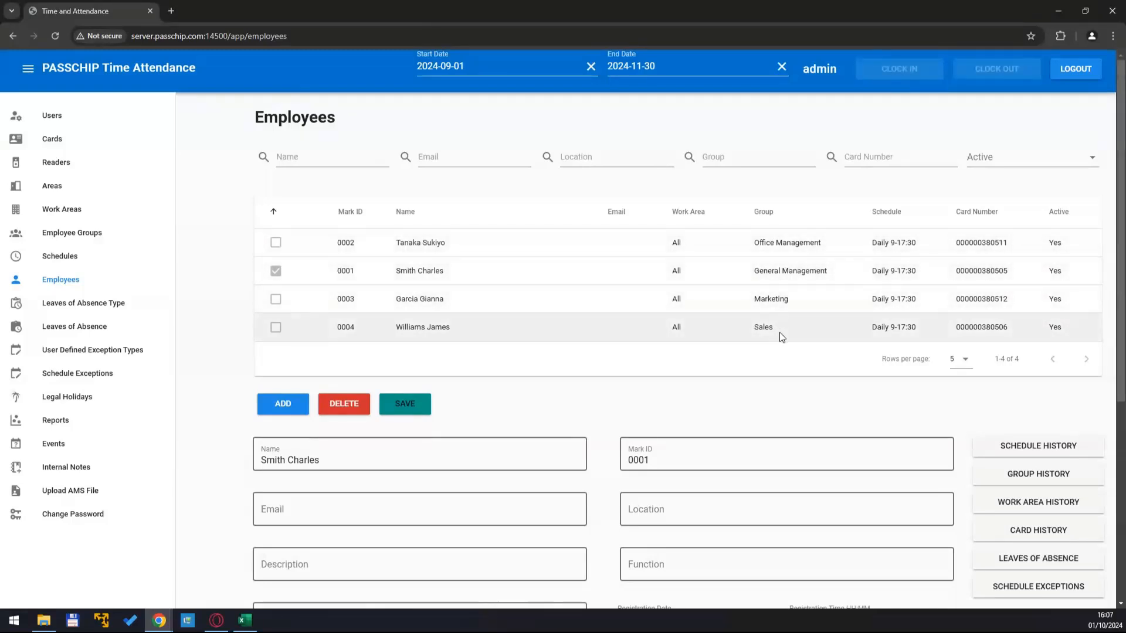
mouse_move(898, 232)
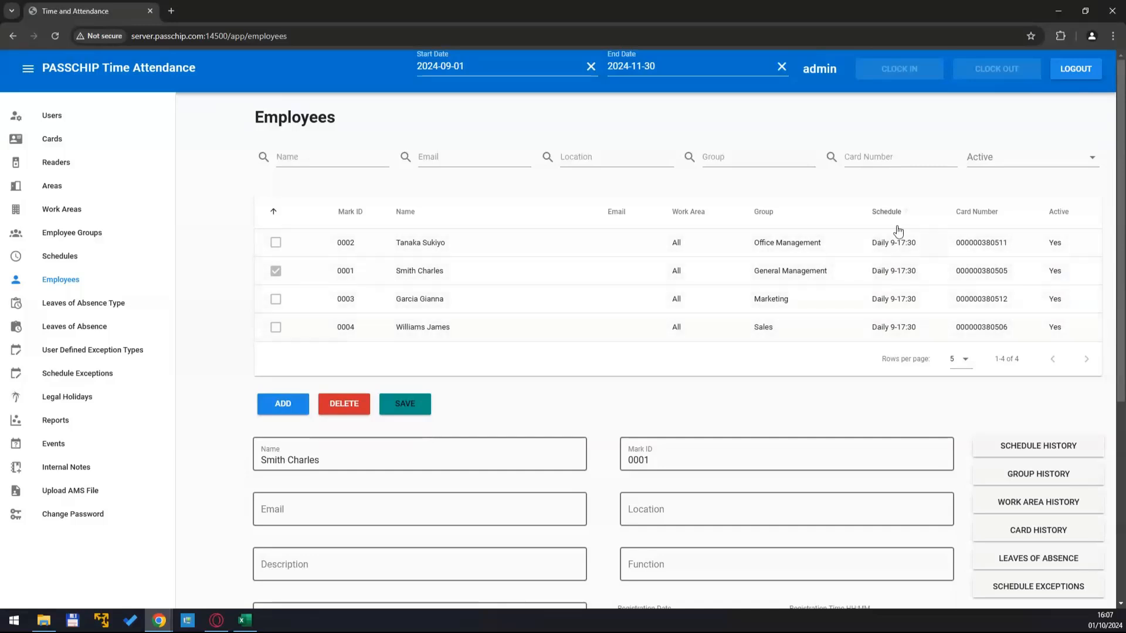
mouse_move(910, 255)
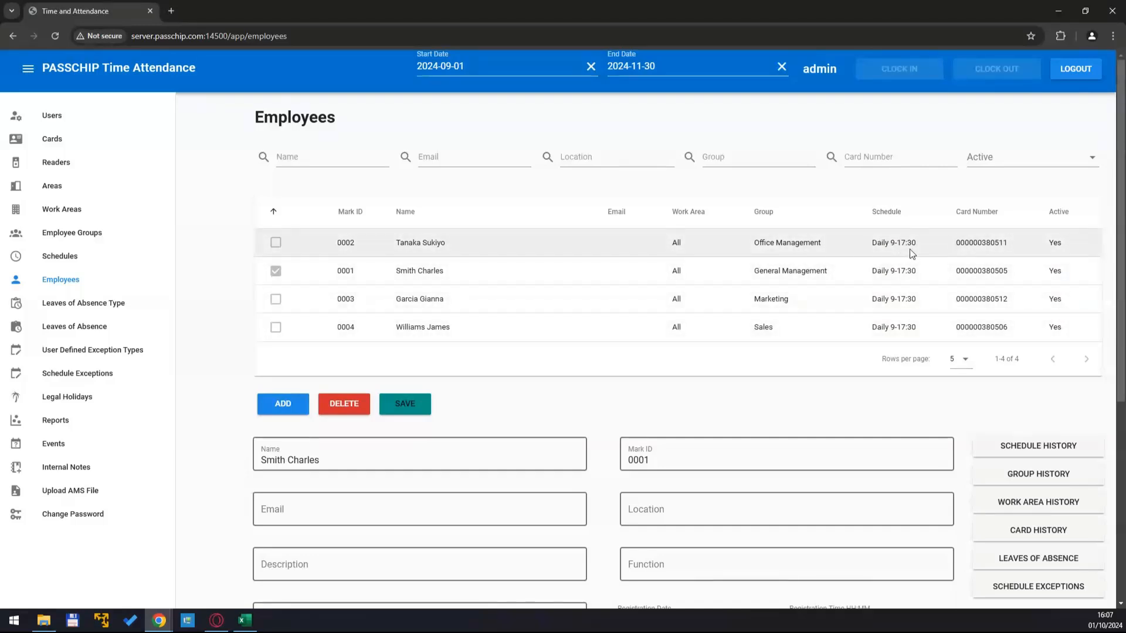
mouse_move(951, 258)
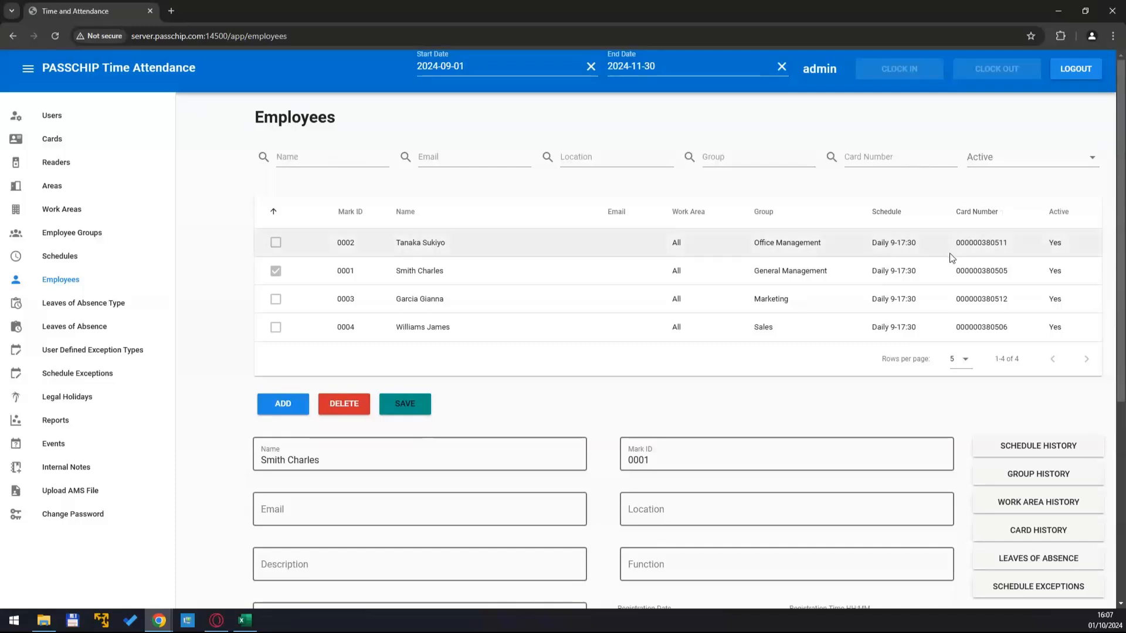
mouse_move(1002, 341)
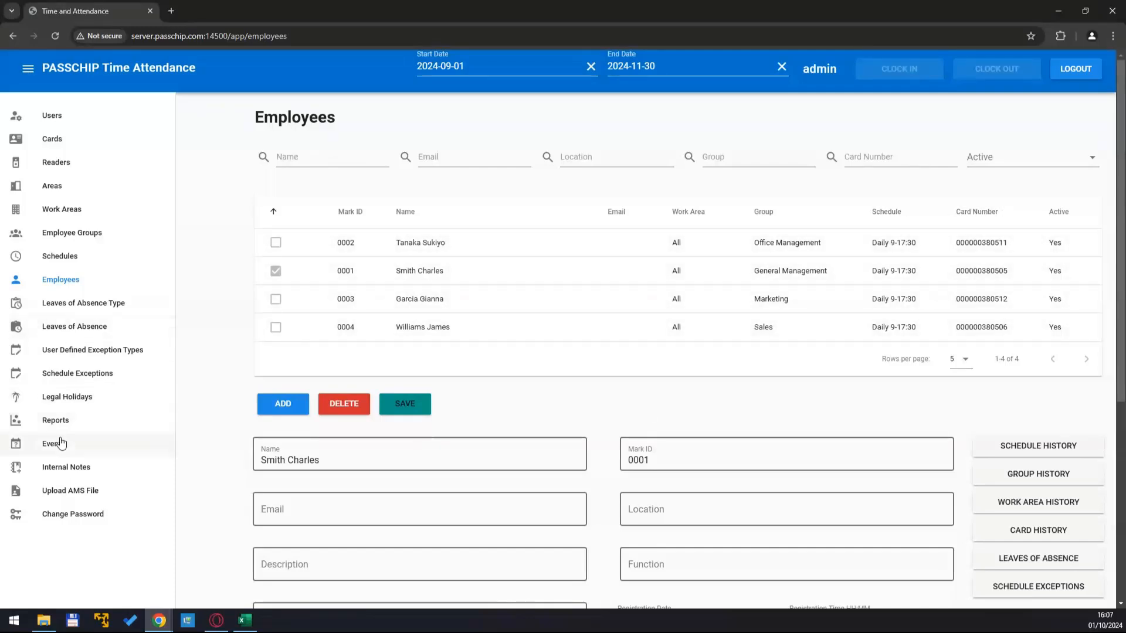
Step: Show the Events log with the 2024-09-16 clock-in and clock-out records
left_click(53, 443)
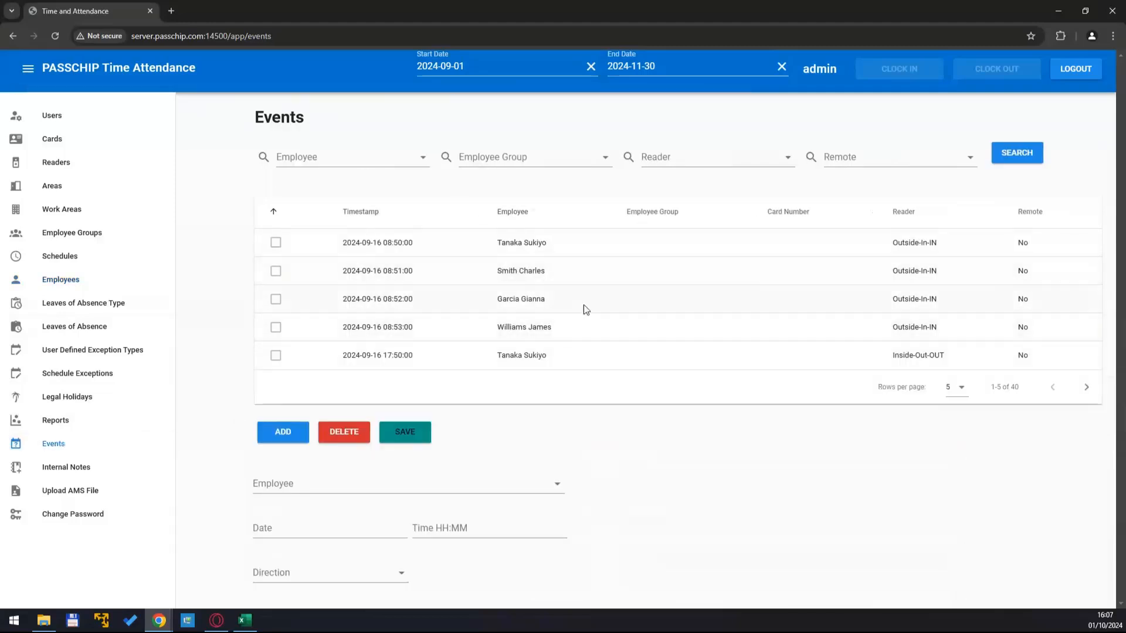
mouse_move(463, 265)
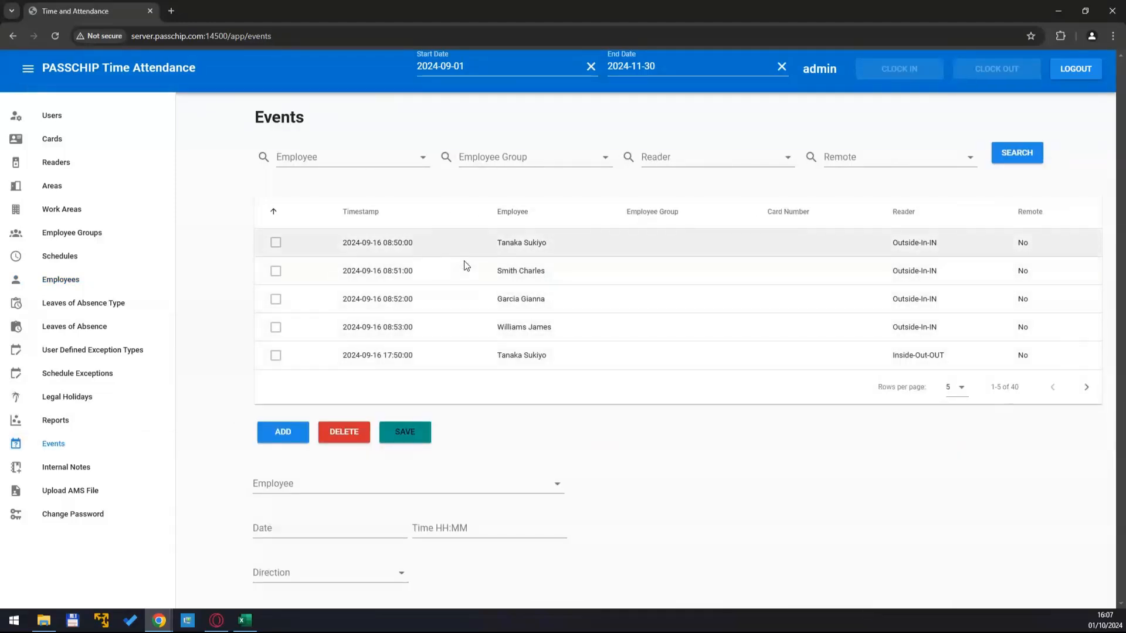
mouse_move(65, 468)
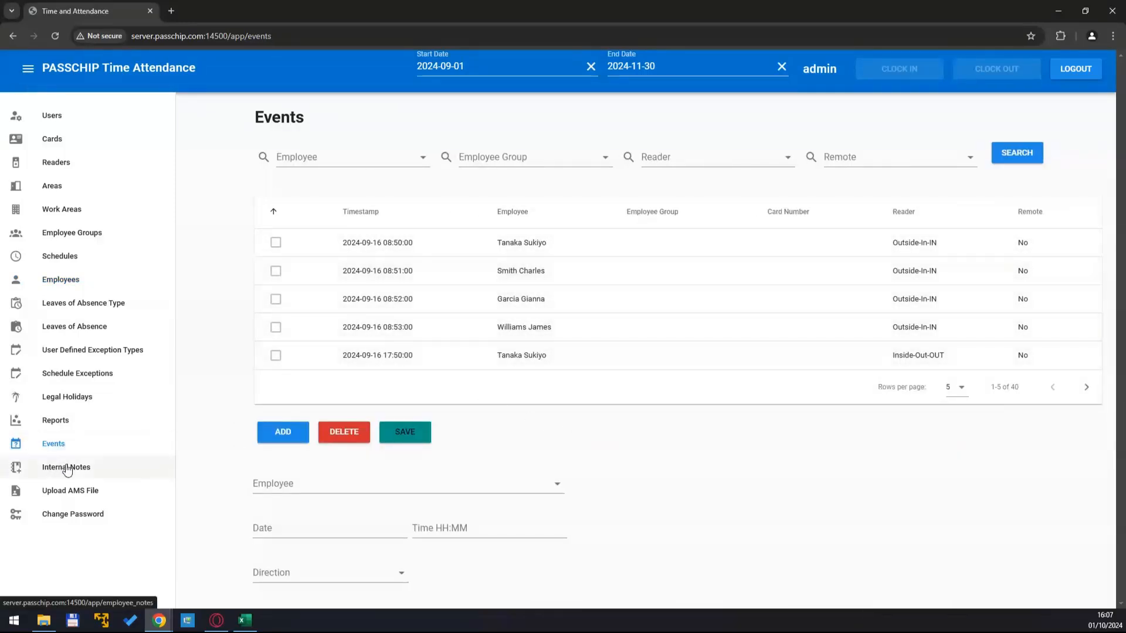
mouse_move(55, 420)
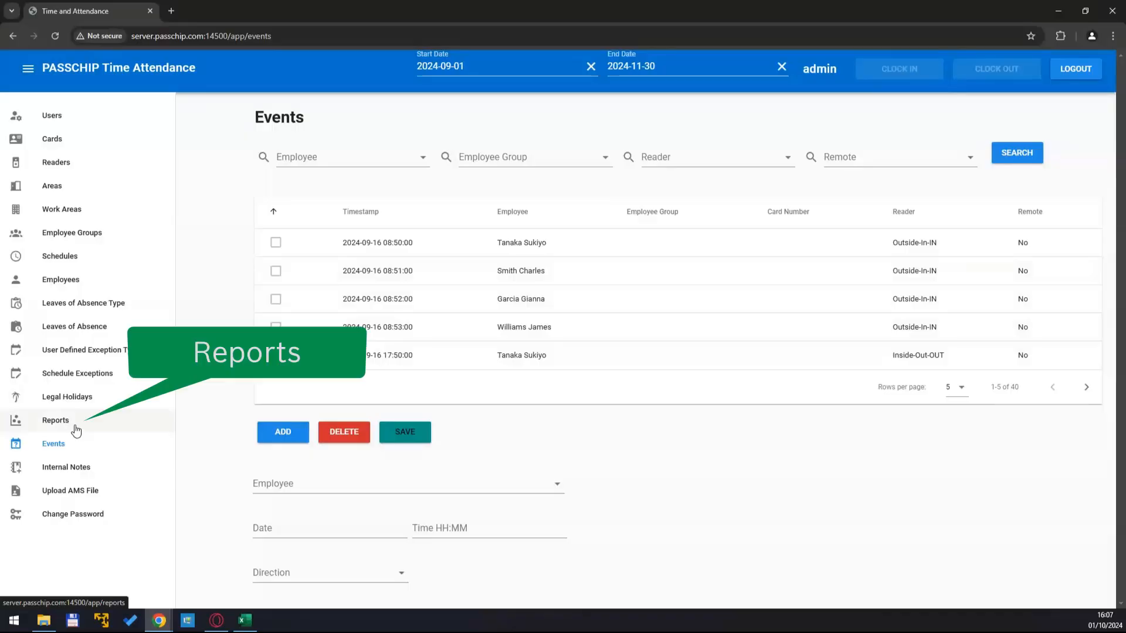
Step: Recalculate the September 2024 attendance reports and confirm
left_click(55, 420)
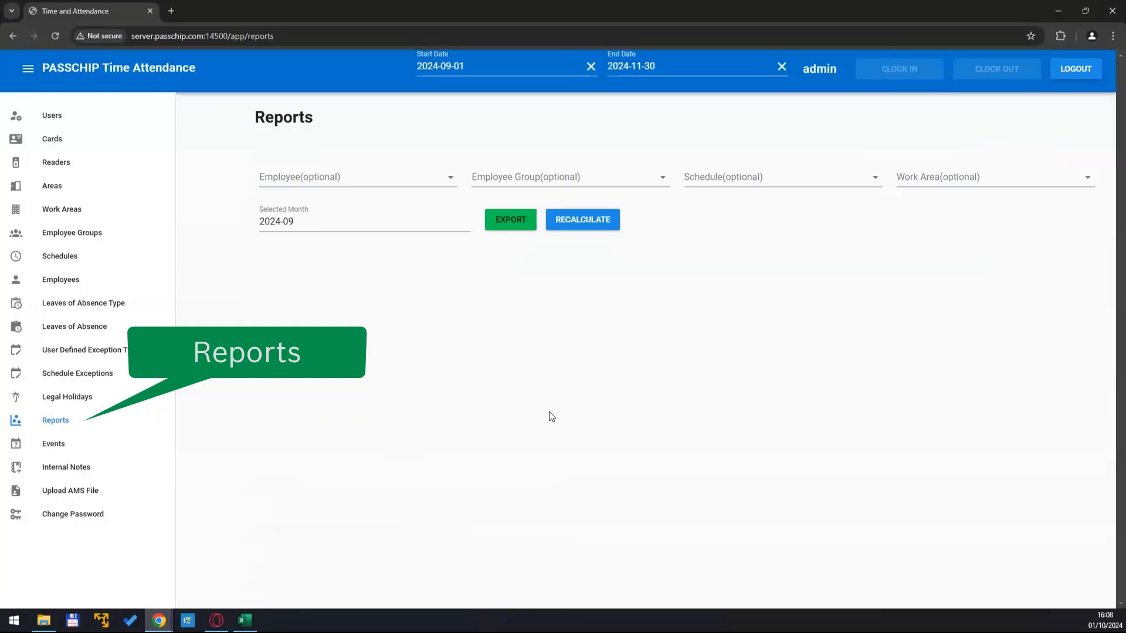
left_click(581, 220)
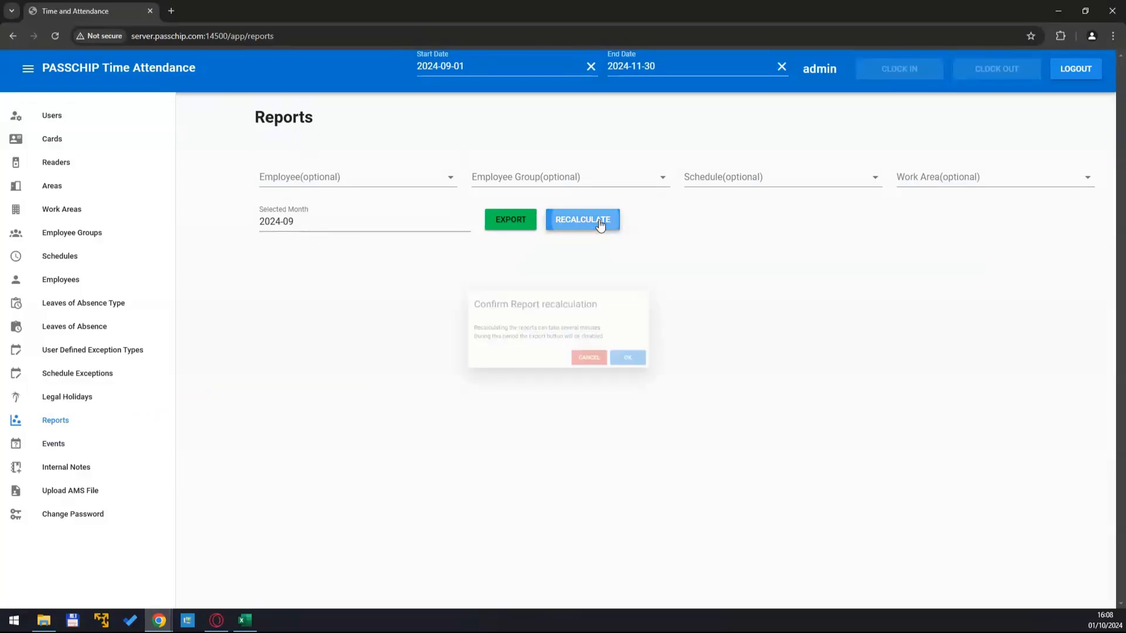
left_click(626, 358)
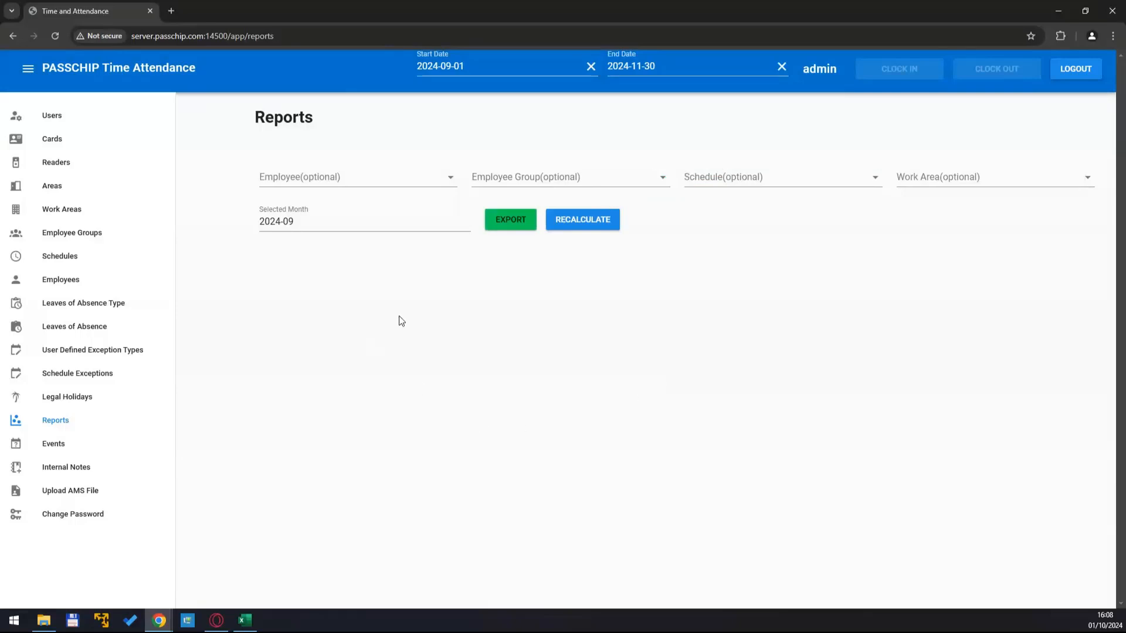
Step: Export the 2024-09 attendance report to XLSX and open the downloaded file
left_click(510, 219)
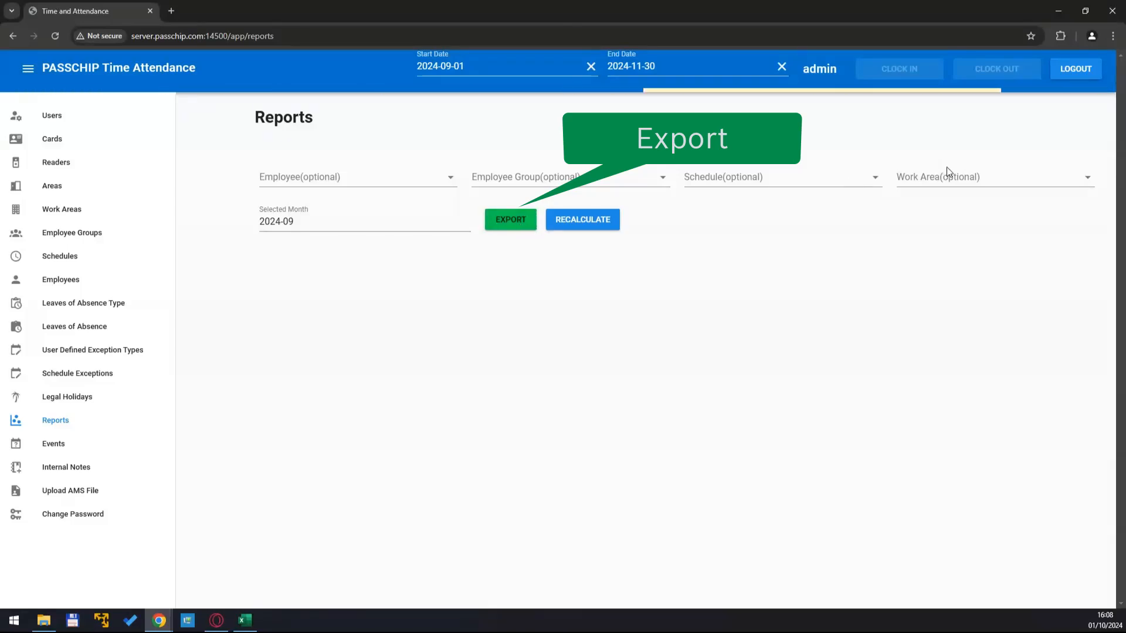
left_click(510, 219)
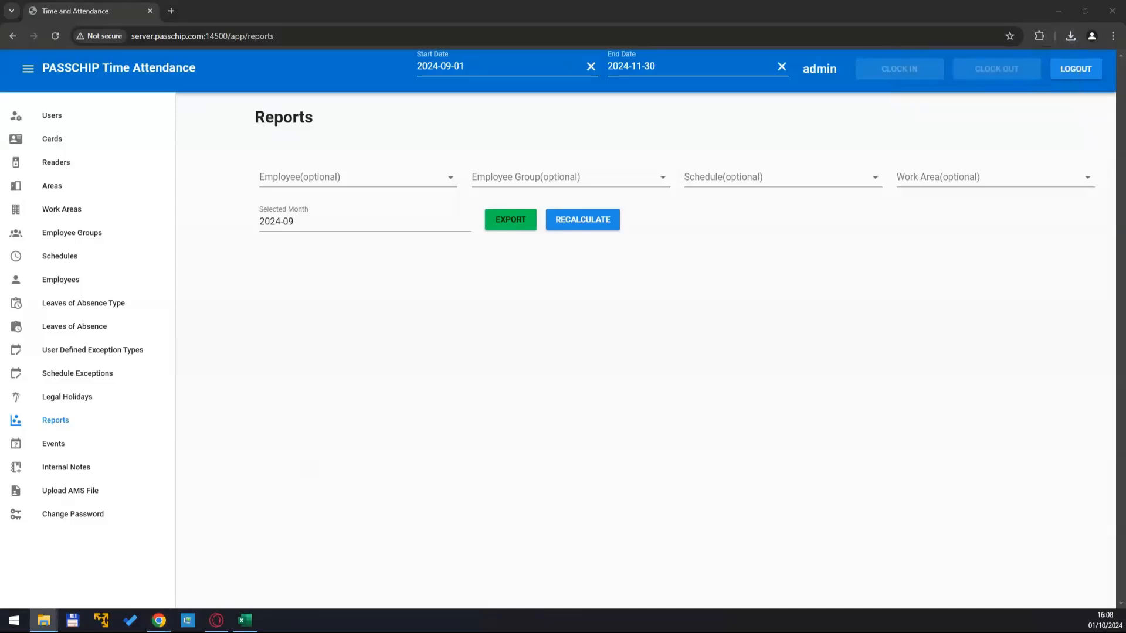
left_click(510, 220)
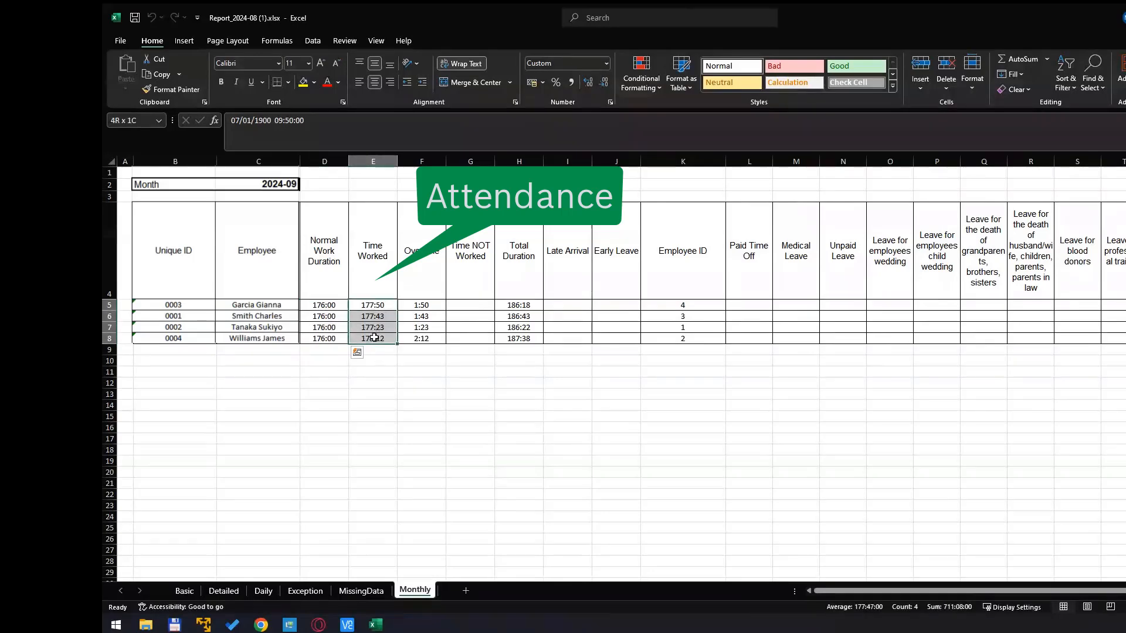
Step: Review the Overtime and Total Duration values on the Monthly sheet, then show the Daily sheet
left_click(421, 305)
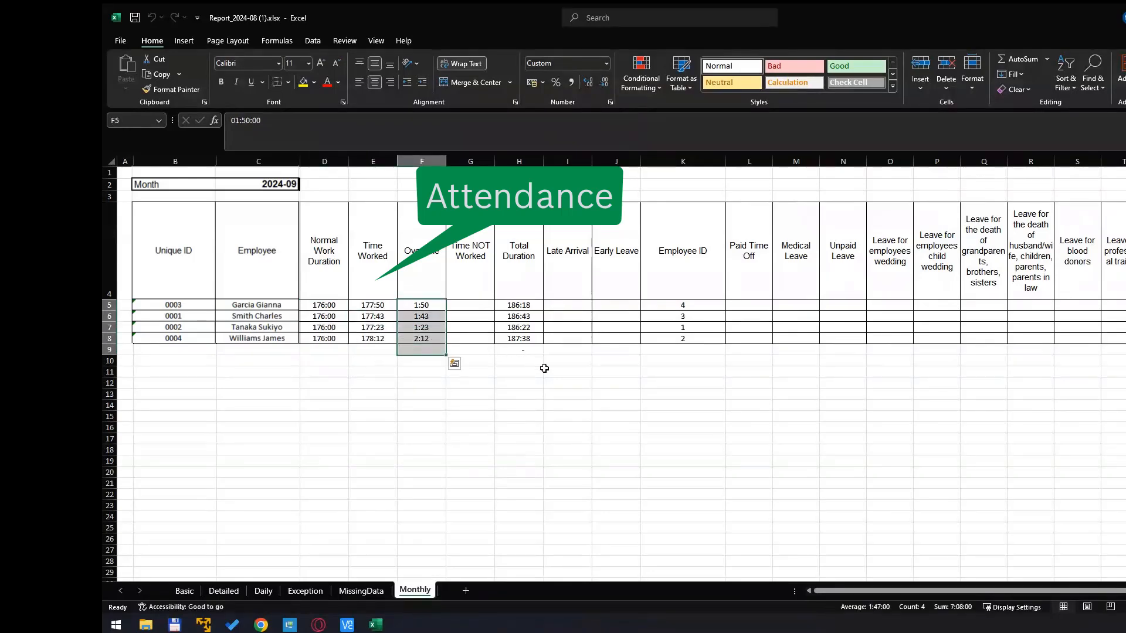
left_click(519, 305)
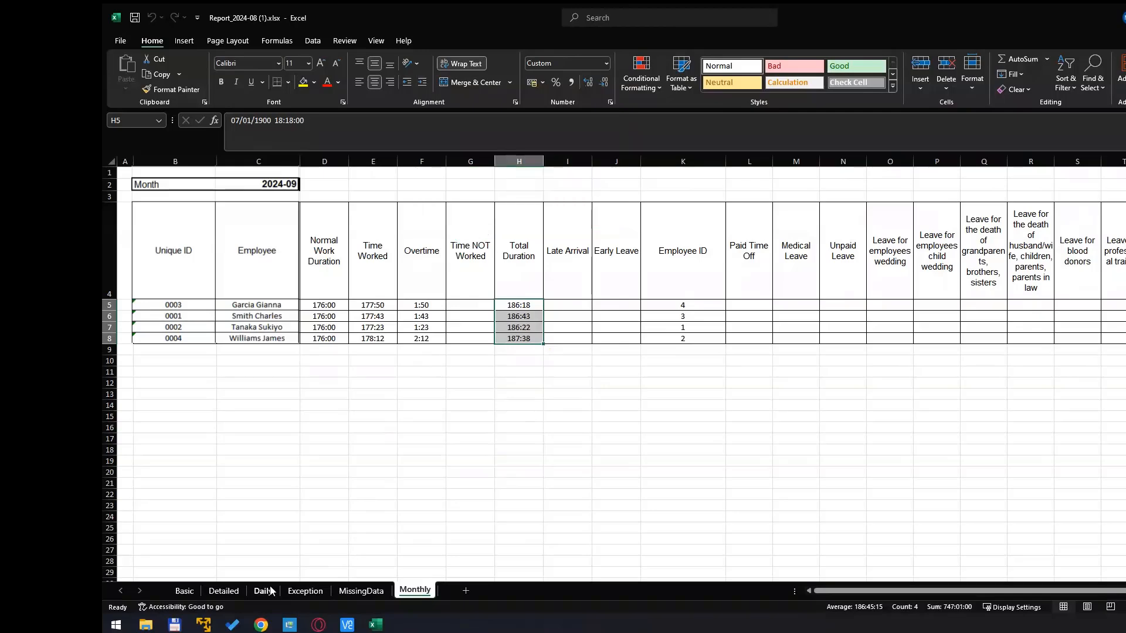
mouse_move(275, 594)
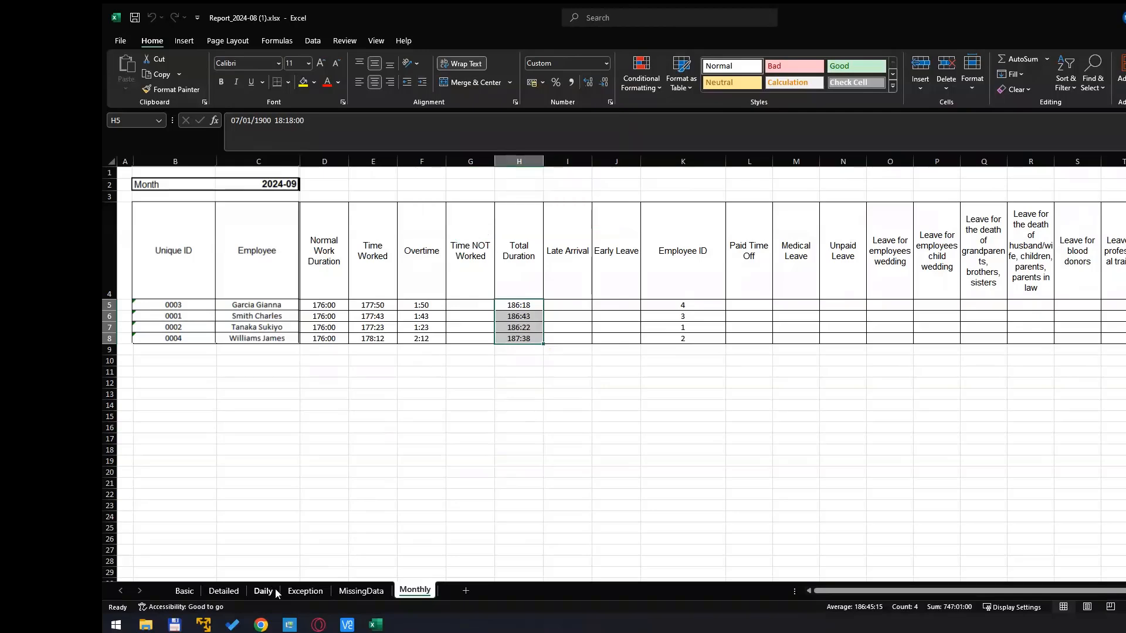
left_click(261, 591)
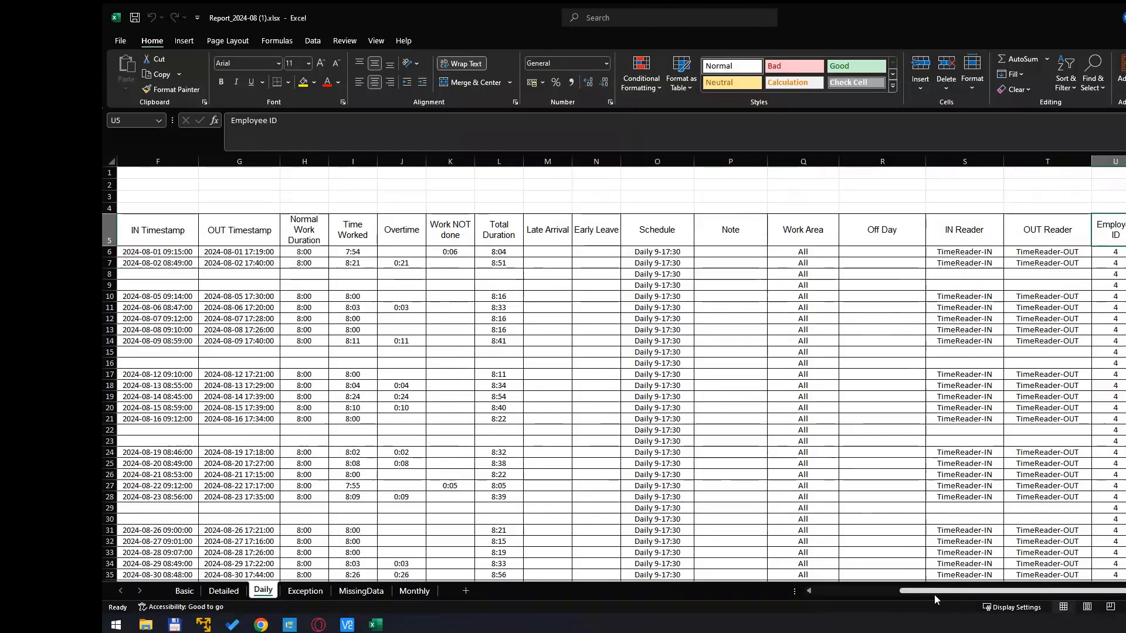